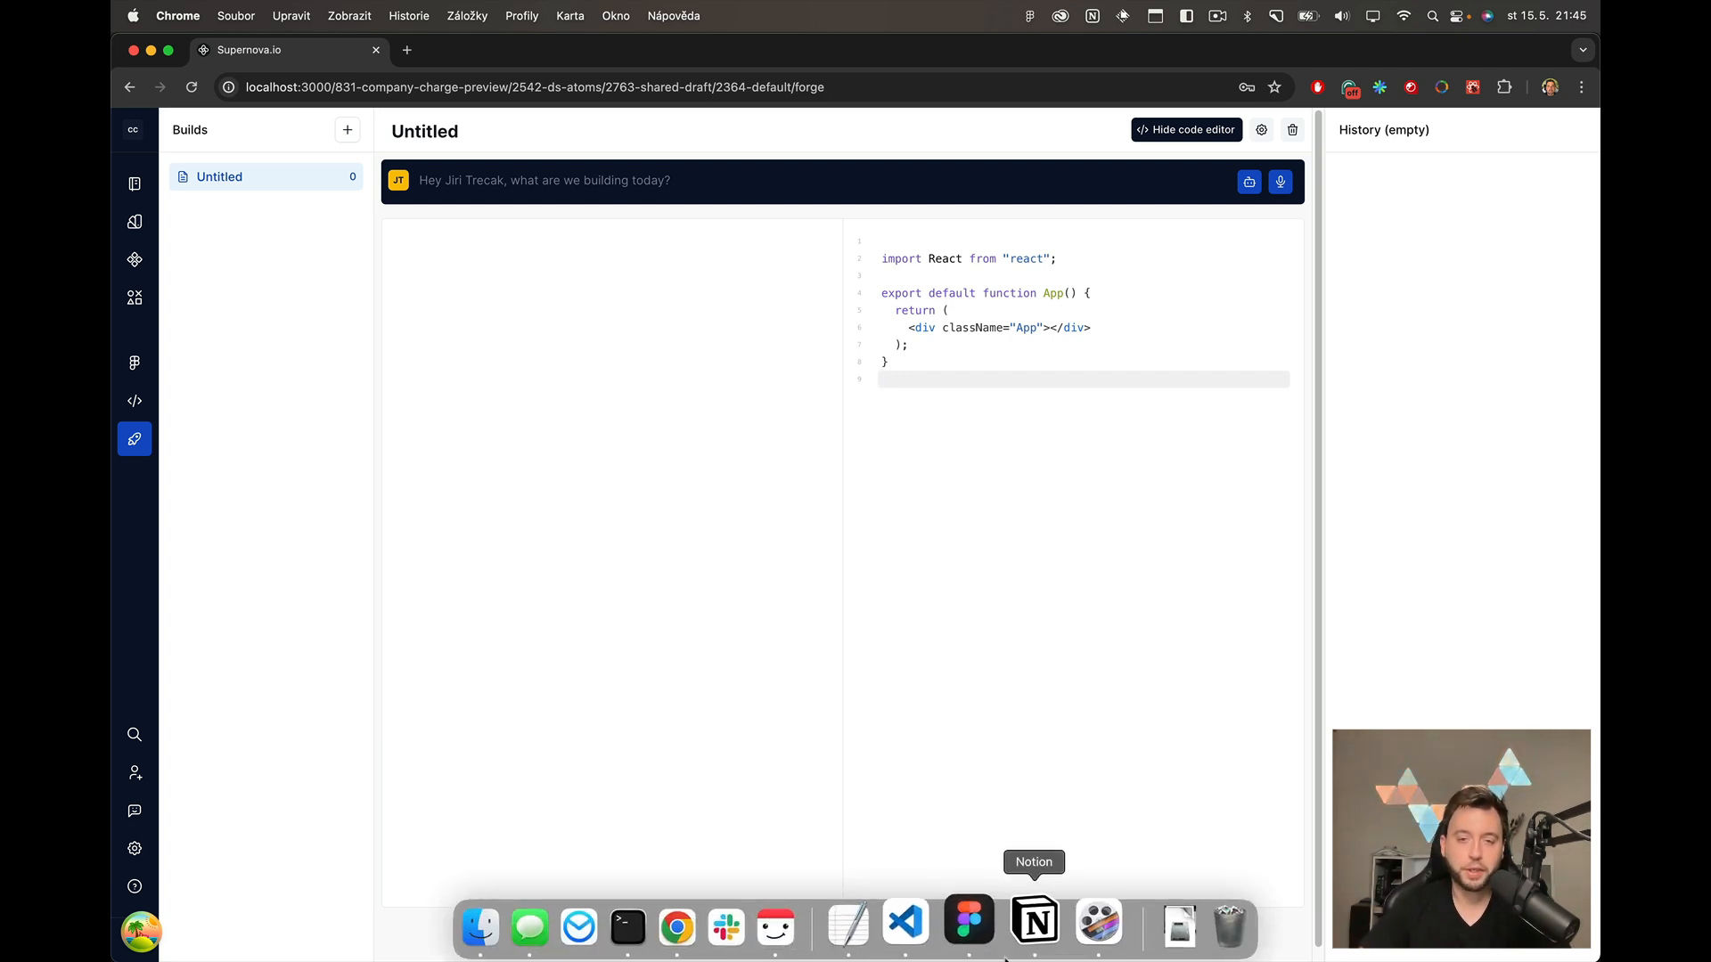
Switch to the Team Page Product Requirements document in Notion to copy it whole
left_click(1033, 921)
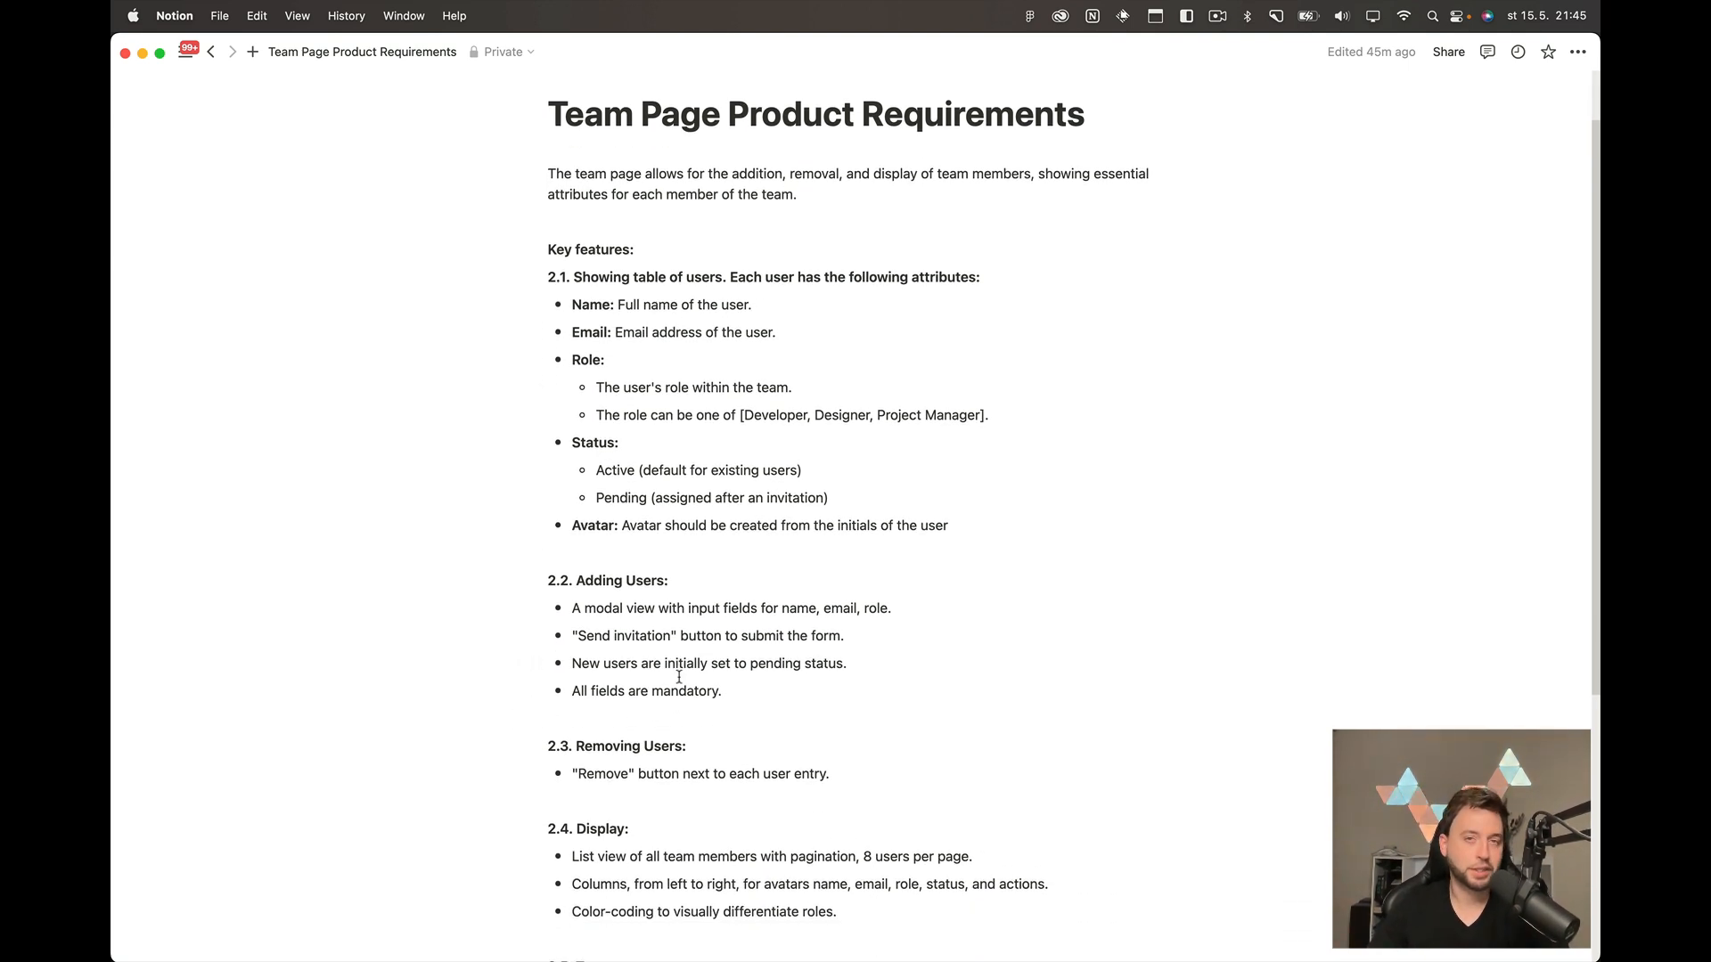
mouse_move(618, 445)
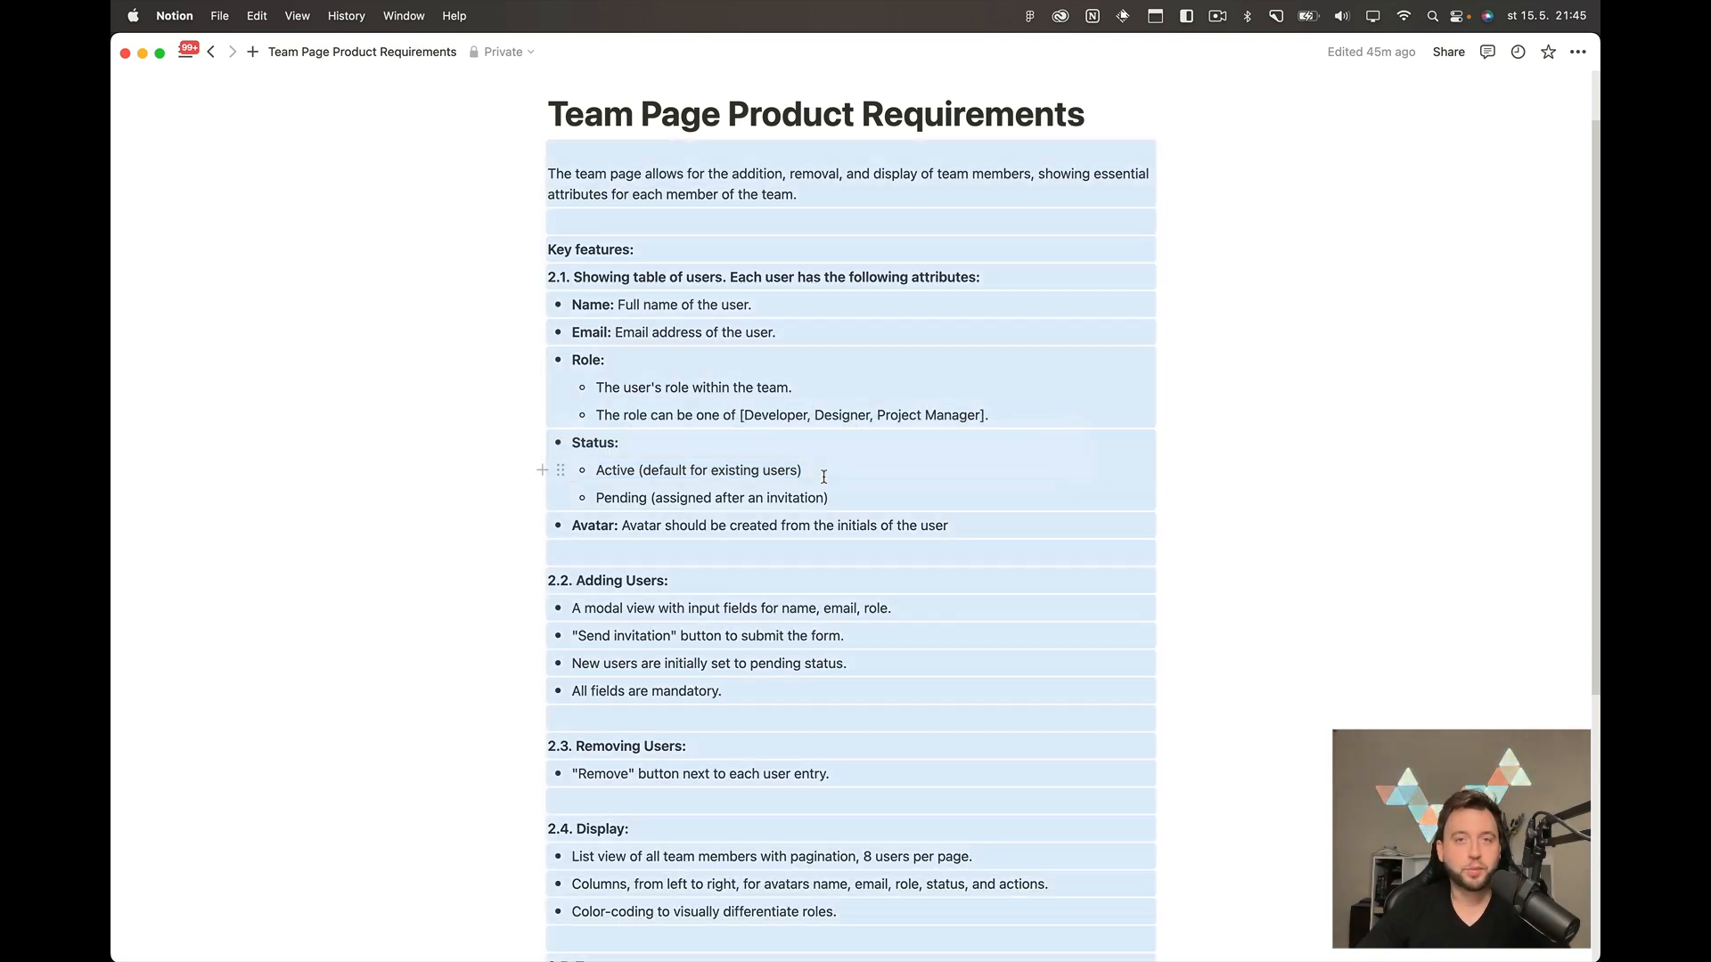
mouse_move(754, 926)
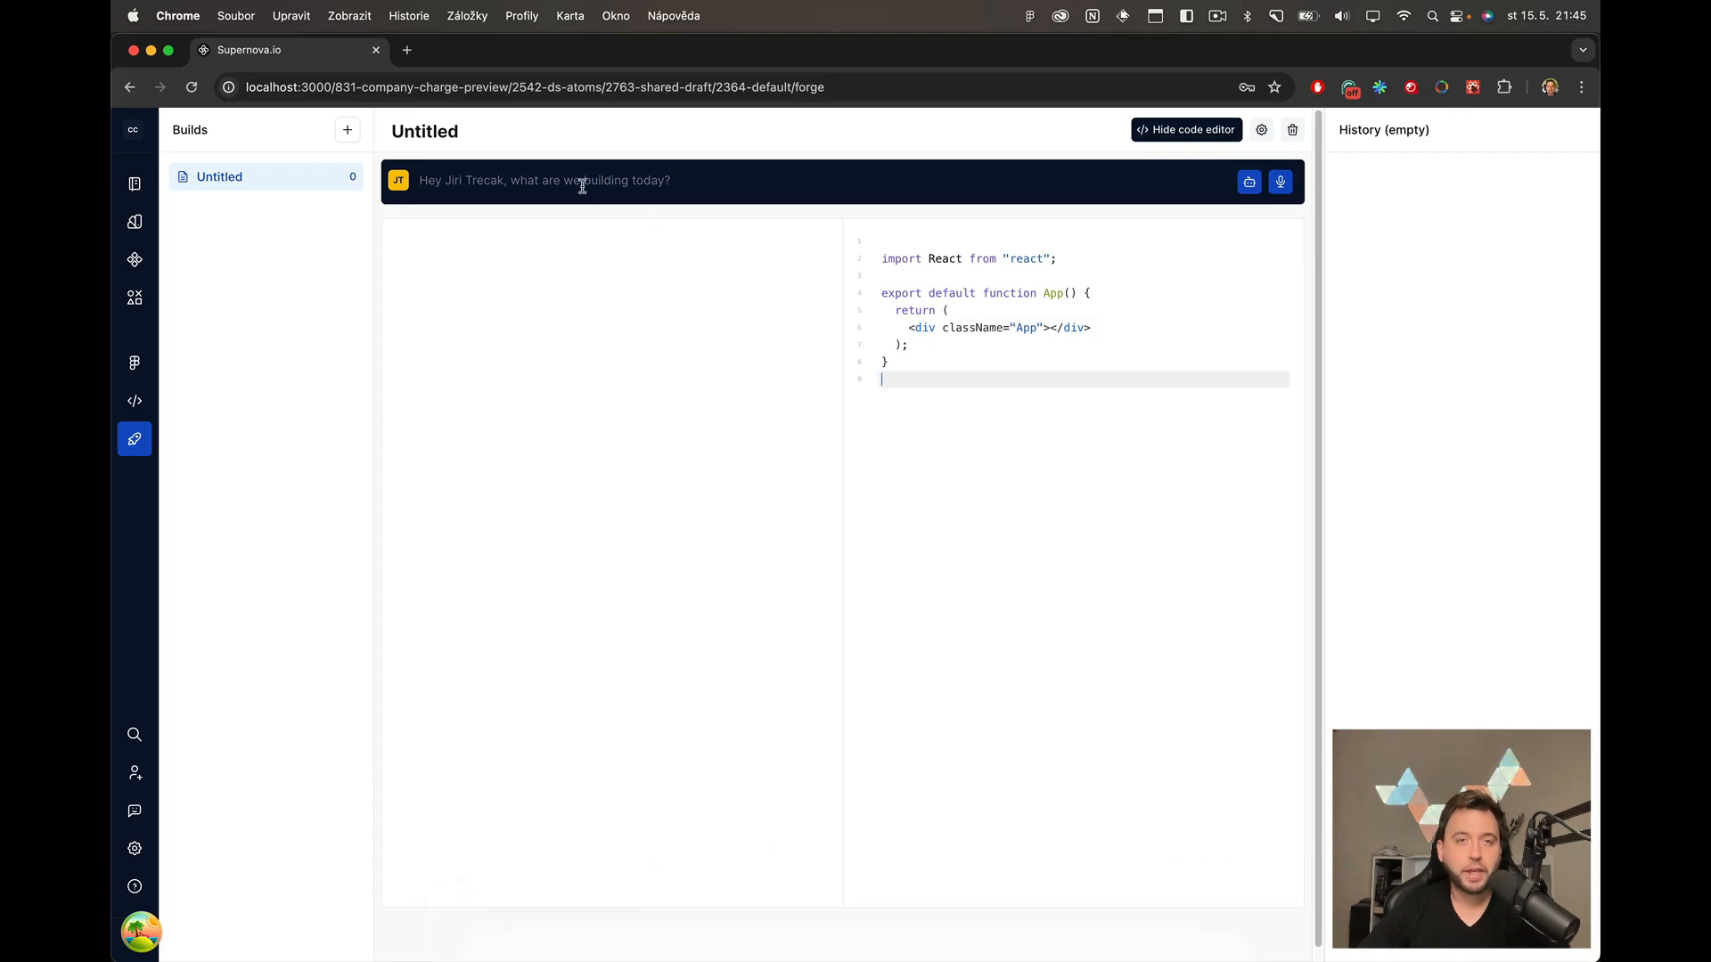
Send the request 'Please build me interface that corresponds to this PRD:' with the pasted requirements
left_click(581, 180)
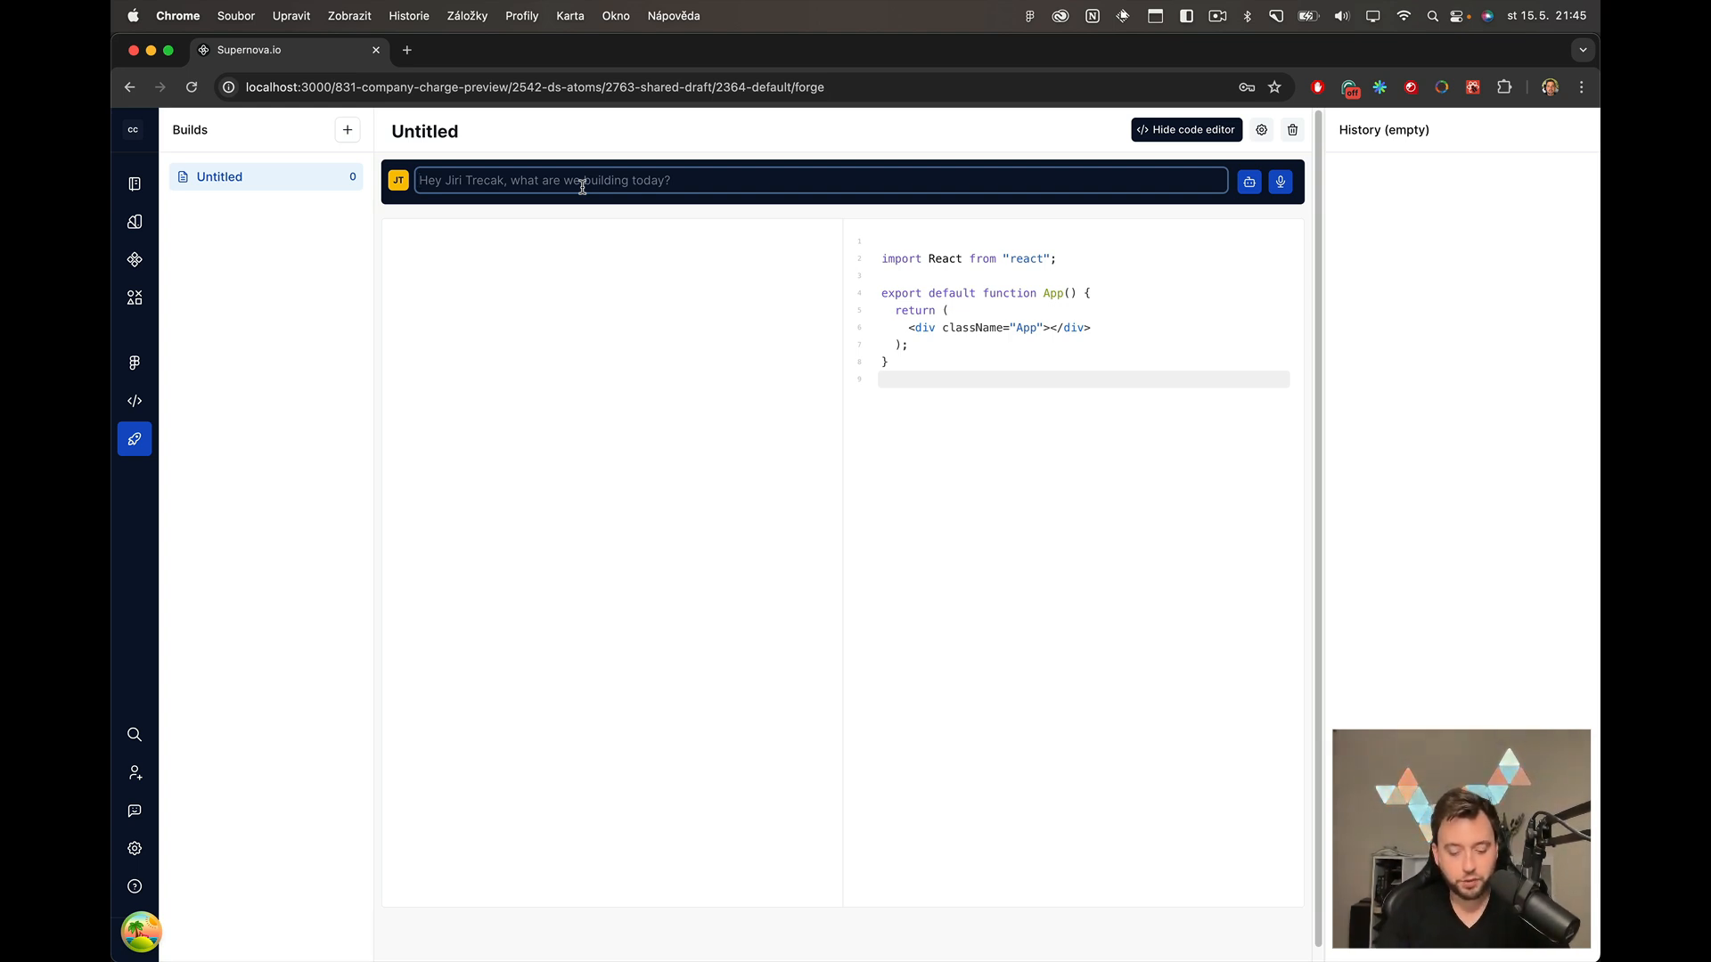
type("Please")
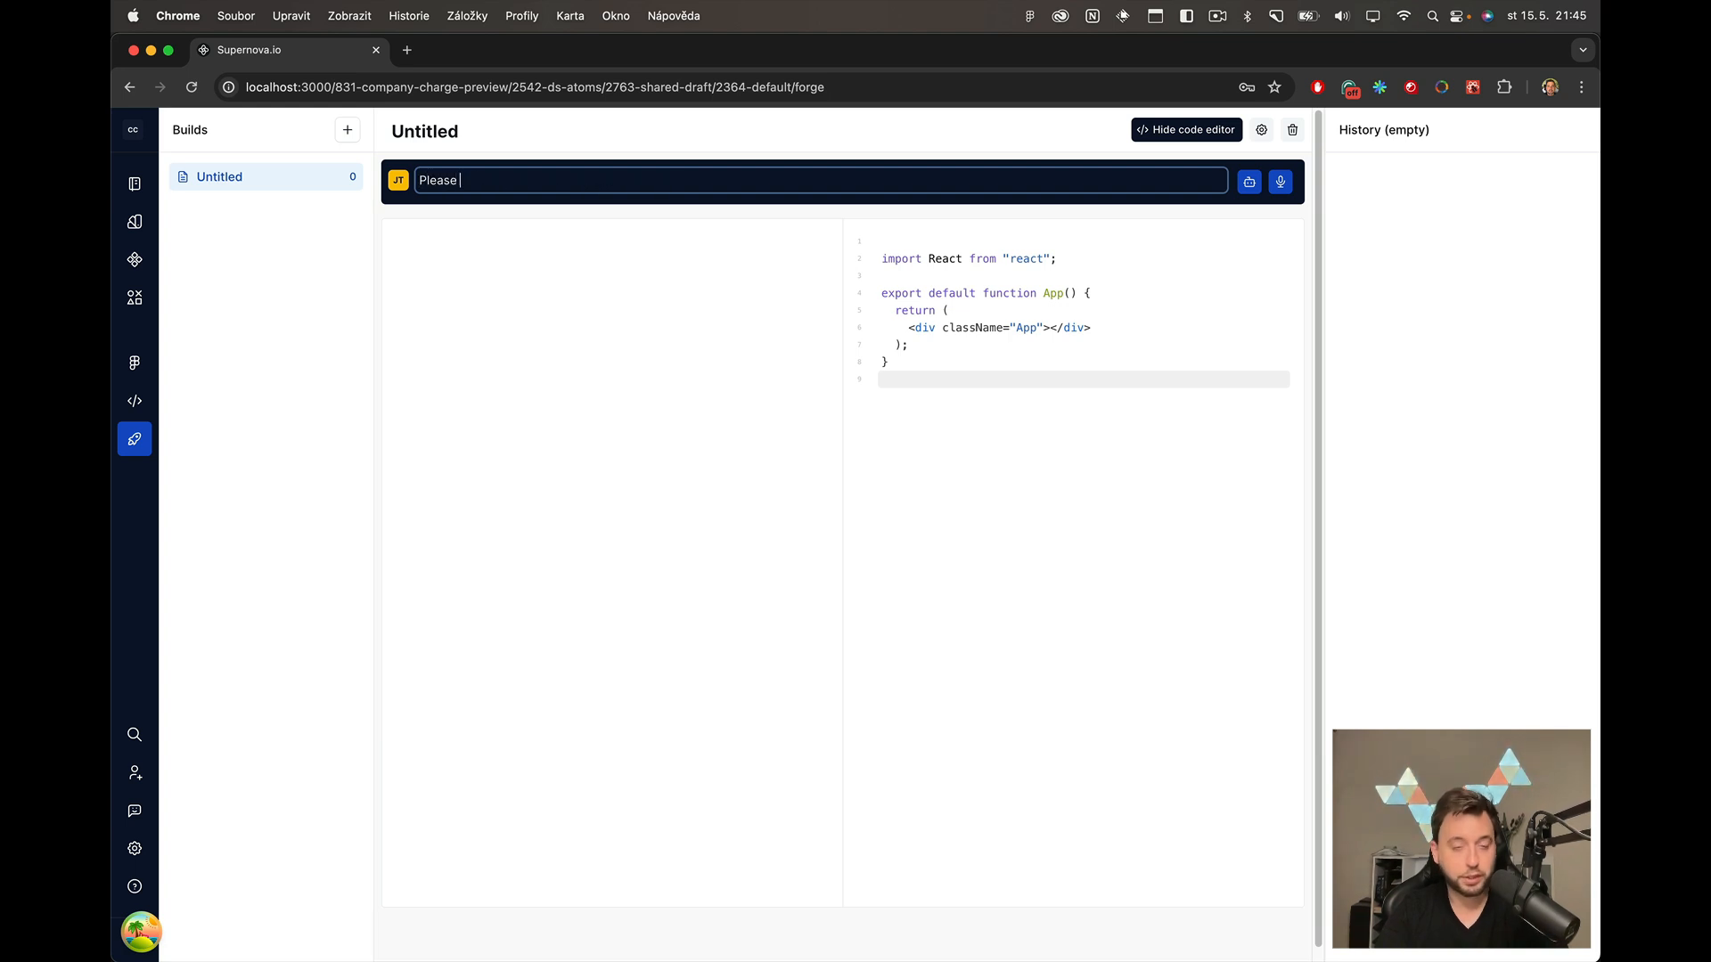
type("build me")
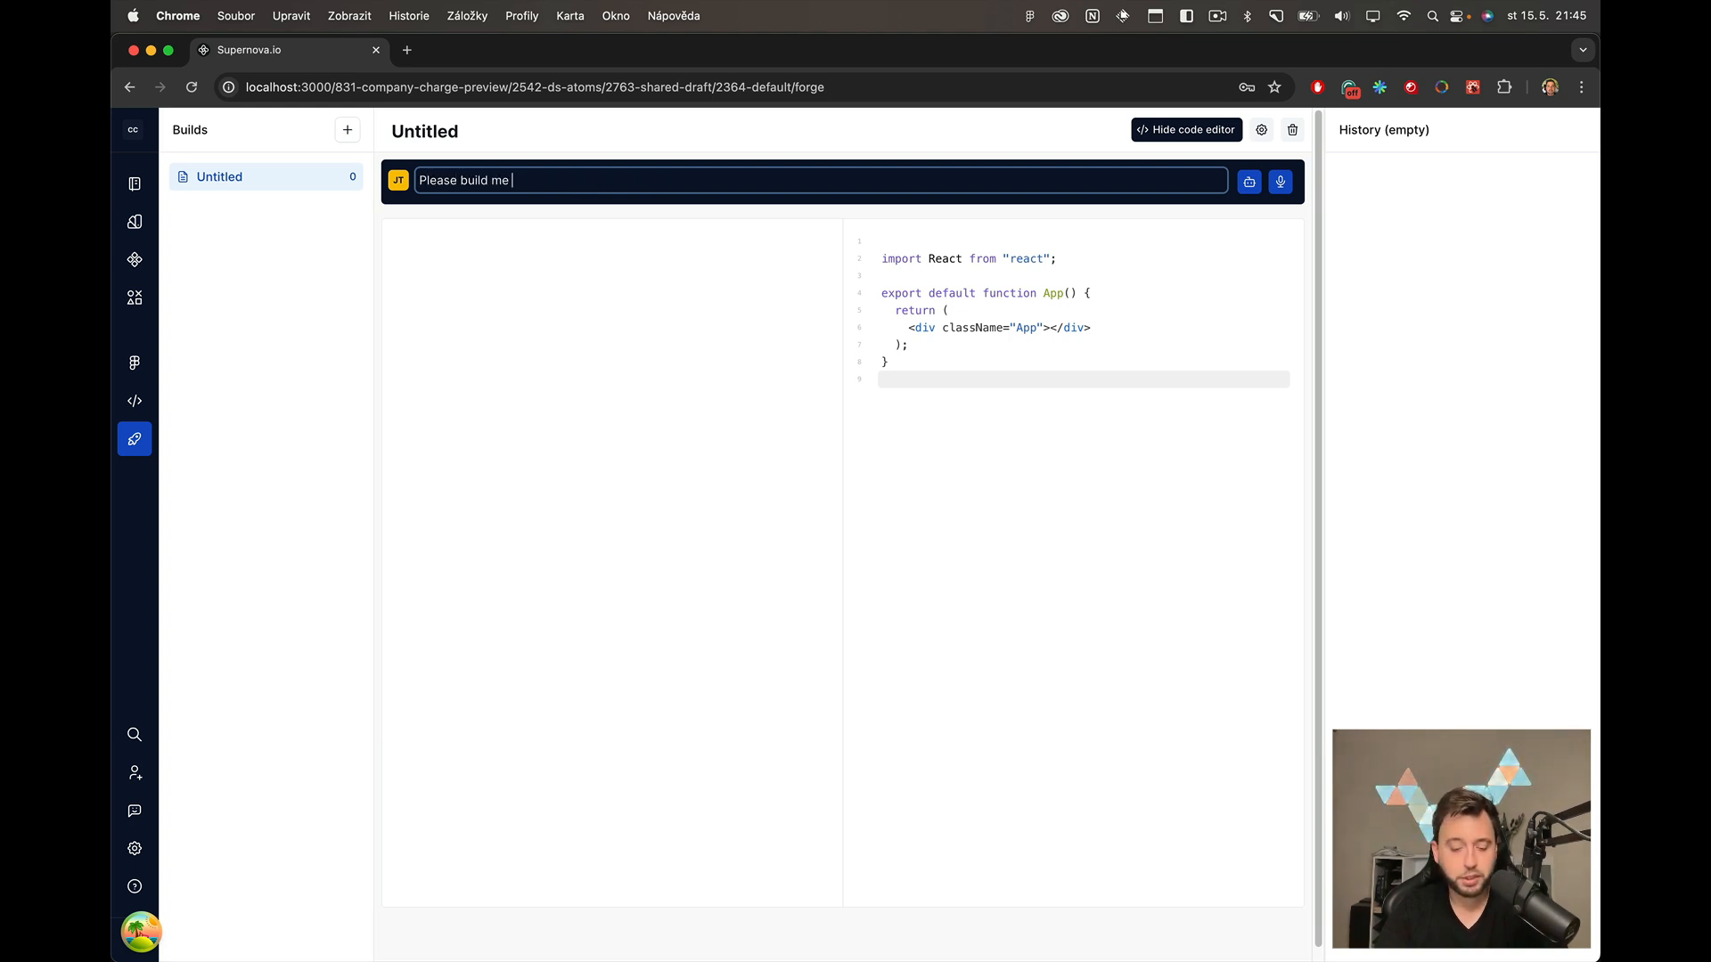
type("interface that c")
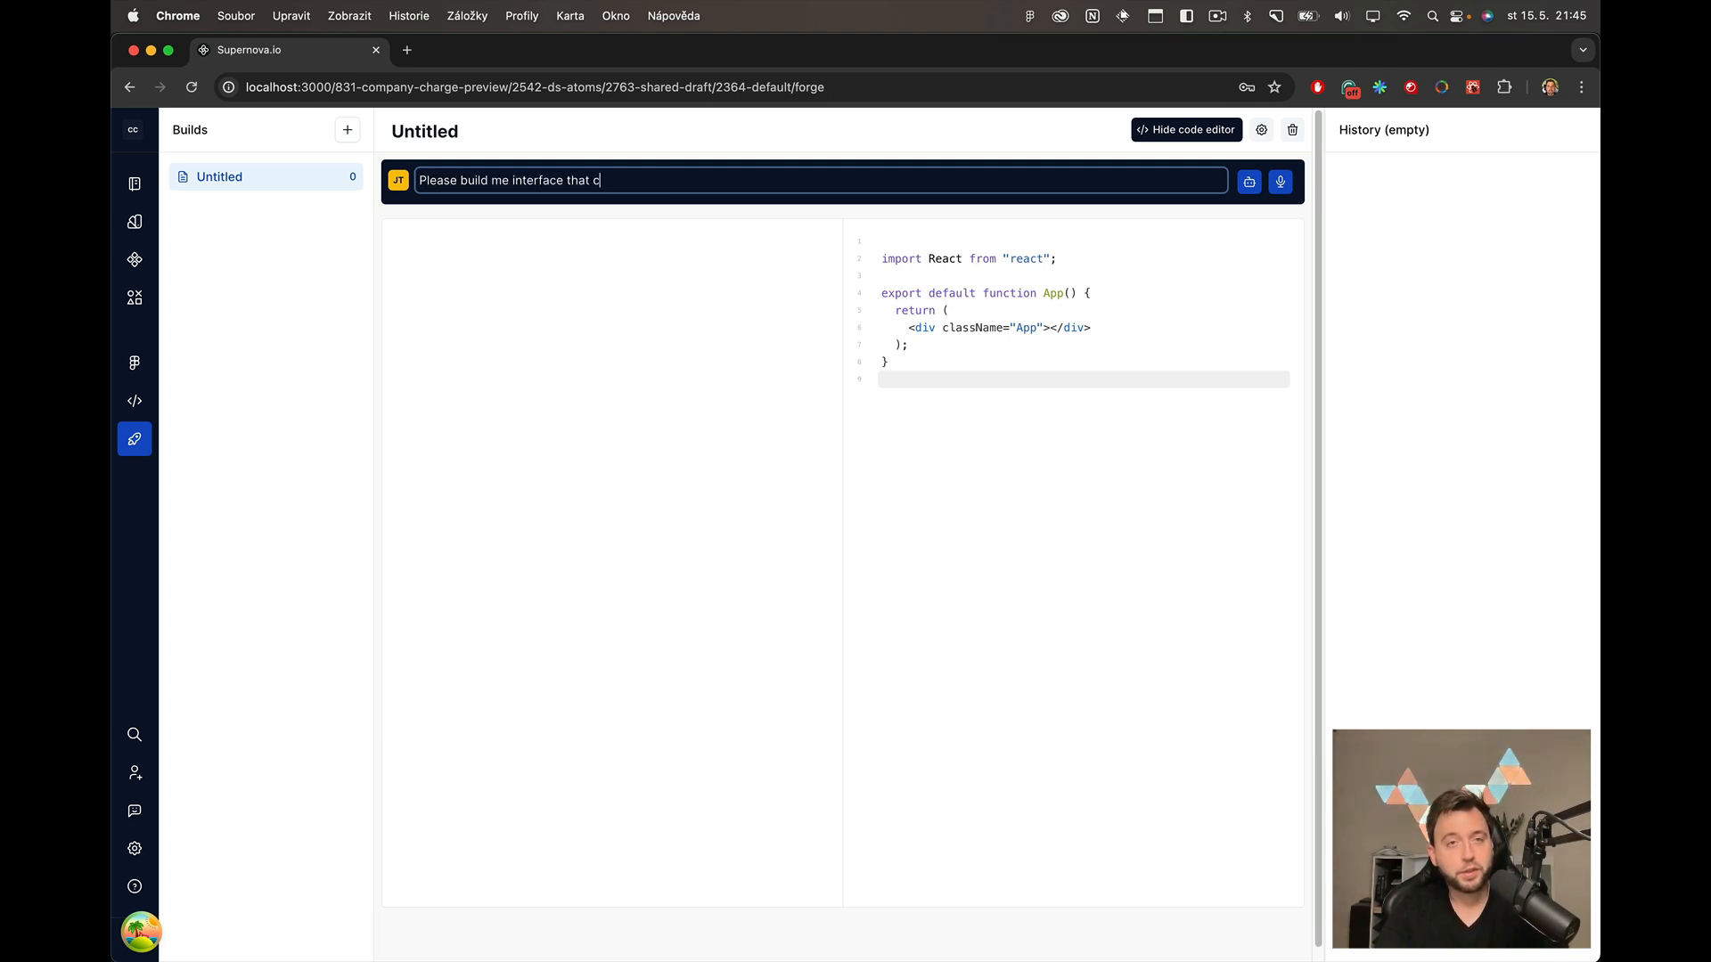
type("orresponds to this")
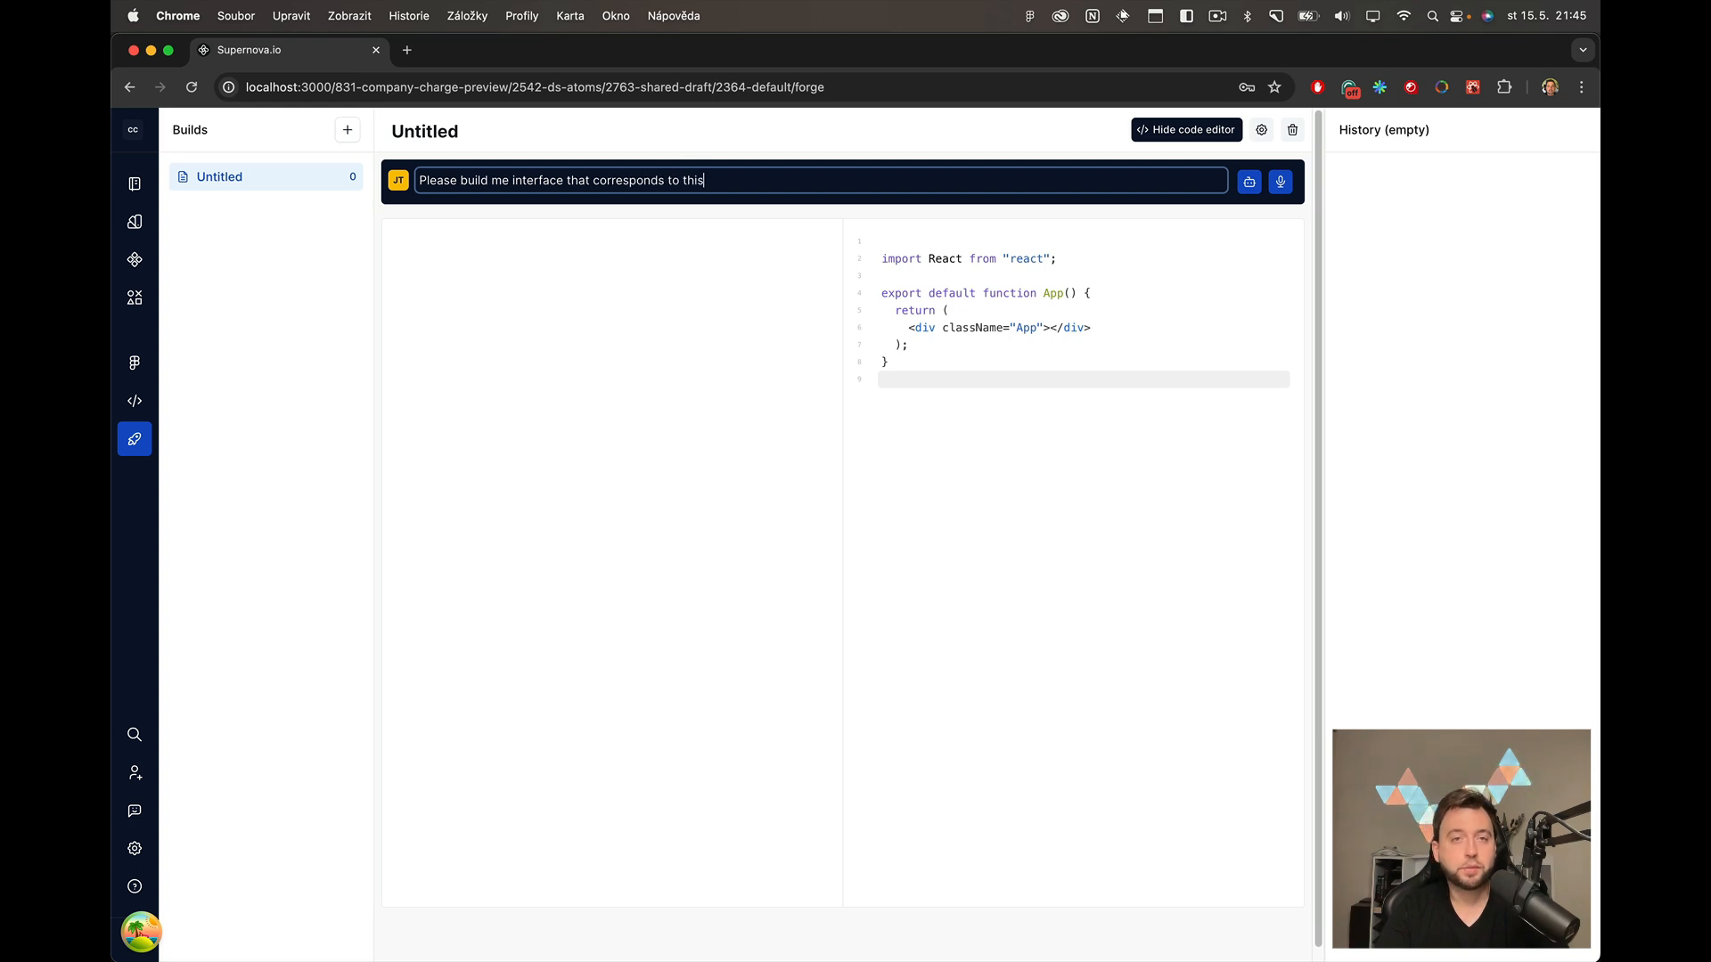
type("PRD:")
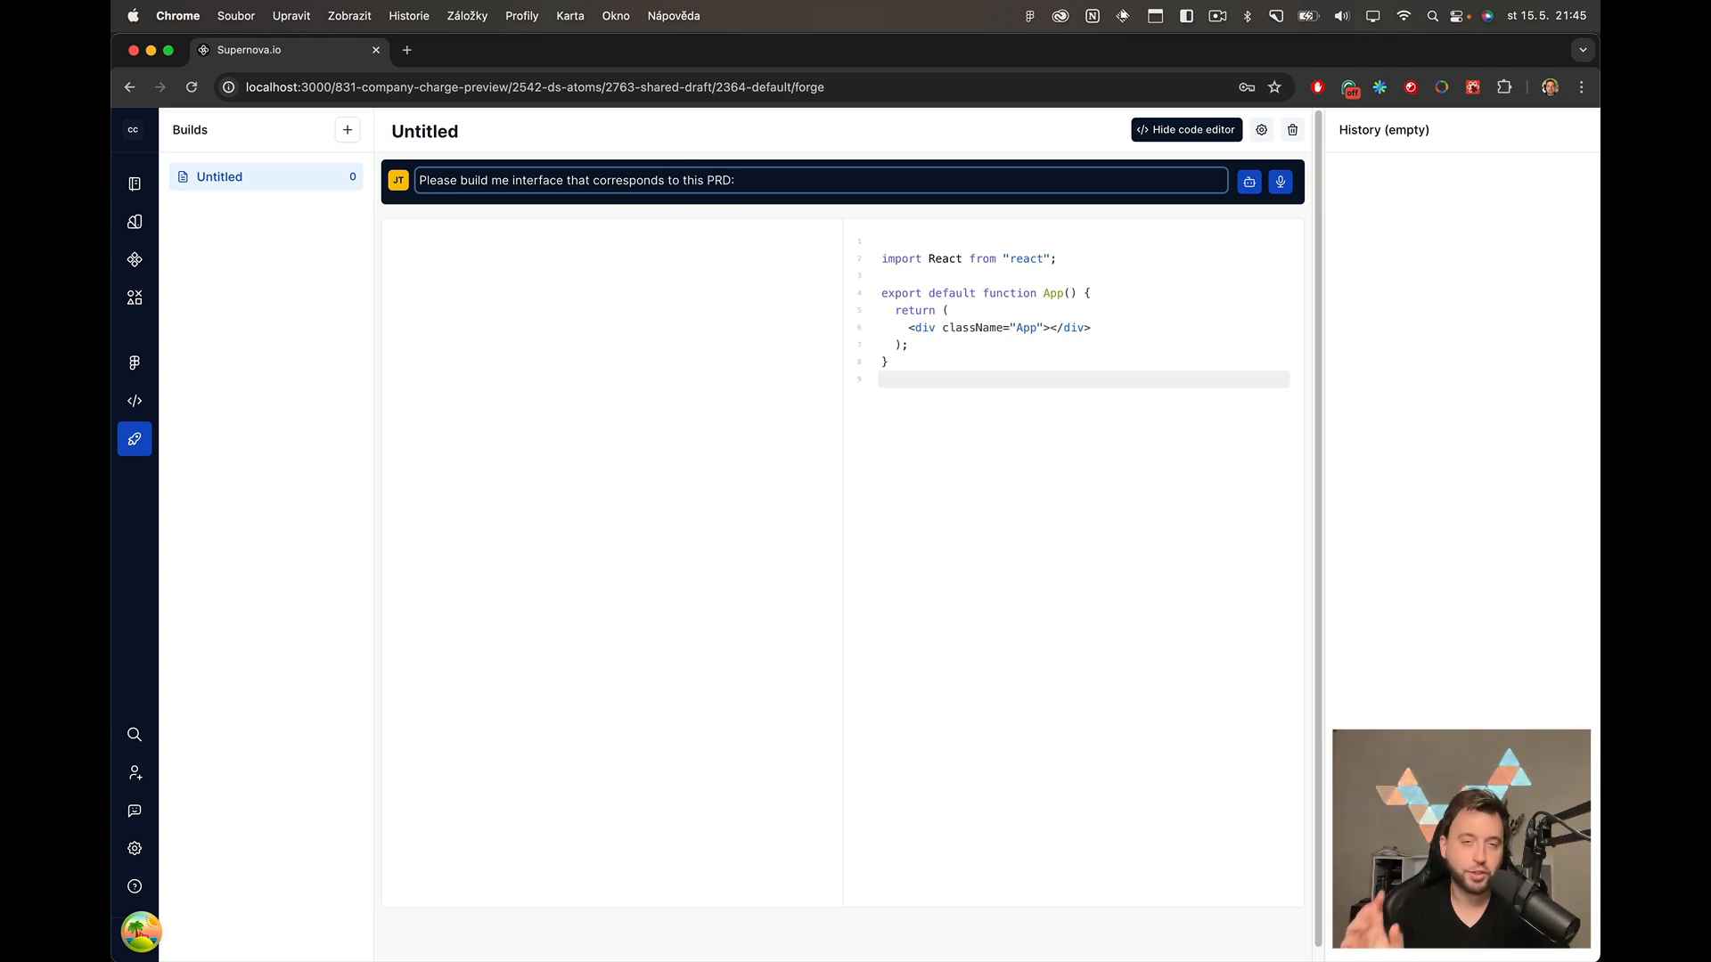
left_click(1247, 182)
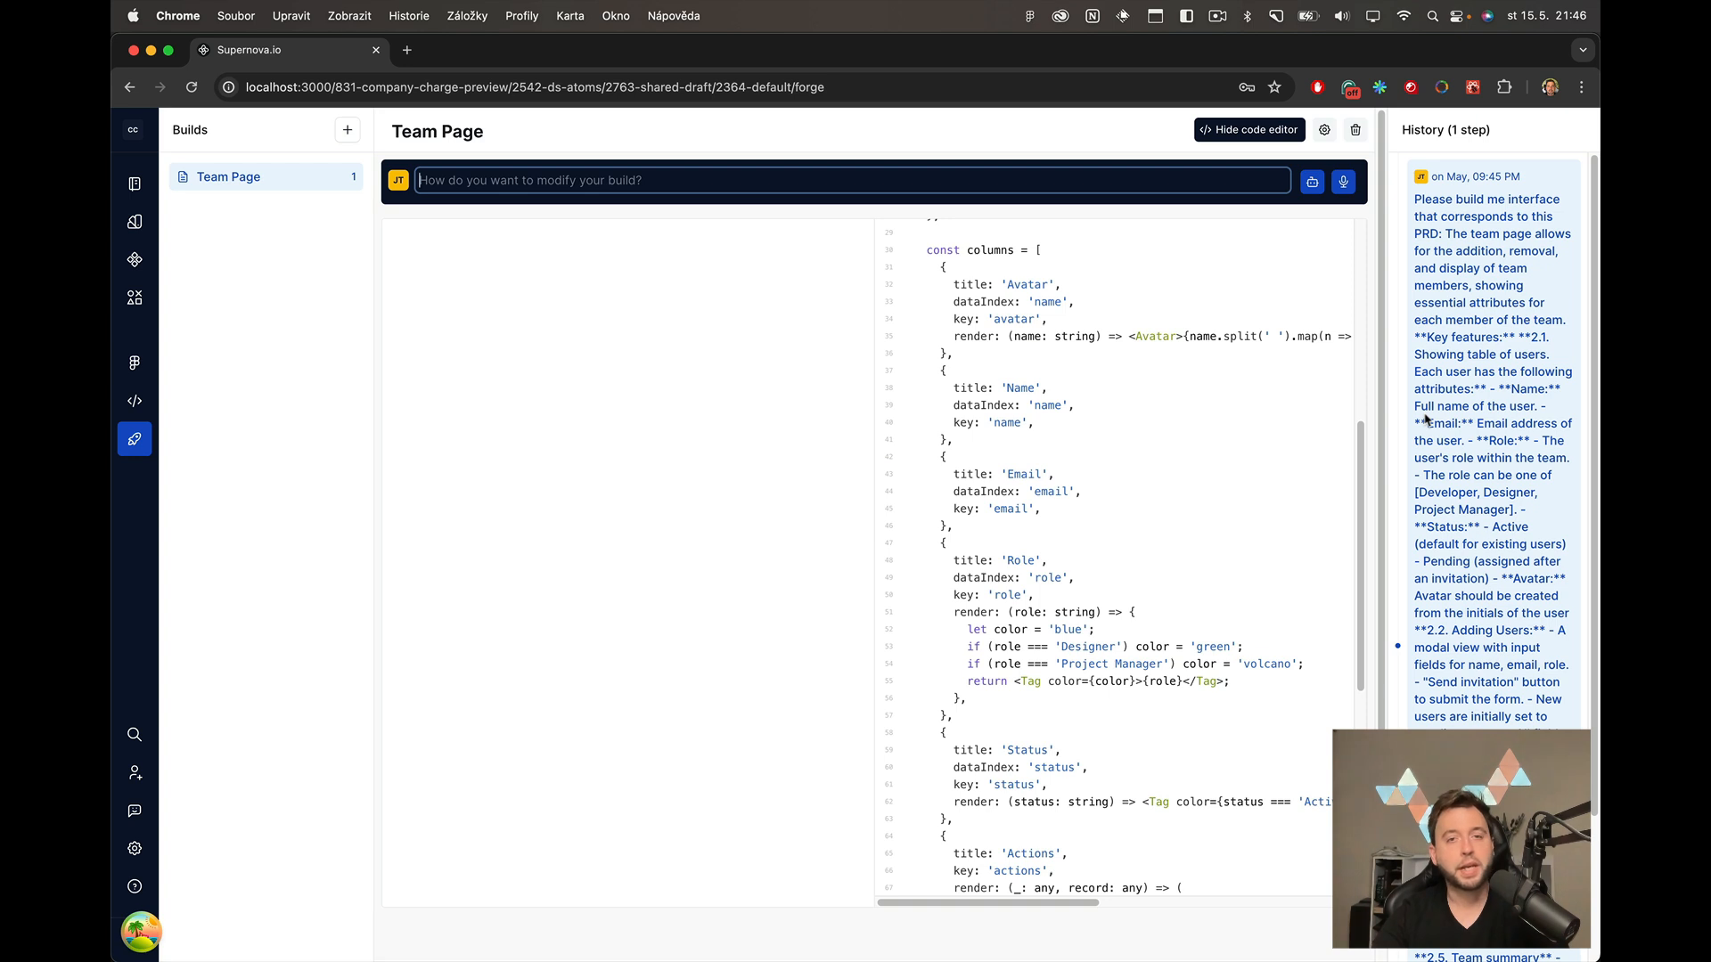
mouse_move(1244, 139)
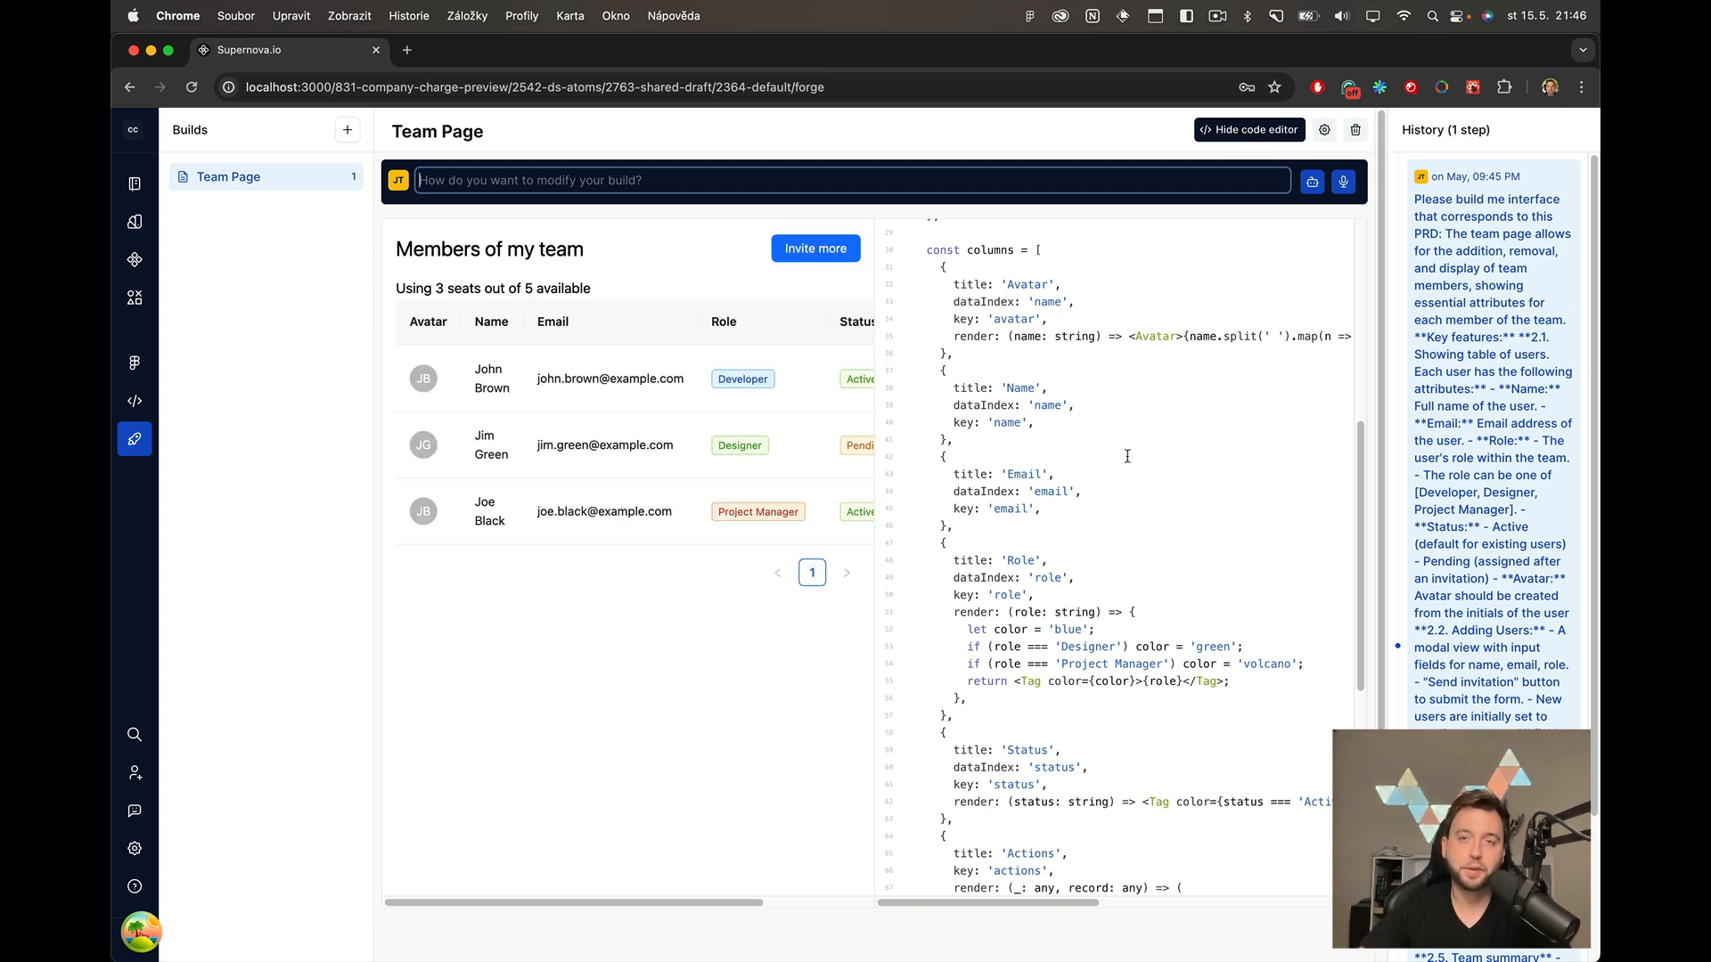
mouse_move(1249, 129)
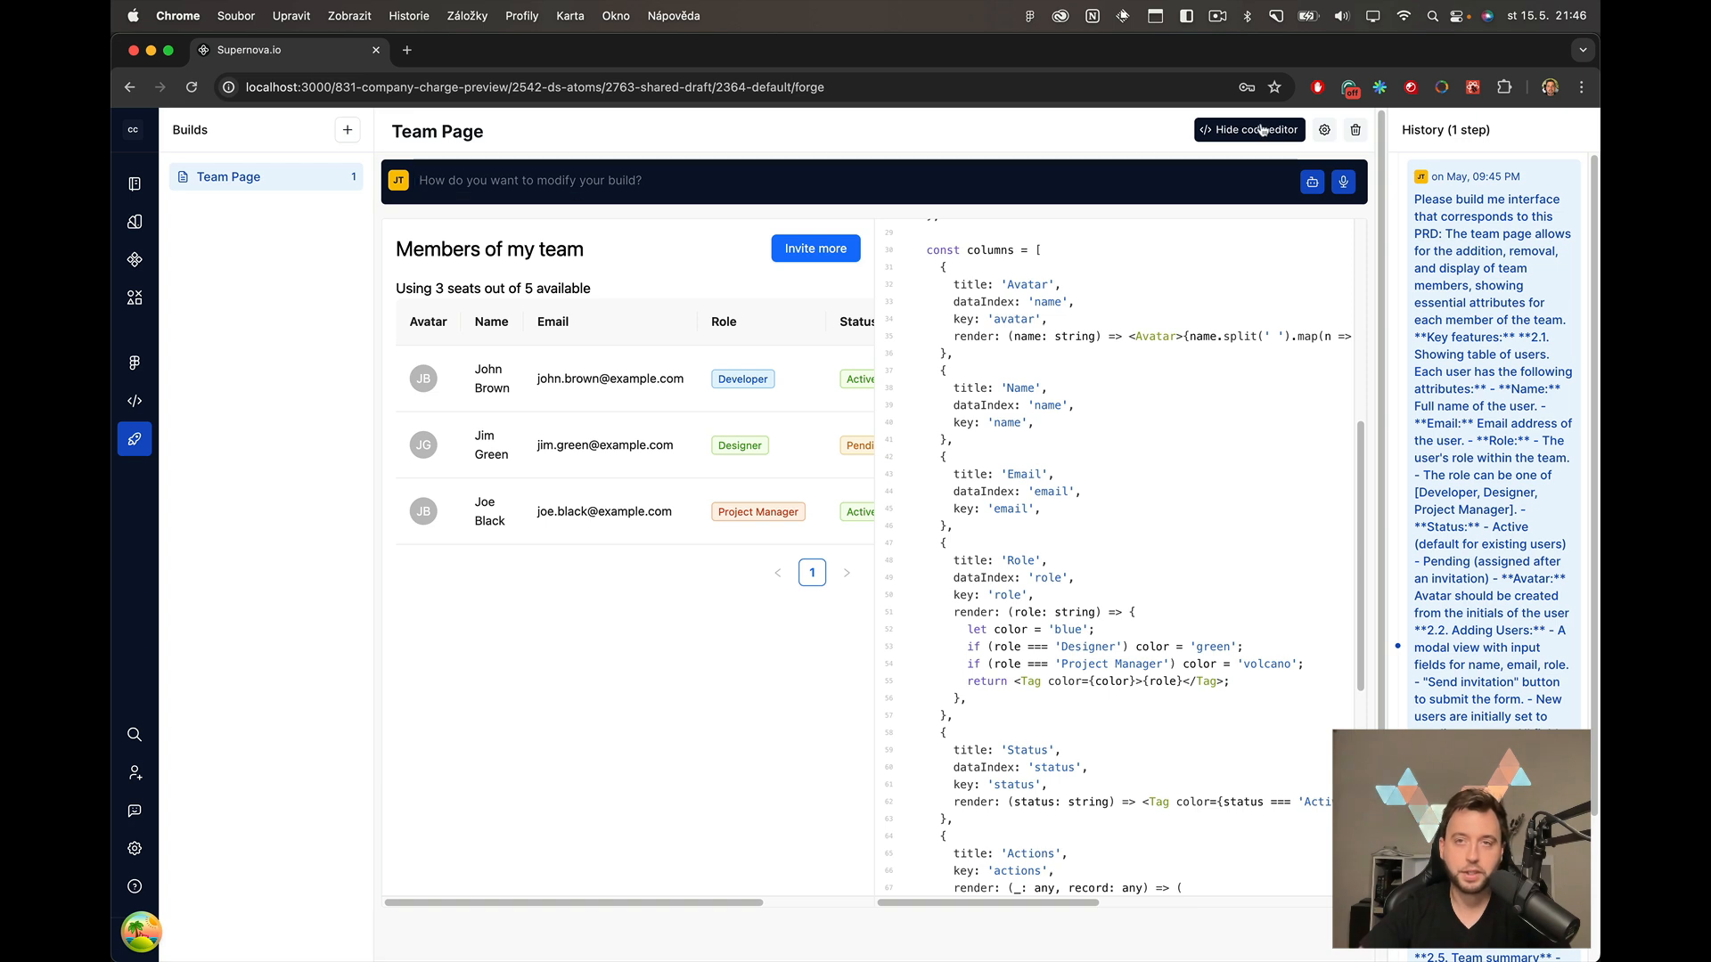
left_click(1249, 129)
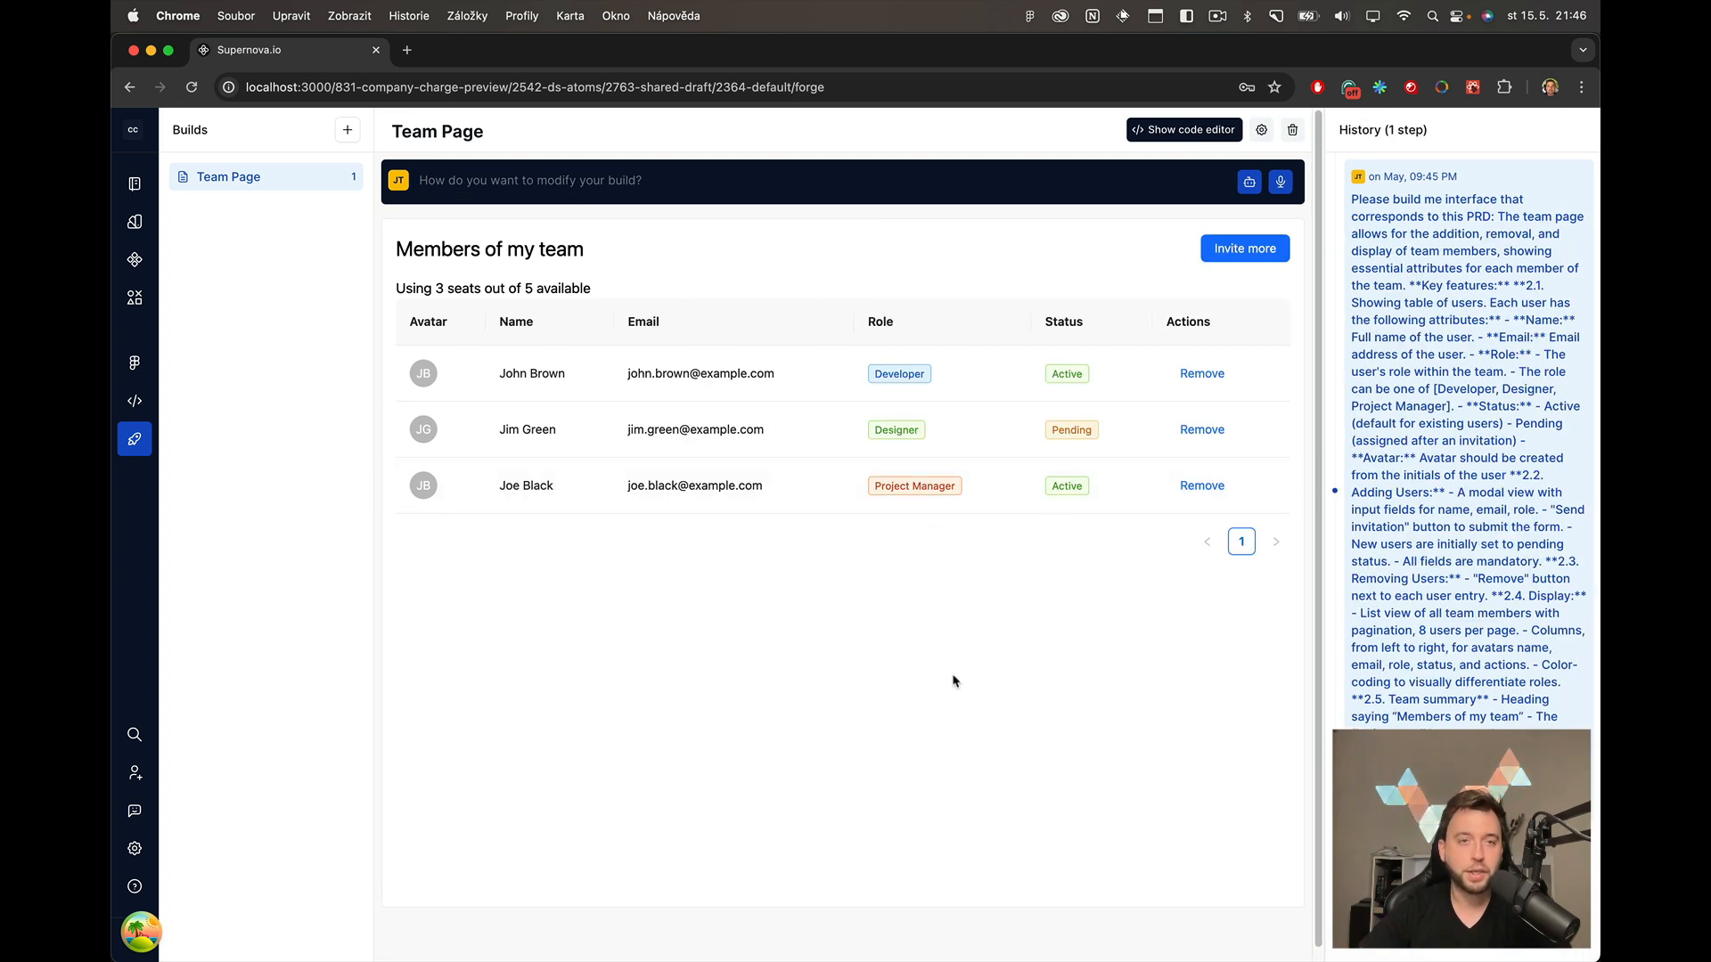
mouse_move(926, 629)
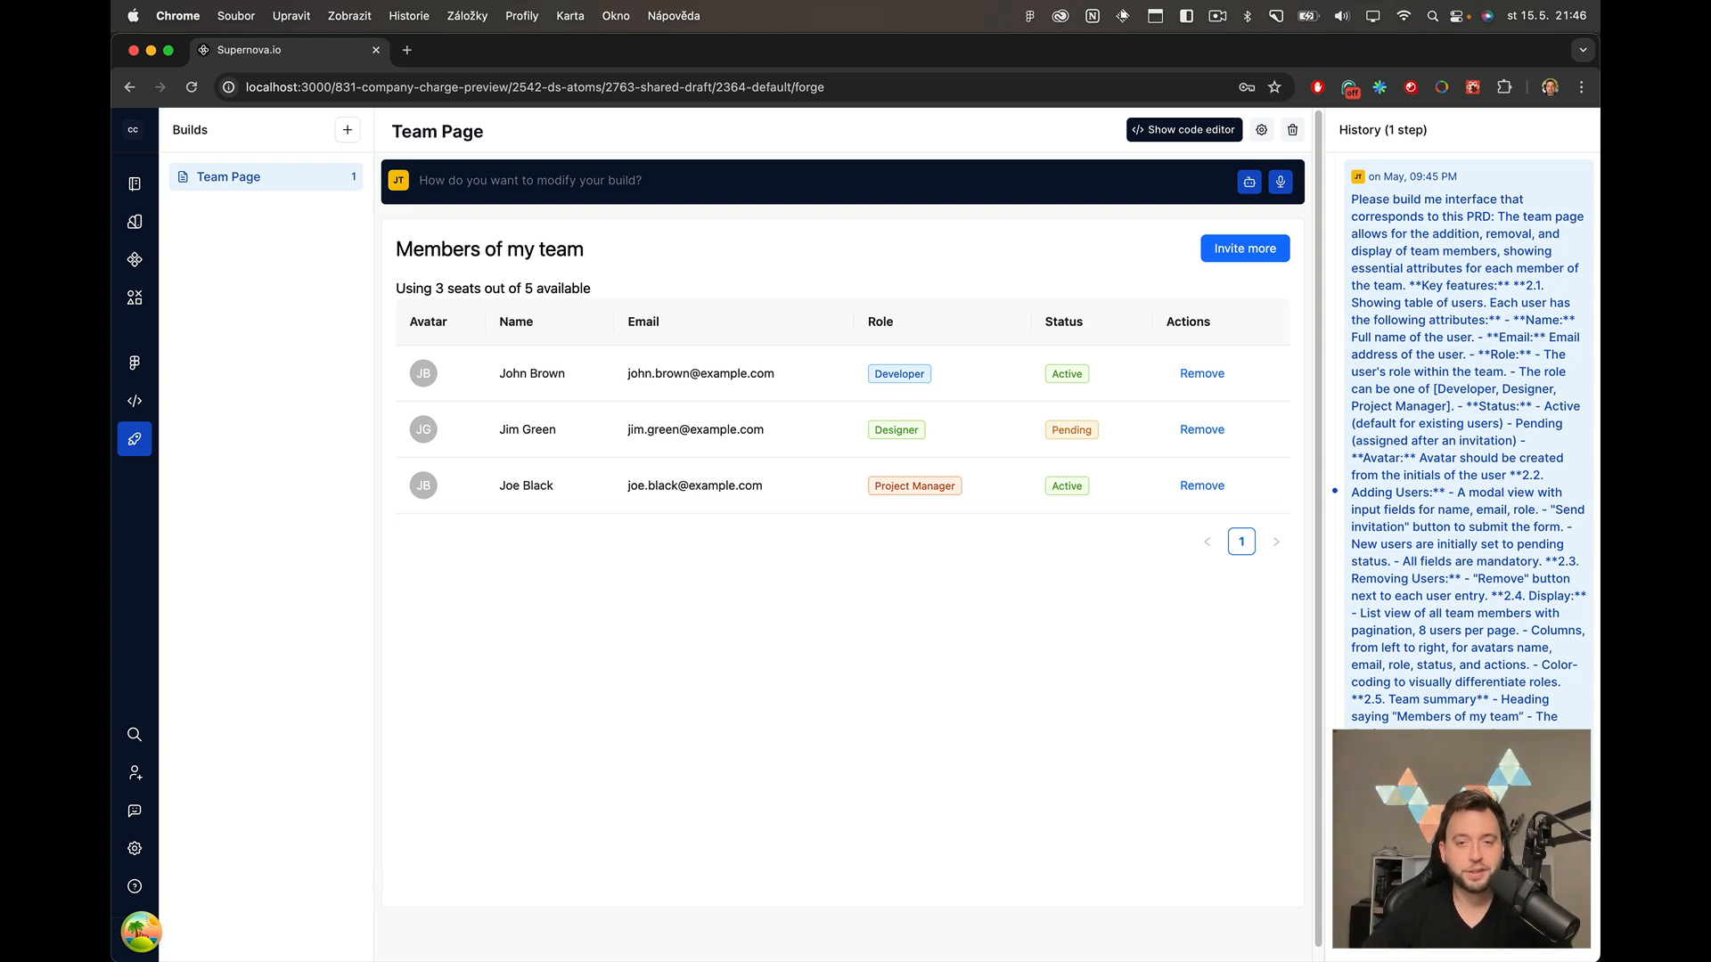
left_click(1032, 935)
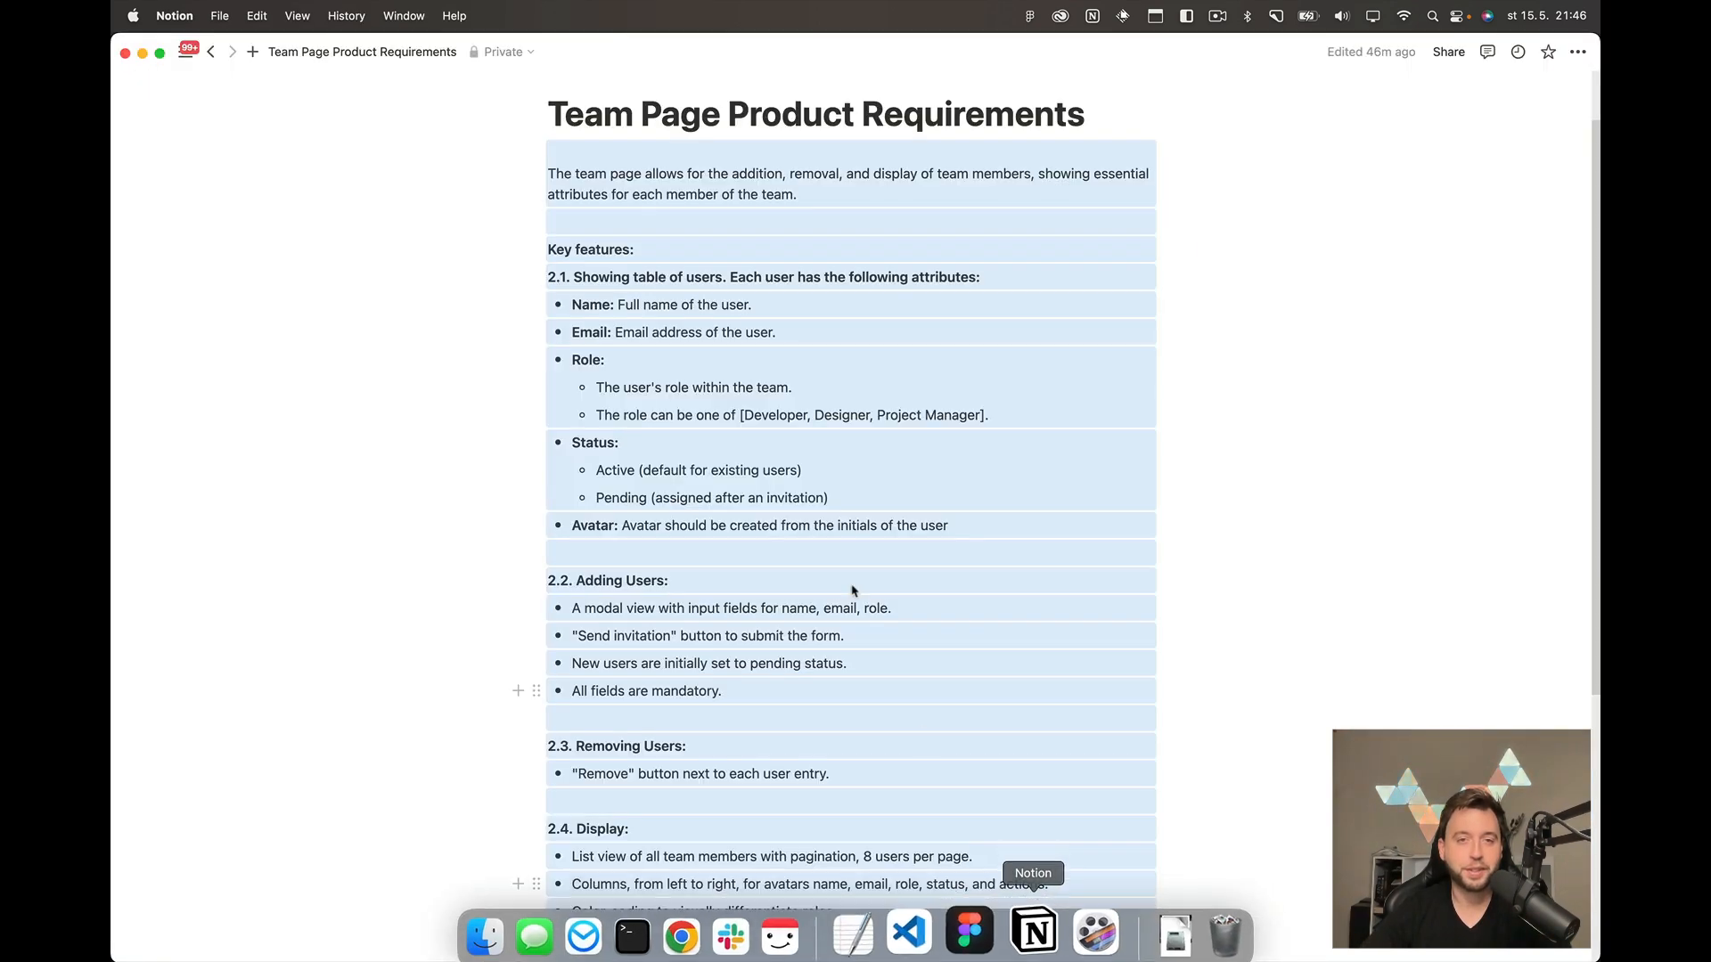
left_click(762, 738)
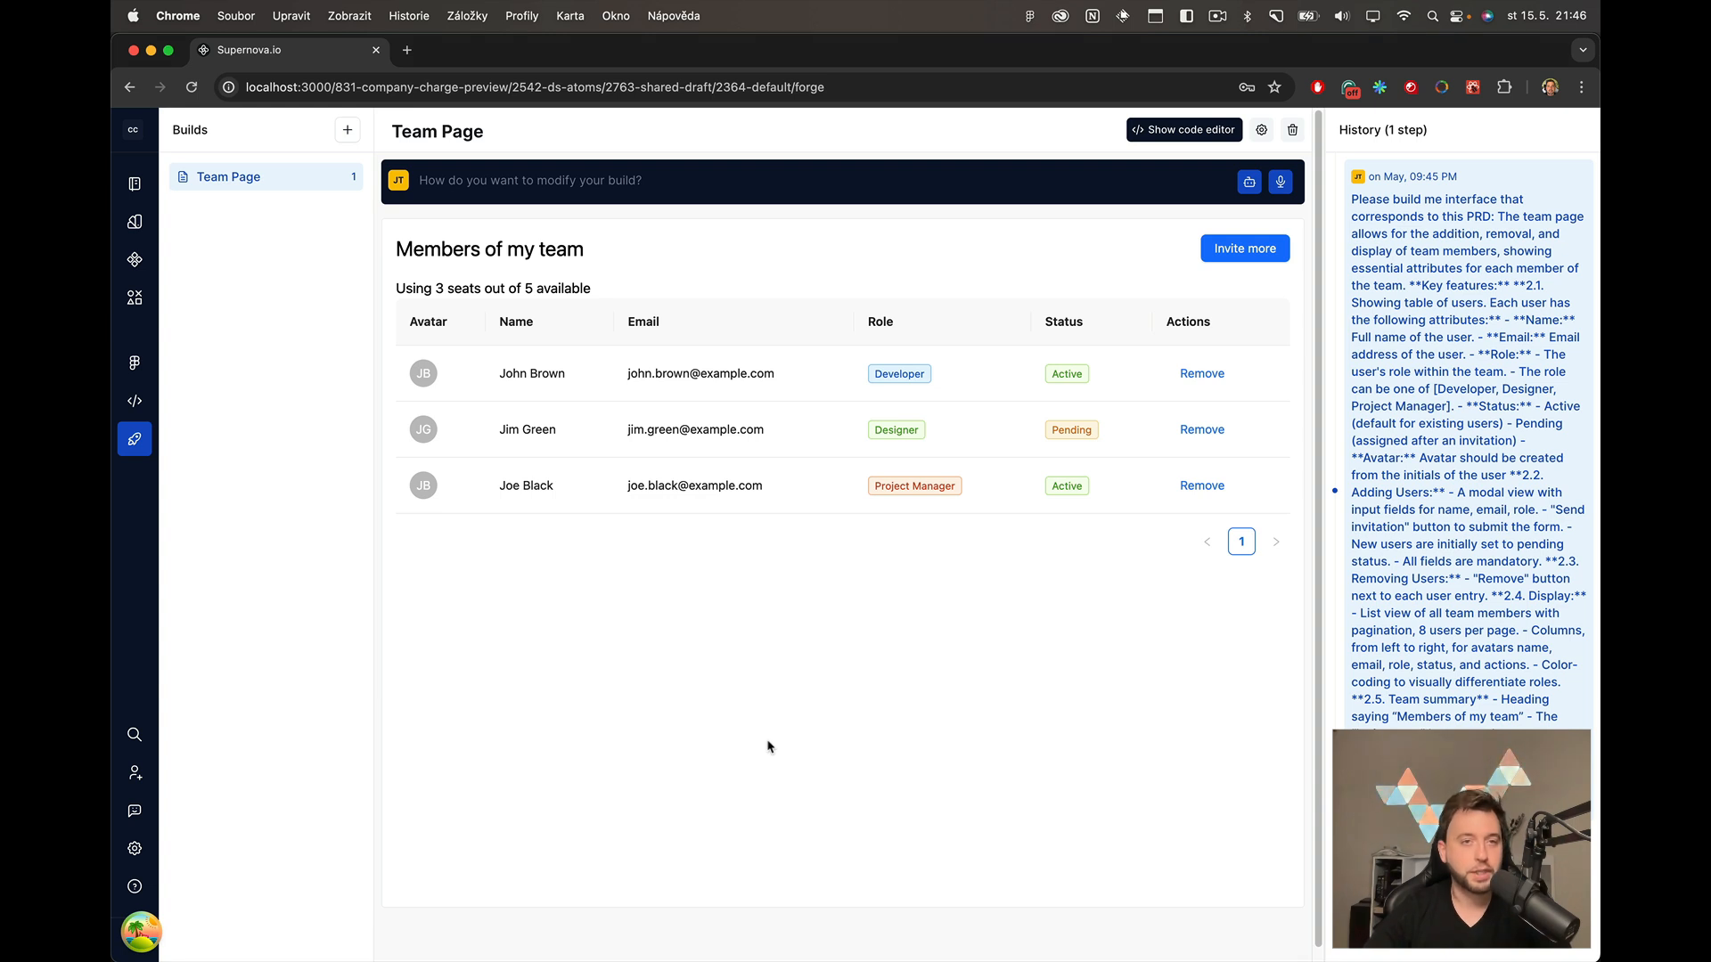
mouse_move(570, 358)
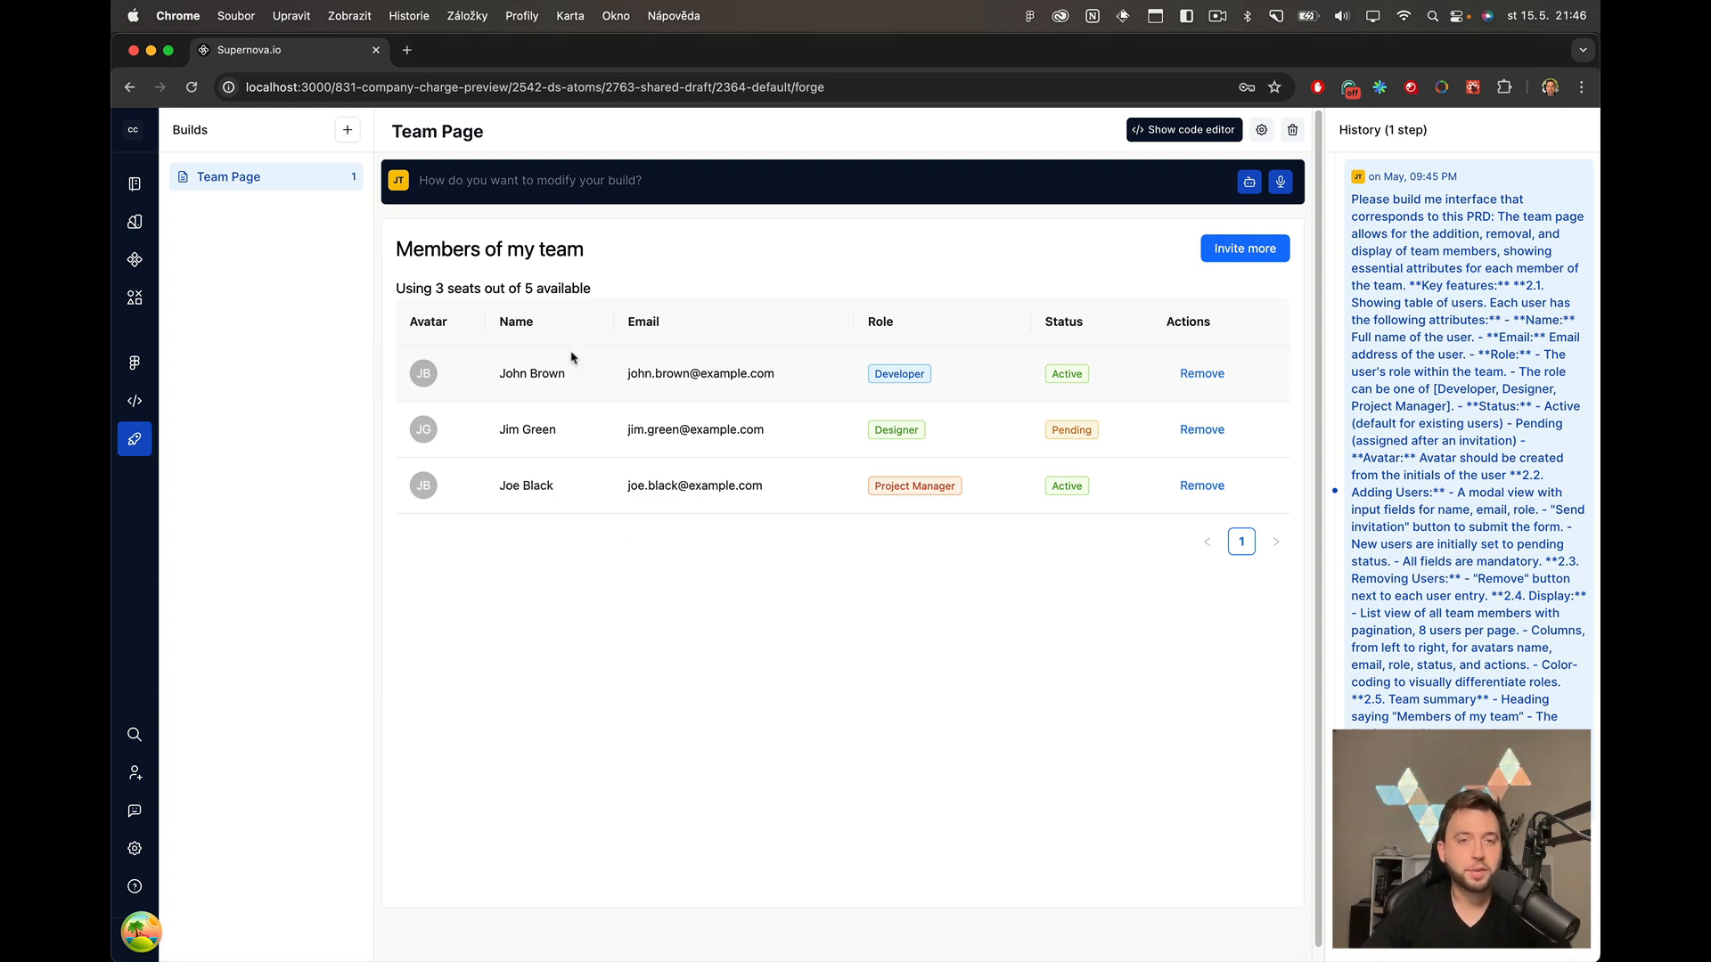
mouse_move(595, 385)
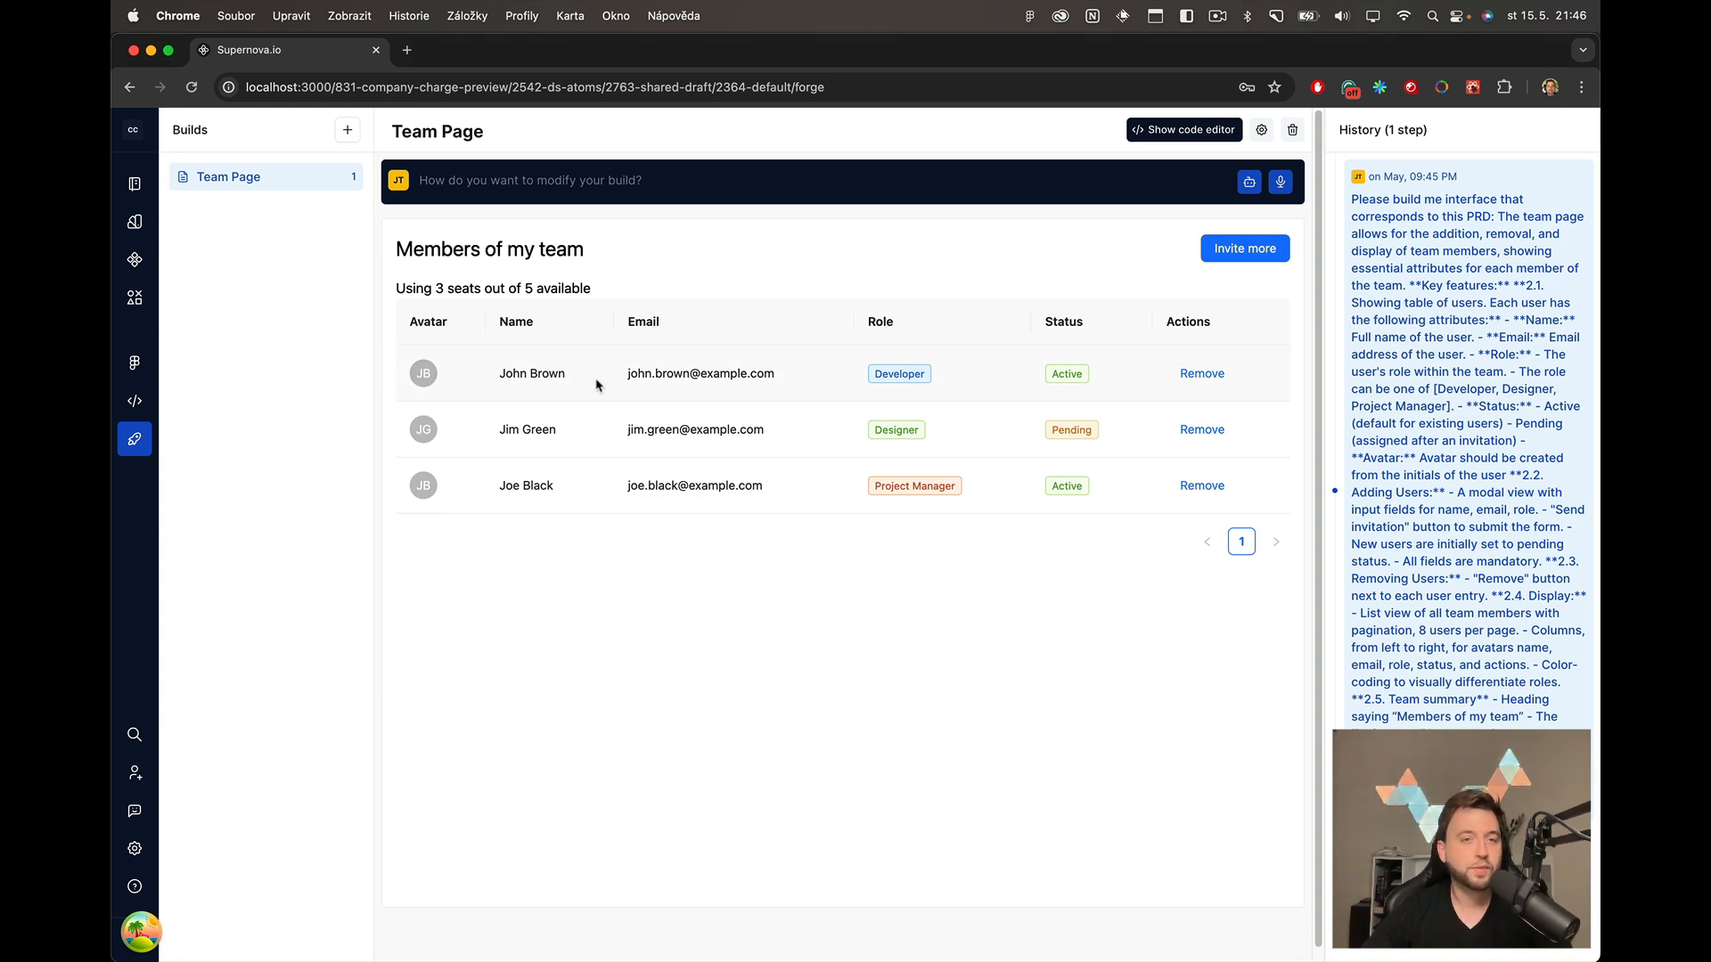
mouse_move(415, 382)
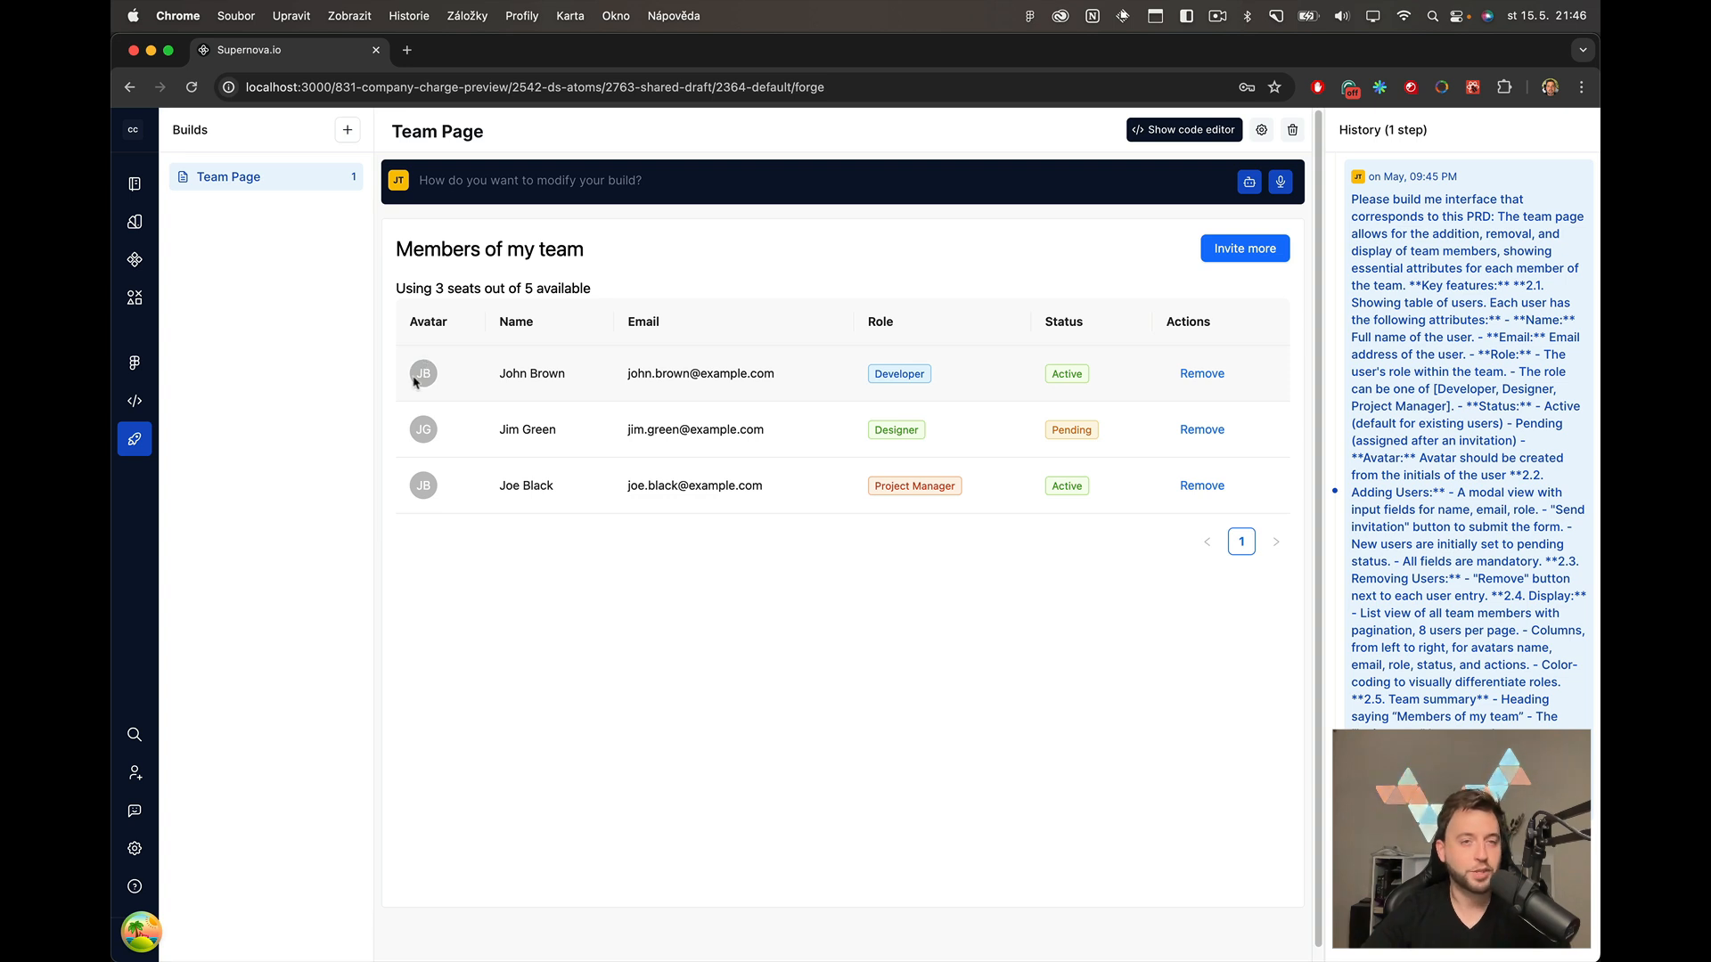
mouse_move(564, 389)
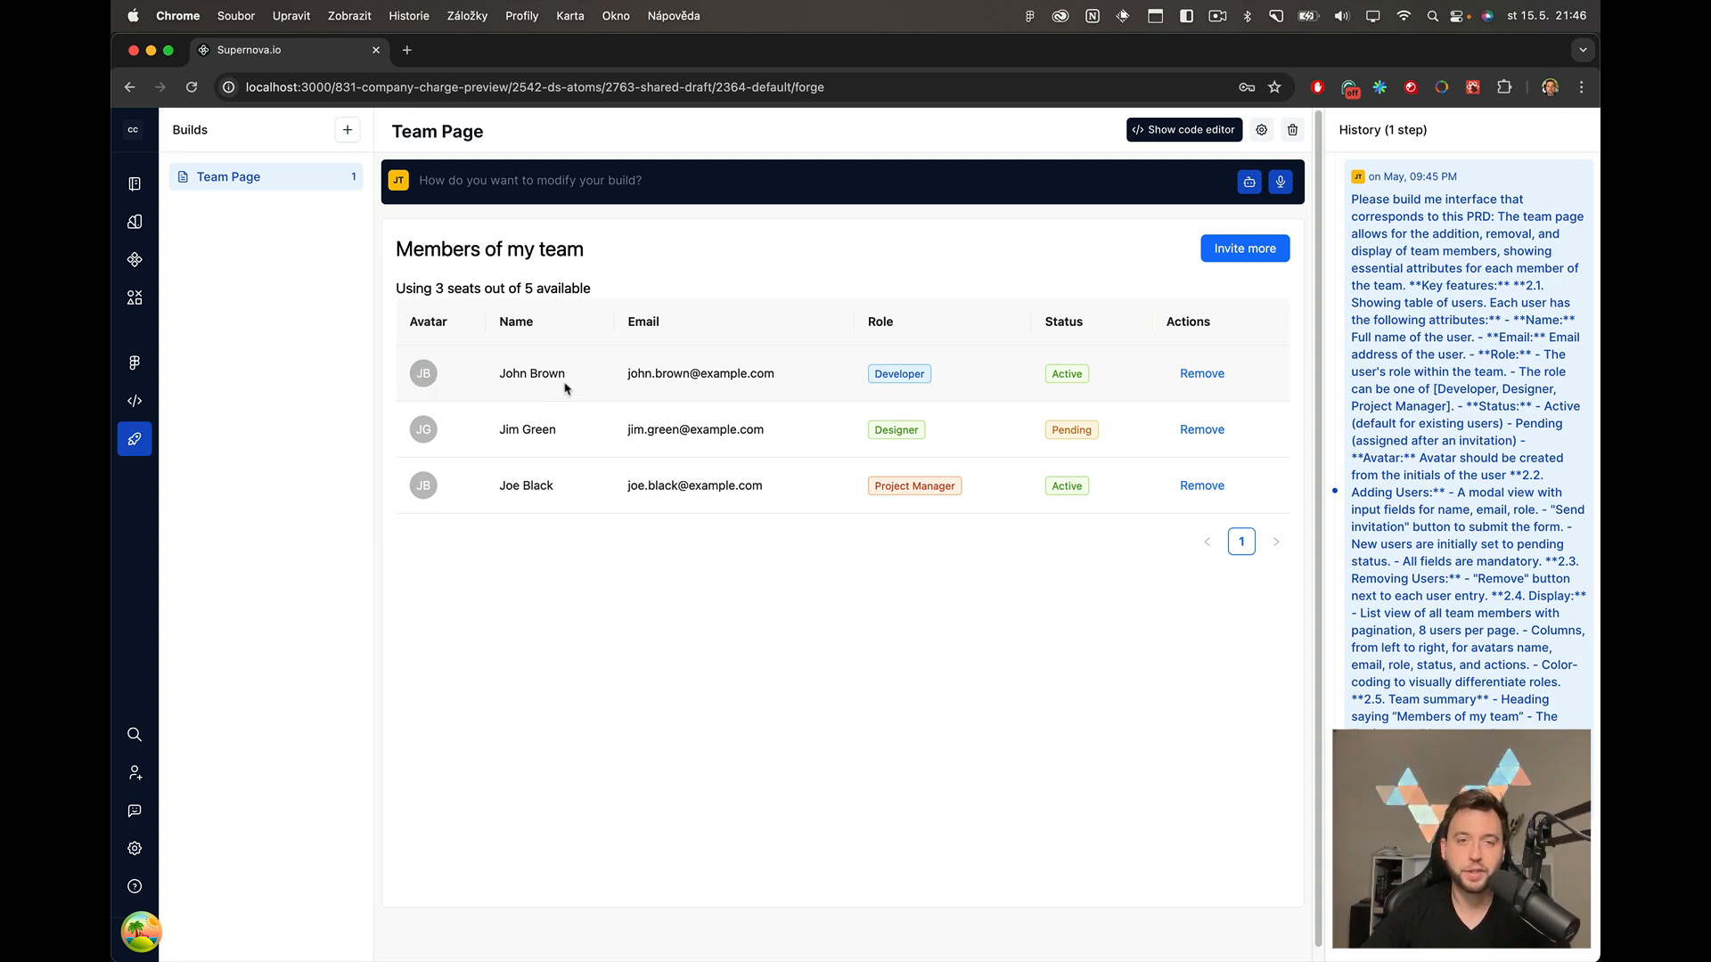
mouse_move(934, 381)
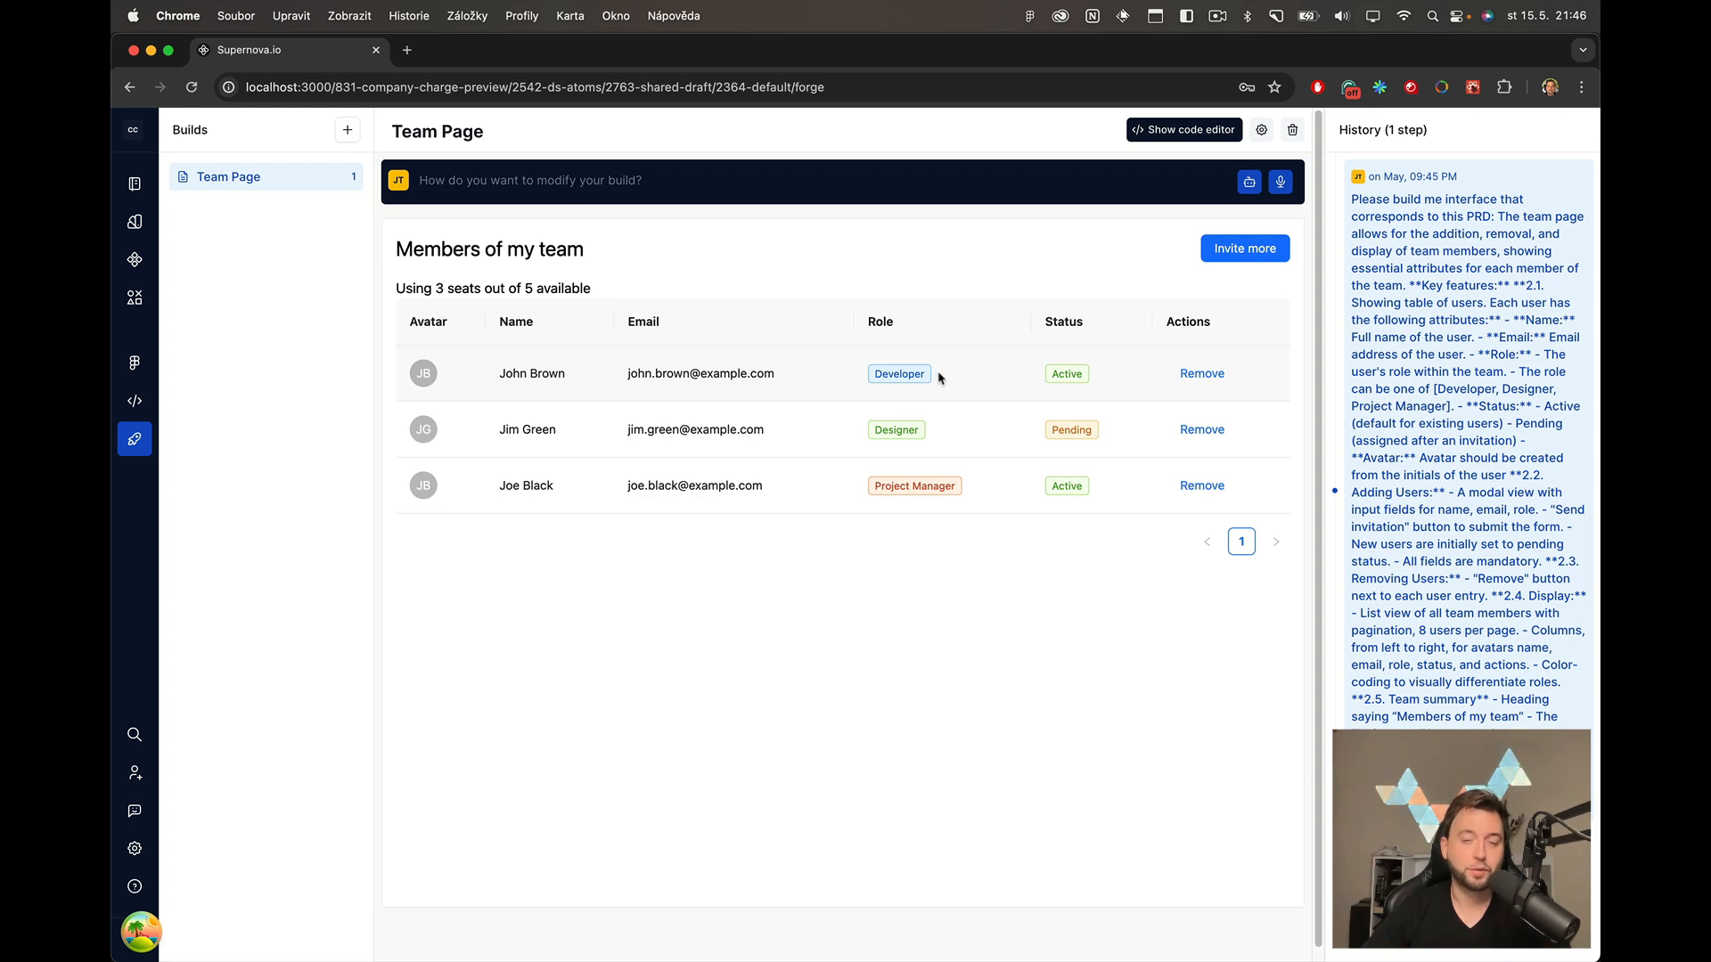
mouse_move(943, 396)
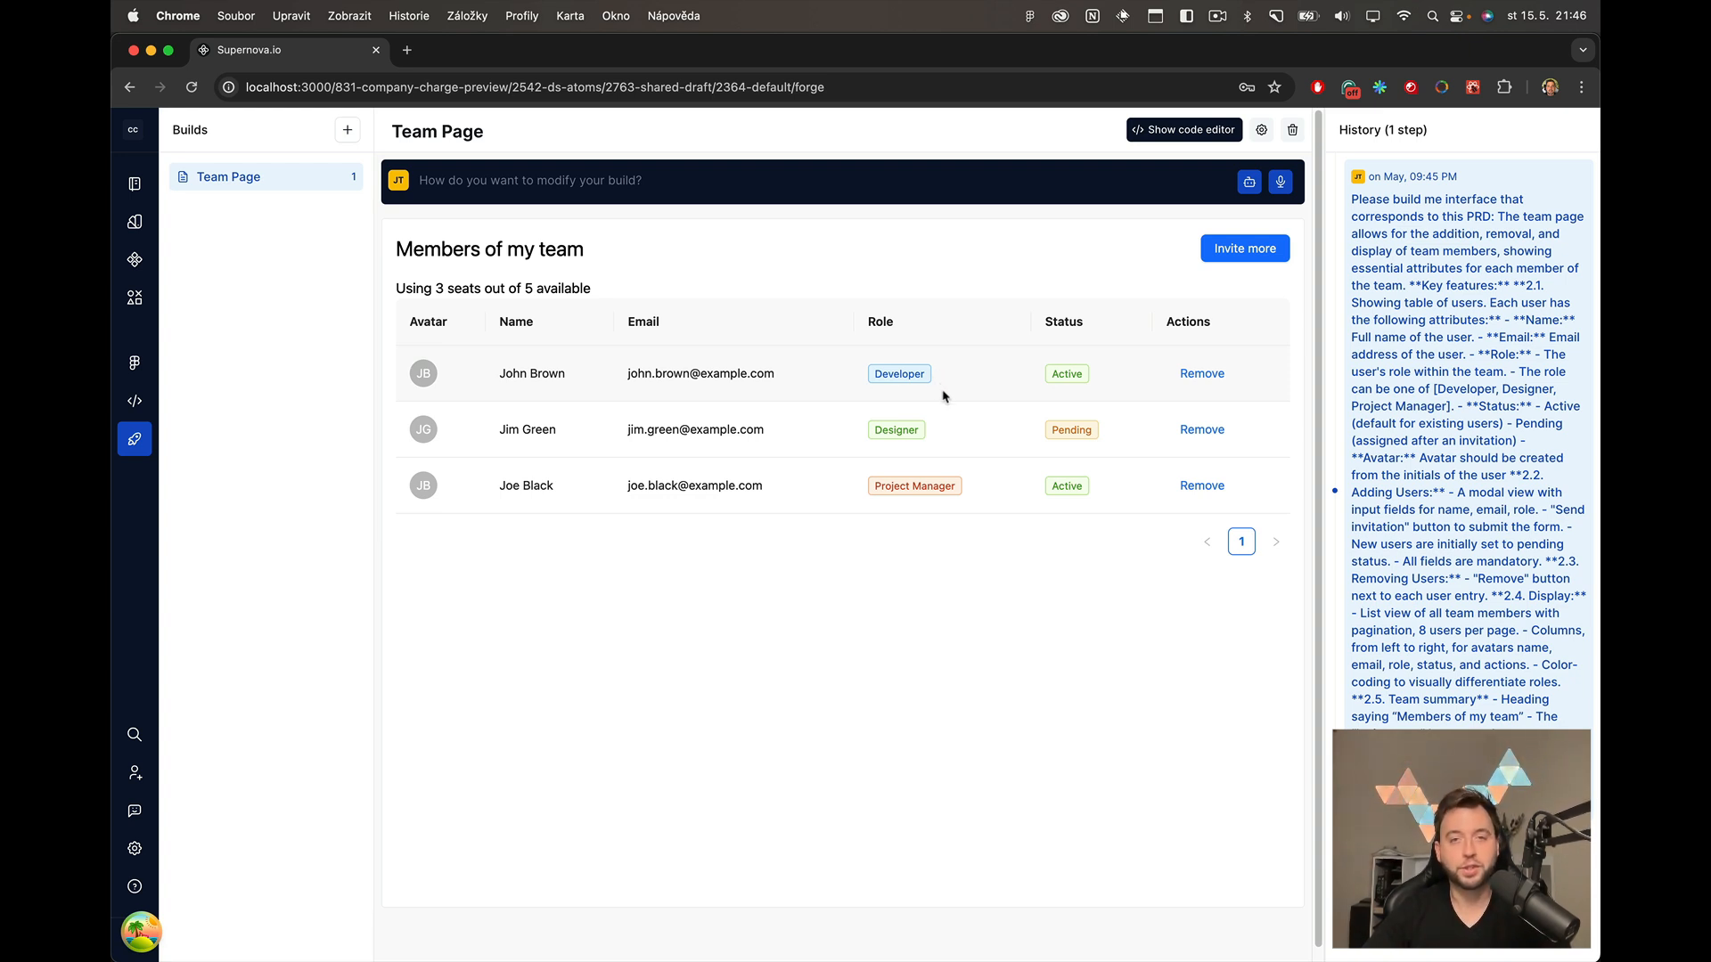
mouse_move(964, 483)
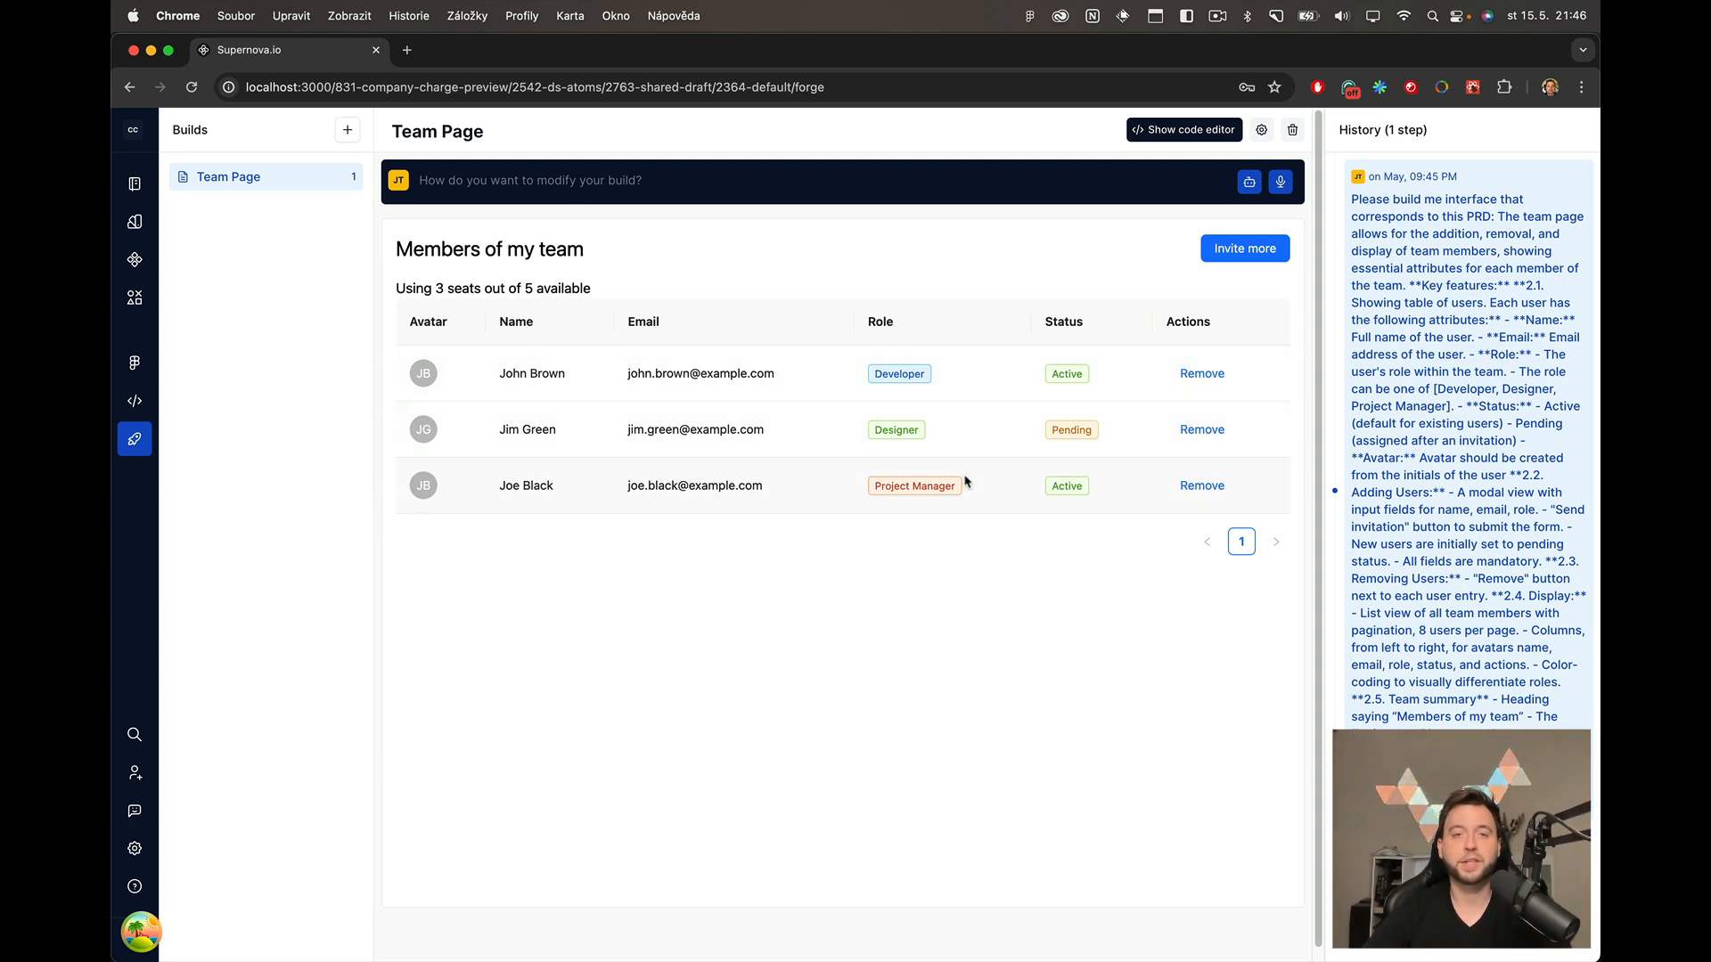
mouse_move(1066, 367)
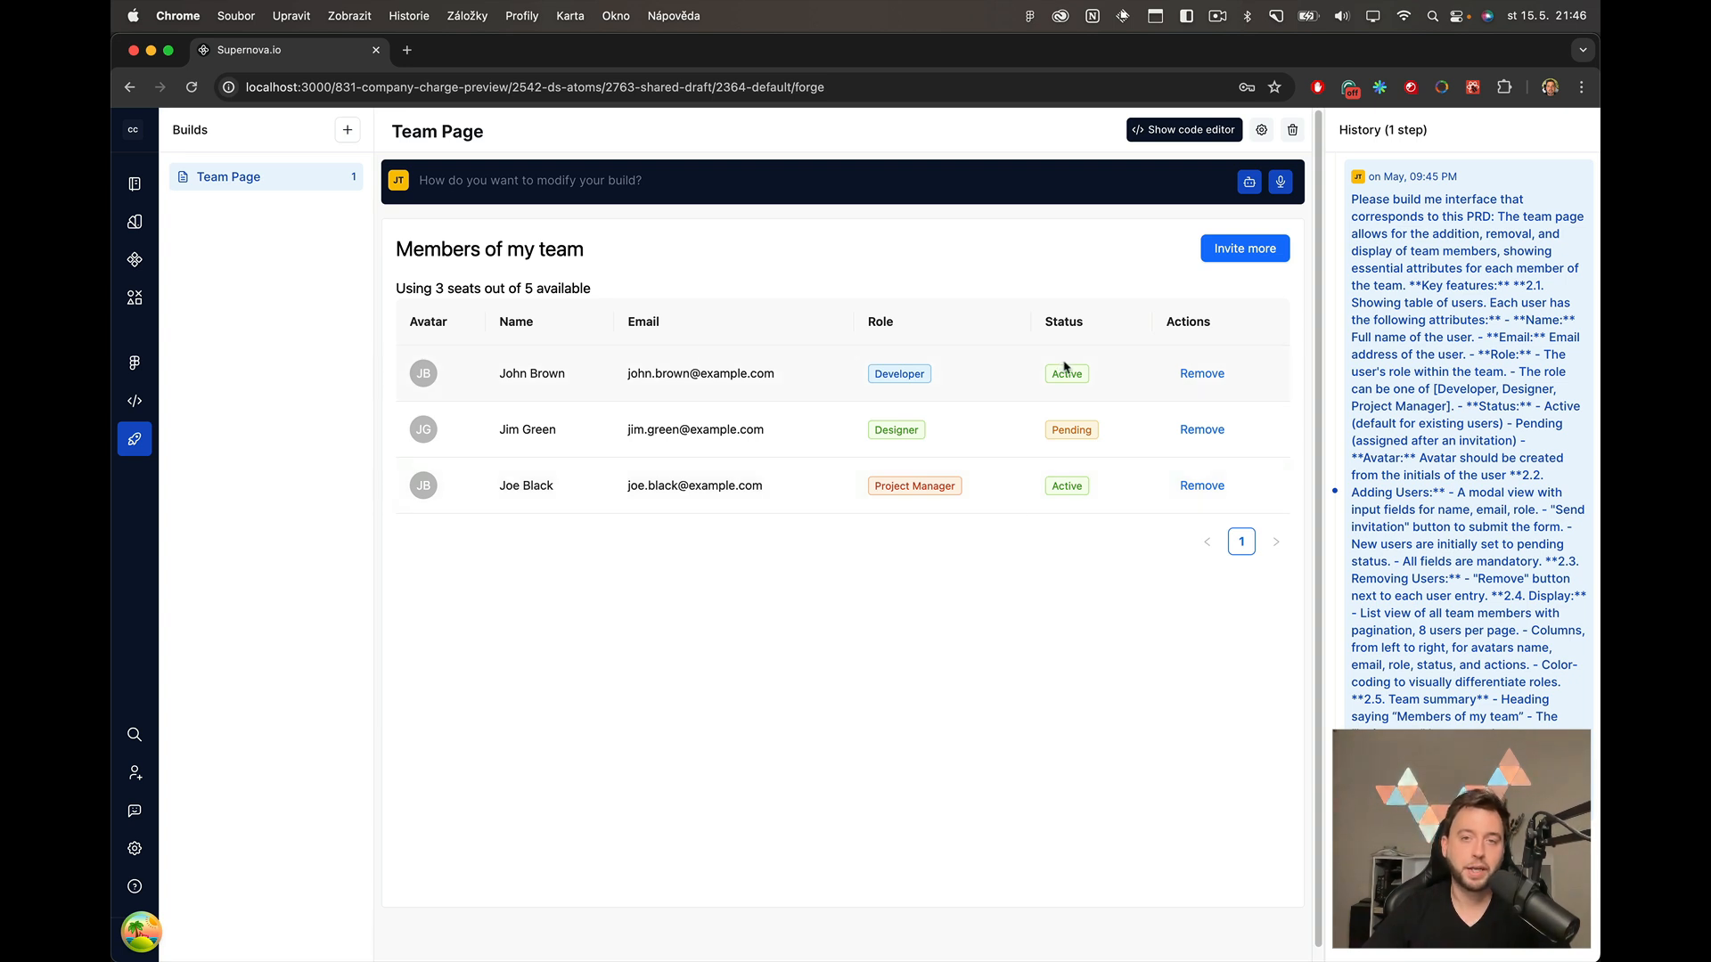
mouse_move(1100, 533)
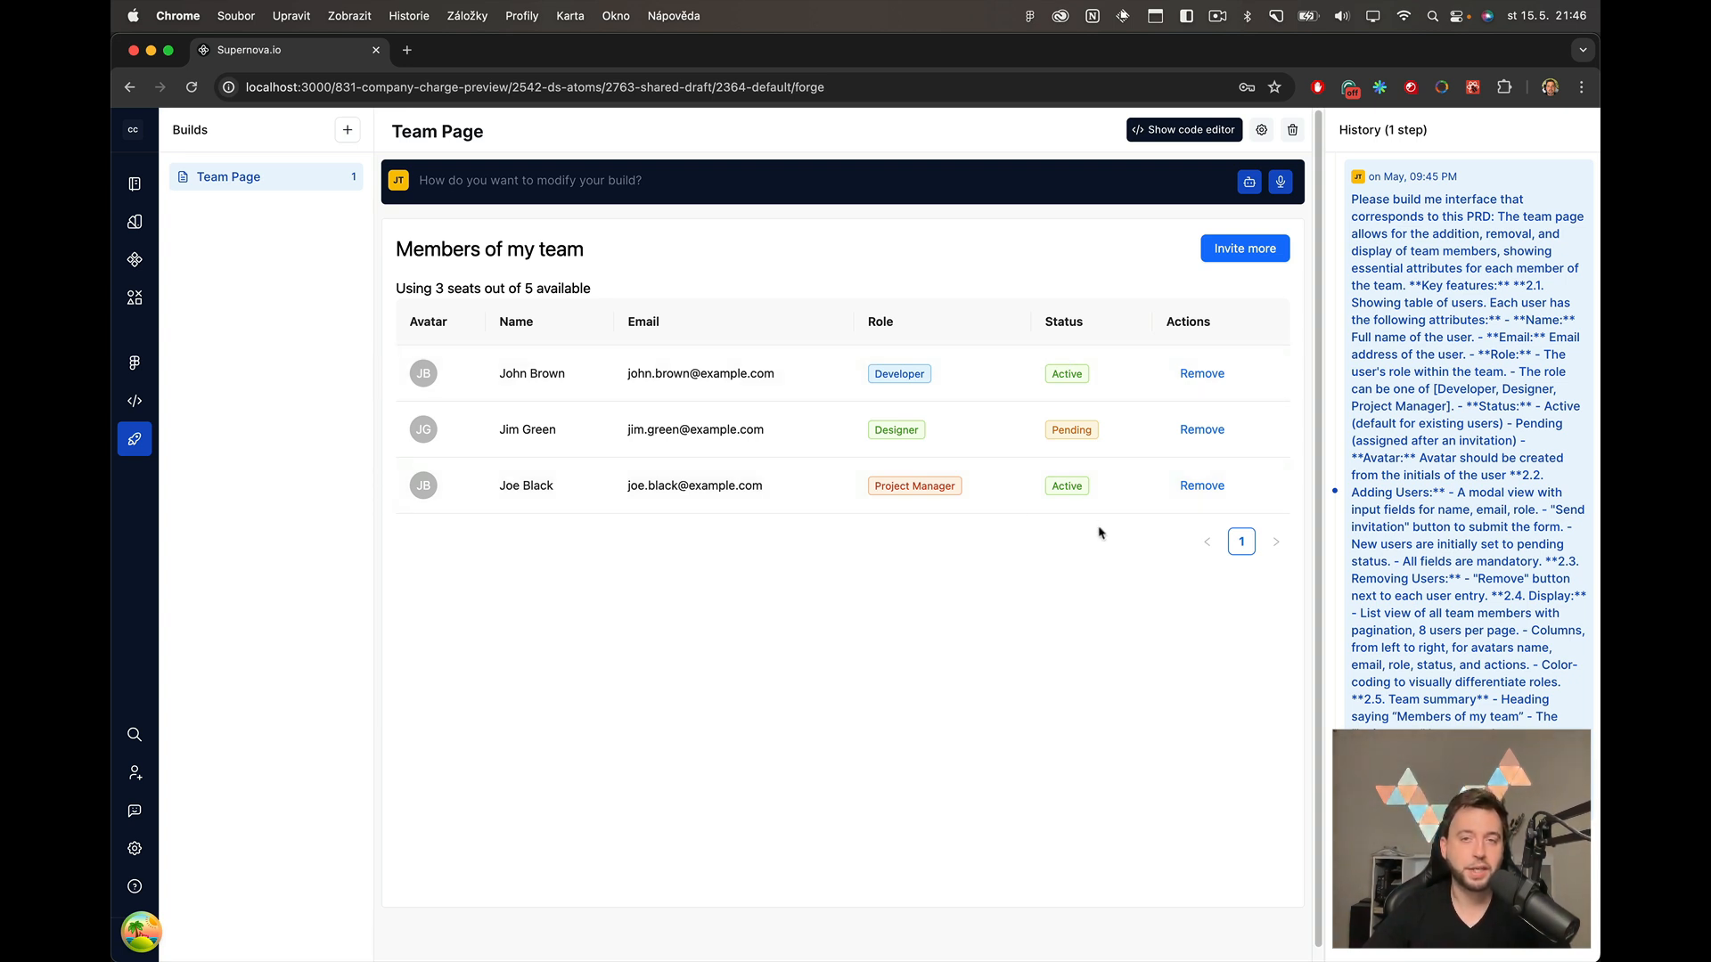
mouse_move(1168, 425)
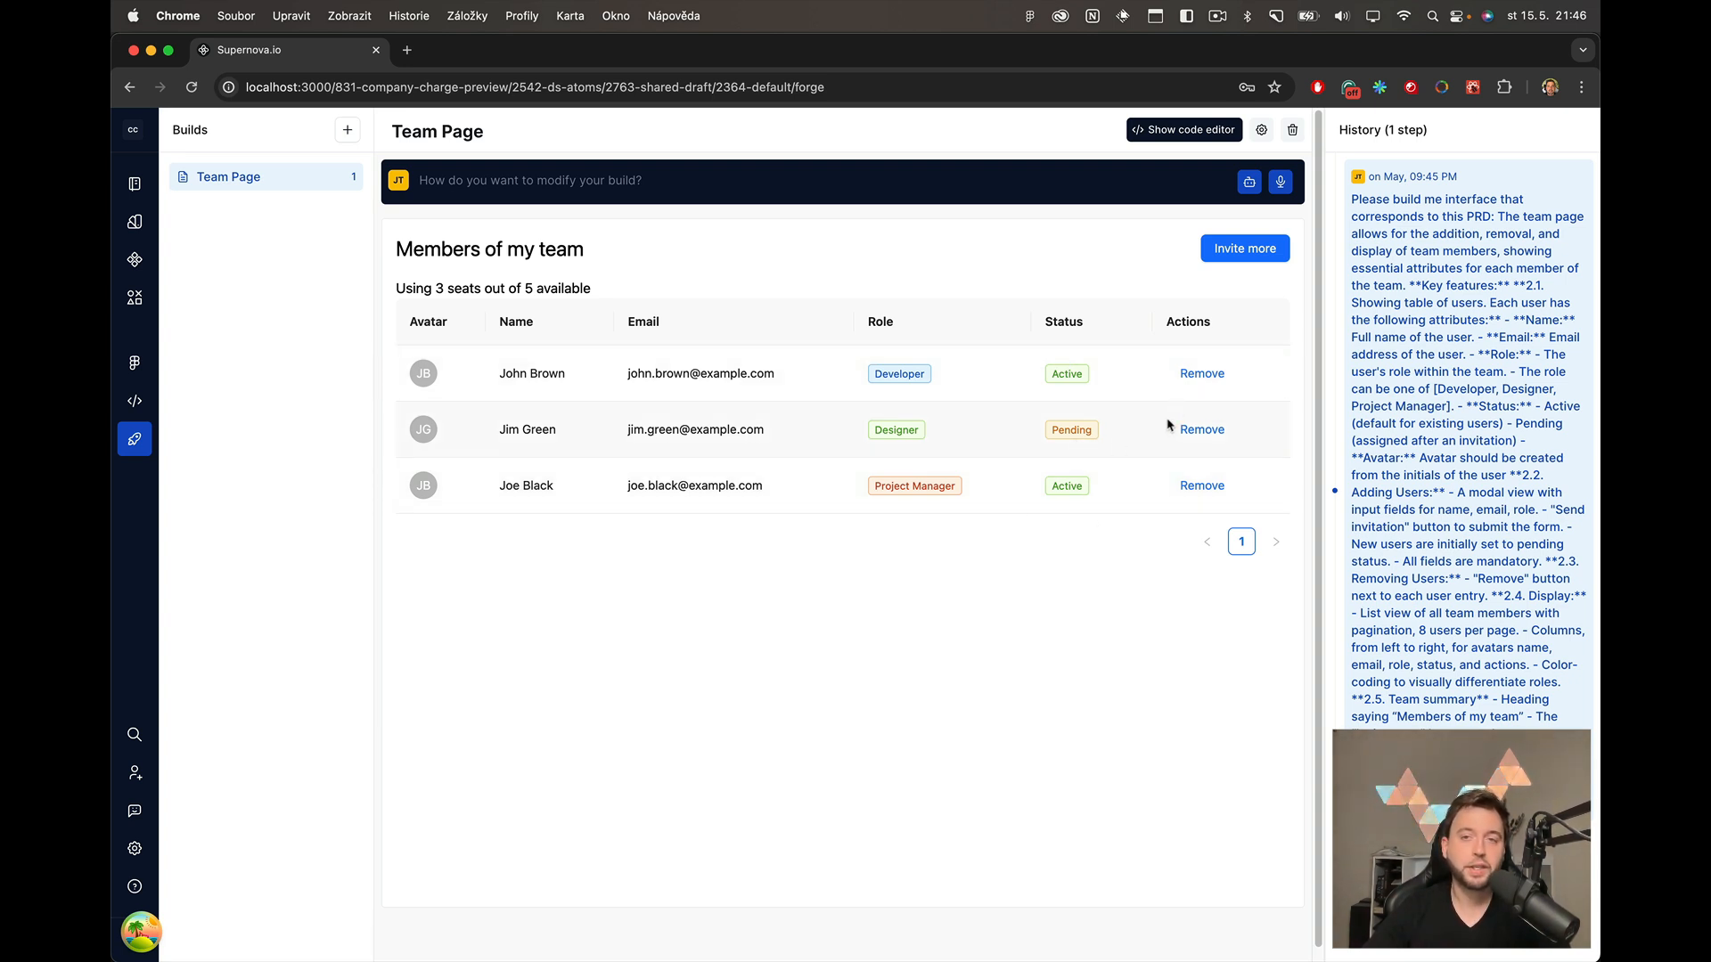
mouse_move(1214, 404)
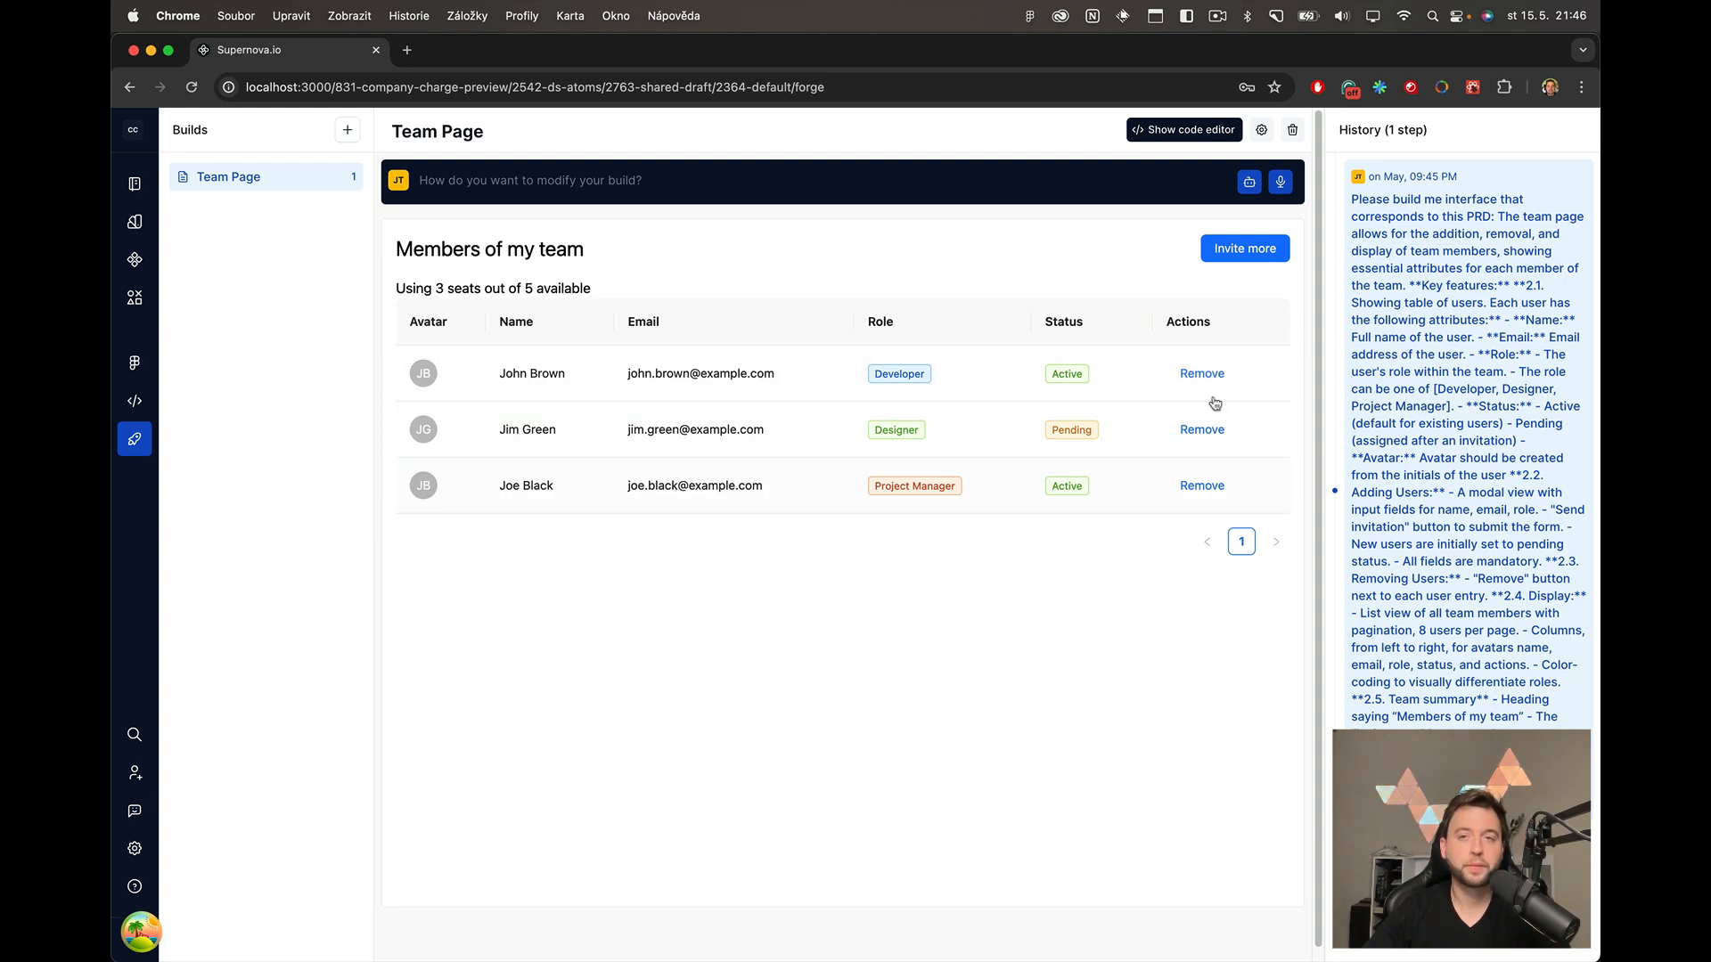
mouse_move(1219, 310)
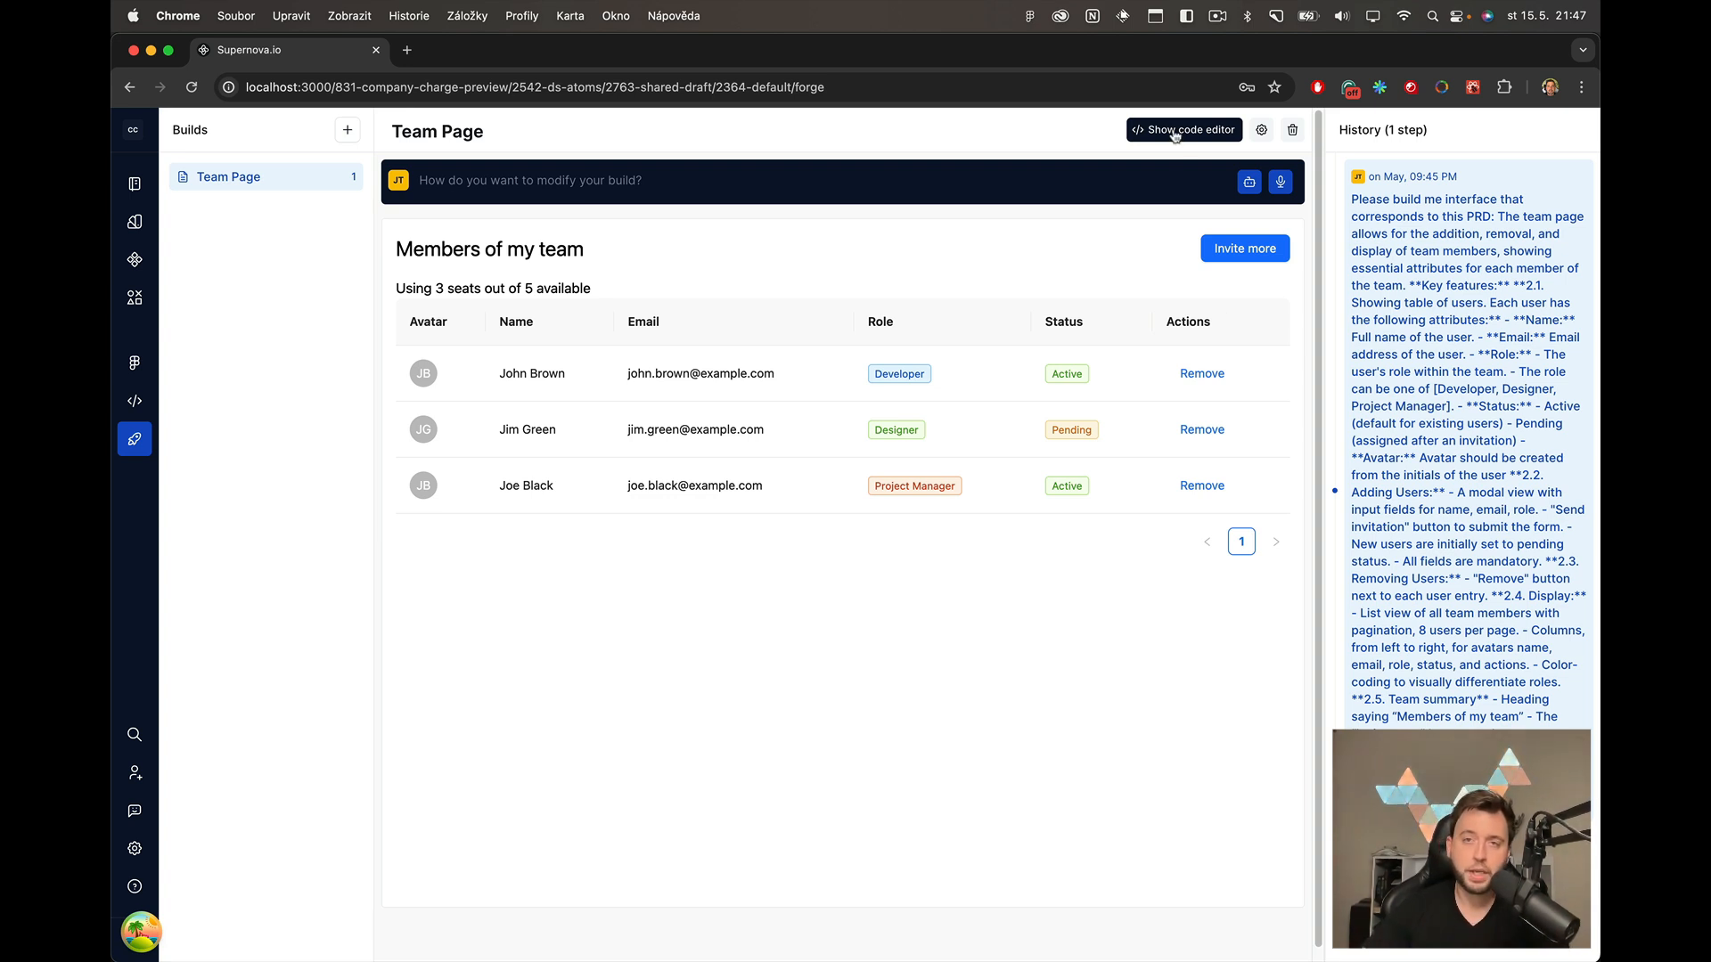
left_click(1183, 130)
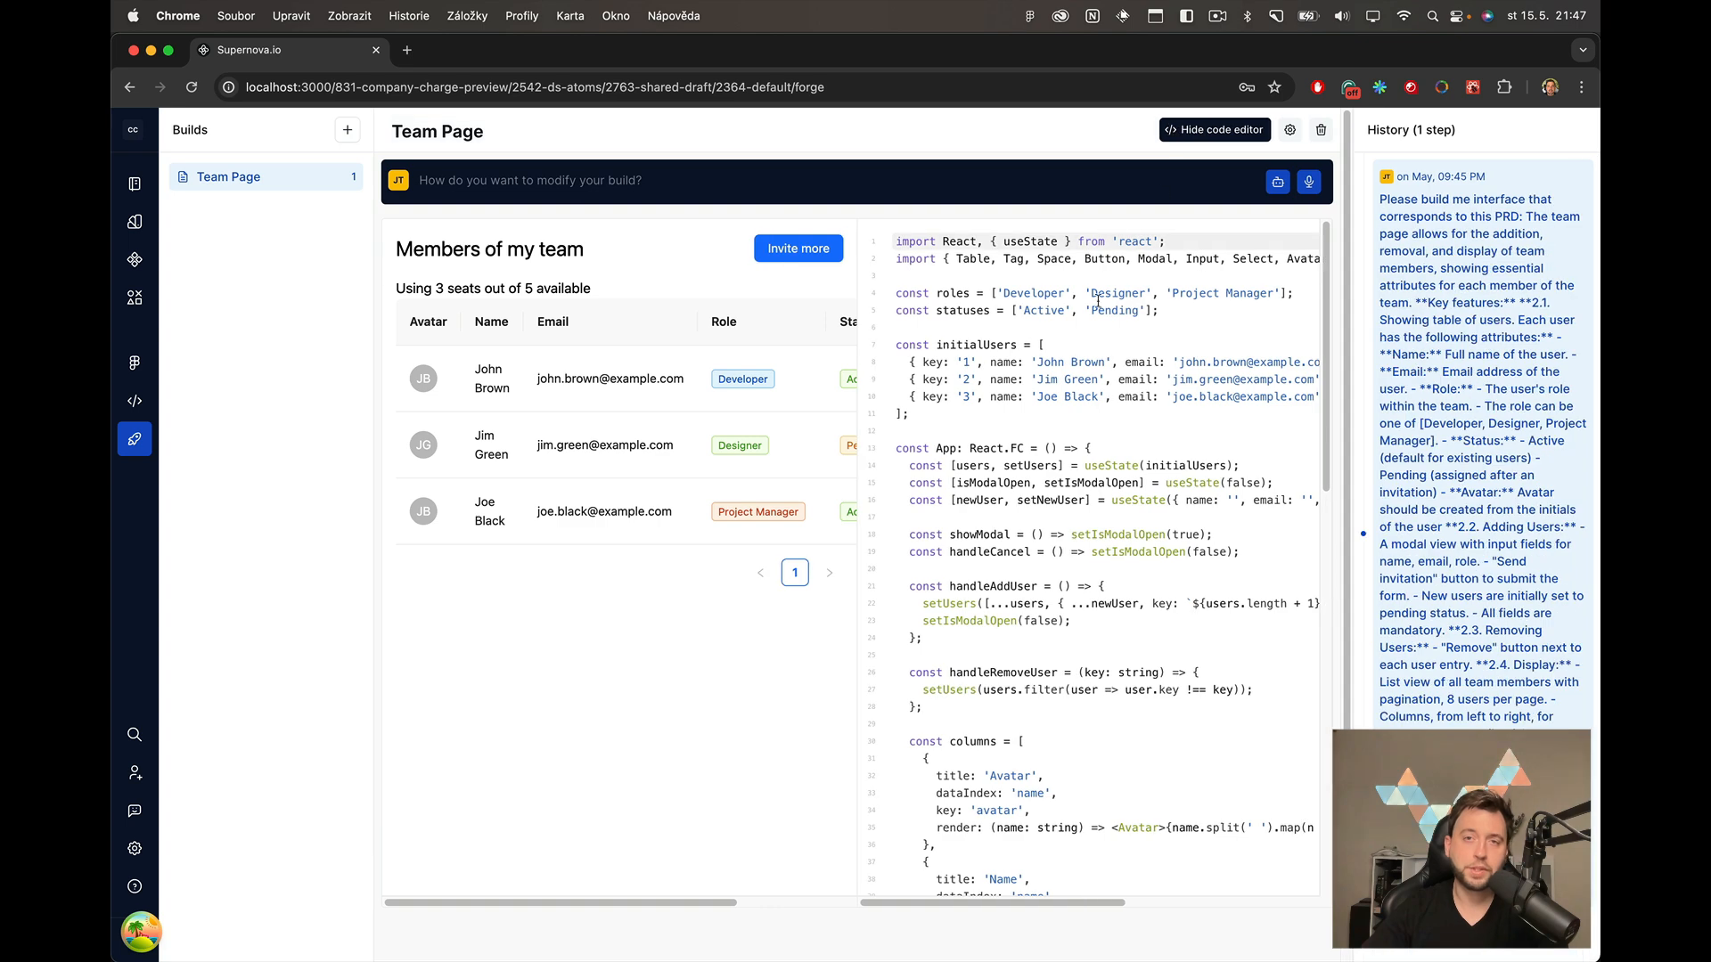
scroll("right", 3)
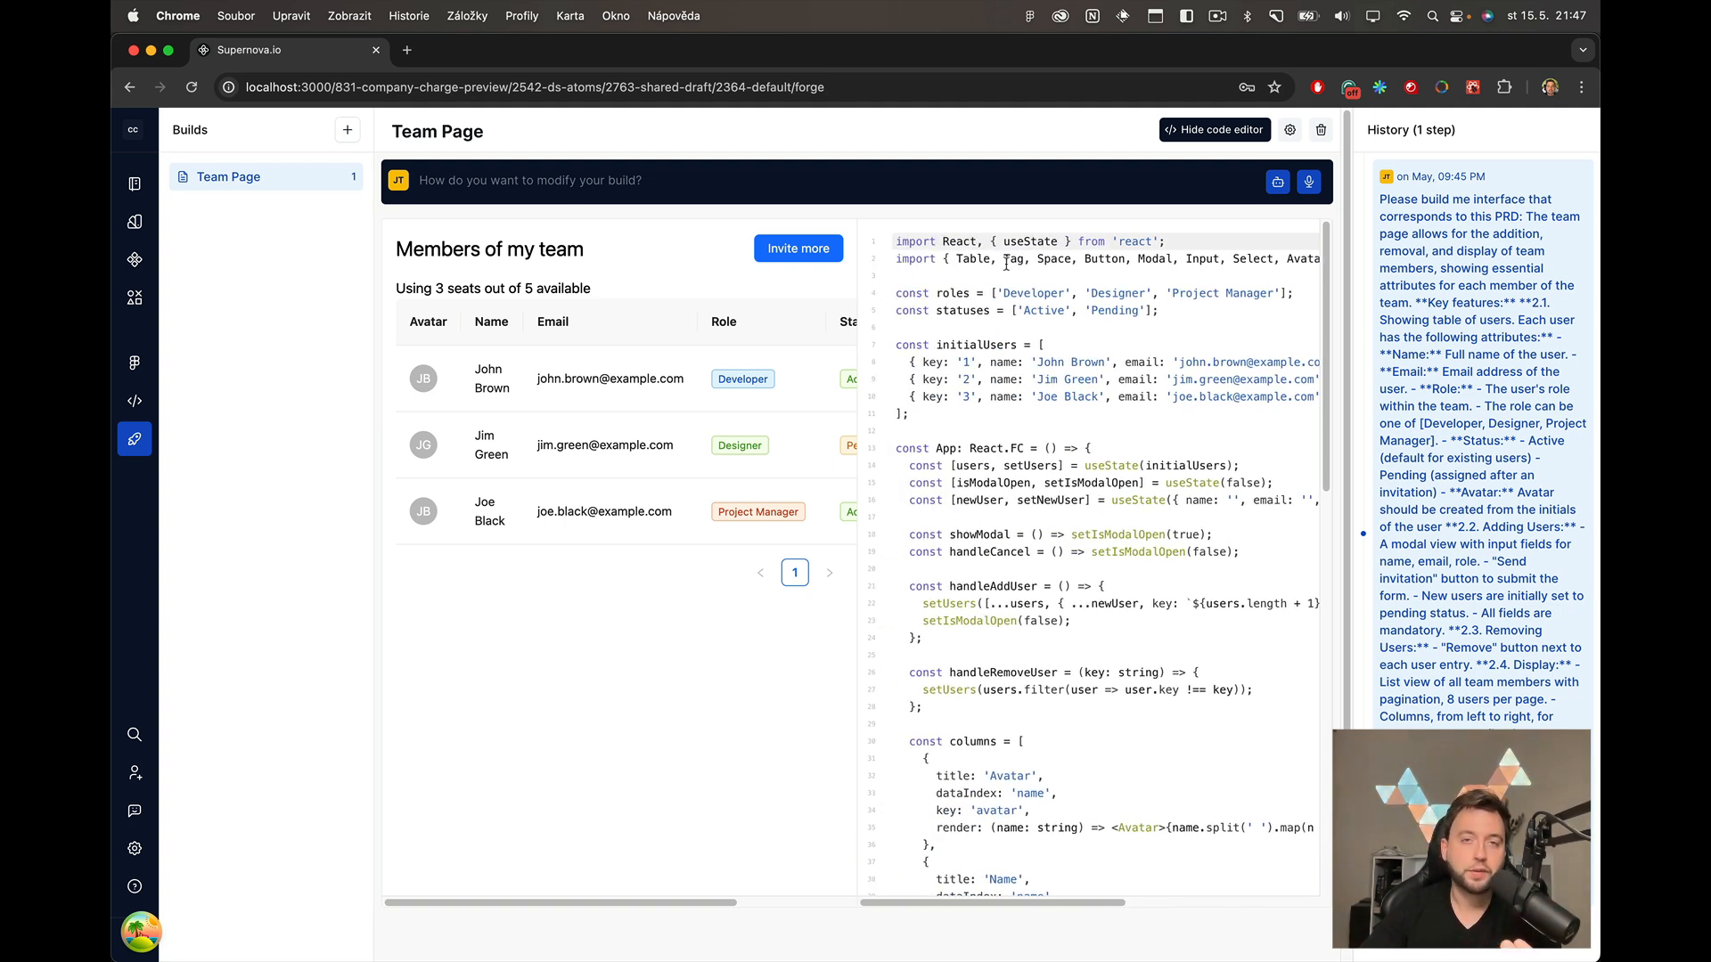
mouse_move(1141, 273)
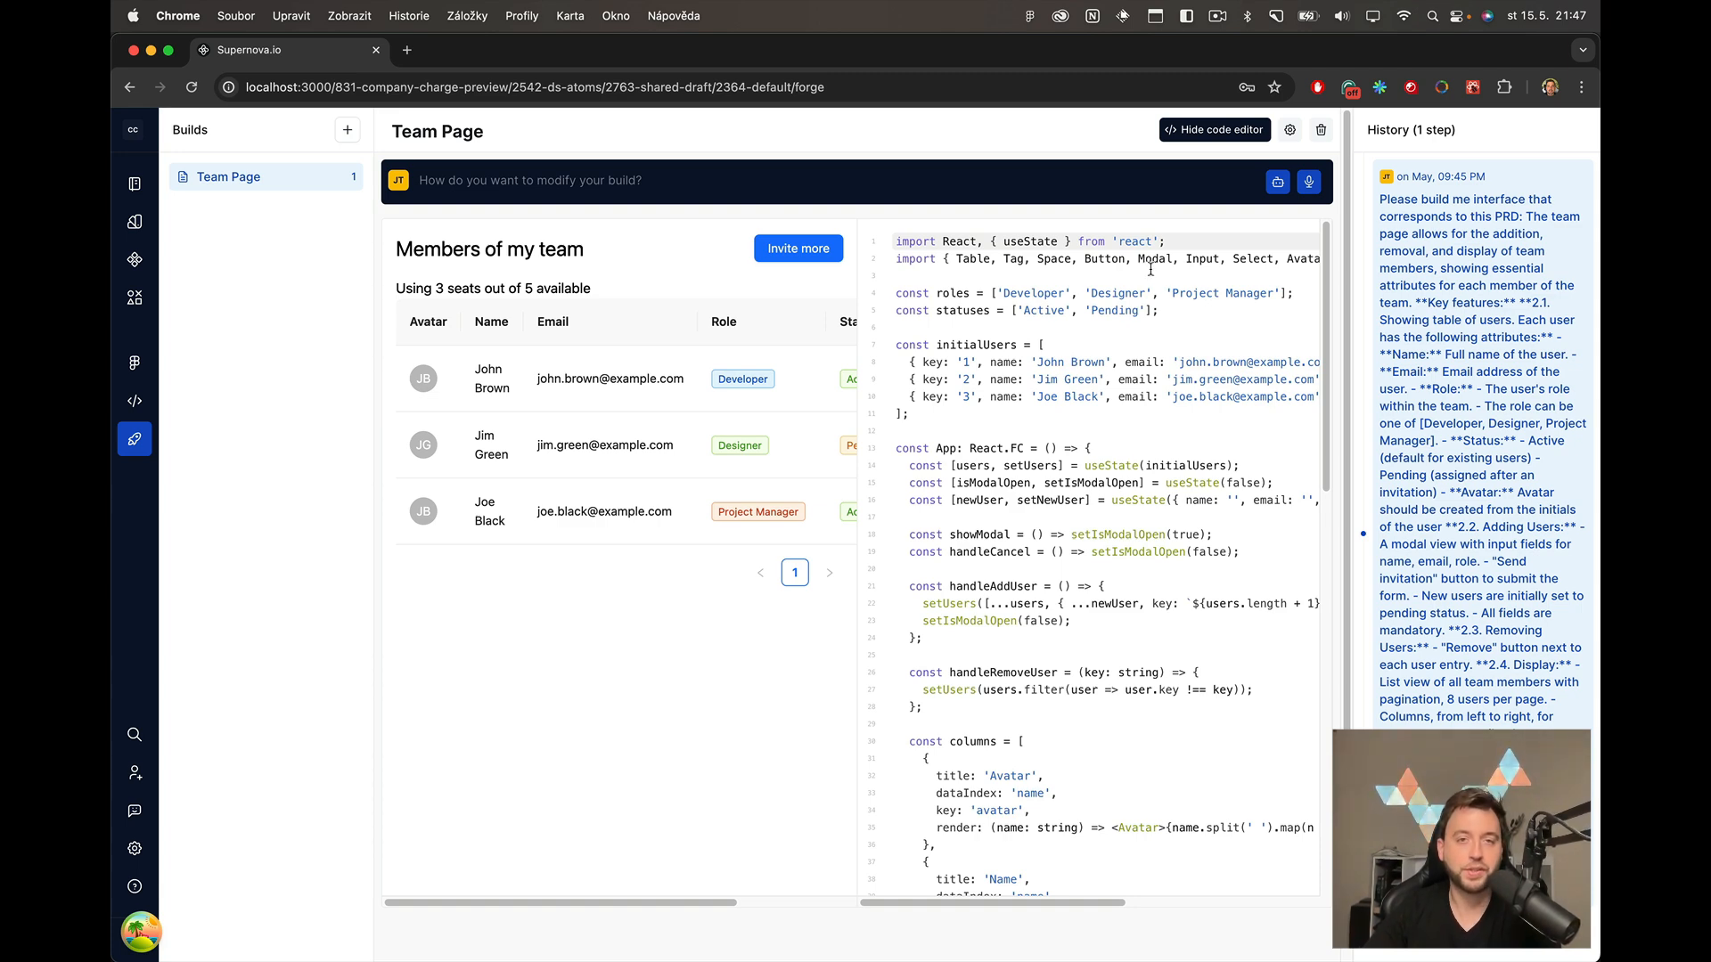
scroll("down", 3)
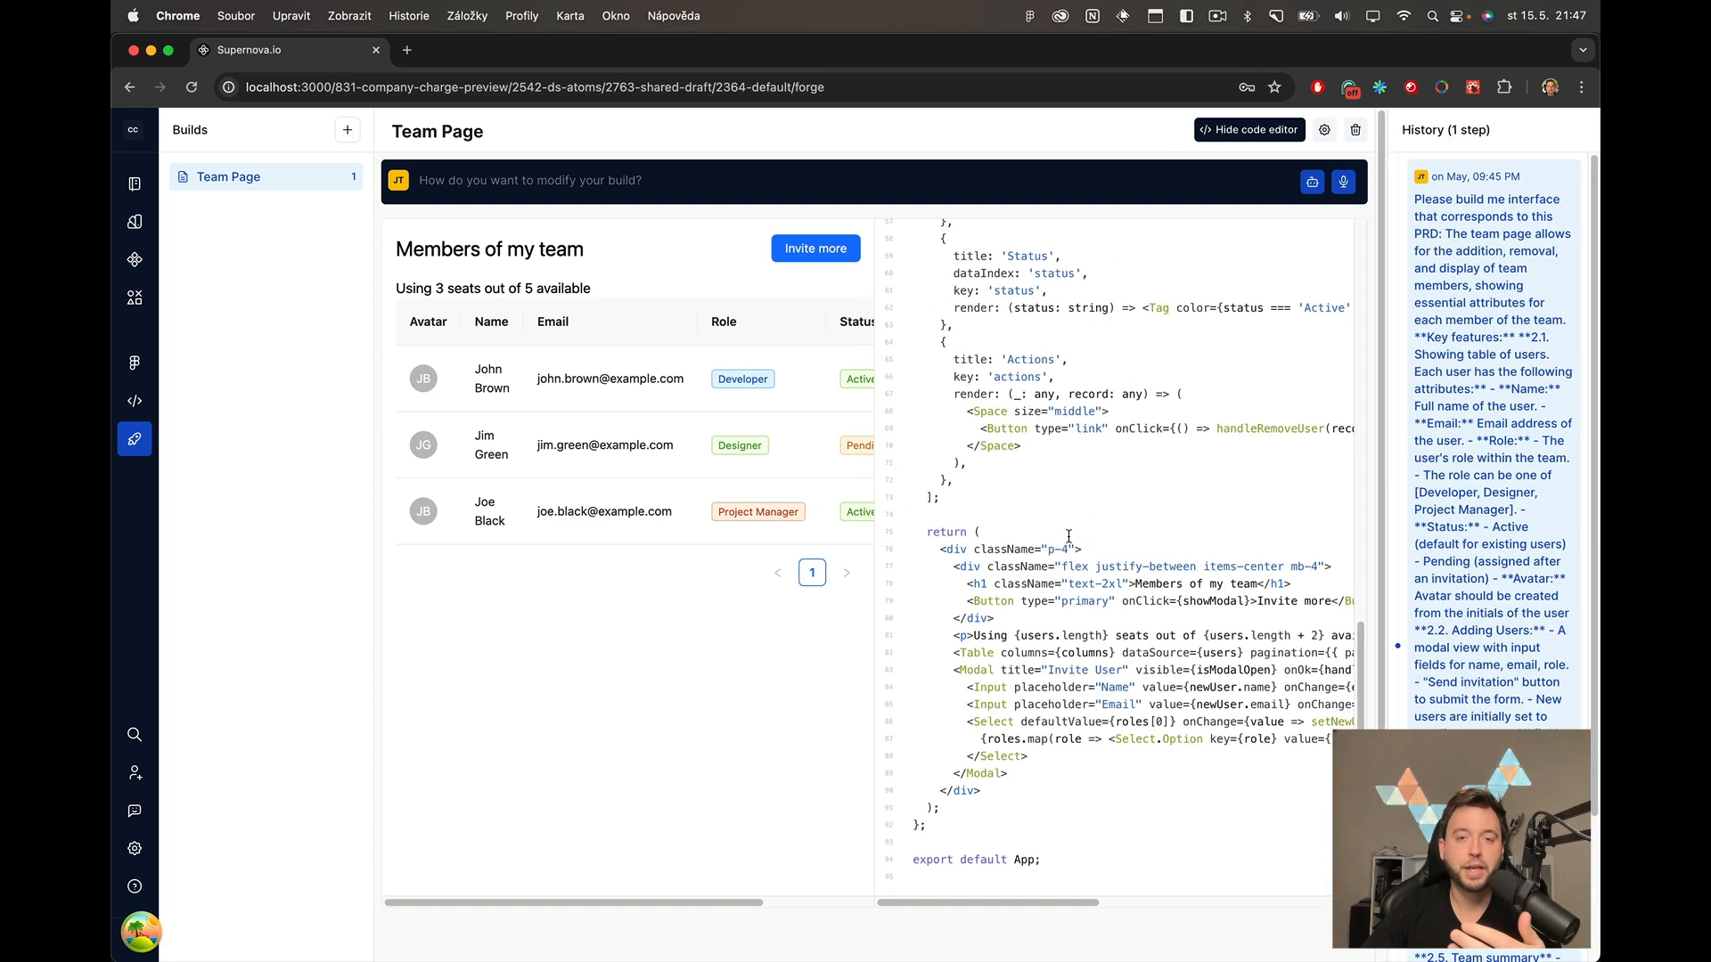
scroll("up", 3)
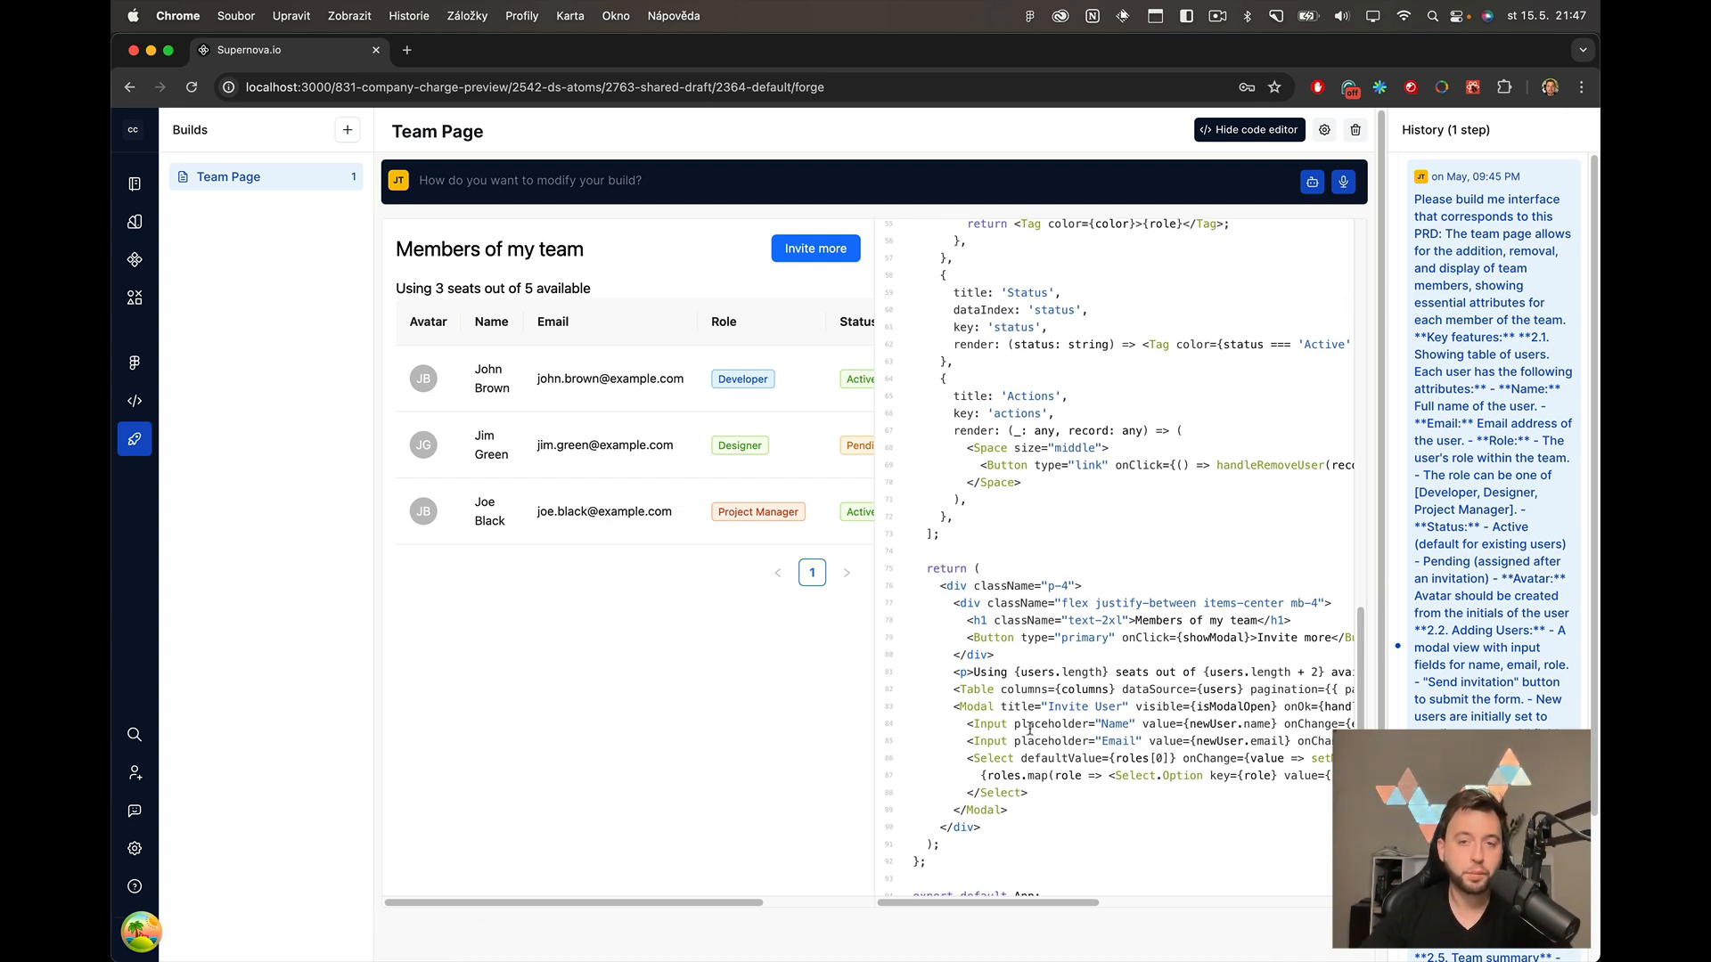
mouse_move(884, 684)
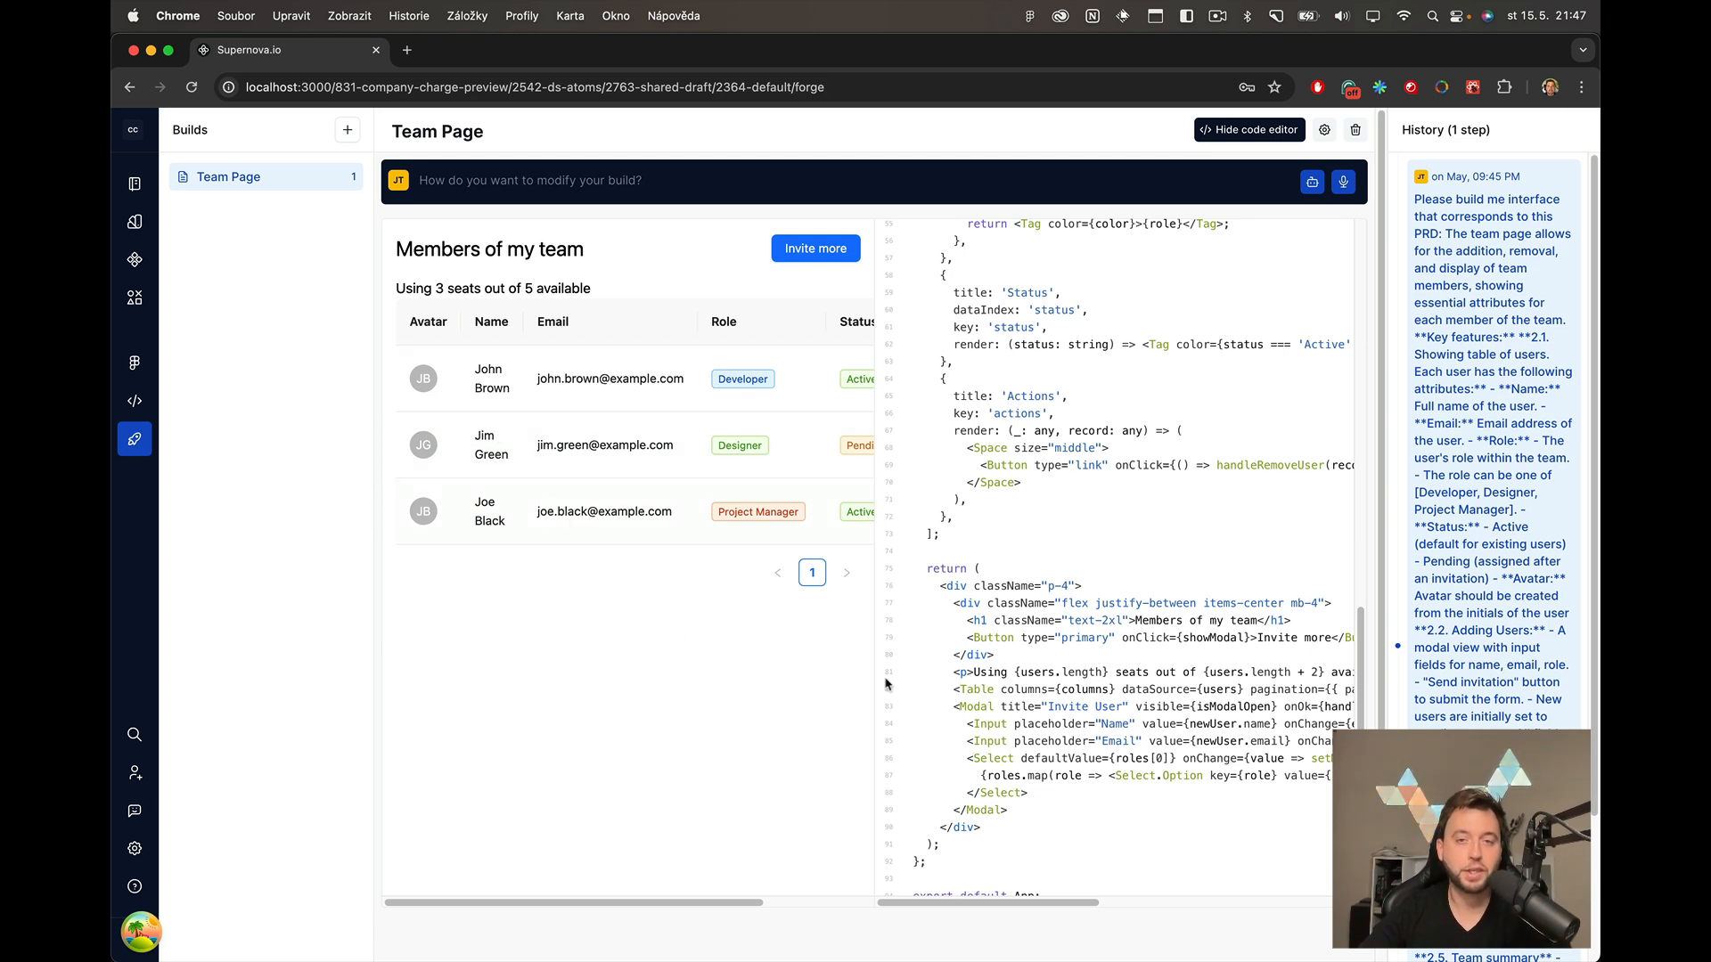
mouse_move(982, 709)
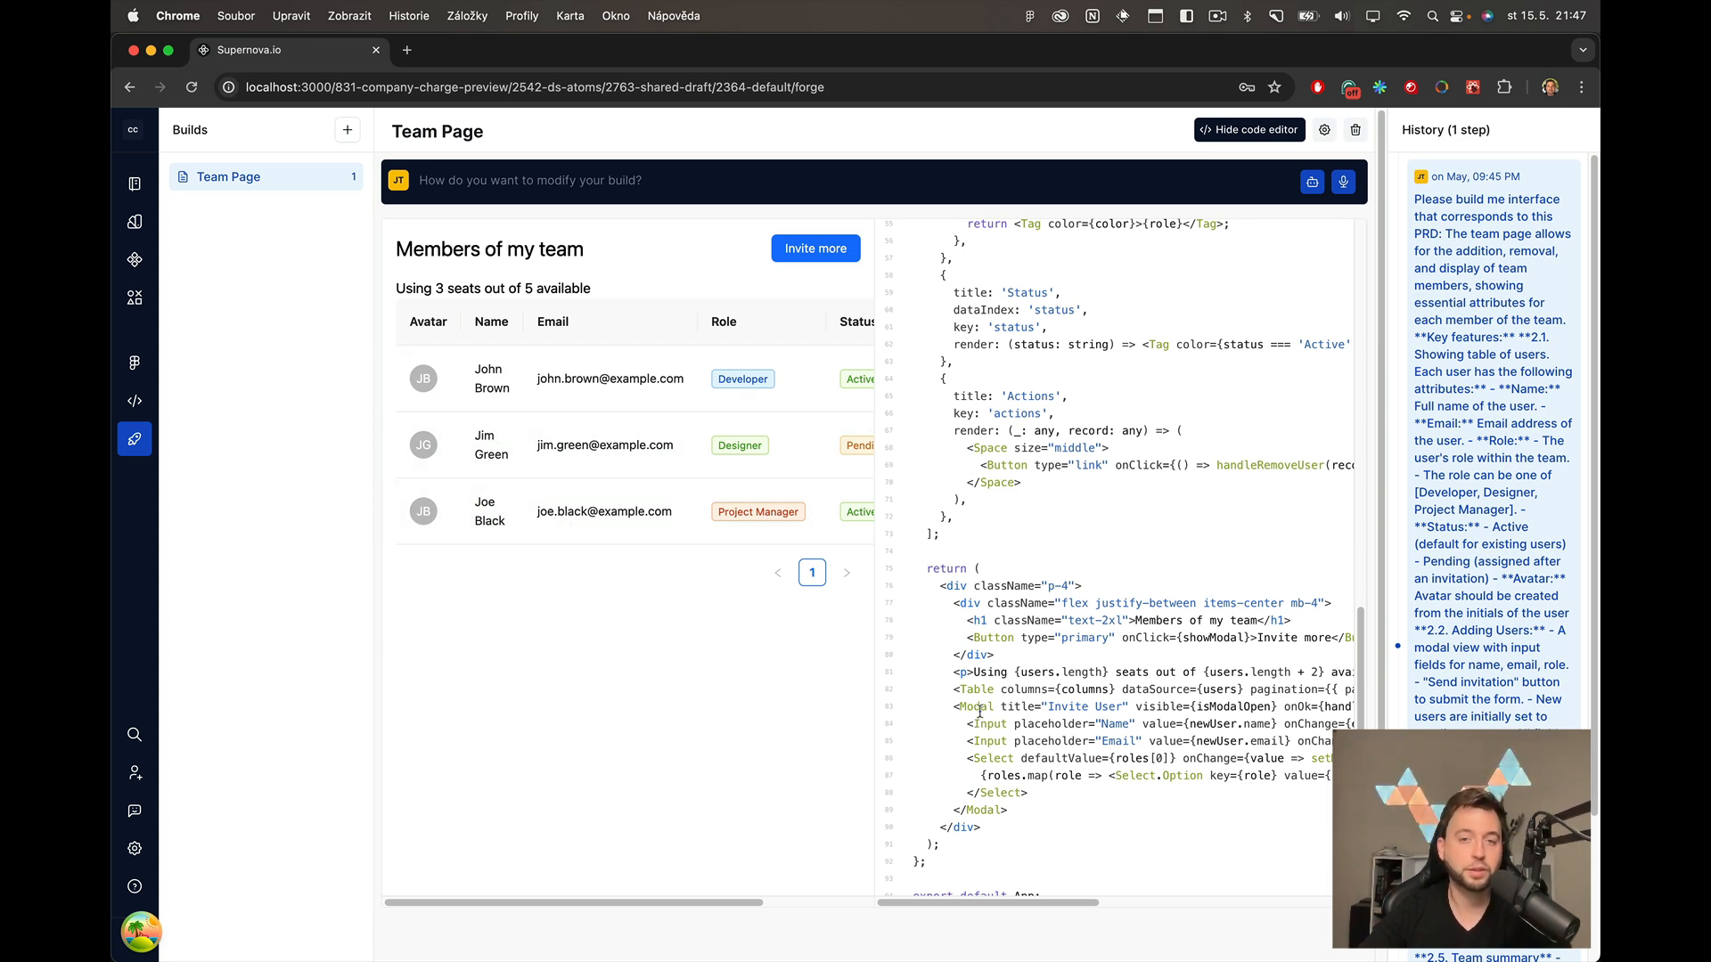
mouse_move(740, 688)
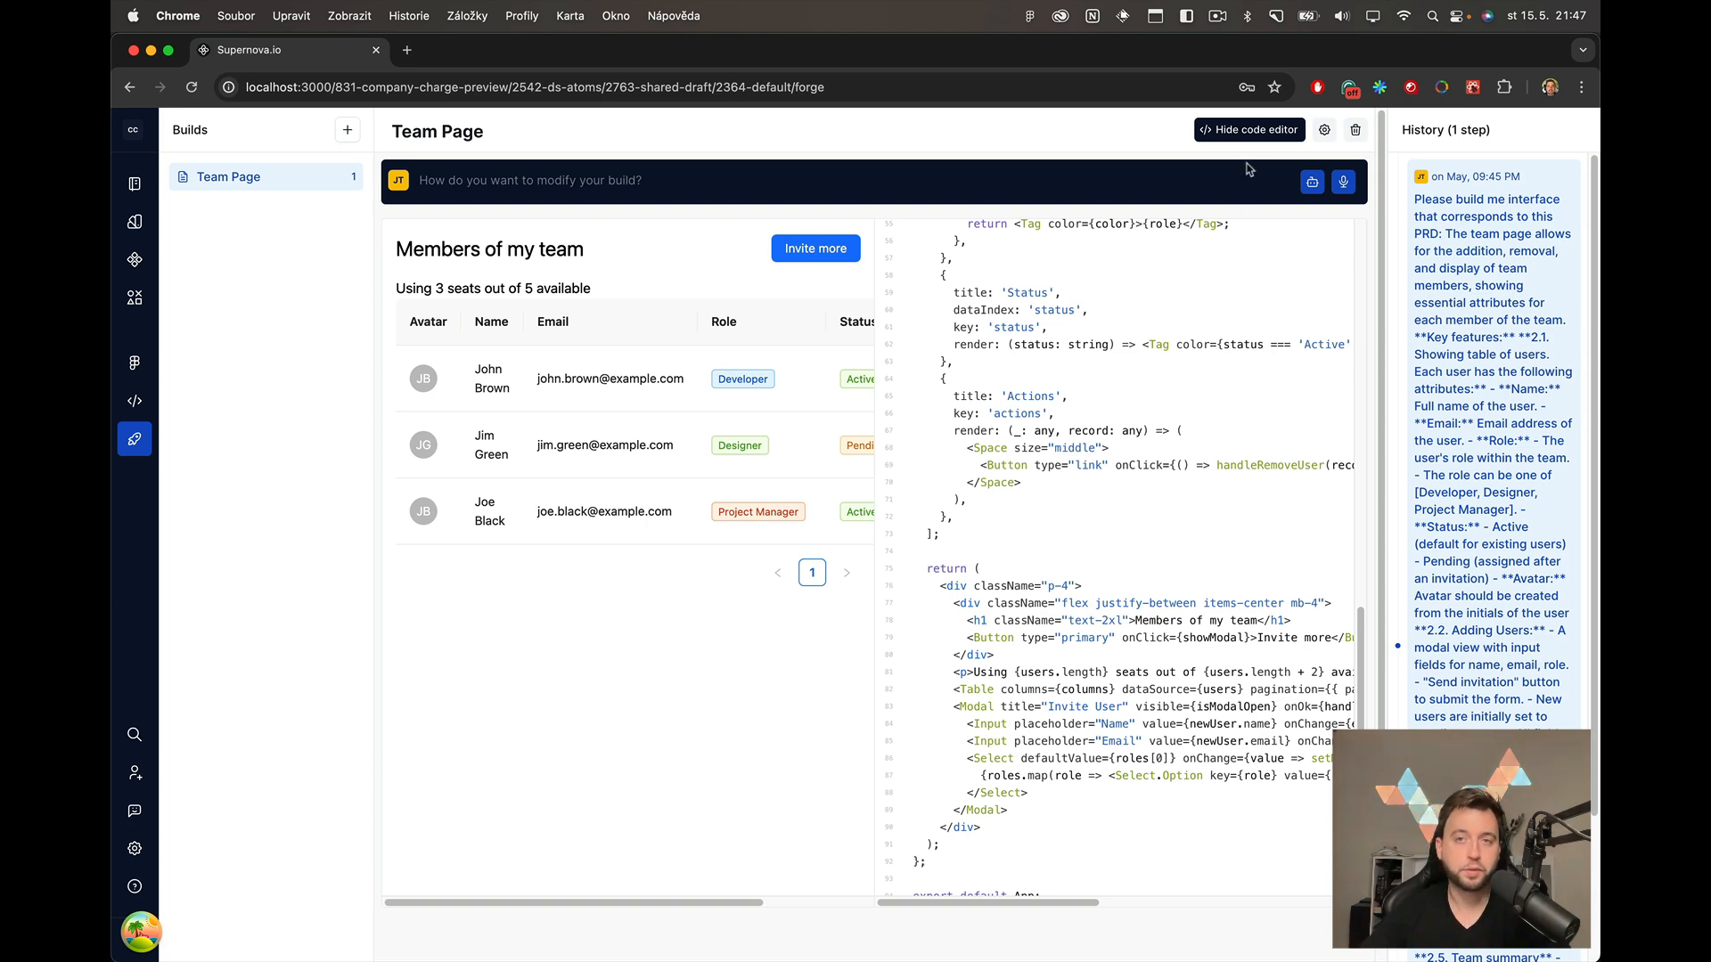
left_click(1247, 130)
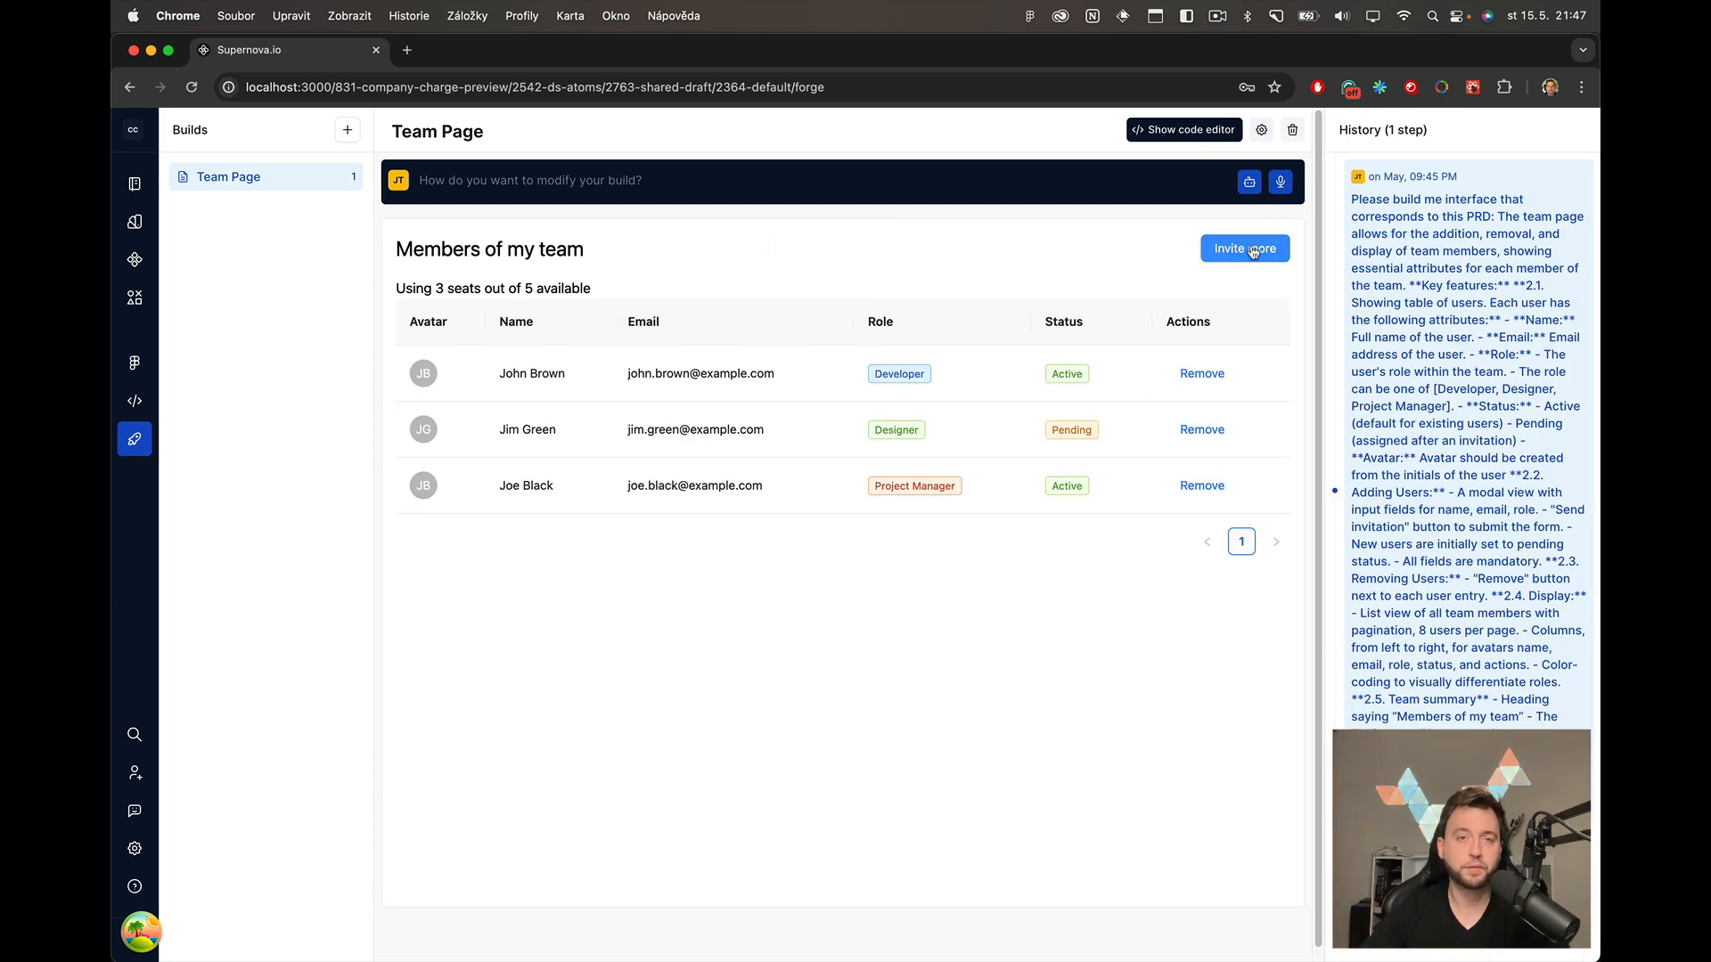
left_click(1244, 249)
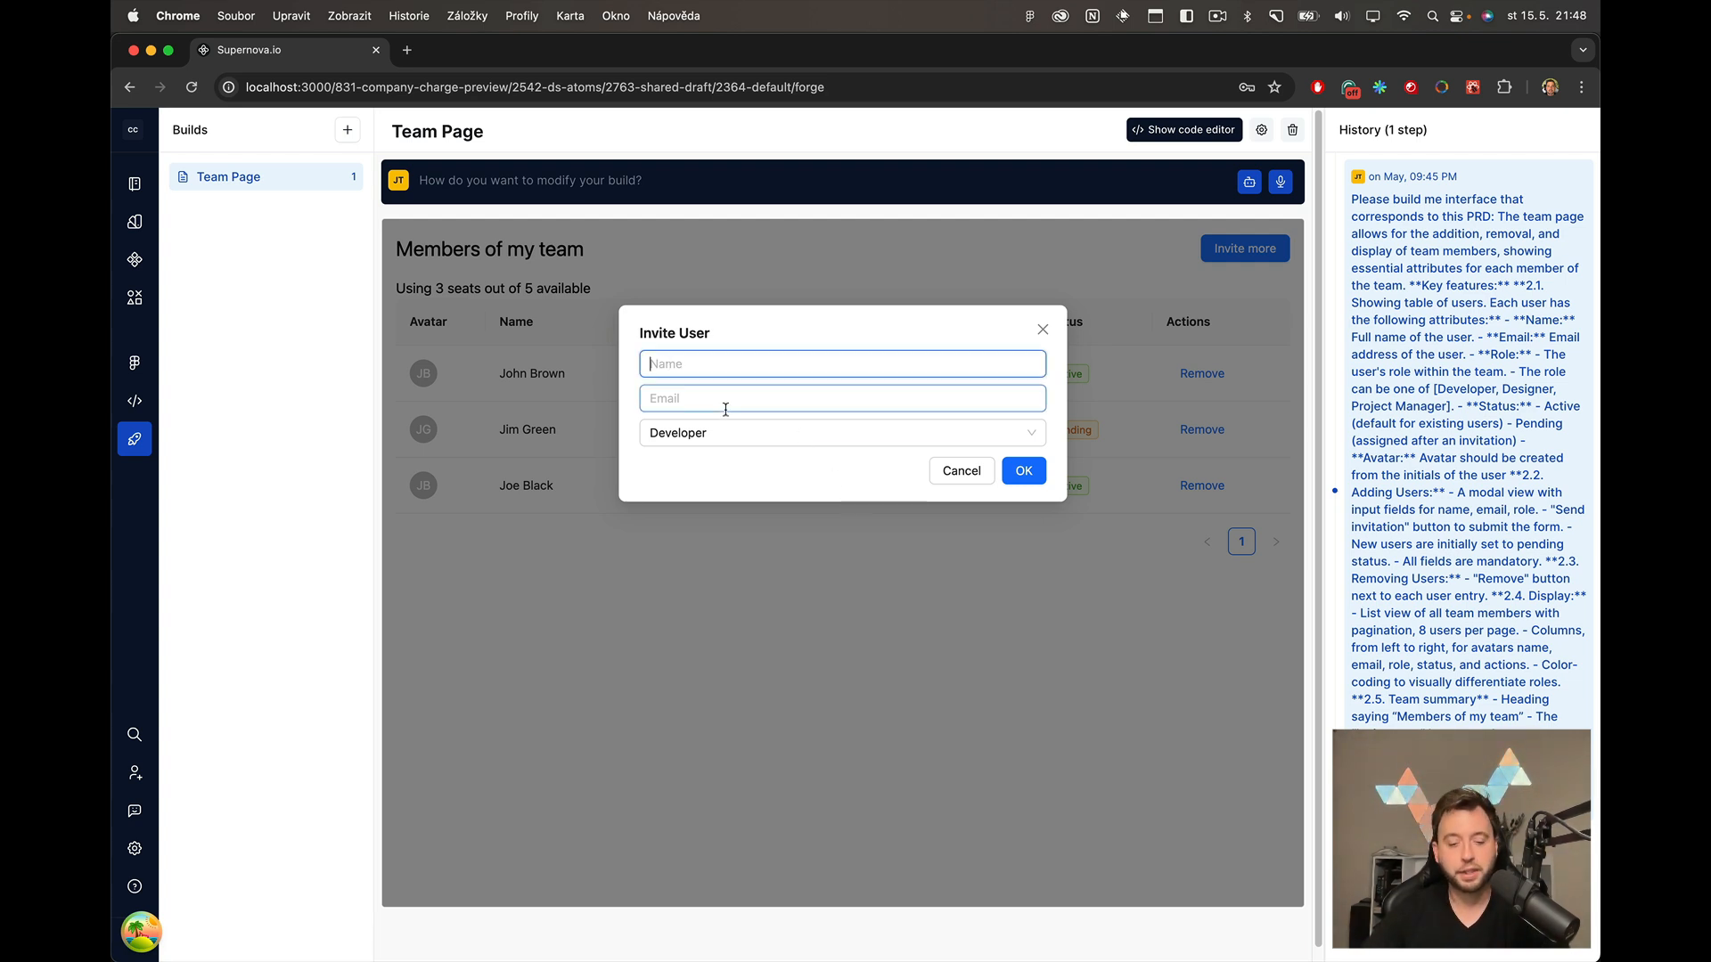
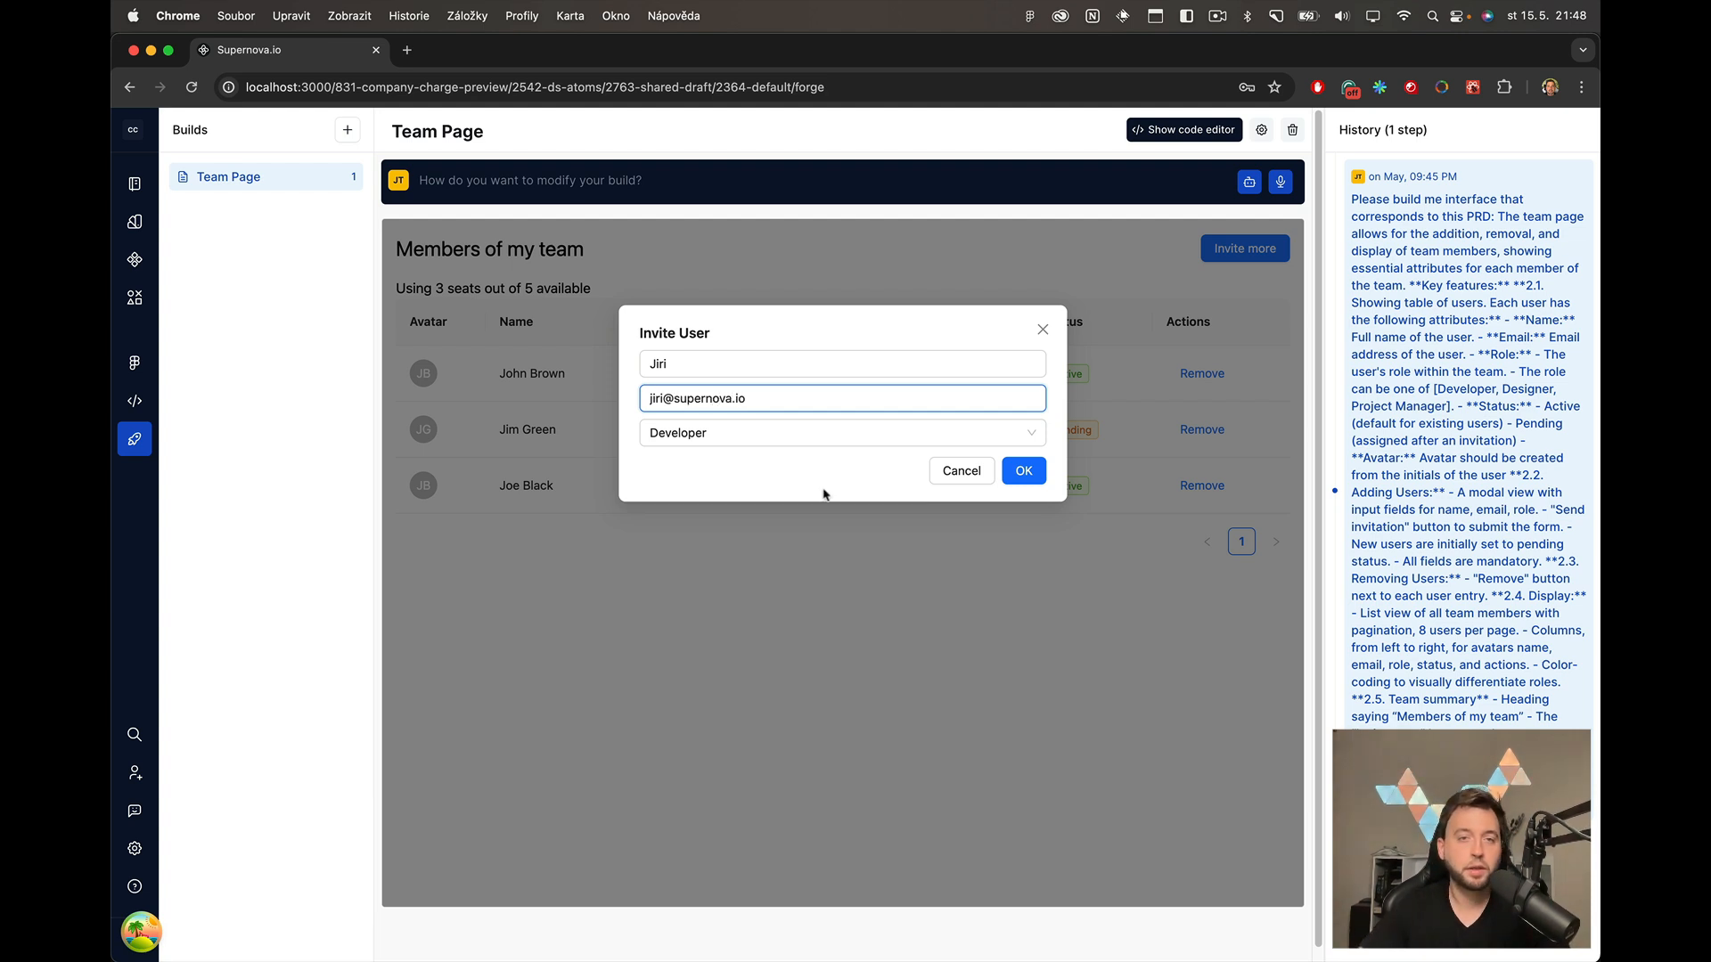
mouse_move(775, 467)
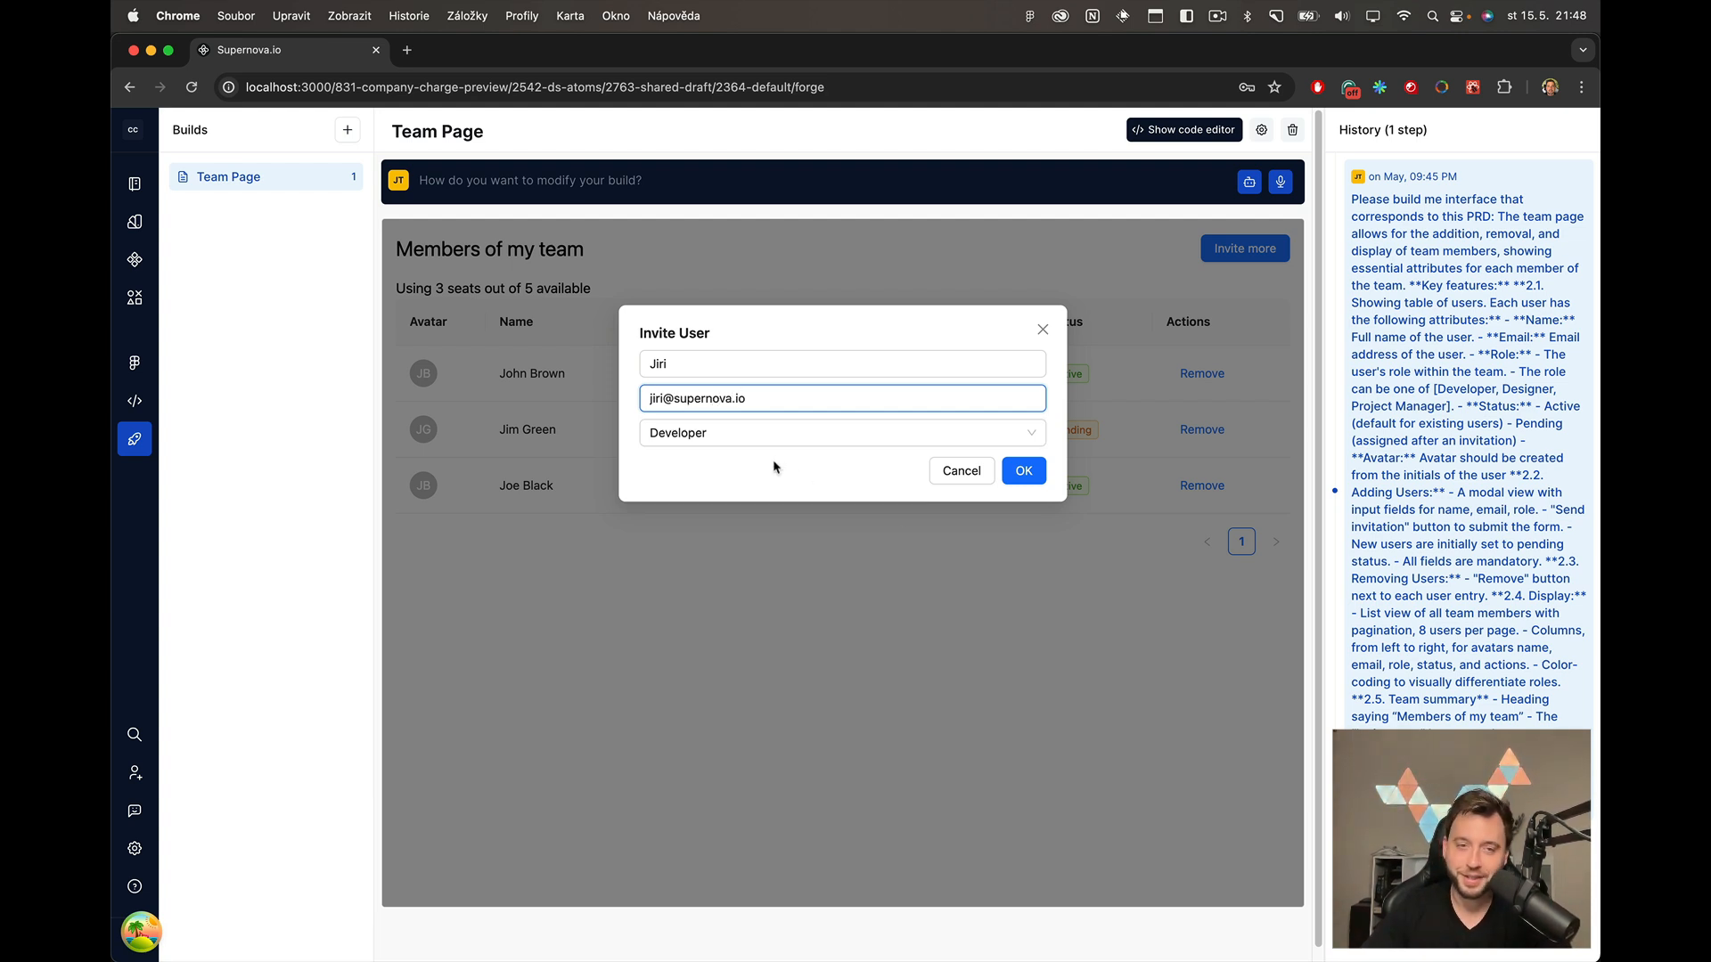
mouse_move(814, 474)
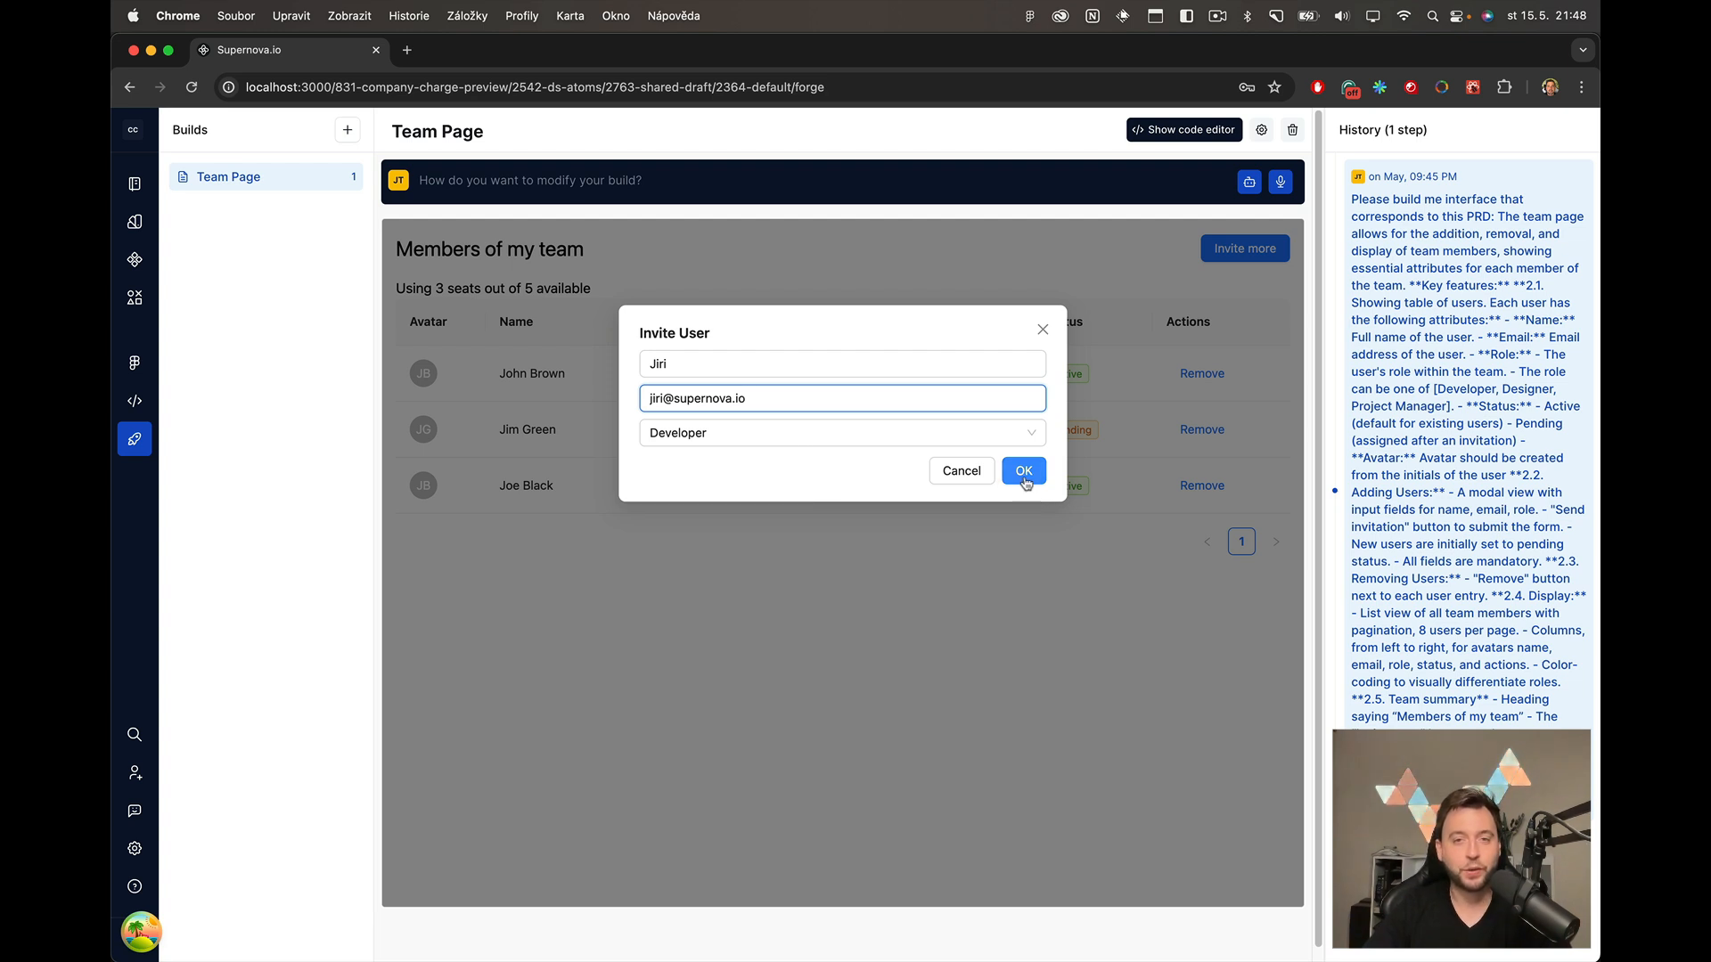
left_click(1023, 471)
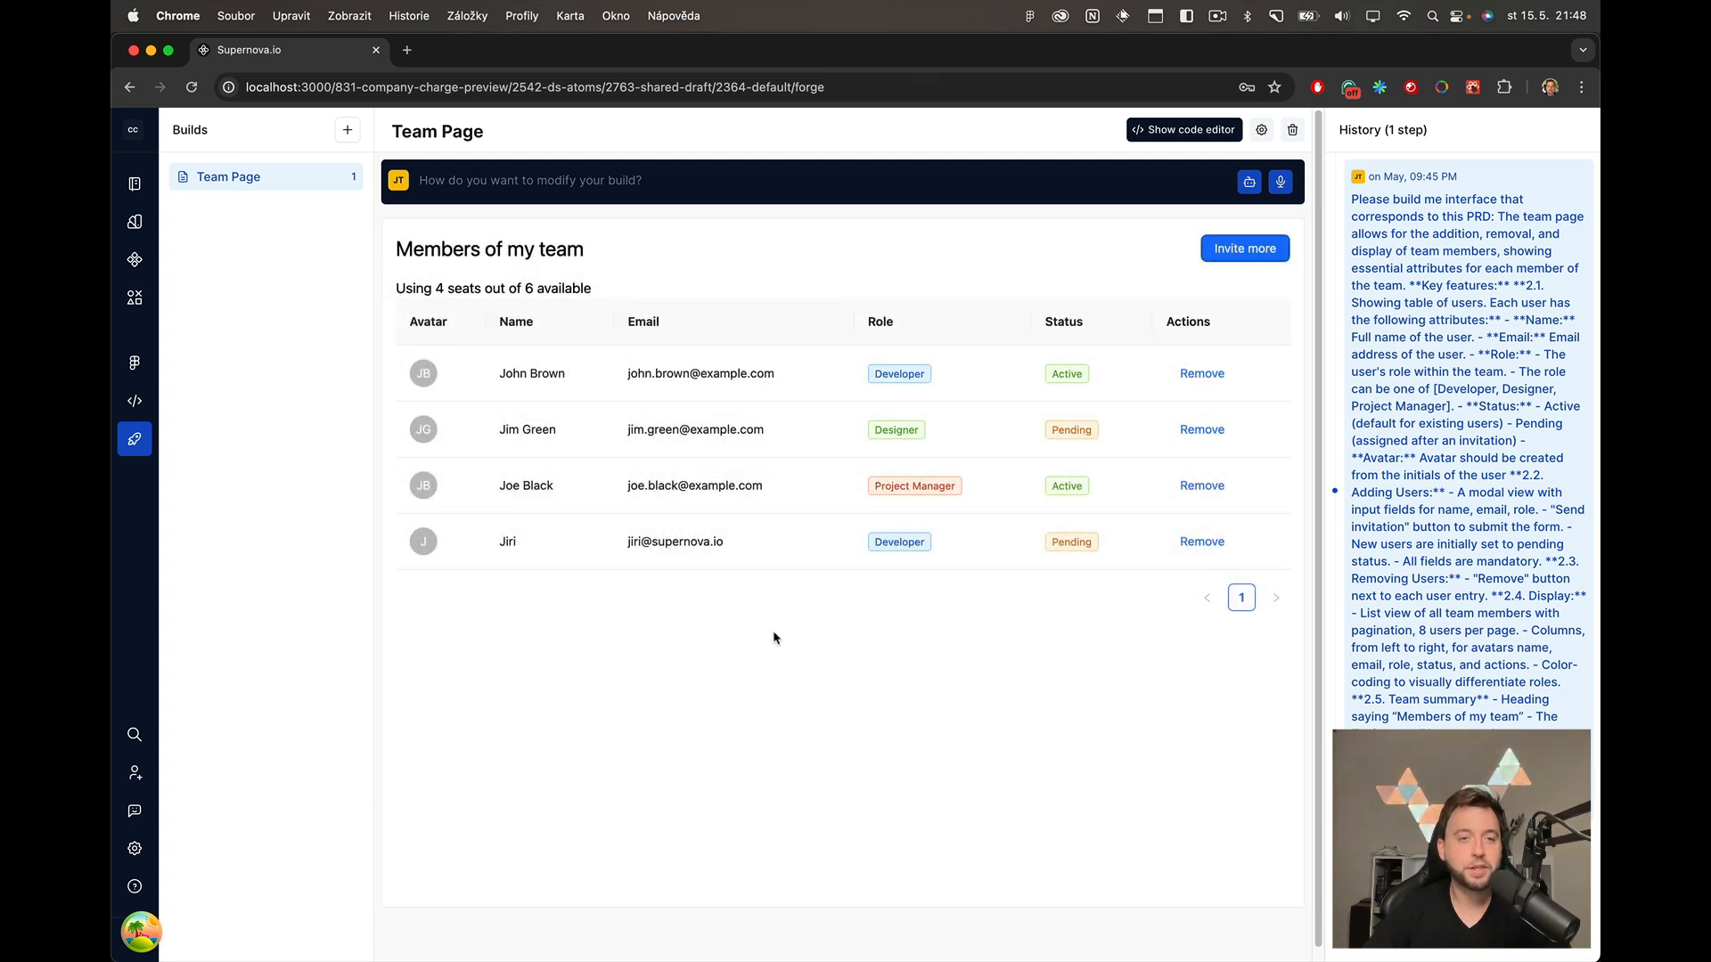
mouse_move(431, 599)
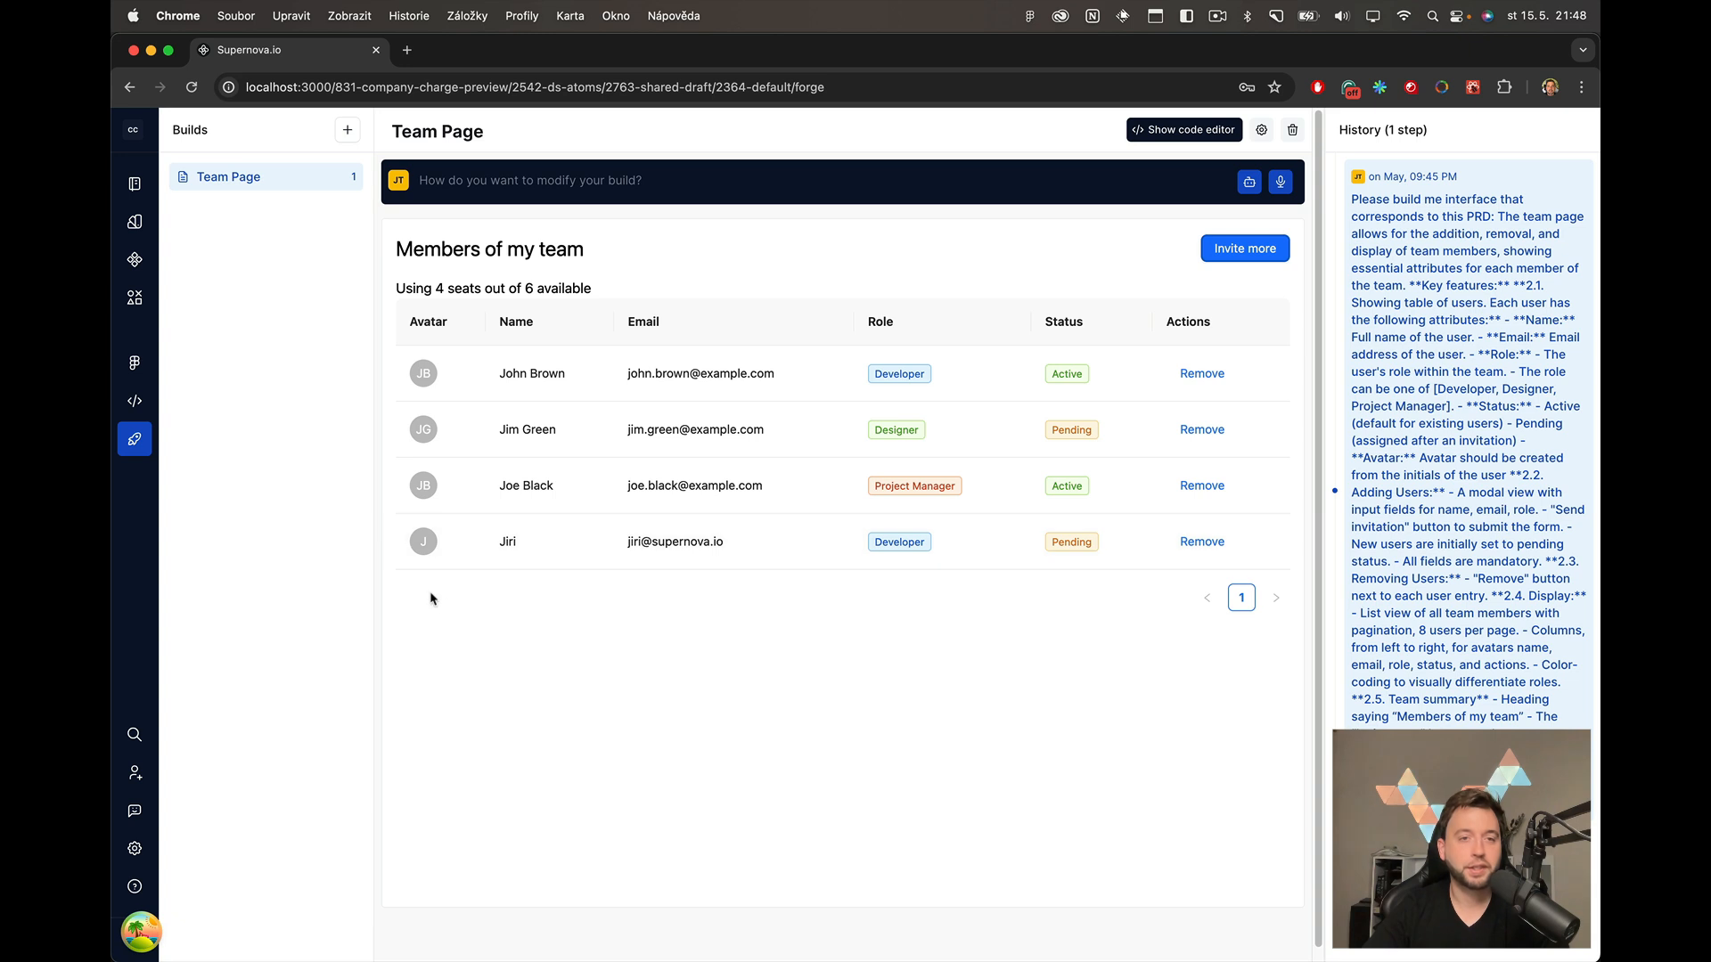
mouse_move(445, 560)
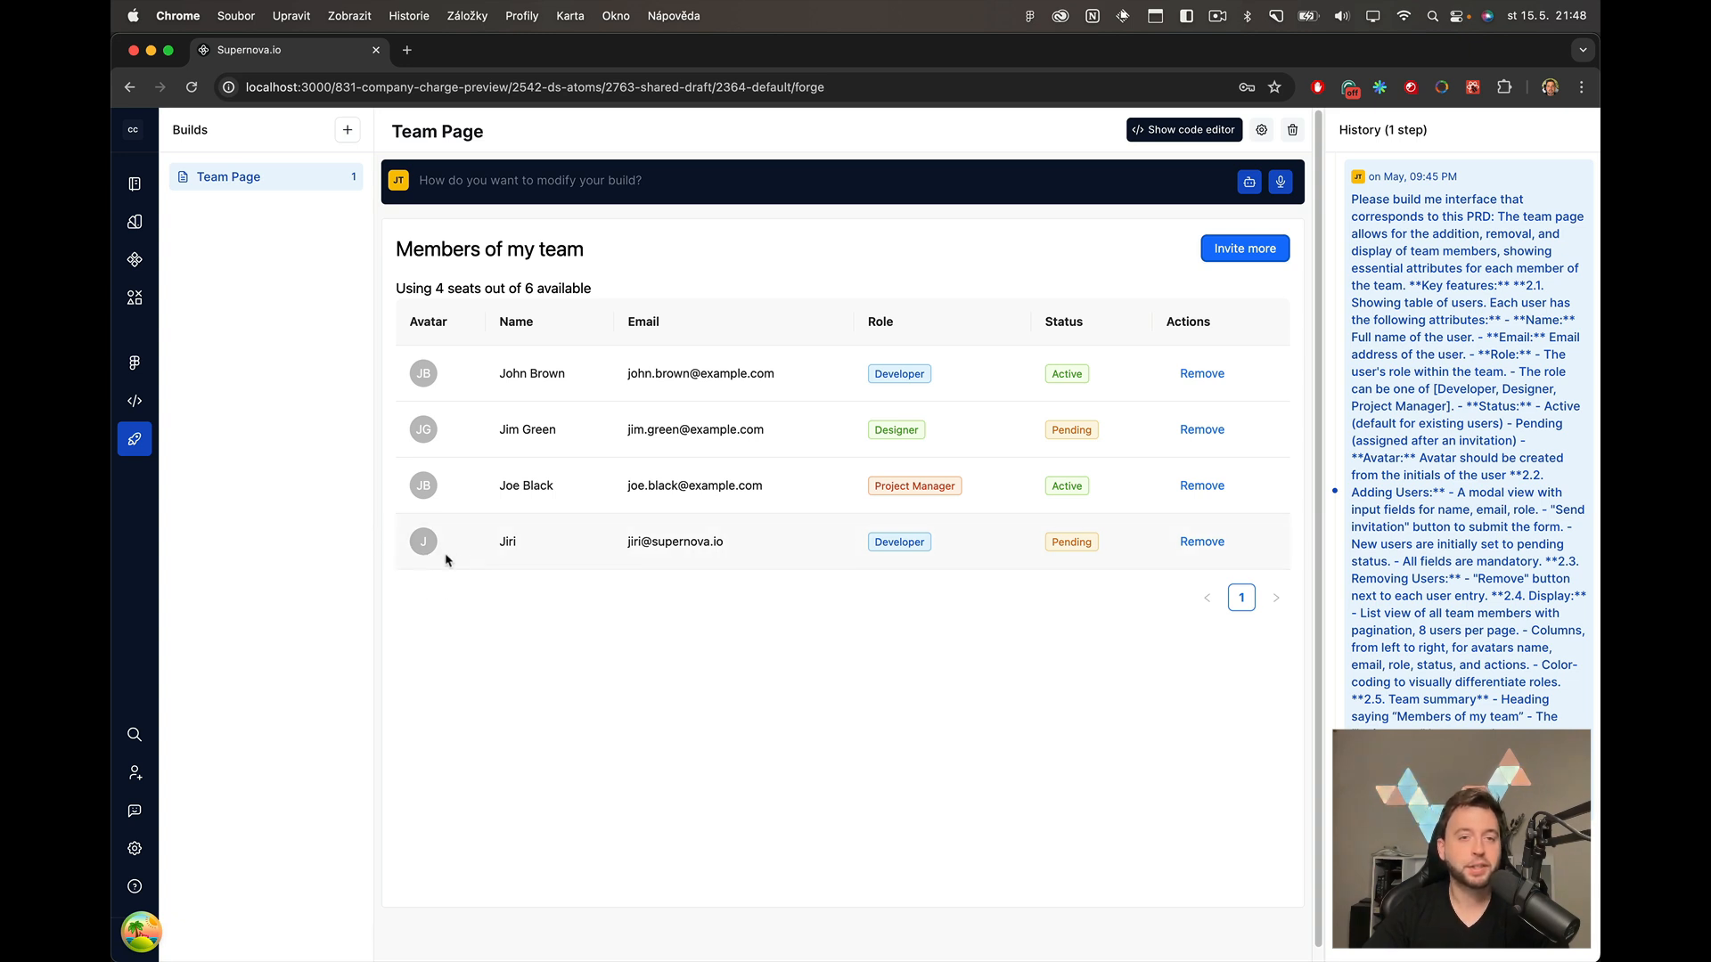
mouse_move(759, 580)
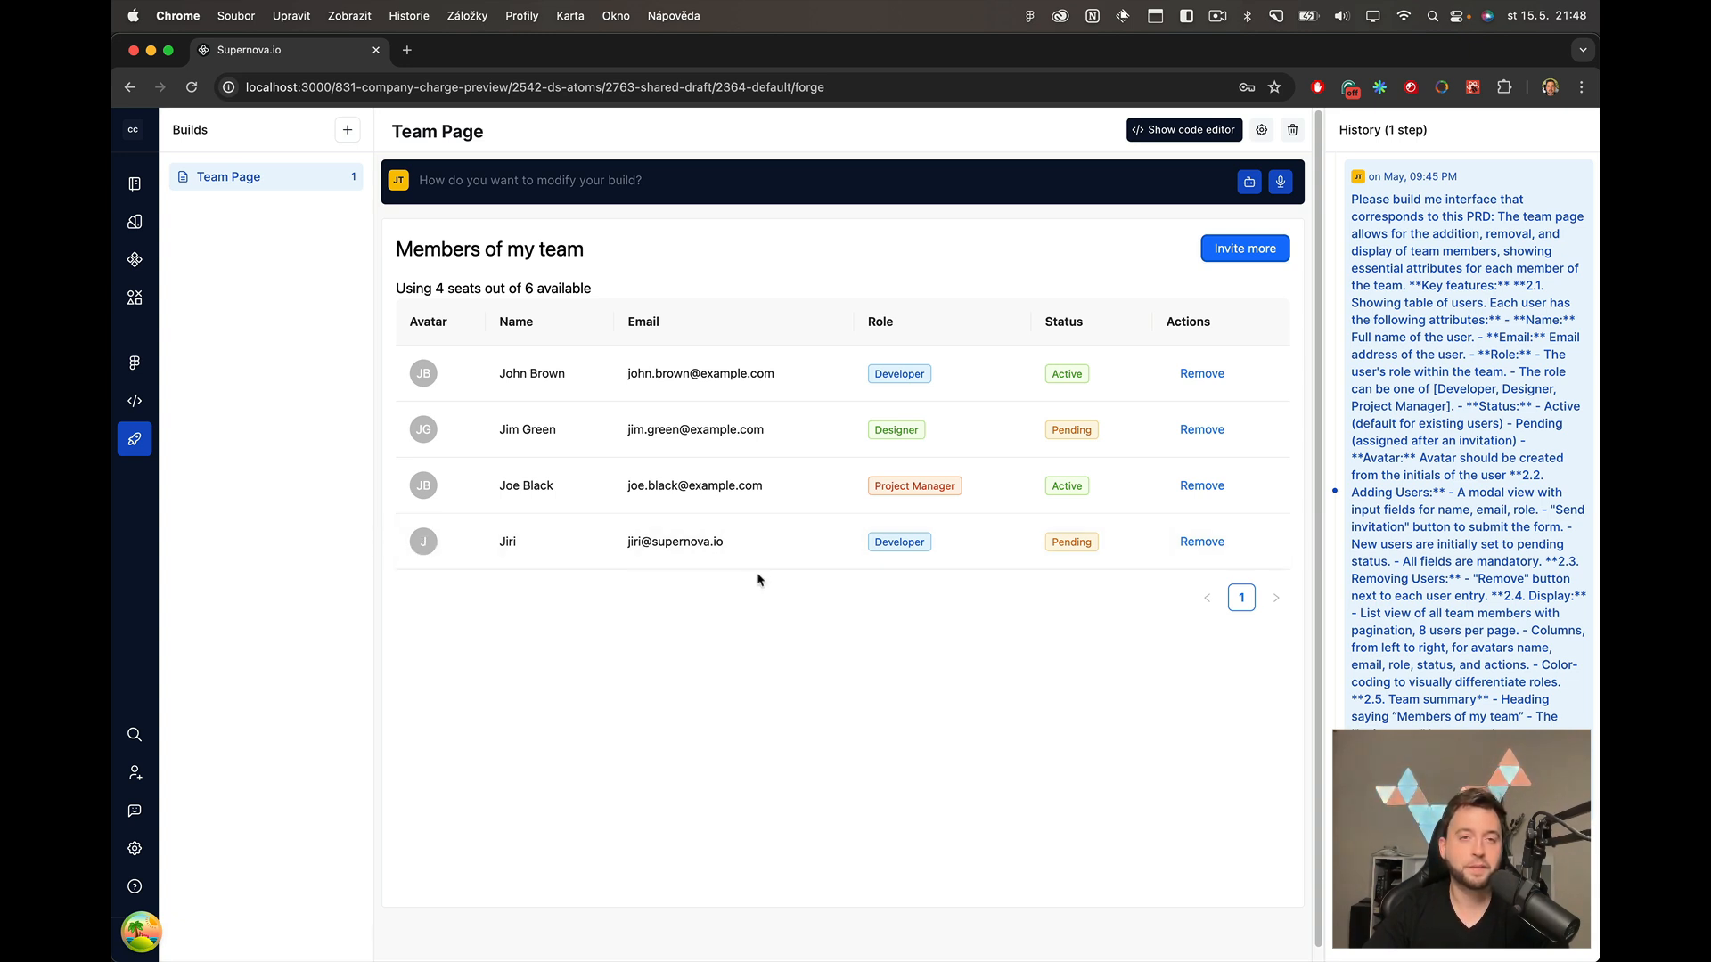
mouse_move(983, 552)
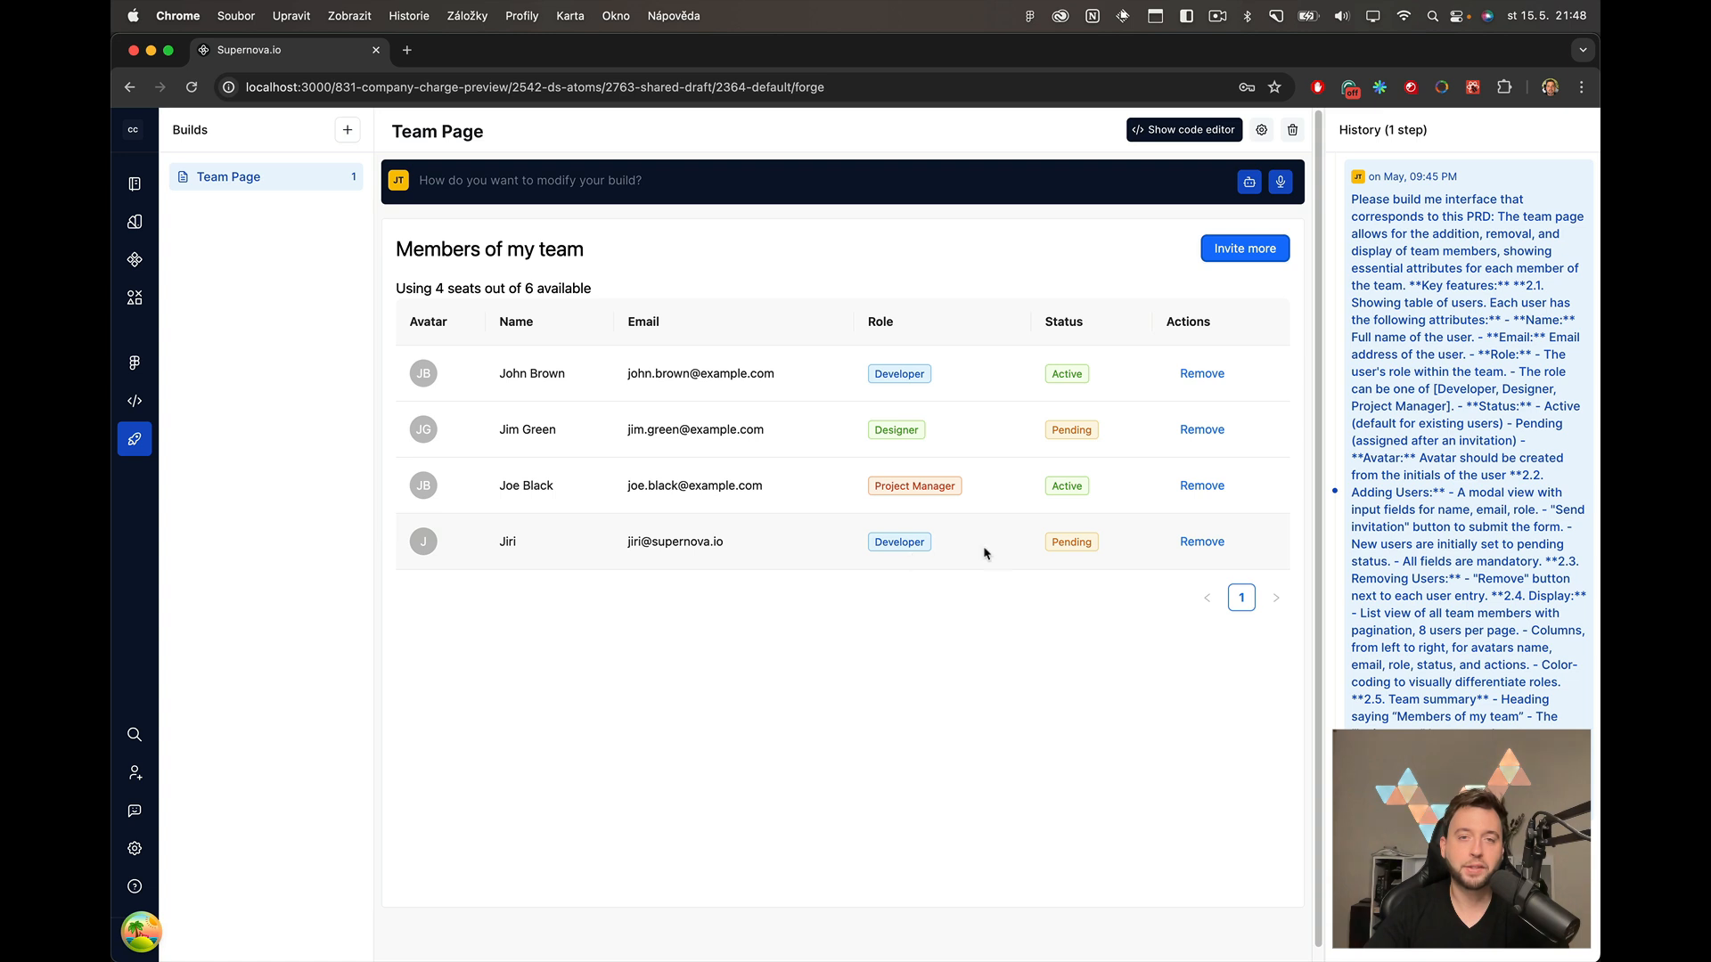
mouse_move(1073, 592)
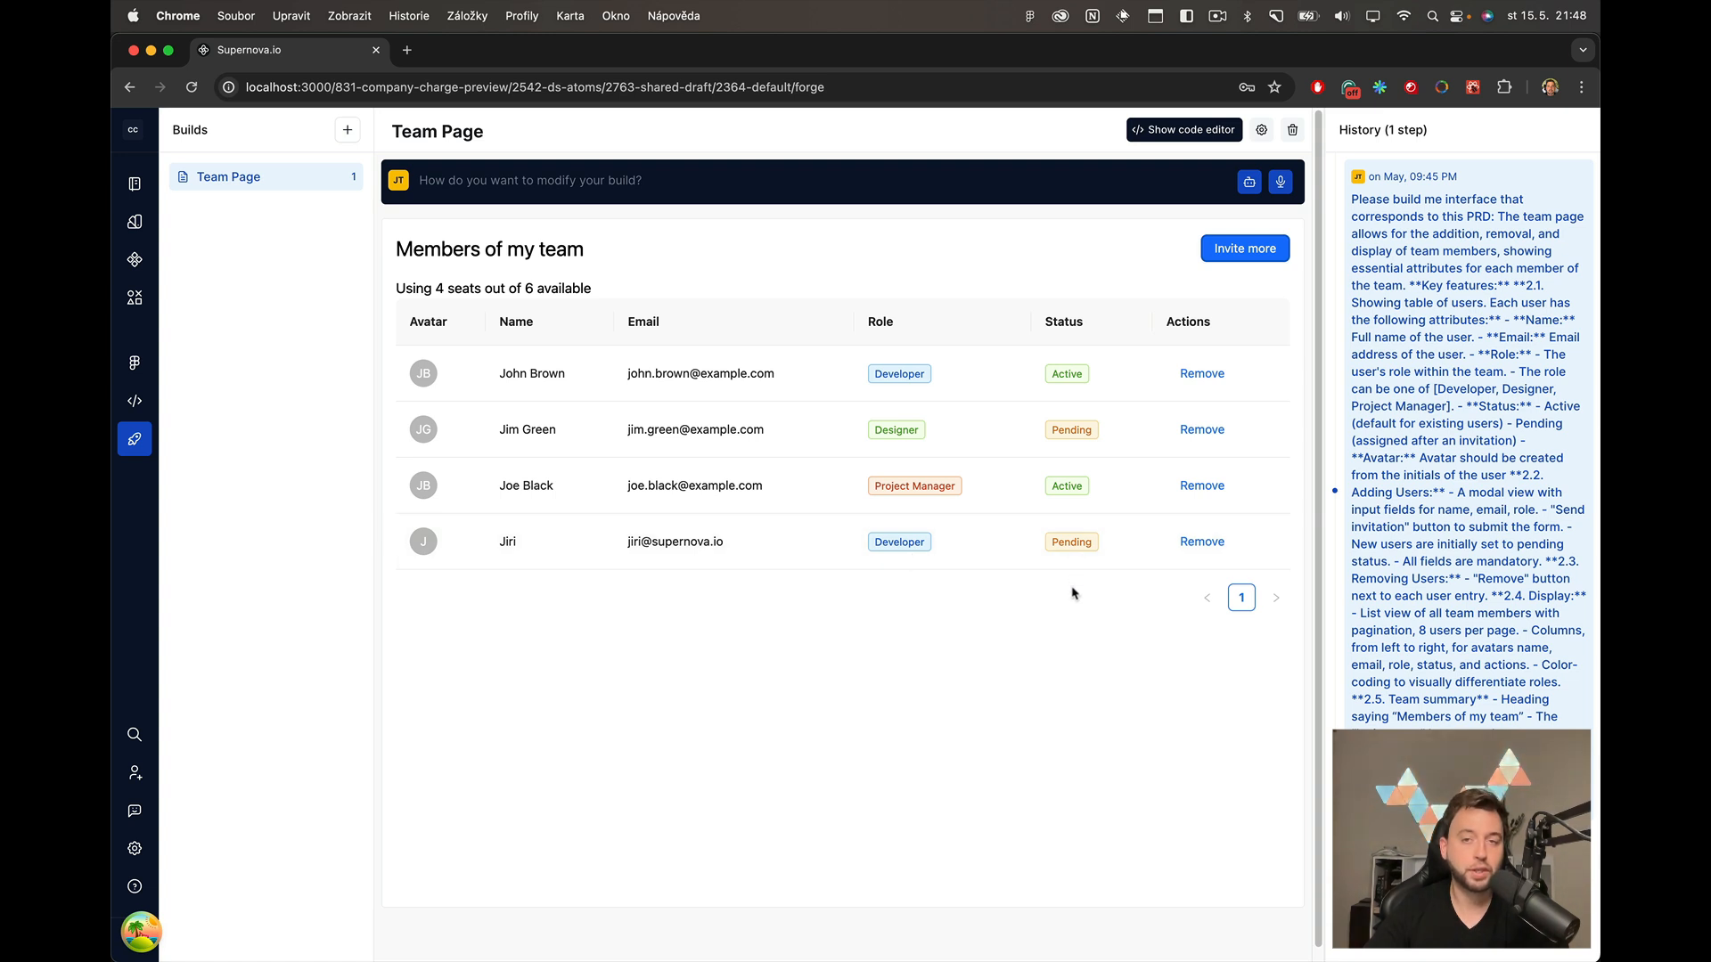
left_click(1201, 542)
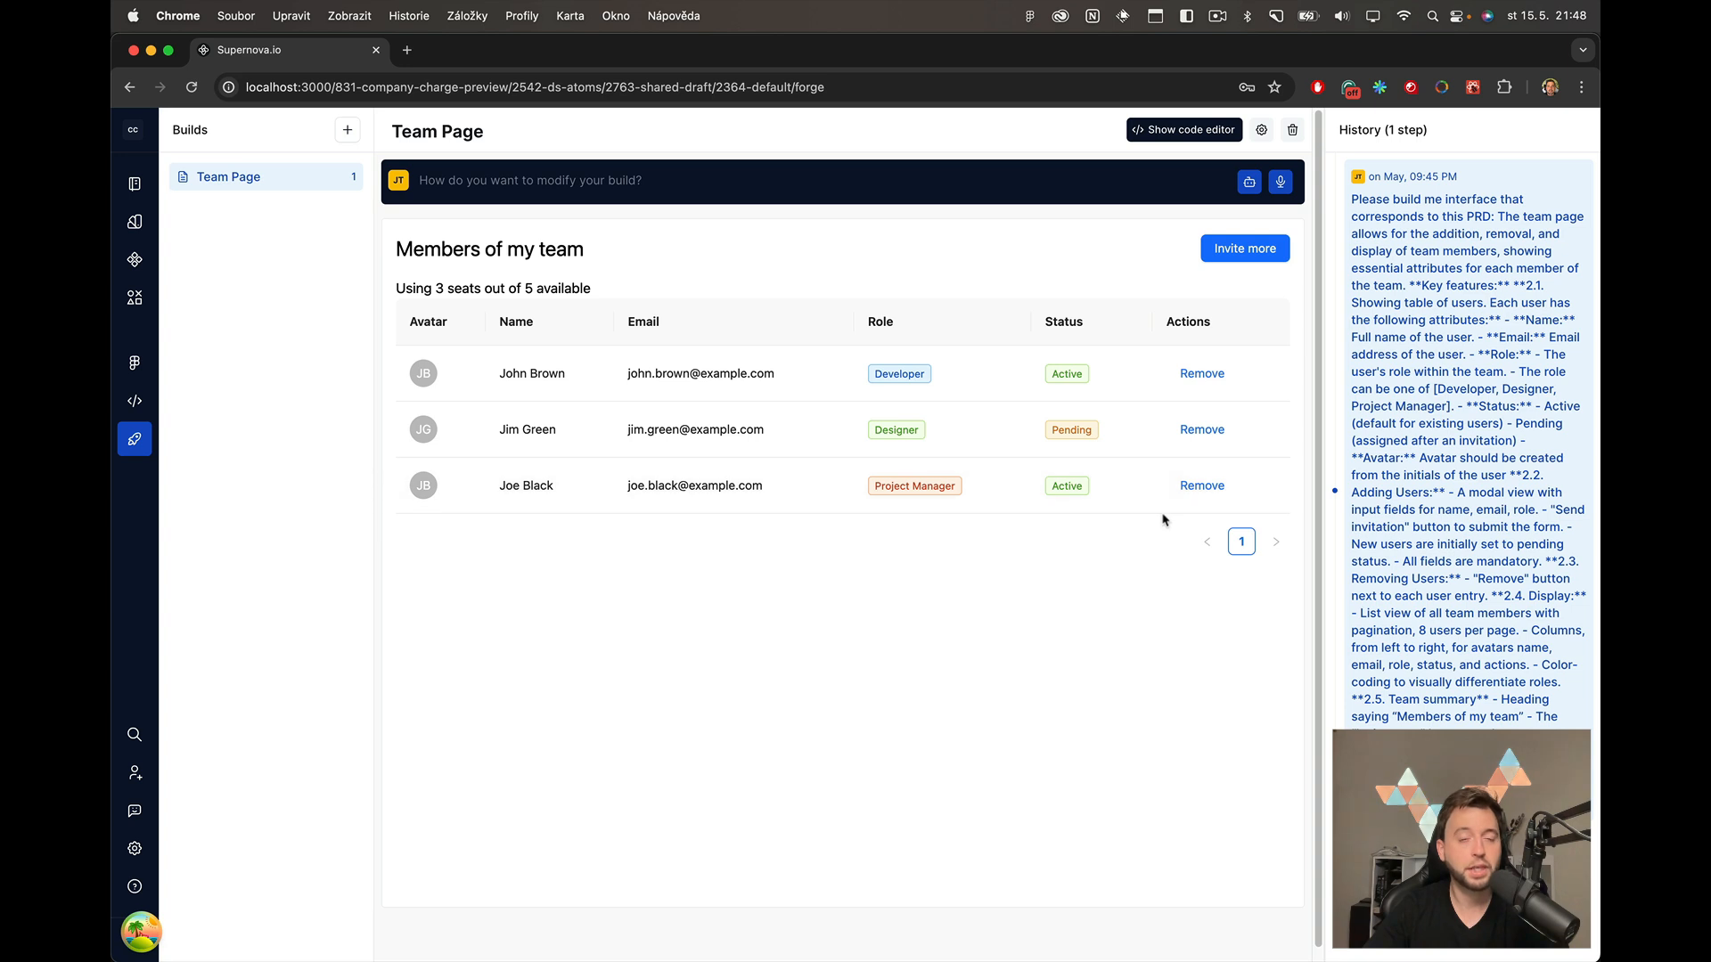
mouse_move(1130, 480)
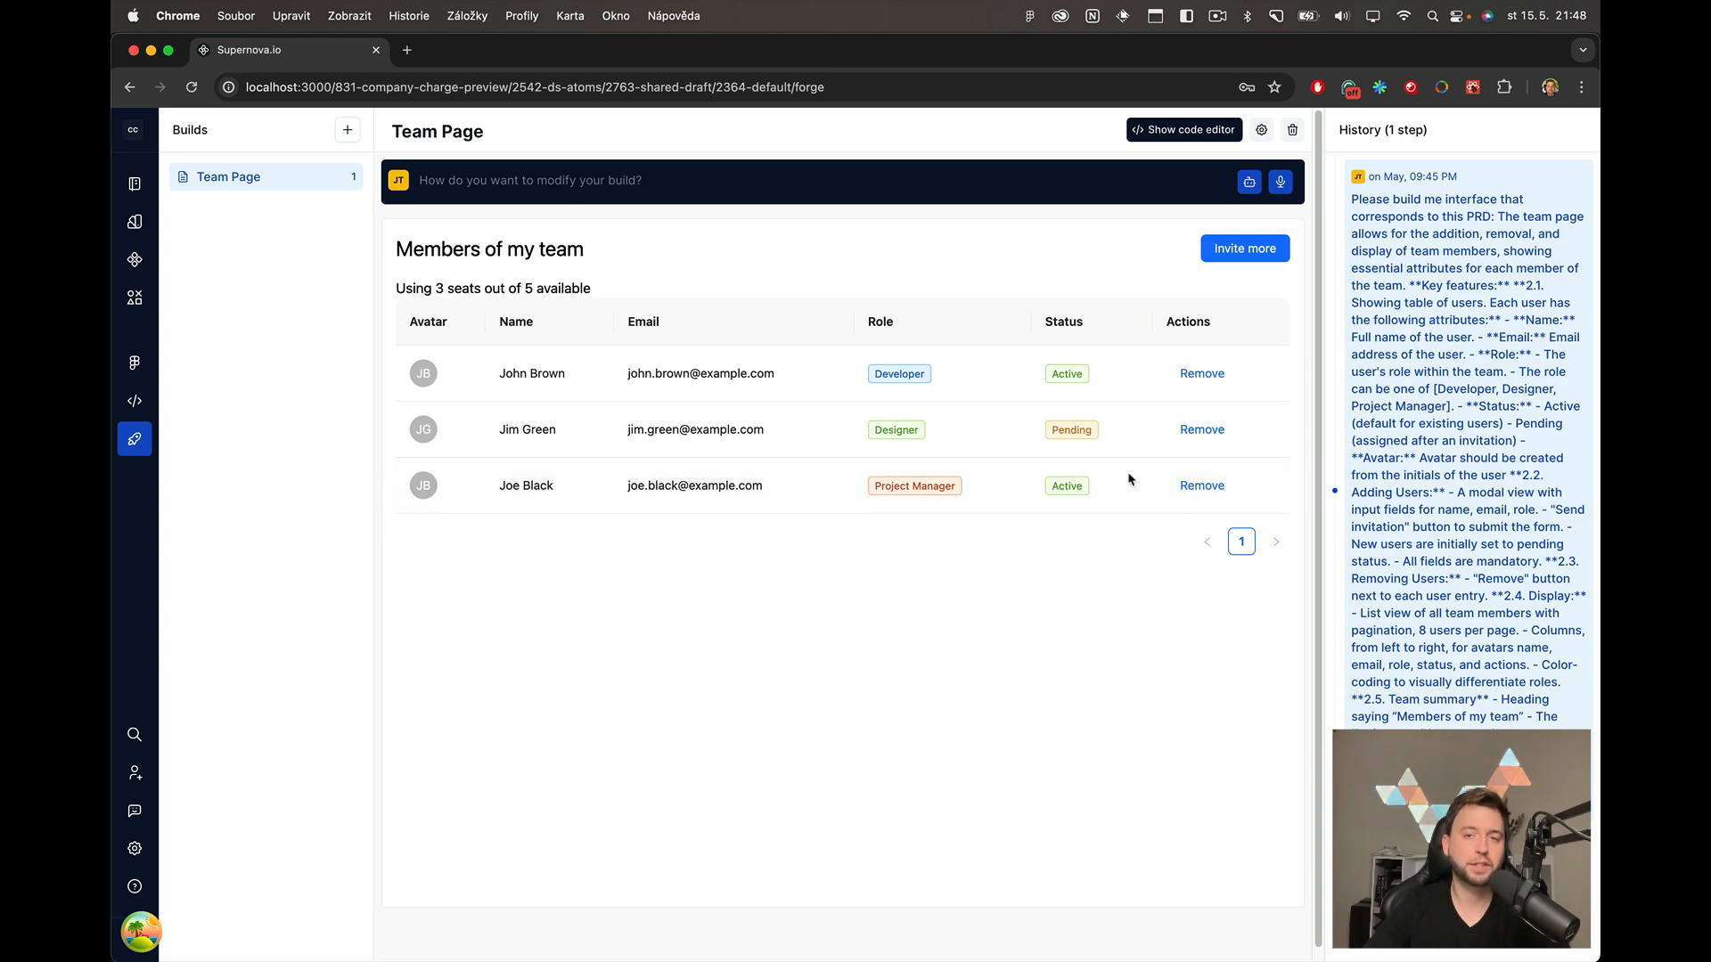
mouse_move(1148, 553)
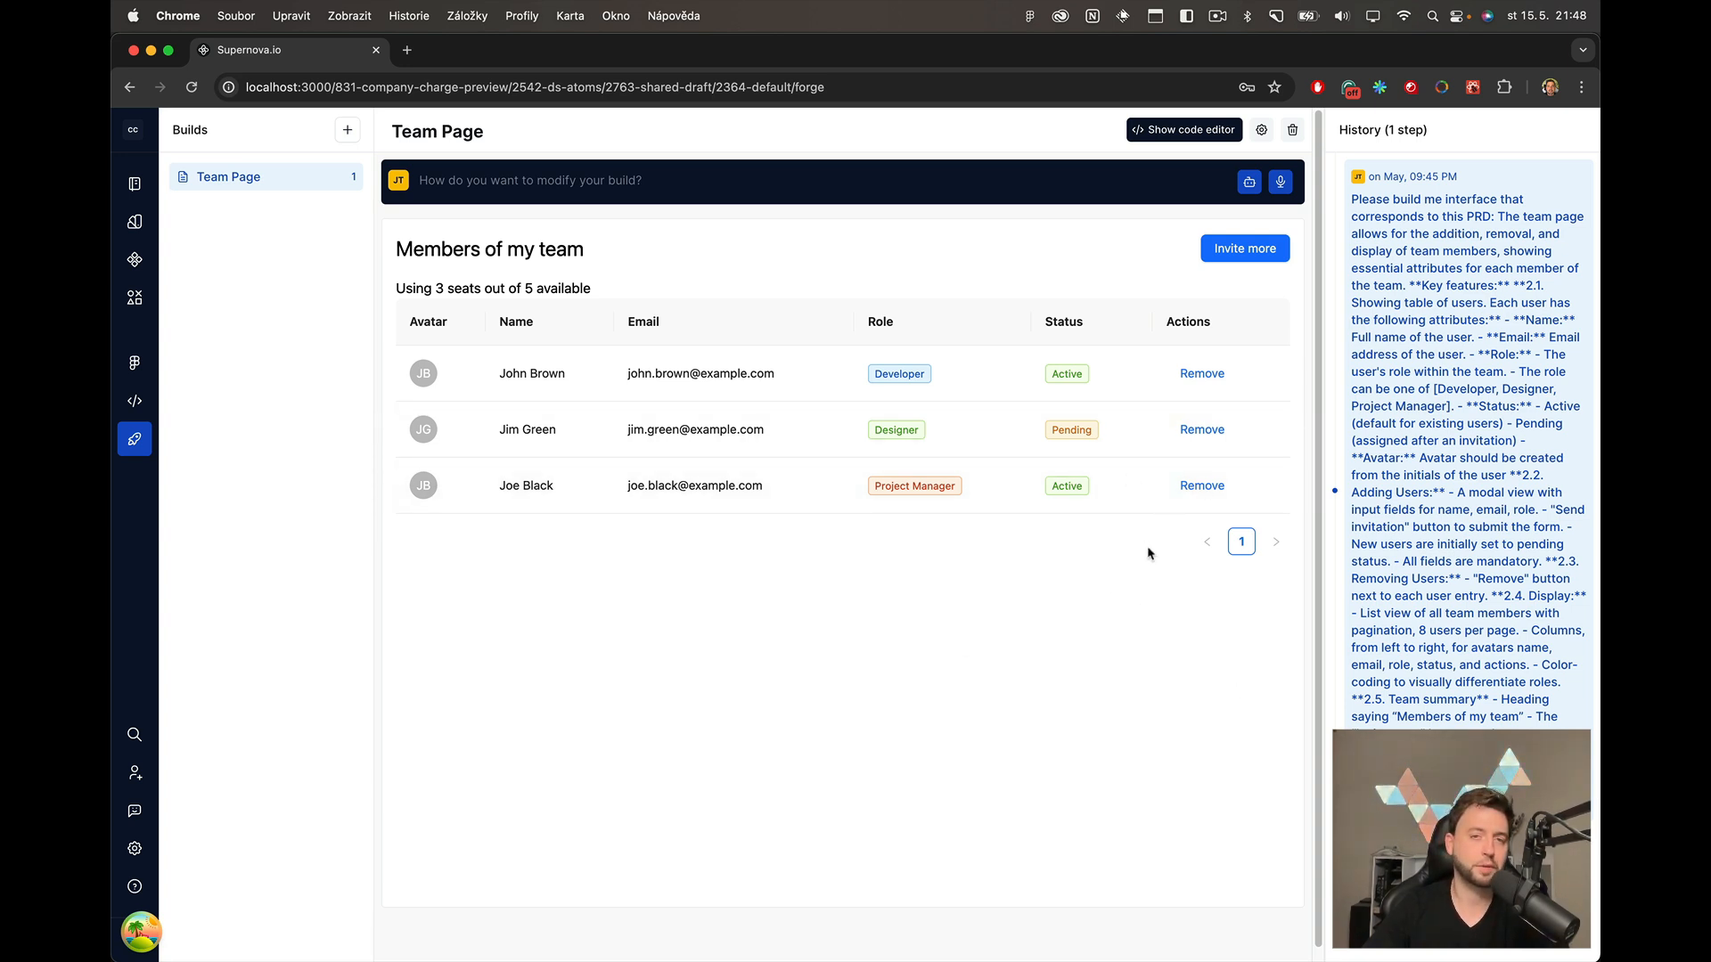
mouse_move(1112, 882)
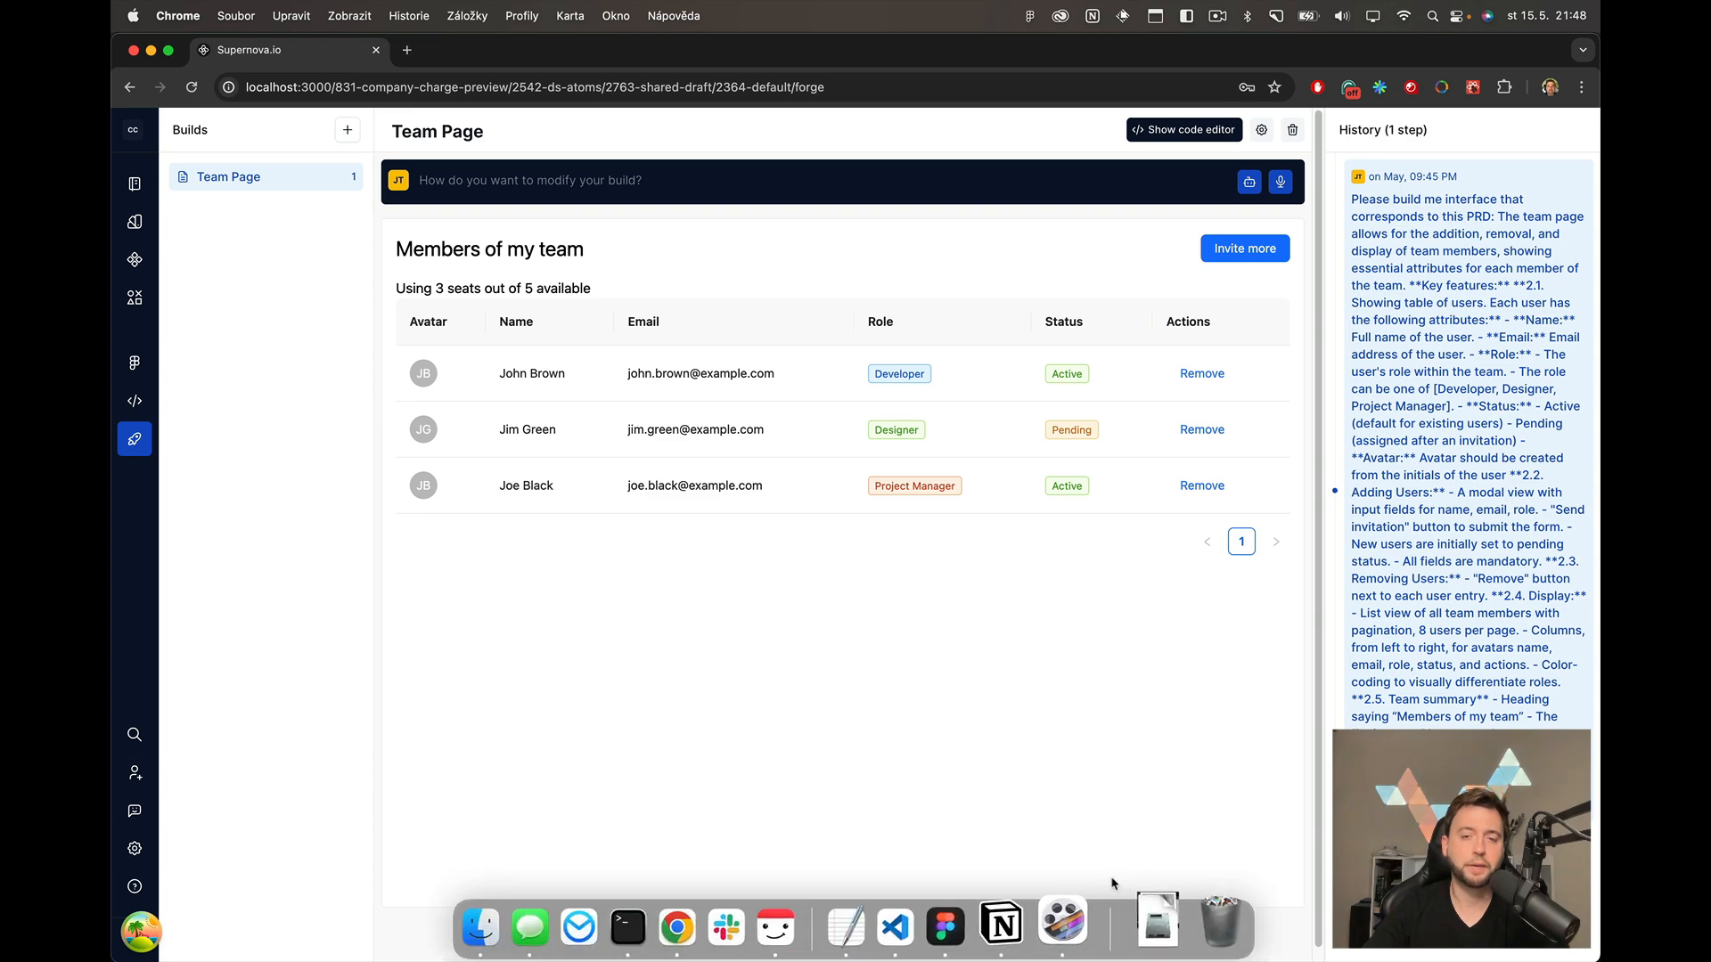
mouse_move(978, 926)
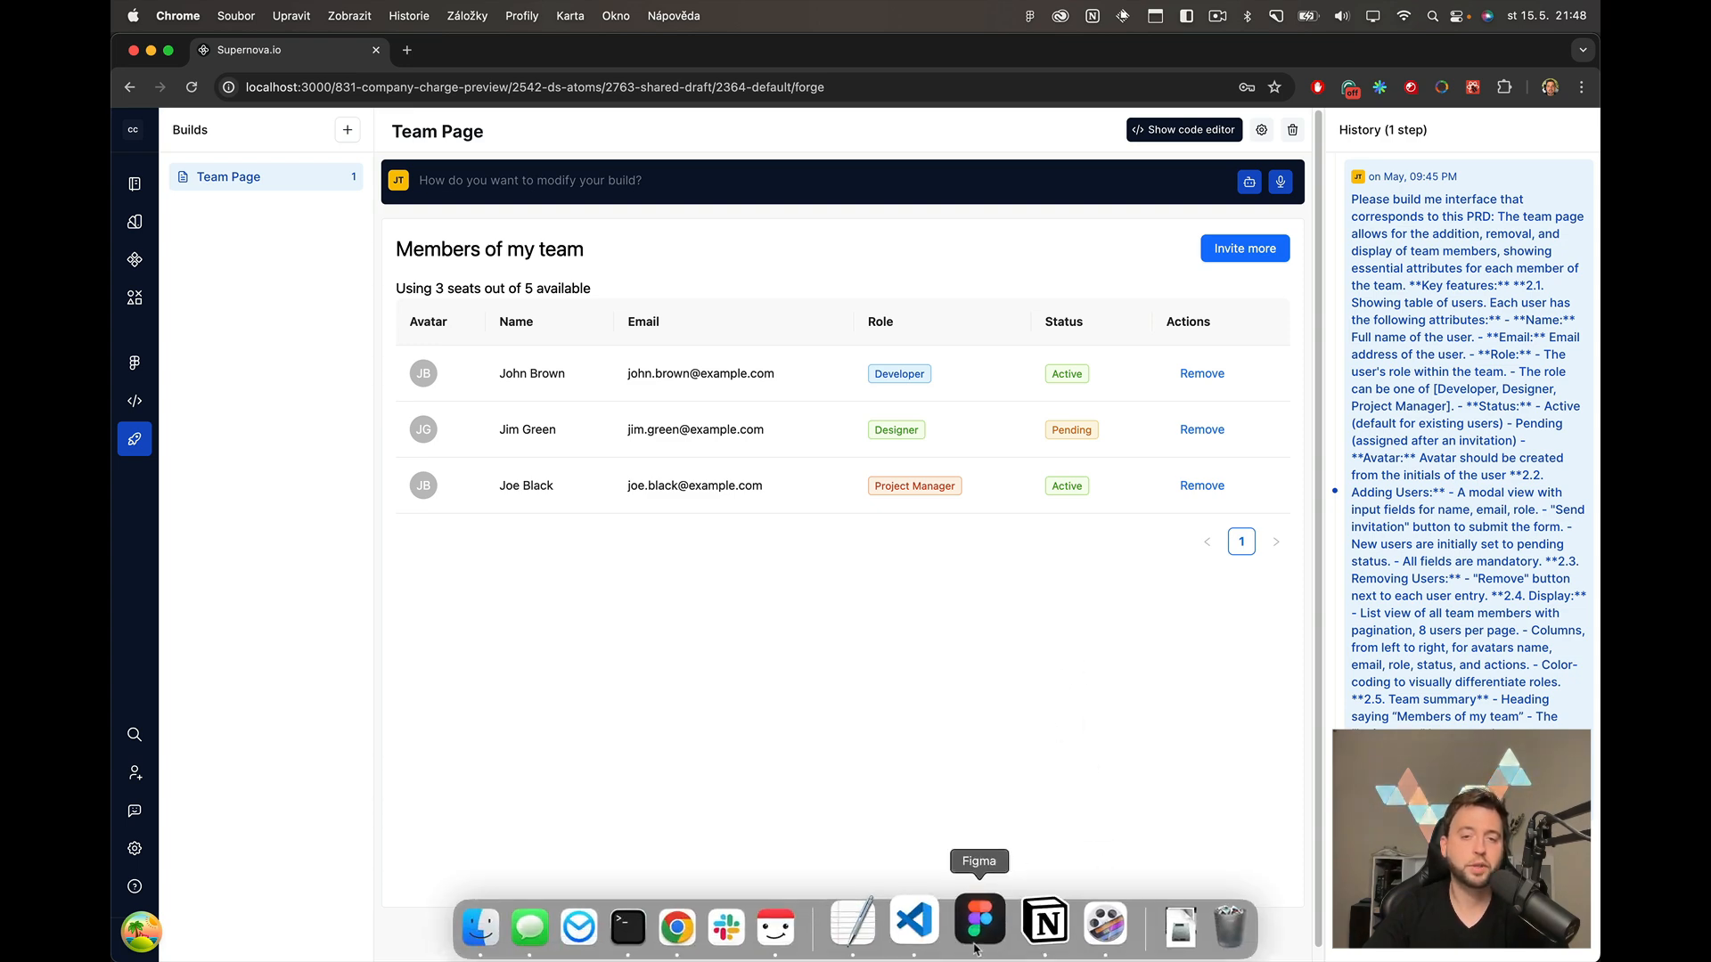
left_click(1043, 928)
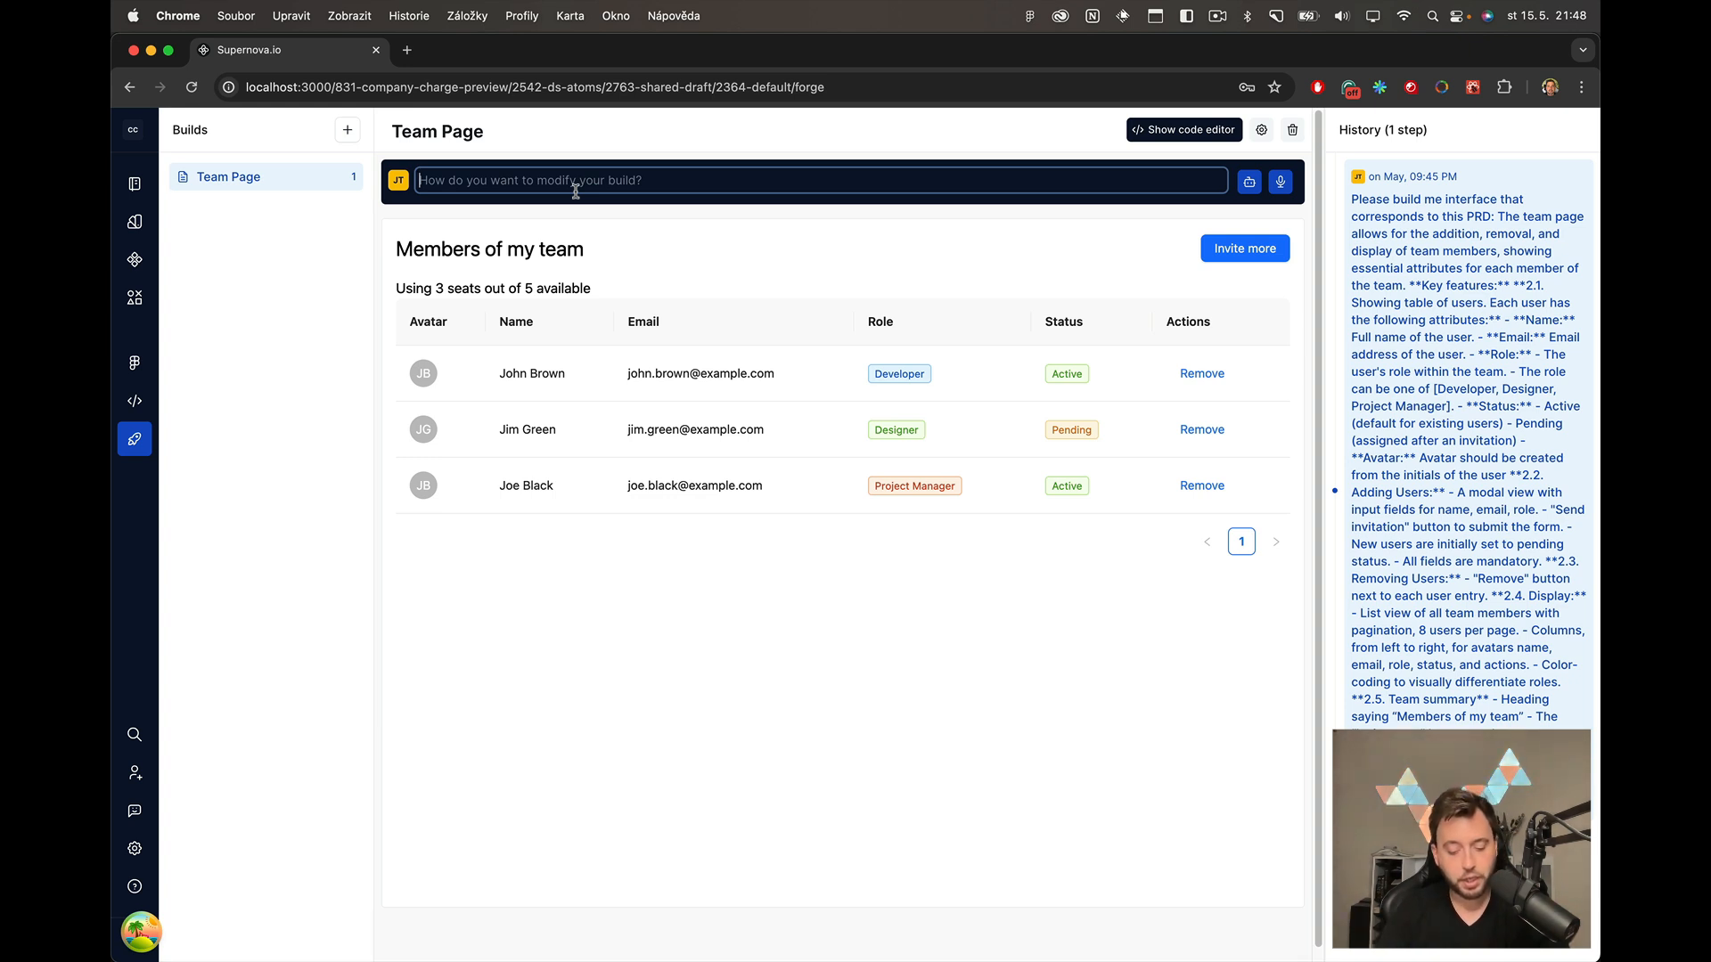
Send the follow-up 'Please add me the confirmation when I want remove the user'
type("Please add")
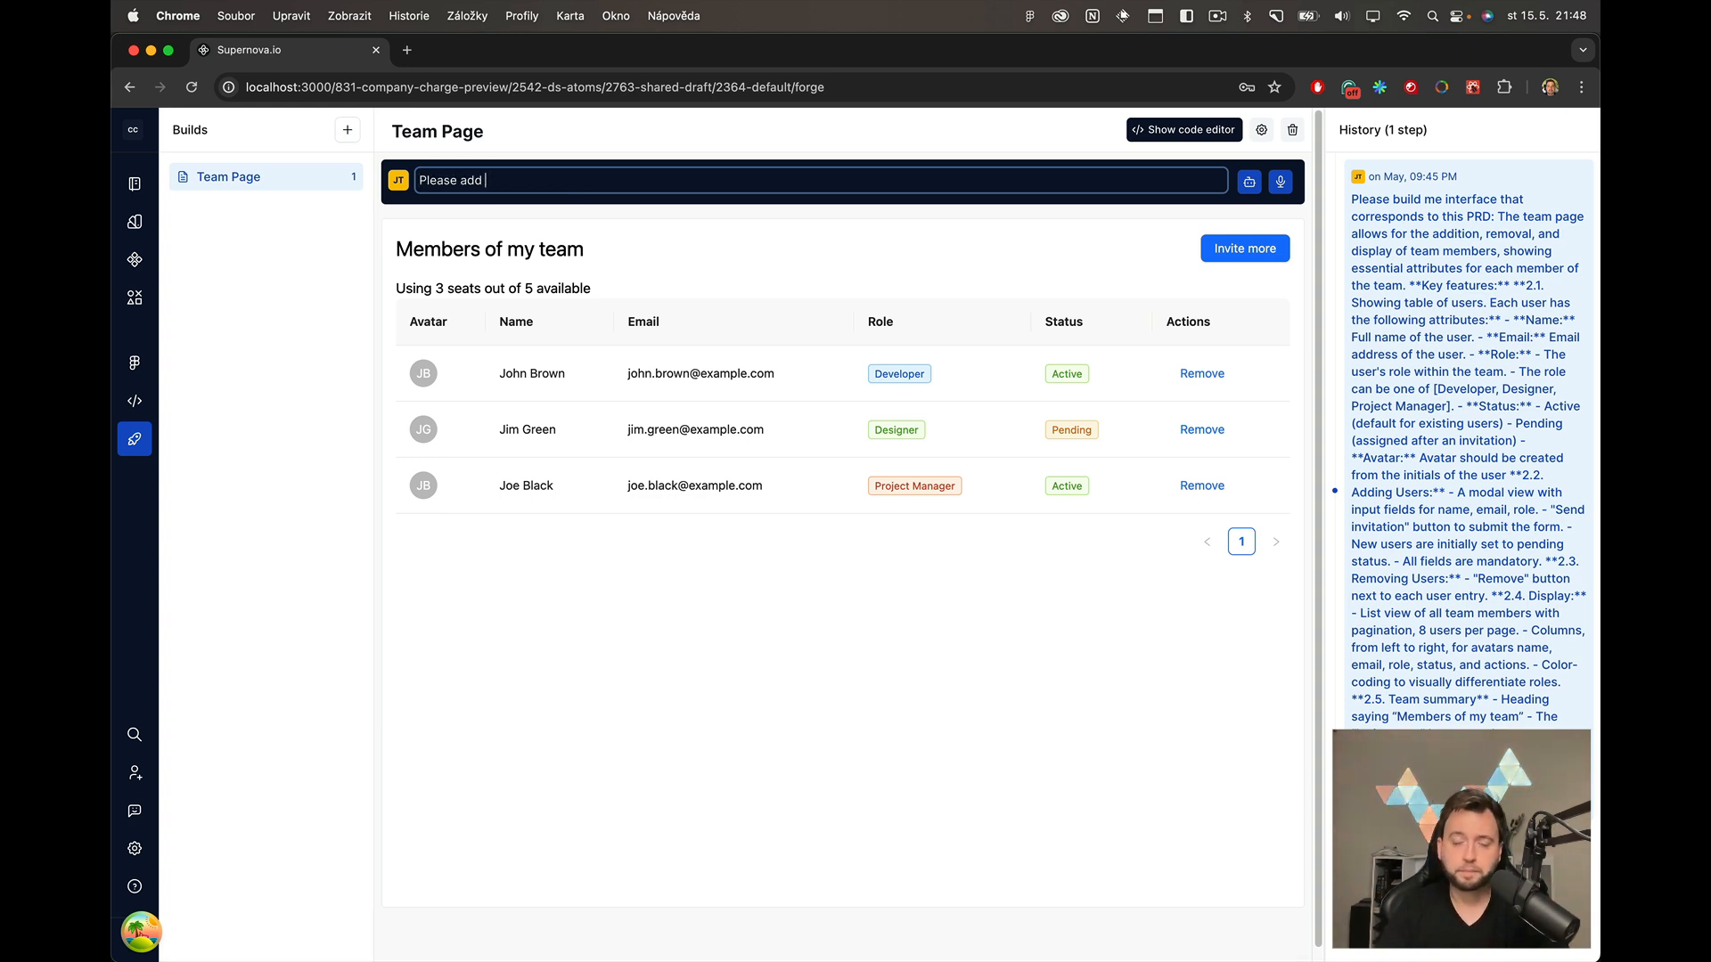
type("me the")
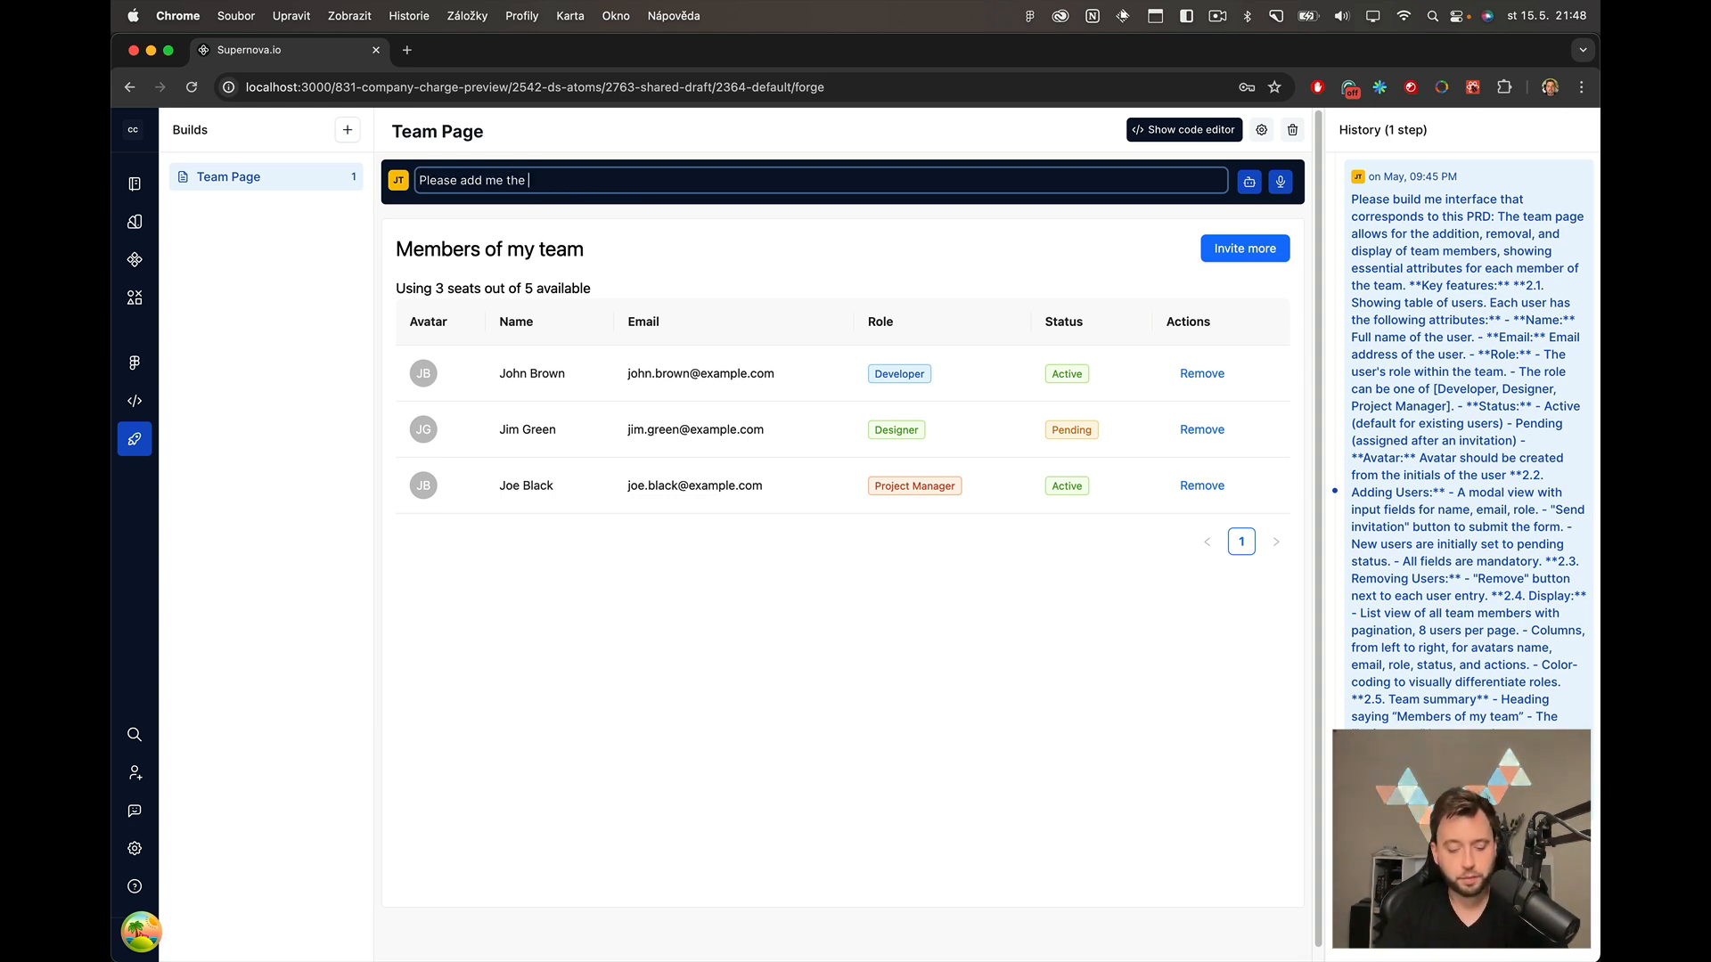
type("confirmation when")
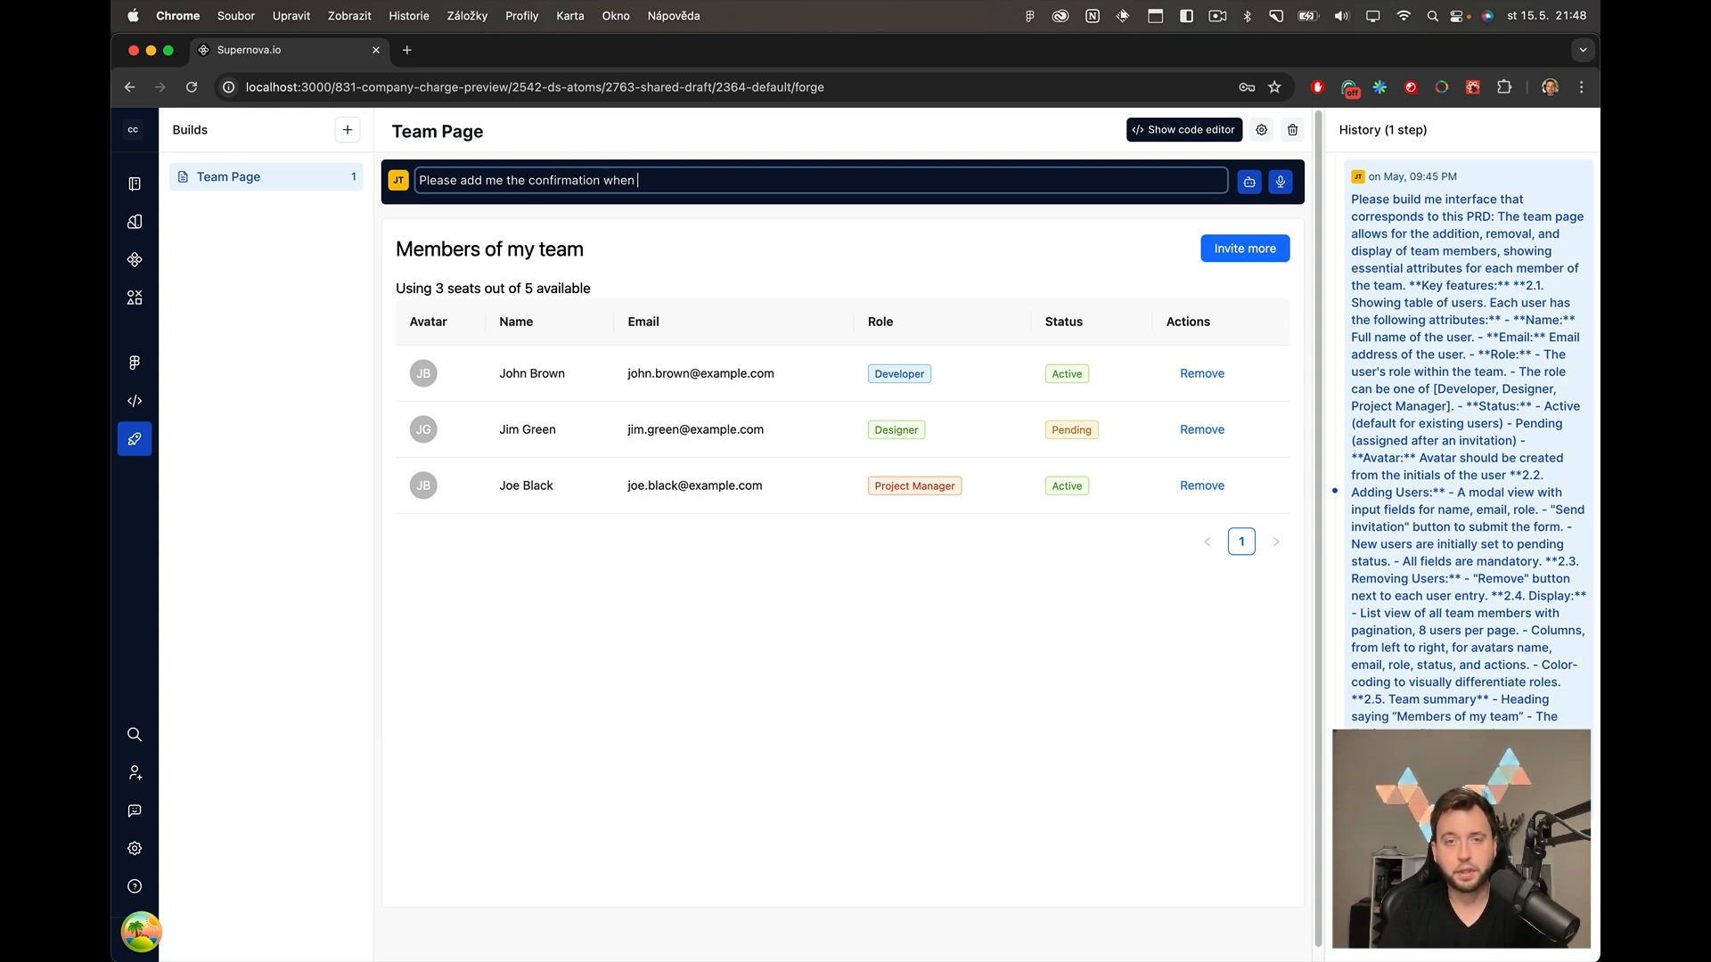
type("I want")
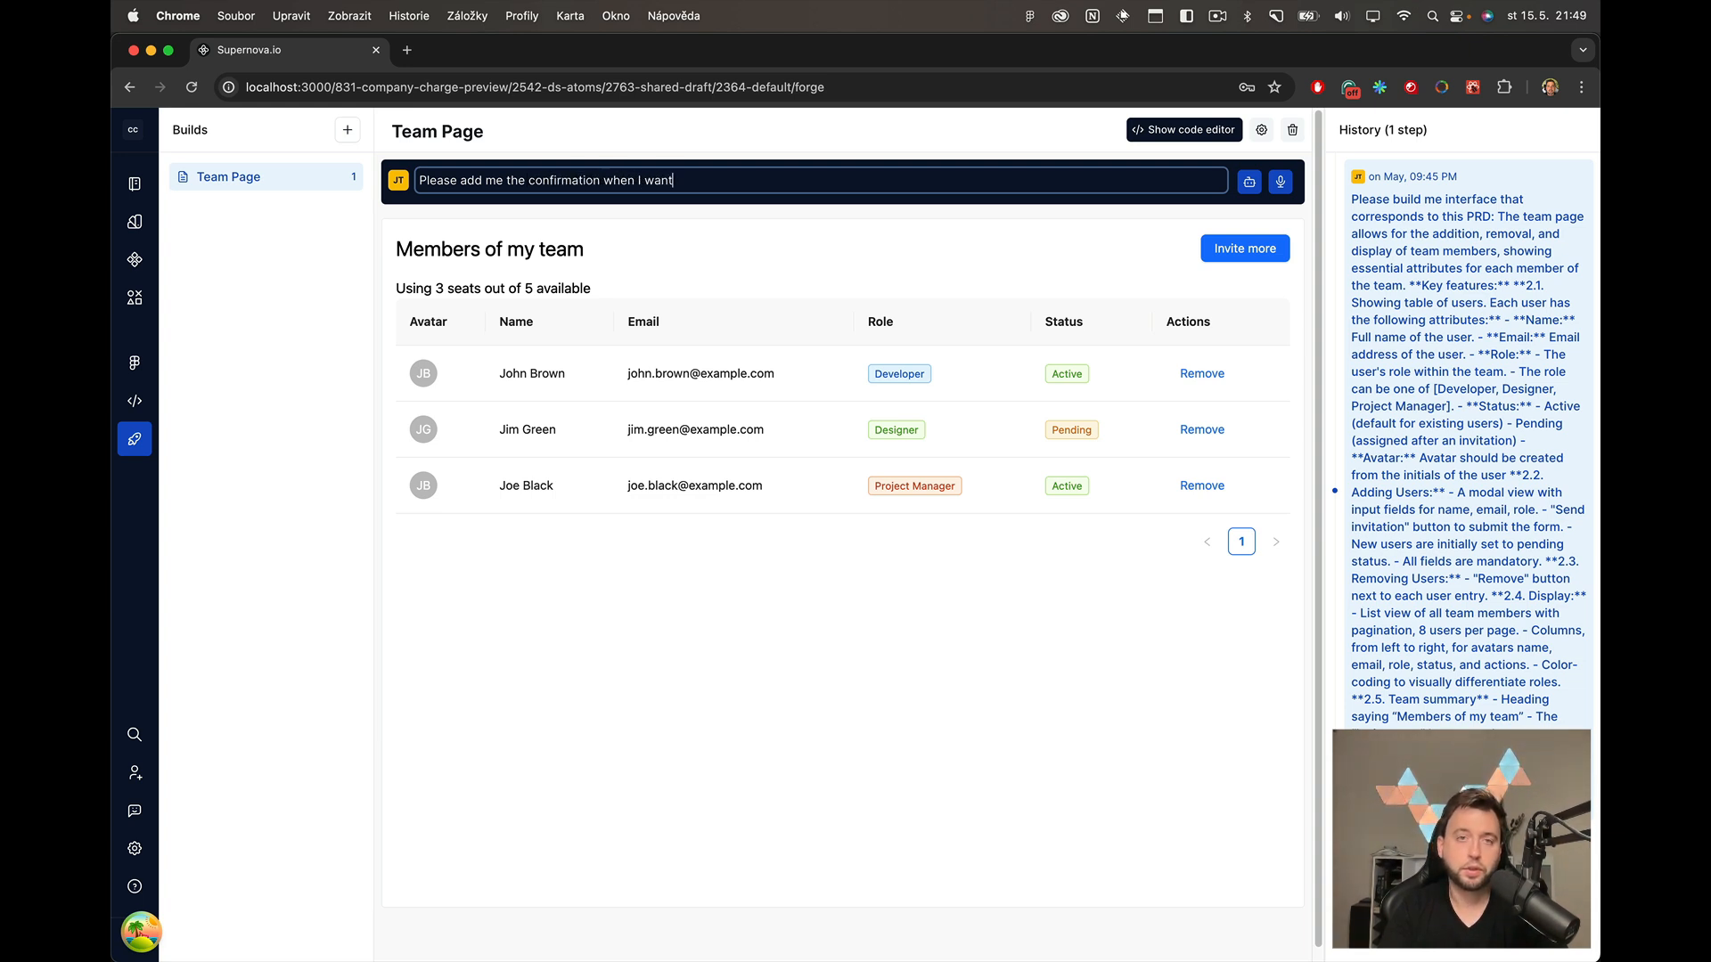
type("remove")
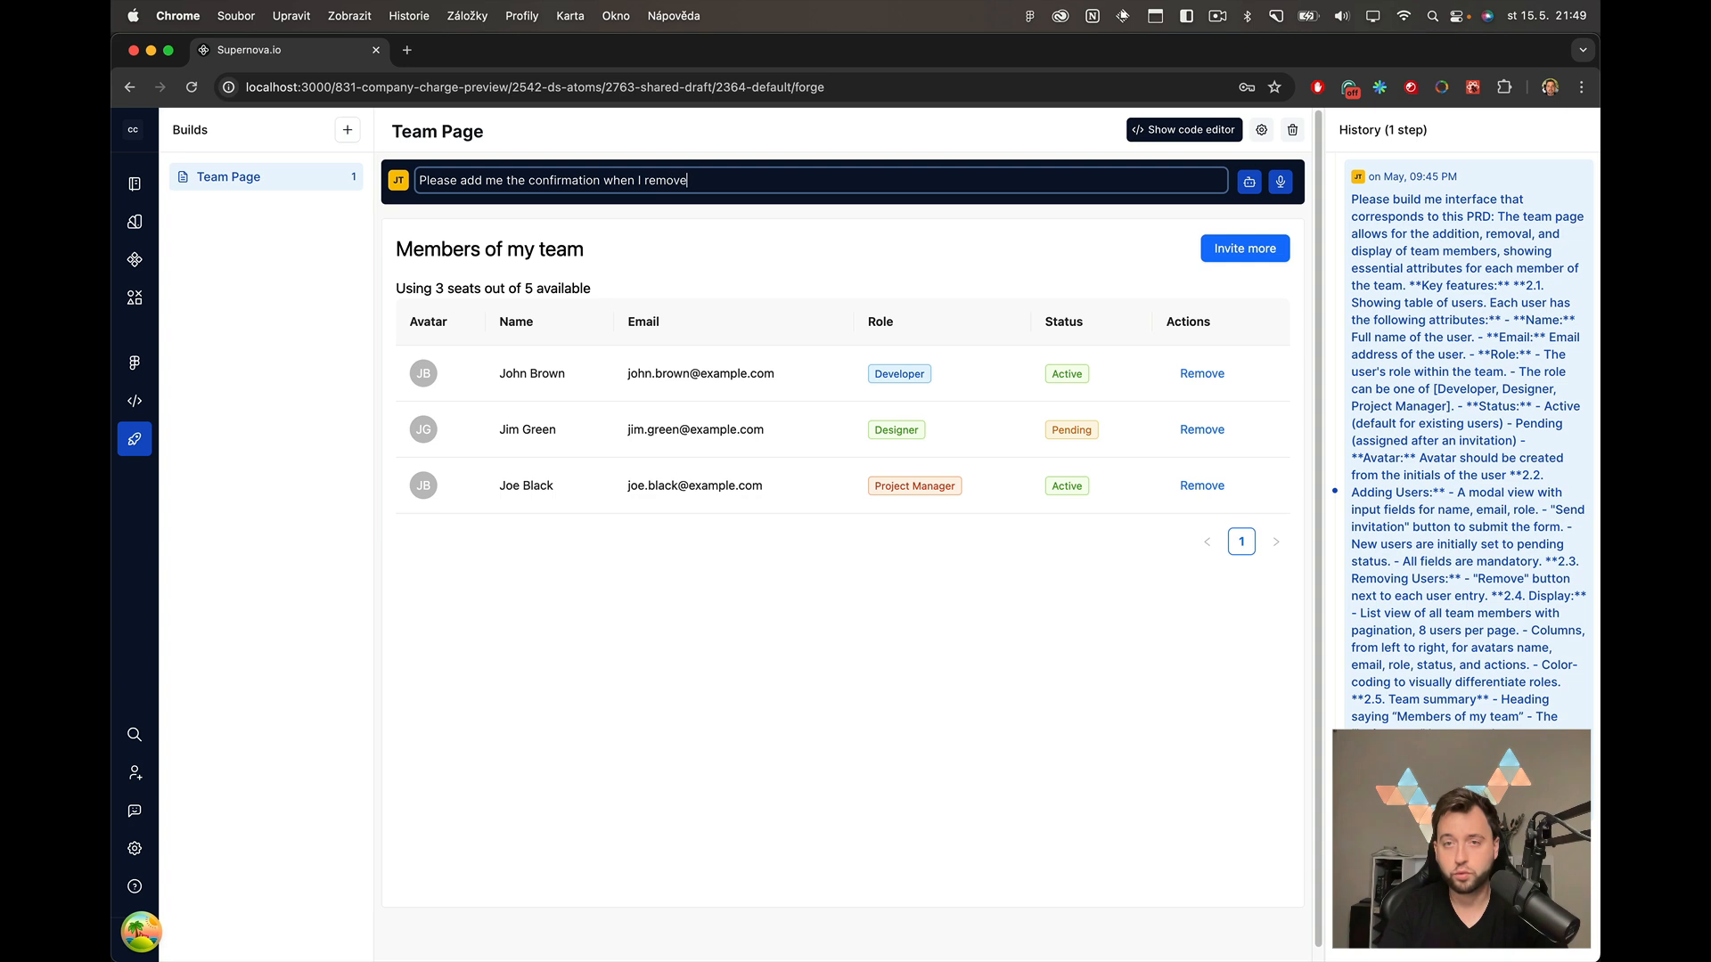
type("the user")
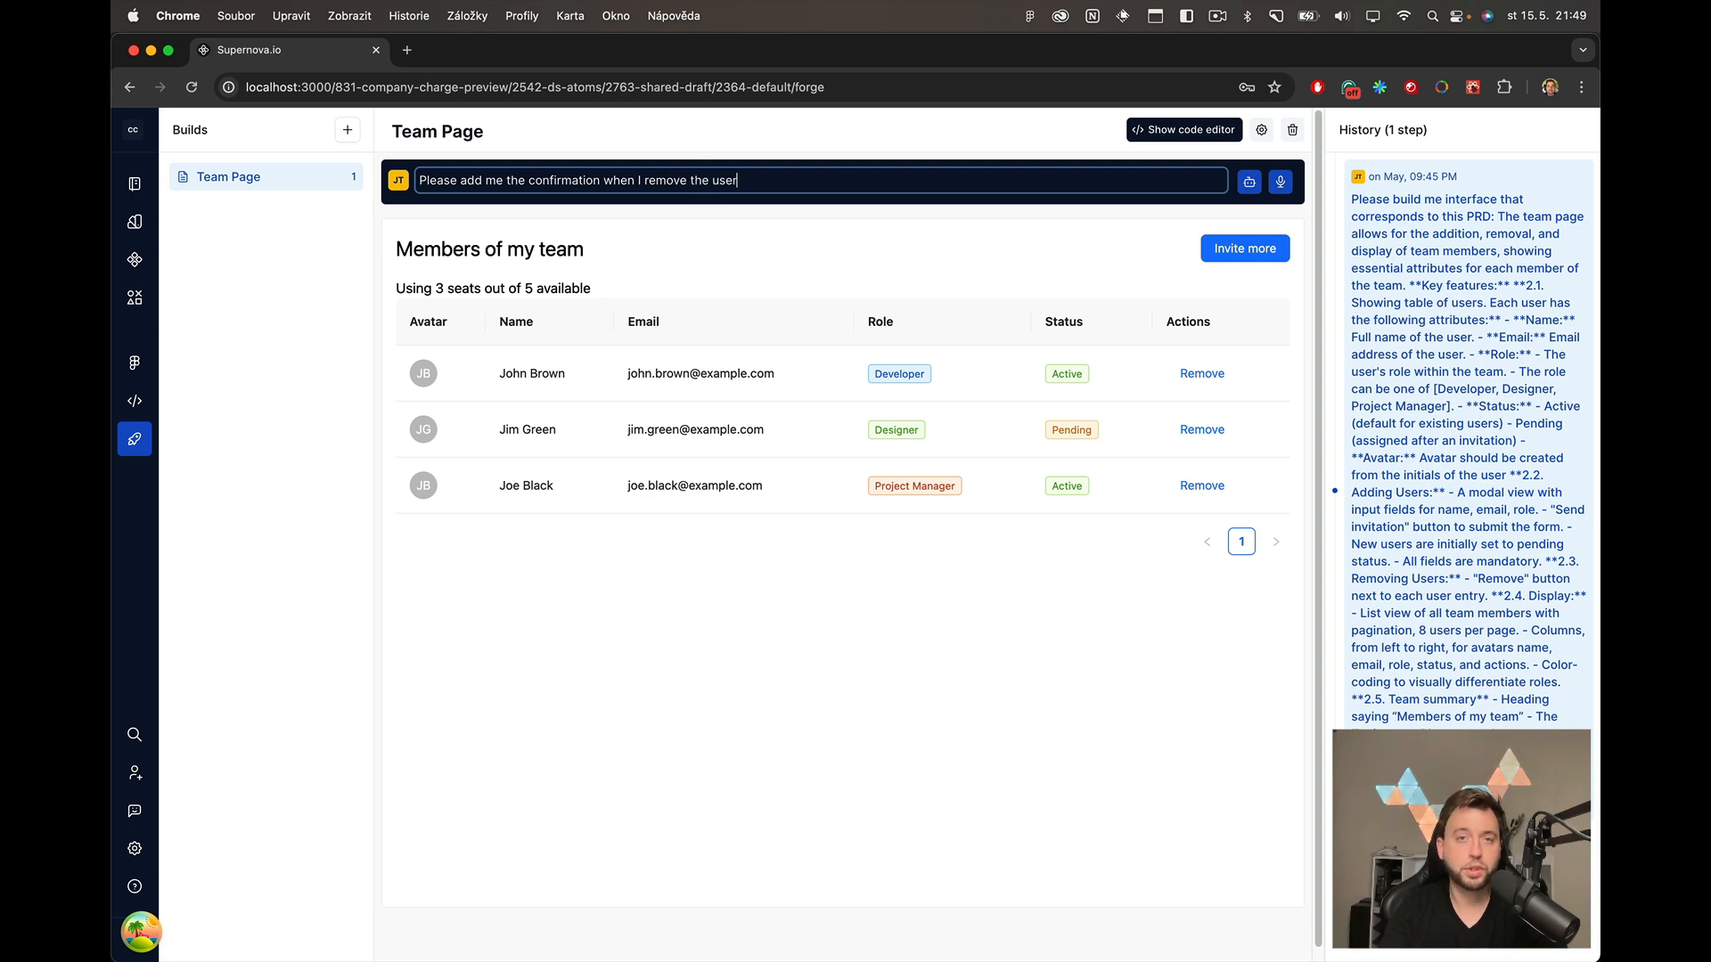
left_click(1247, 182)
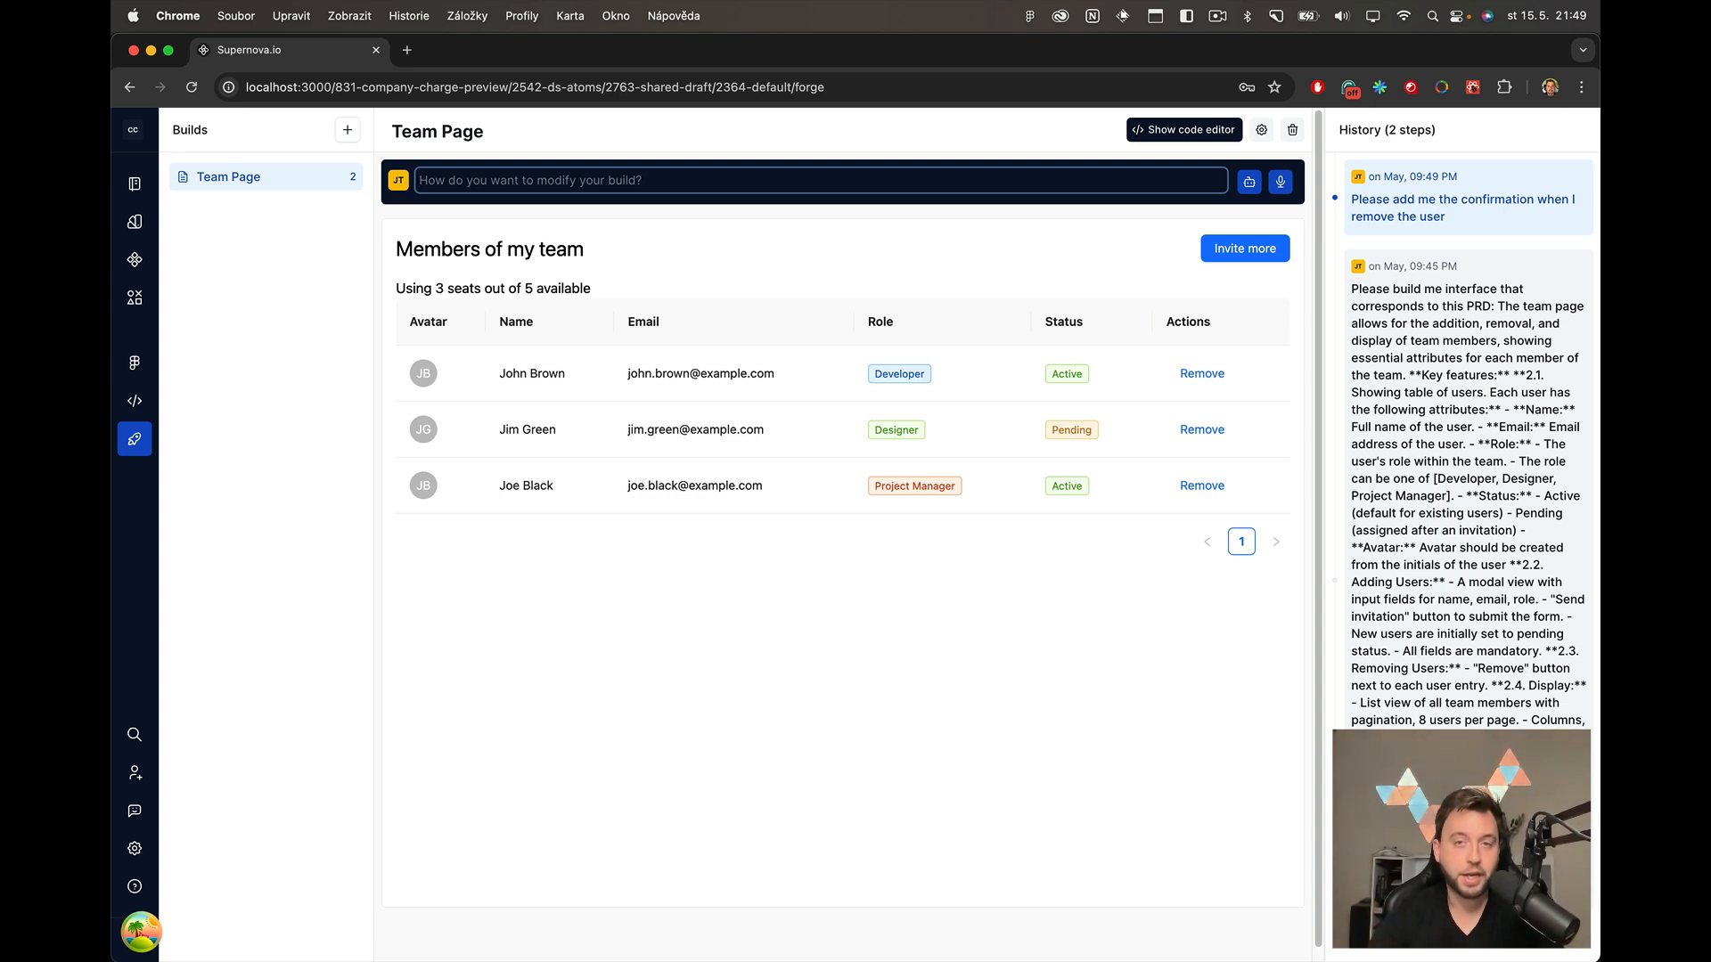
left_click(1201, 485)
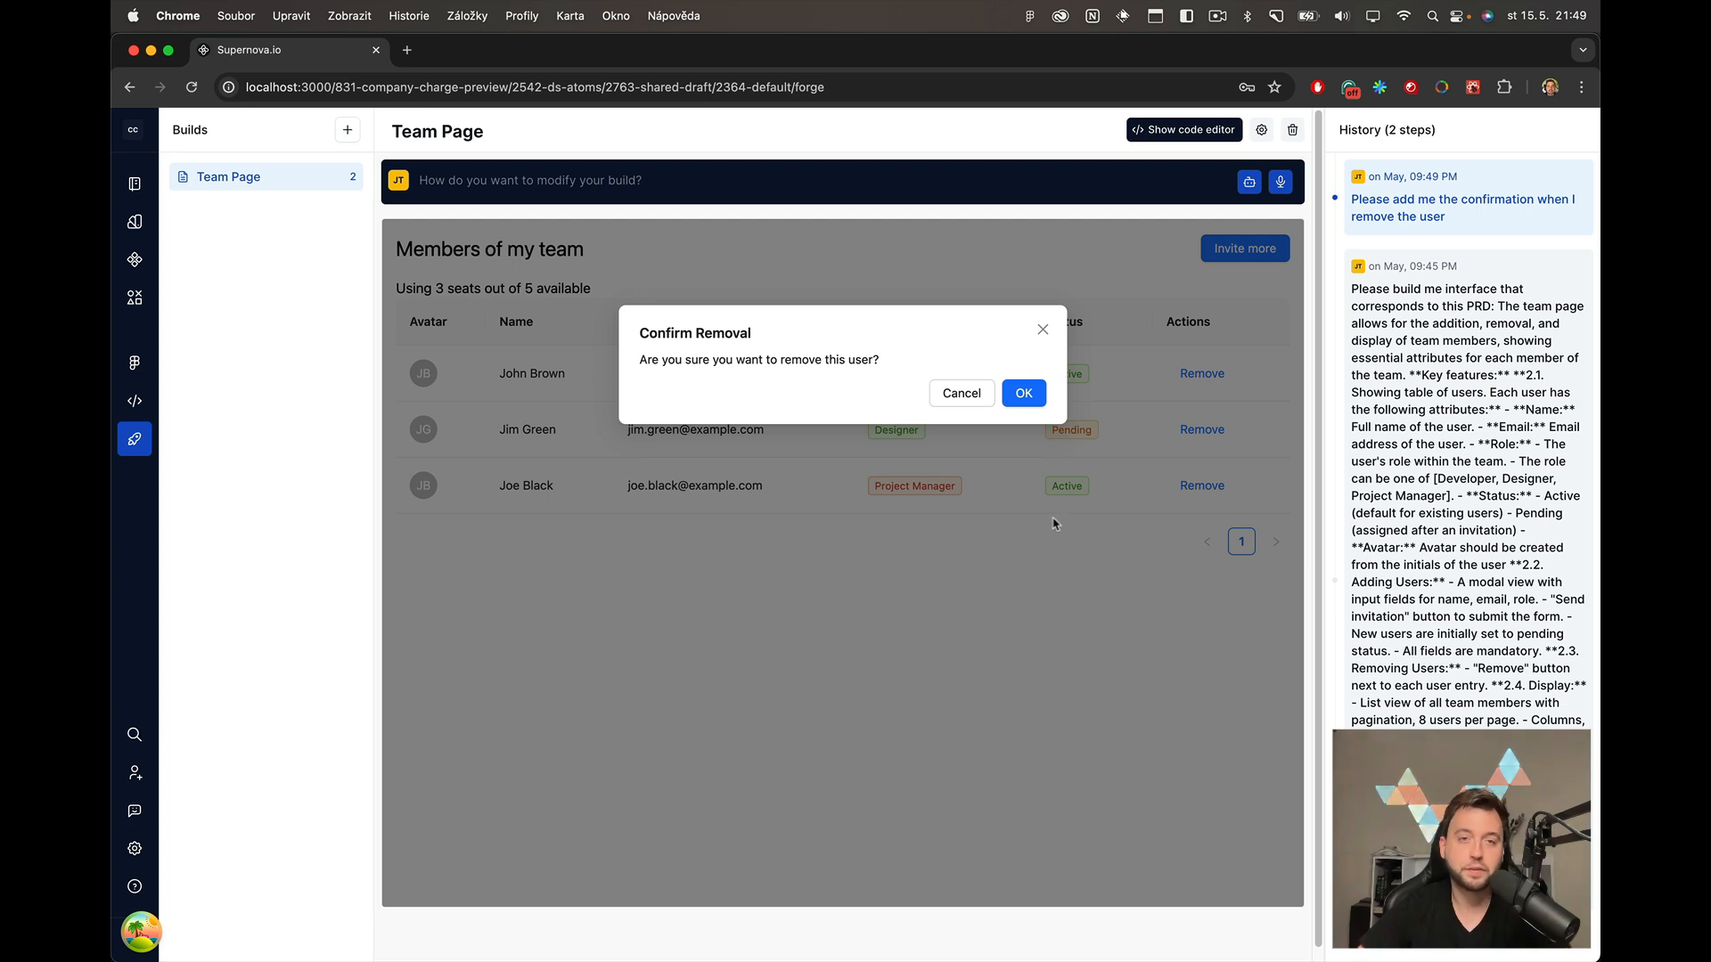
mouse_move(854, 438)
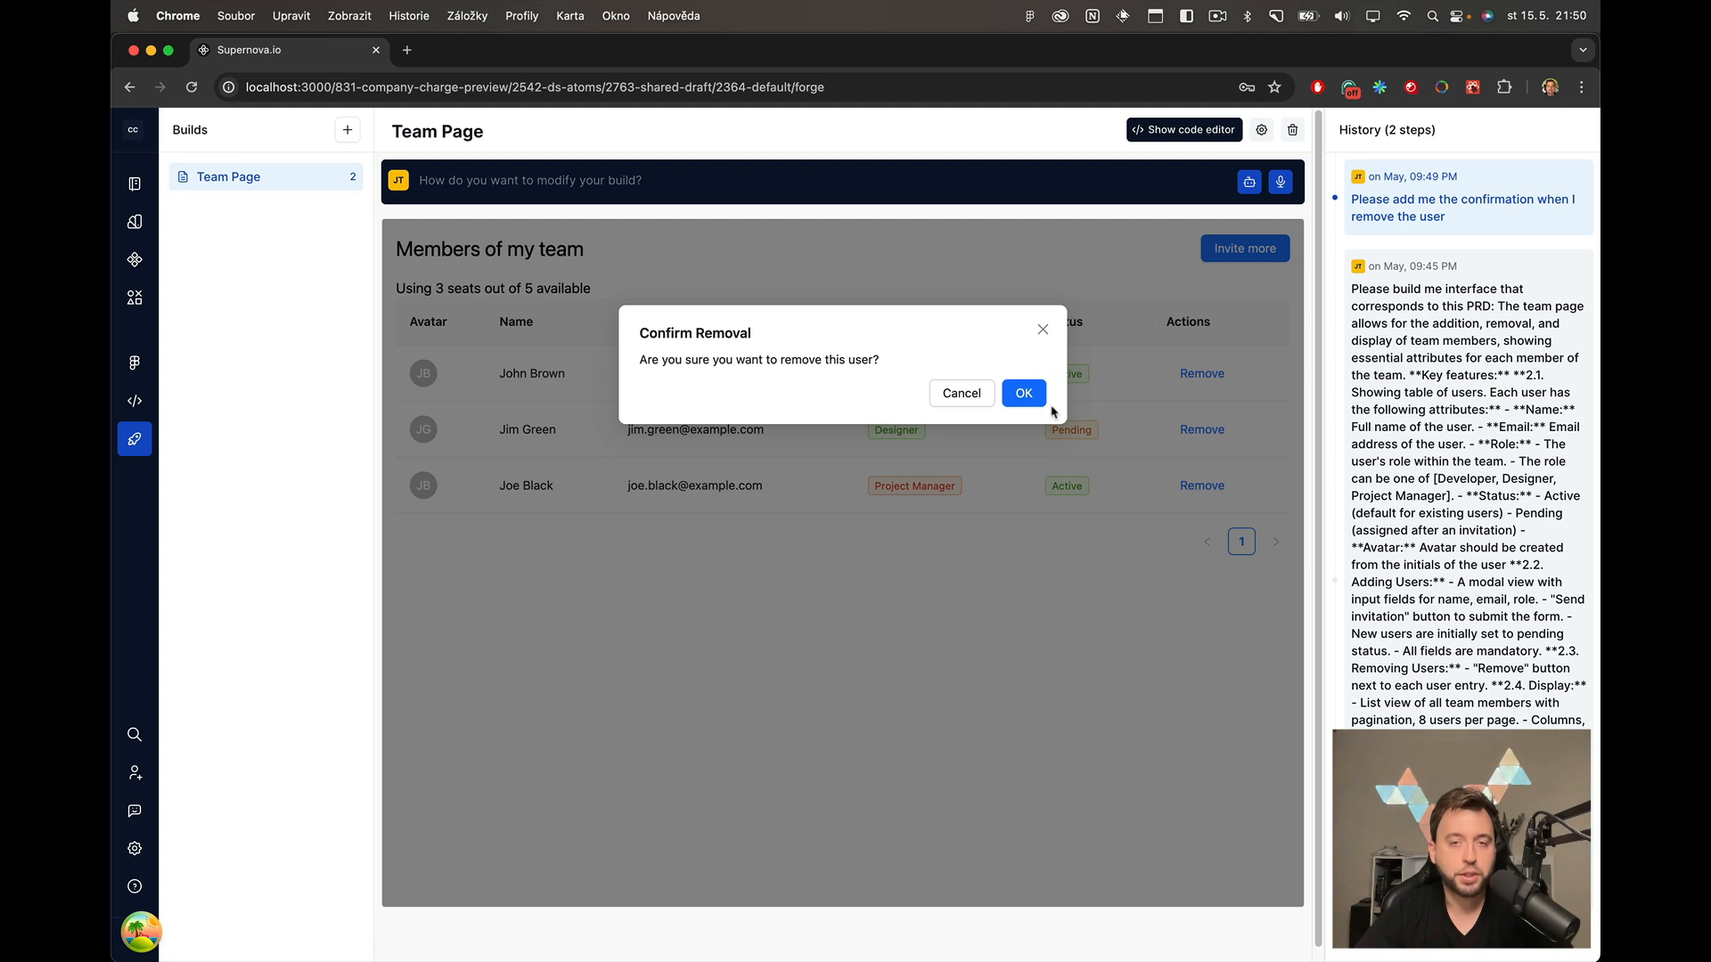
mouse_move(1046, 410)
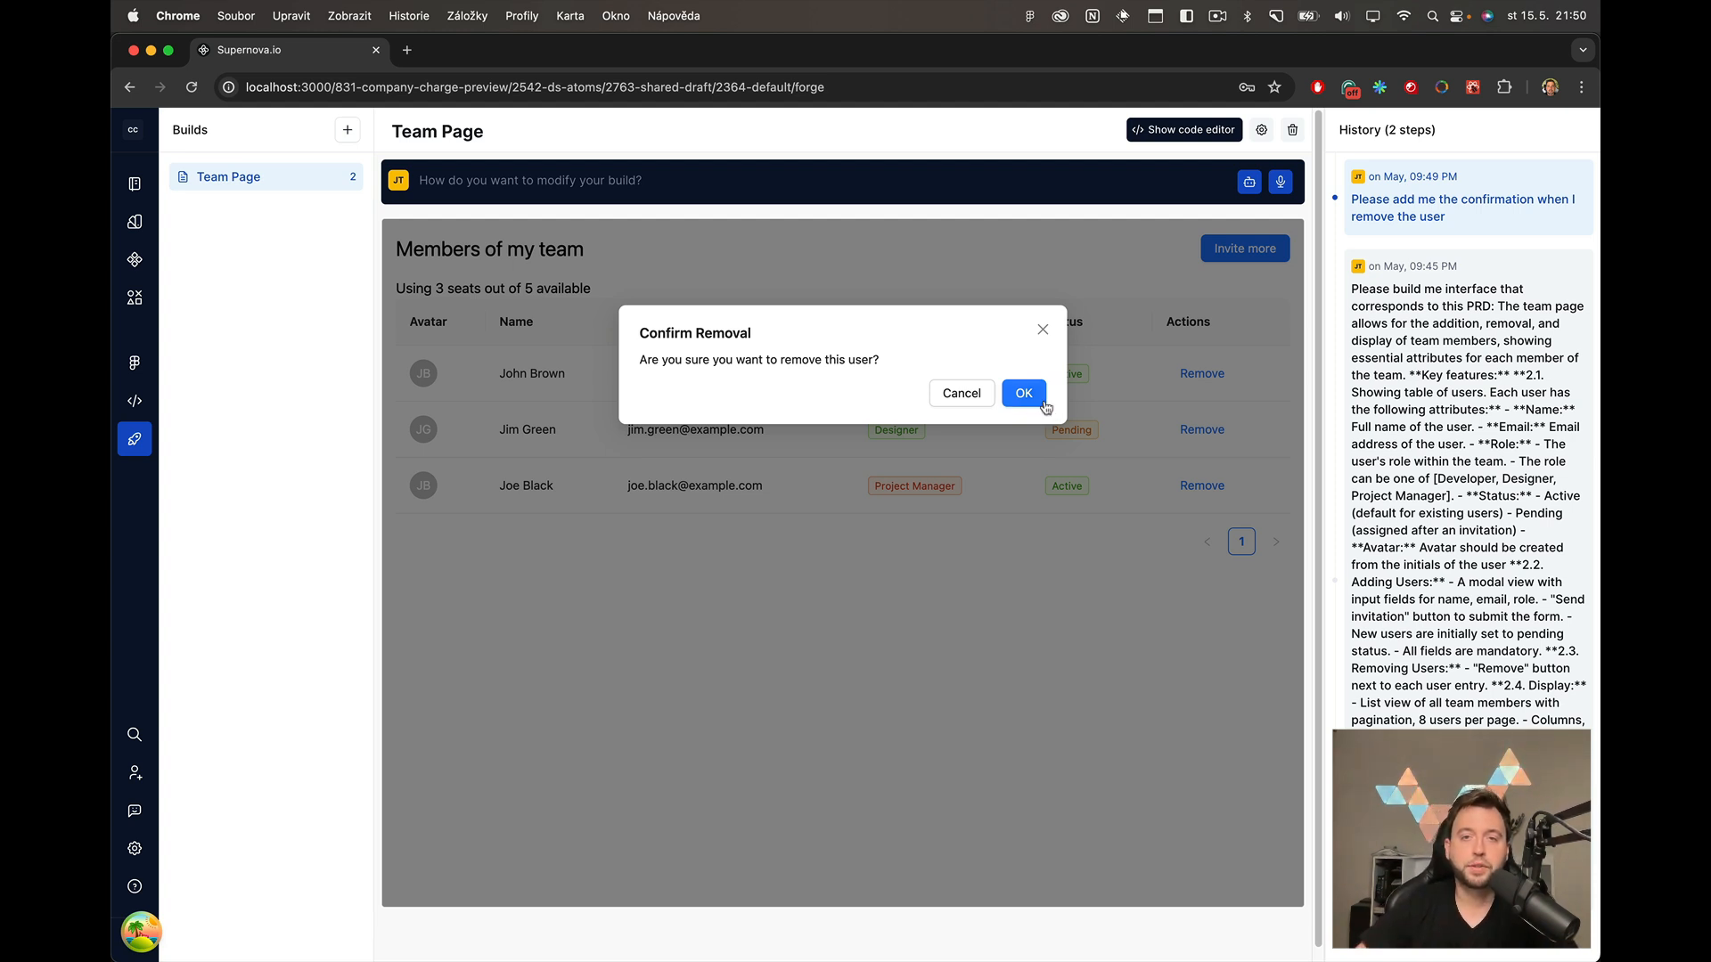
left_click(1023, 392)
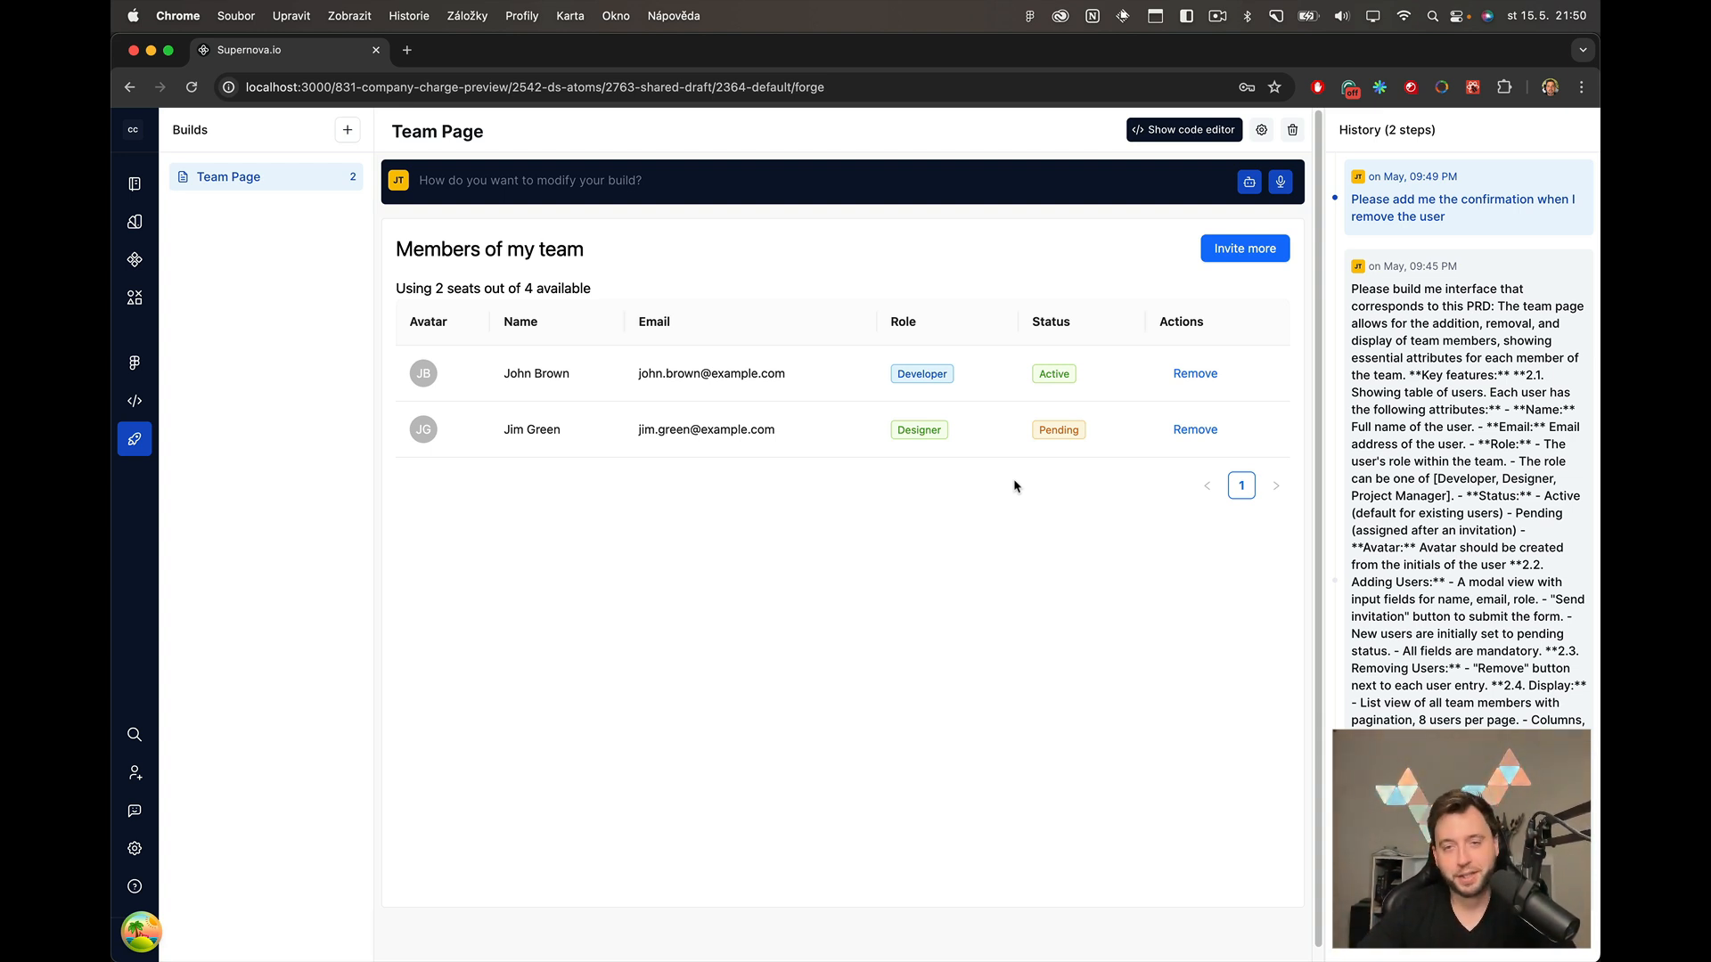
mouse_move(342, 153)
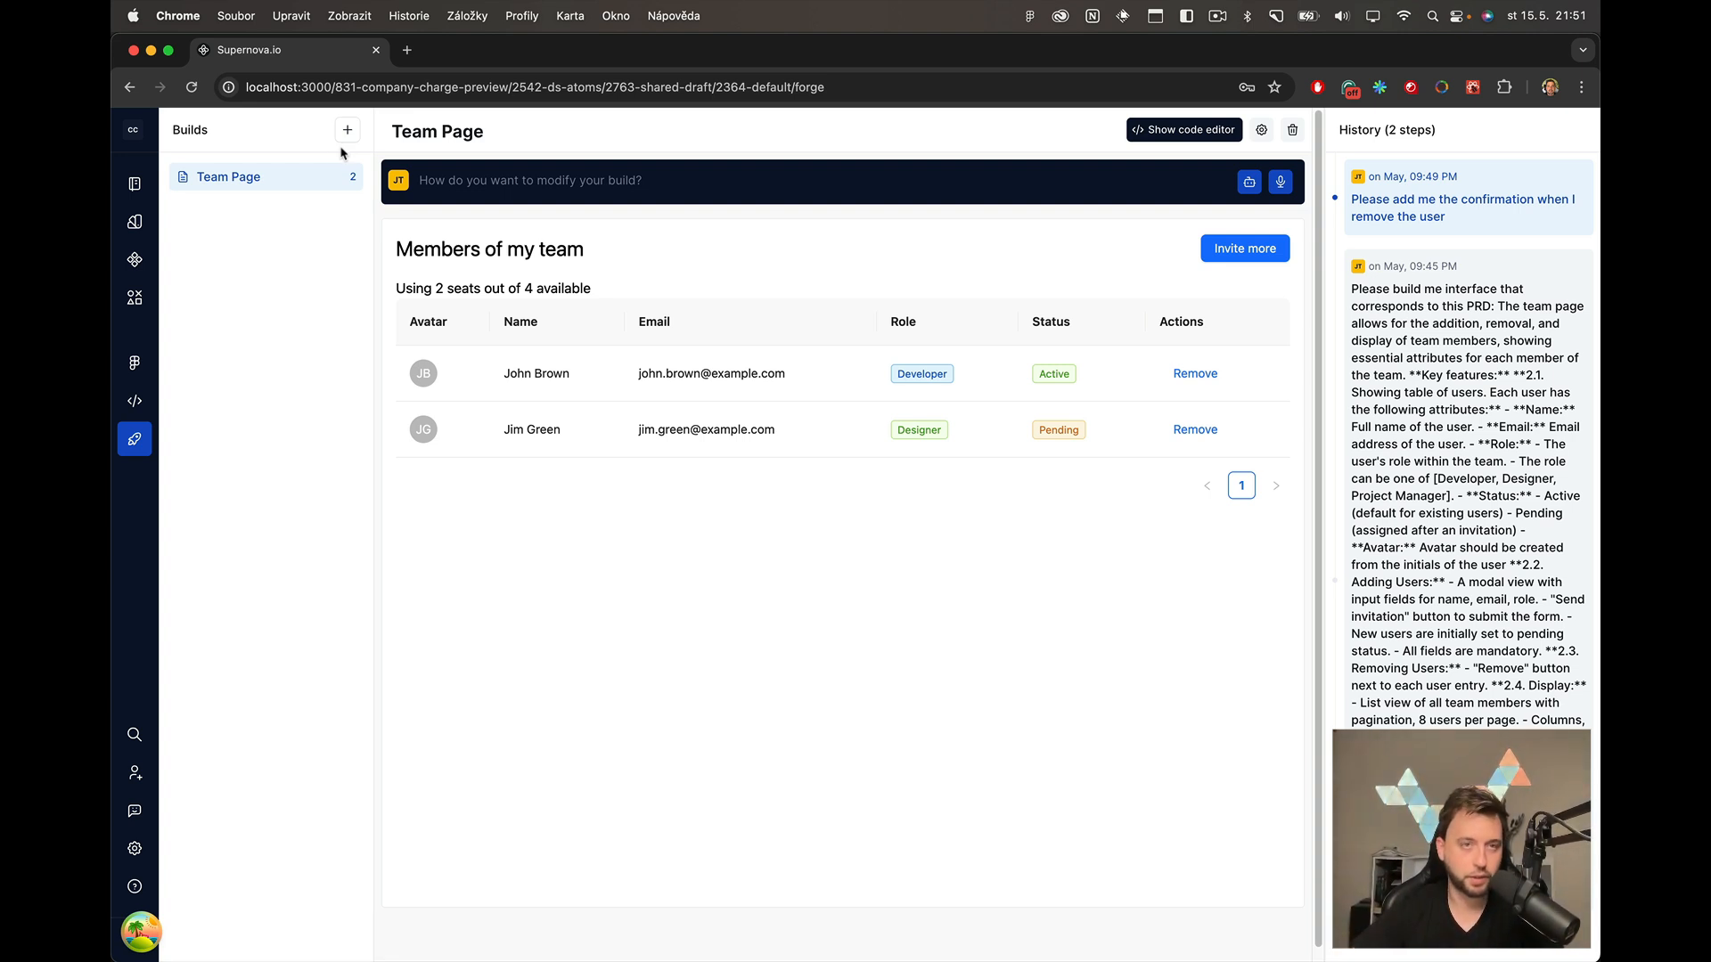
mouse_move(348, 130)
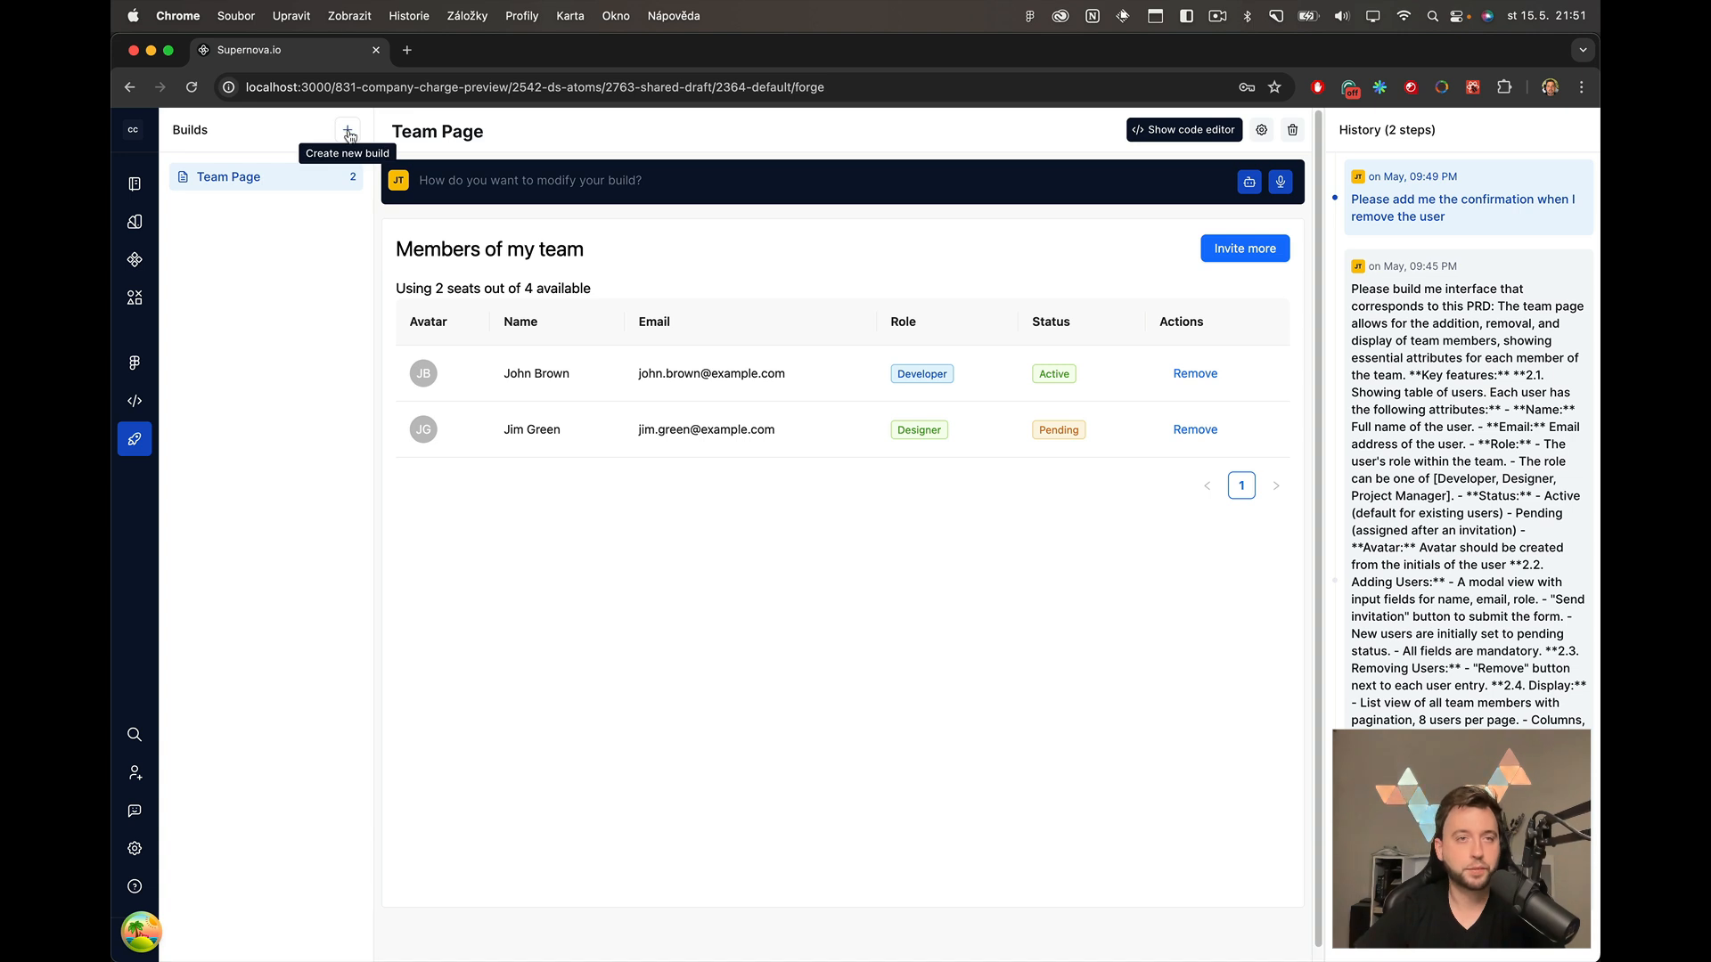
Create a second, empty Untitled build next to the Team Page build
left_click(347, 130)
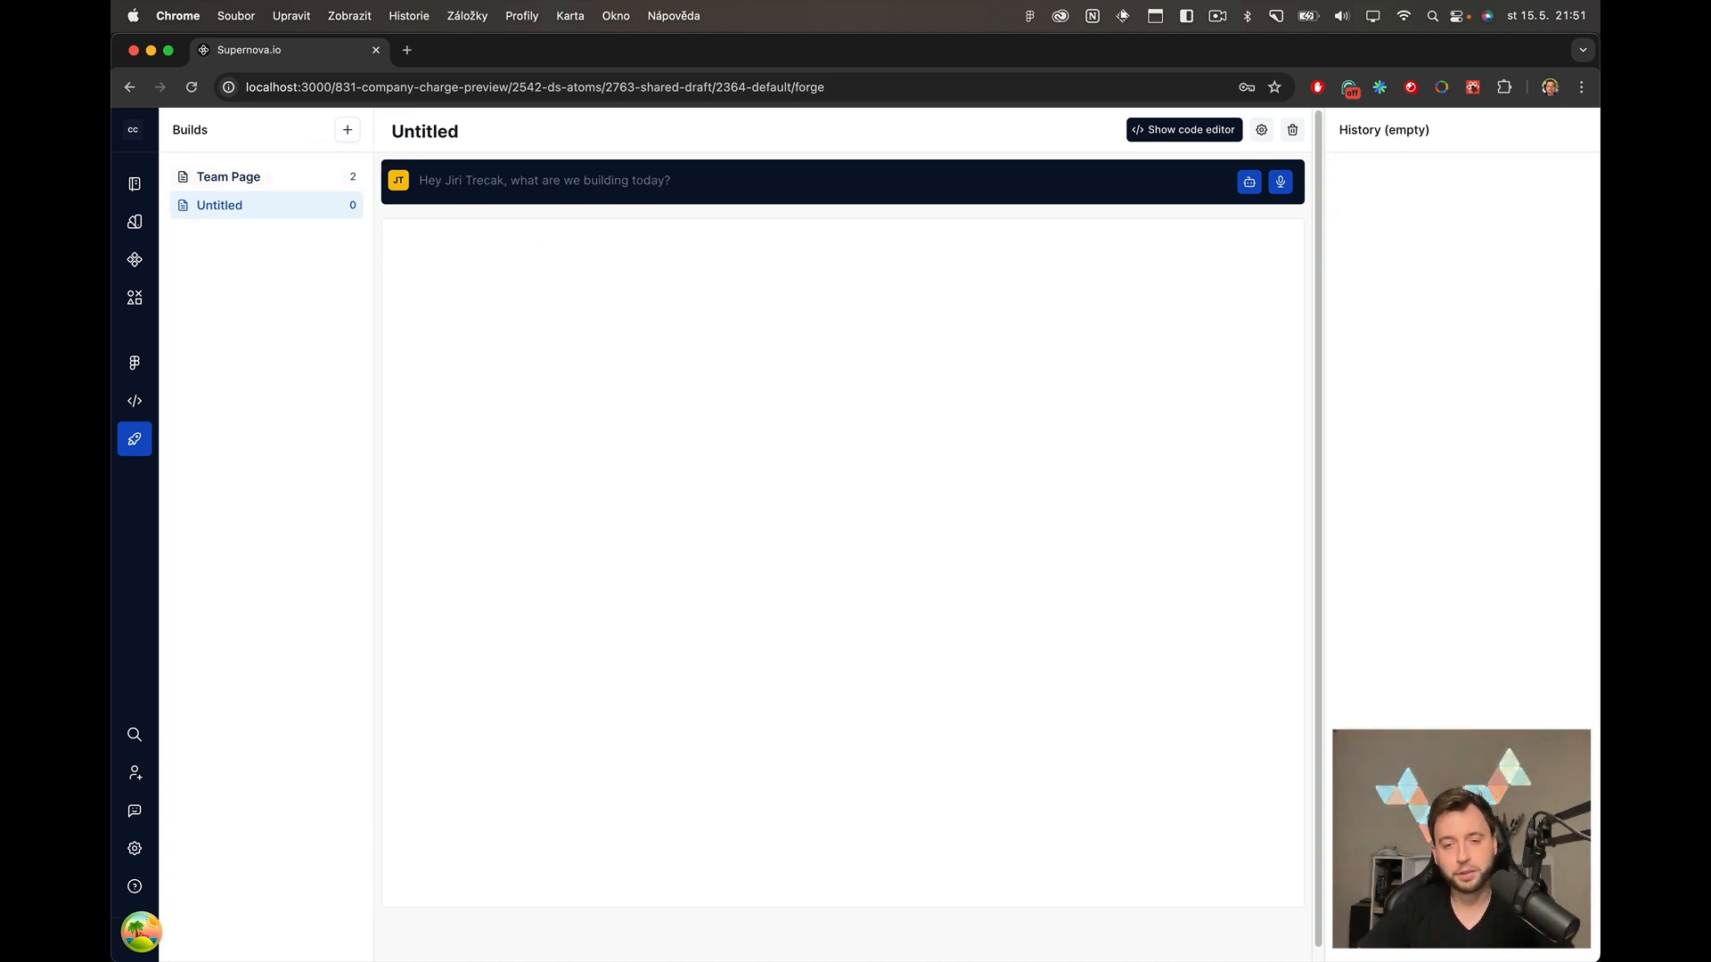
Open the Antd - Forge showcase file in Figma and go to its Showcase page
left_click(989, 926)
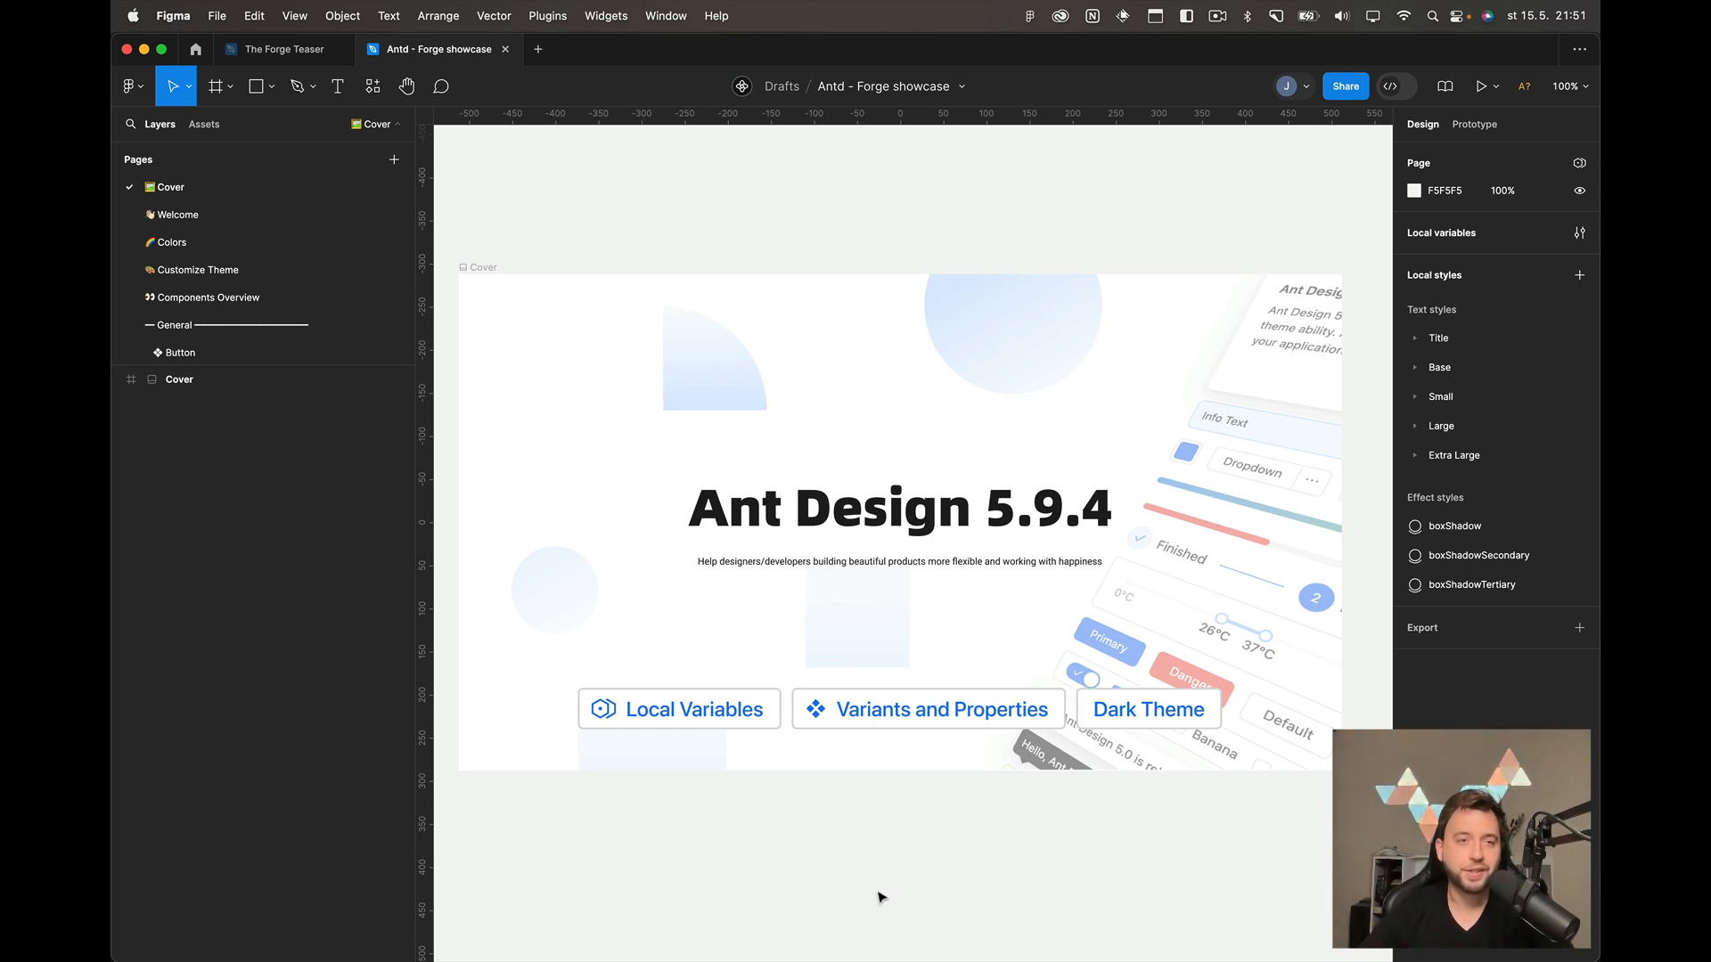
left_click(555, 589)
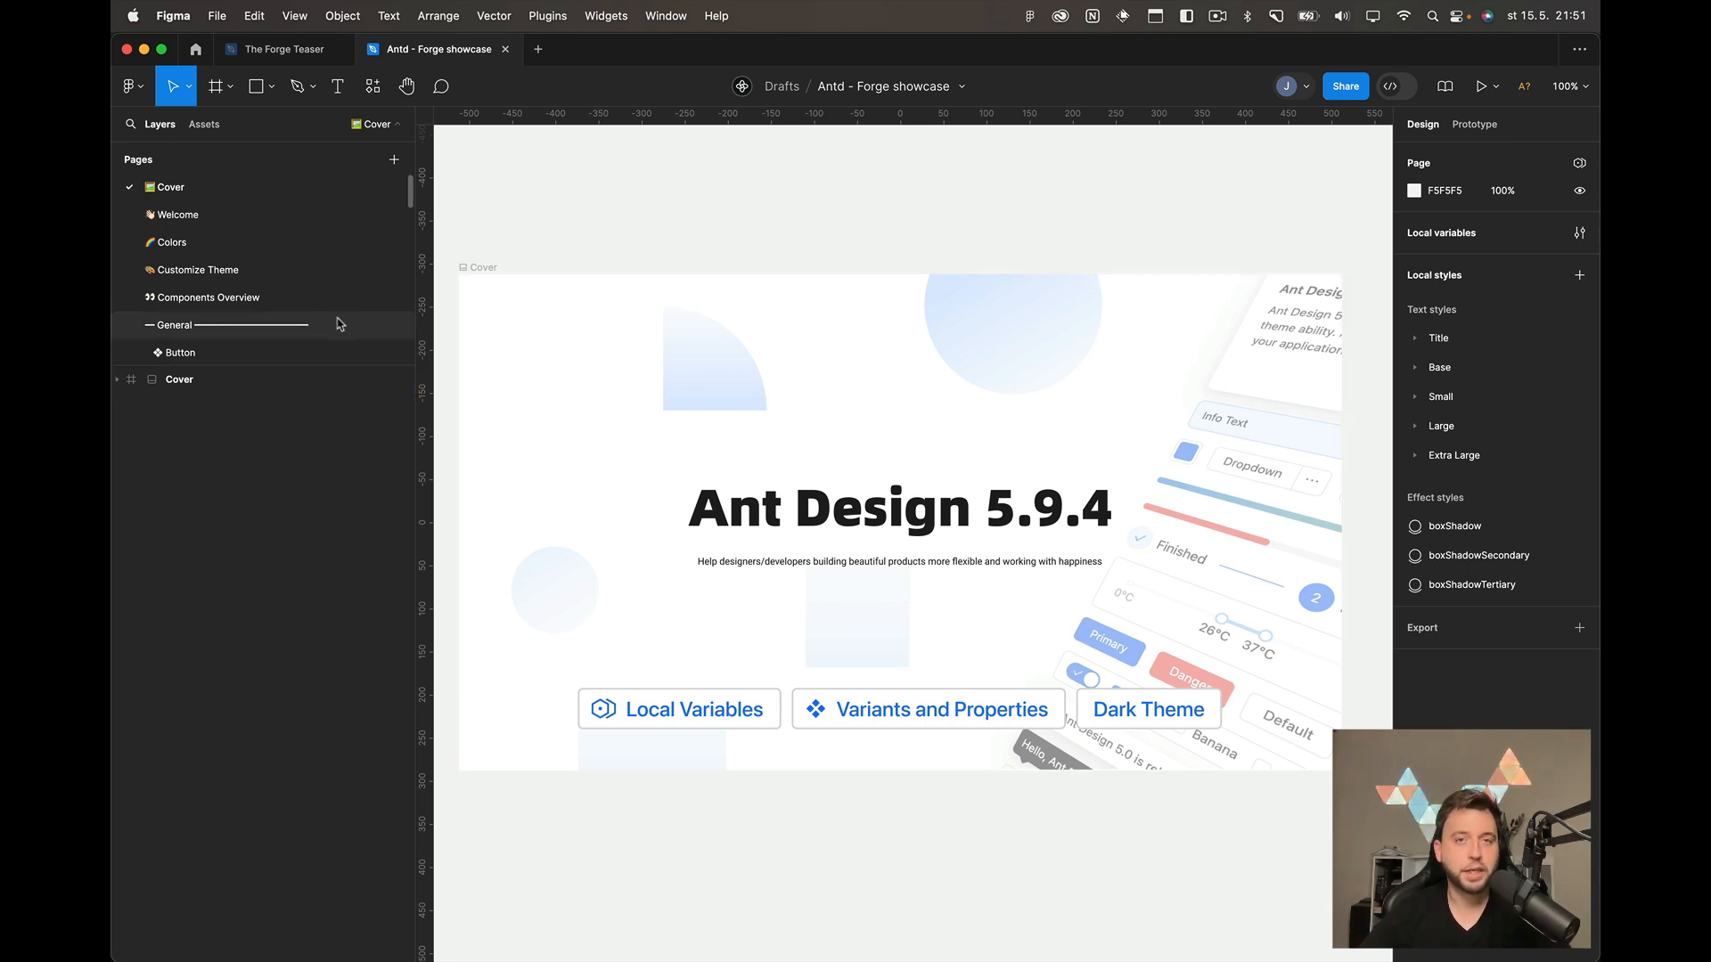
scroll("down", 3)
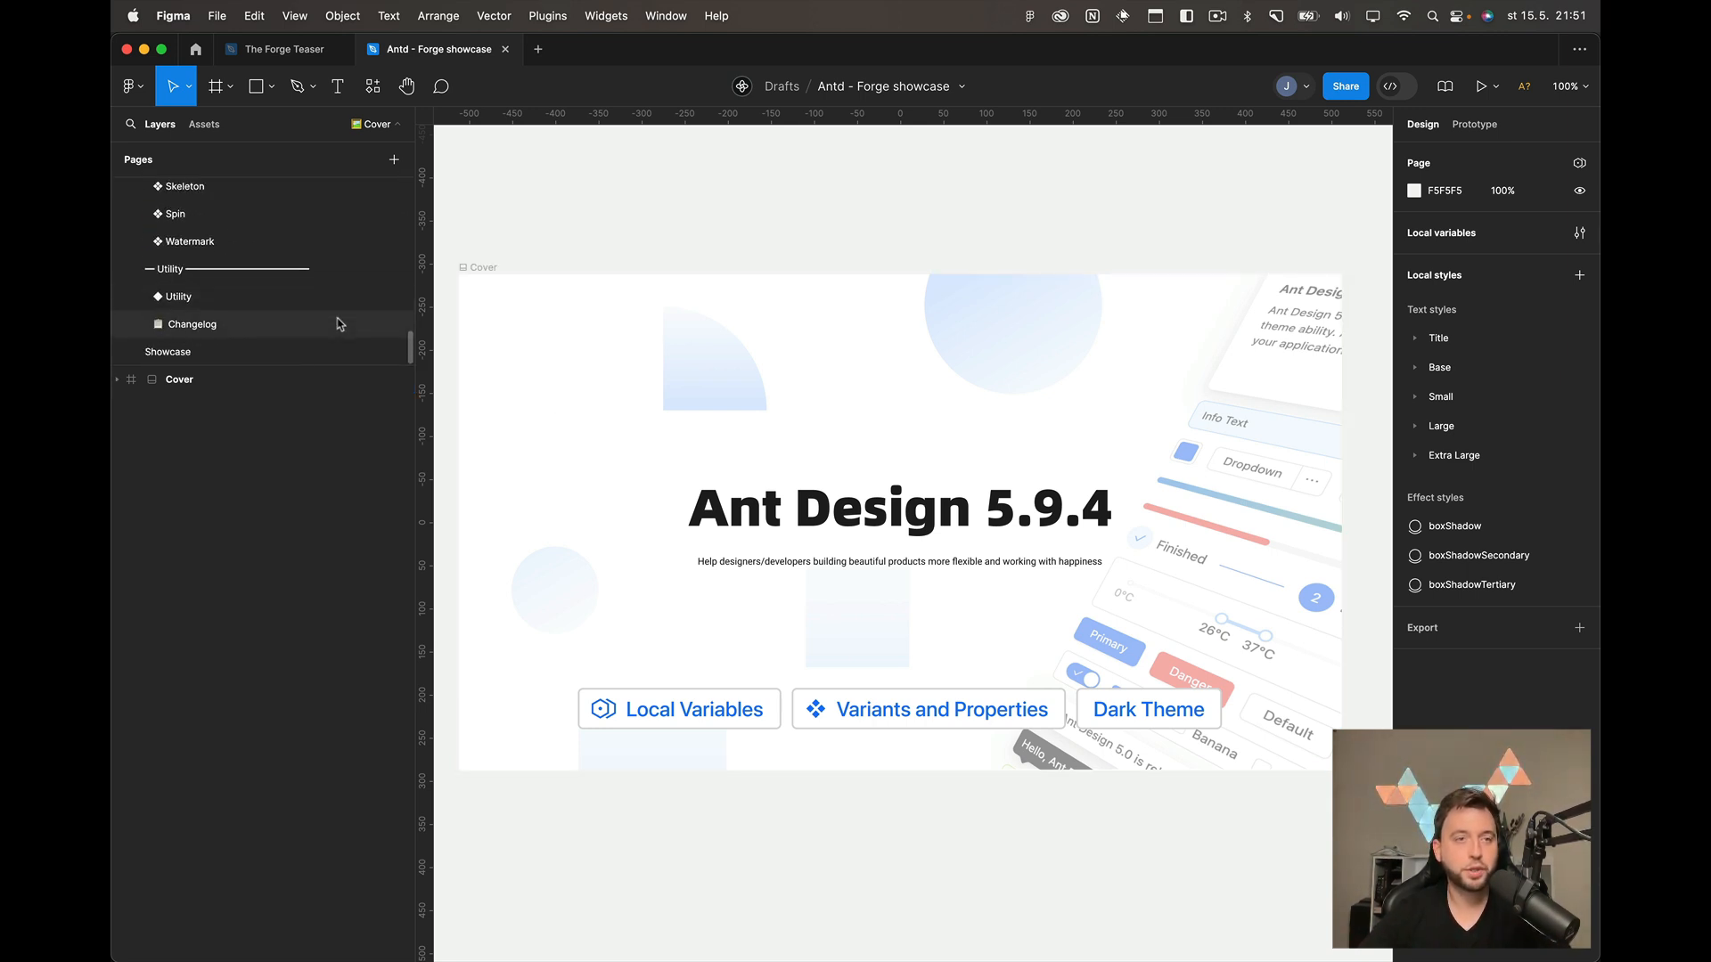
left_click(167, 351)
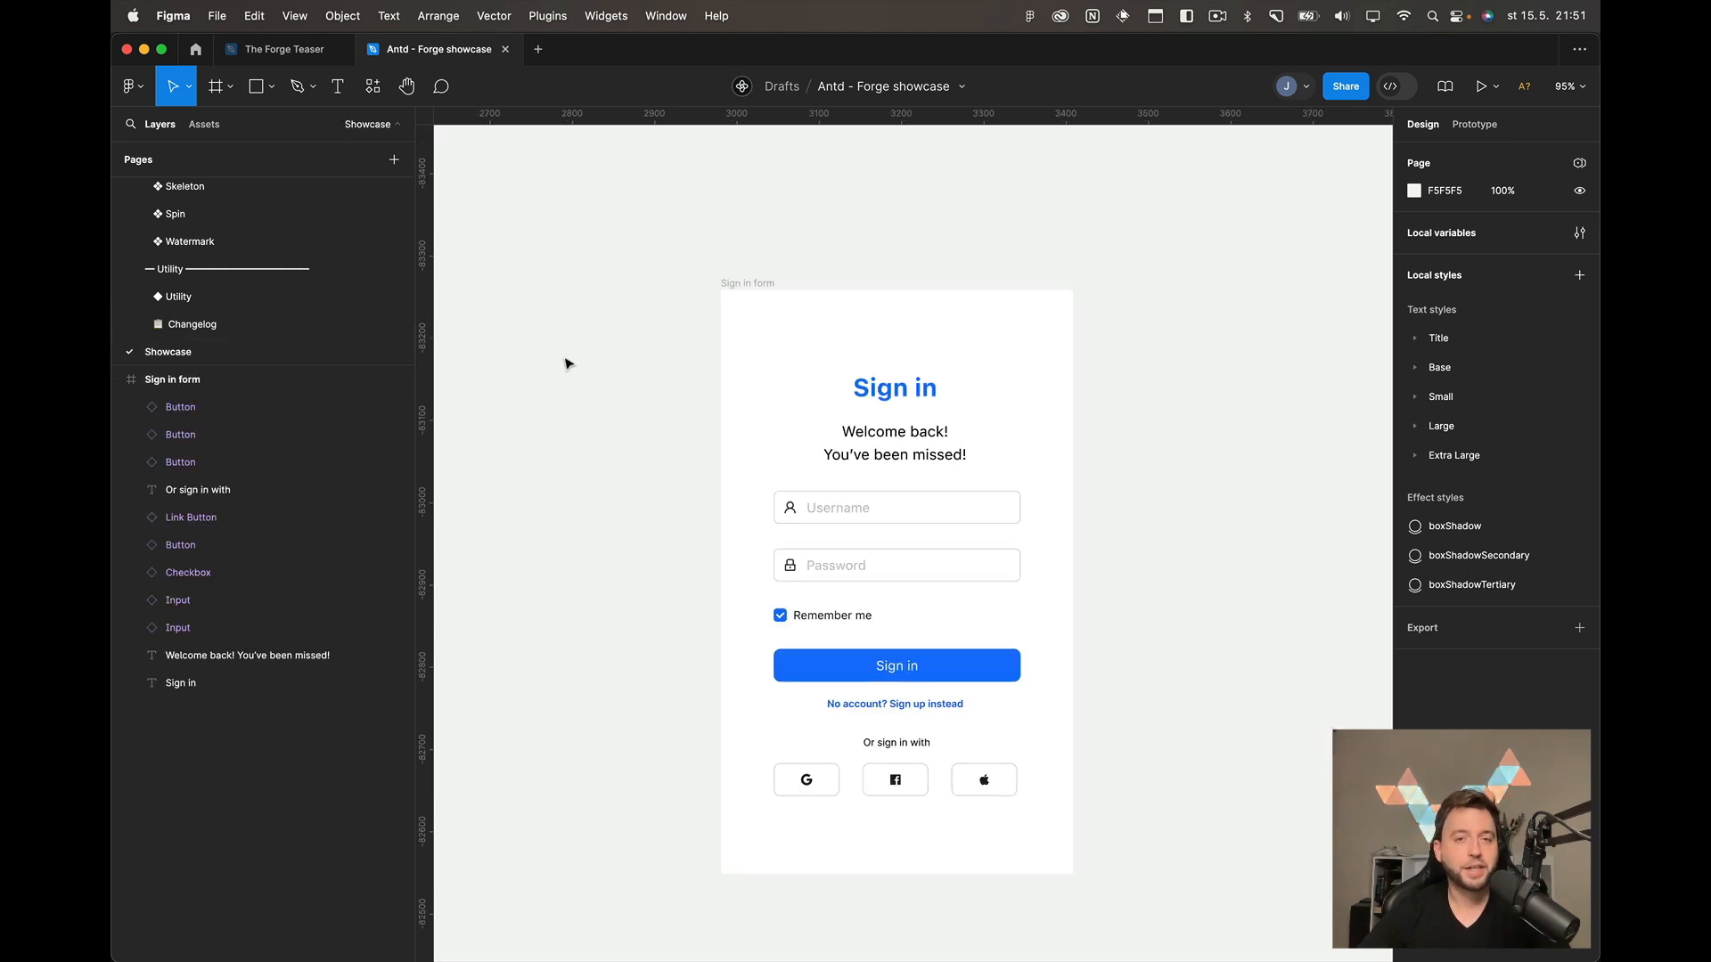
mouse_move(606, 376)
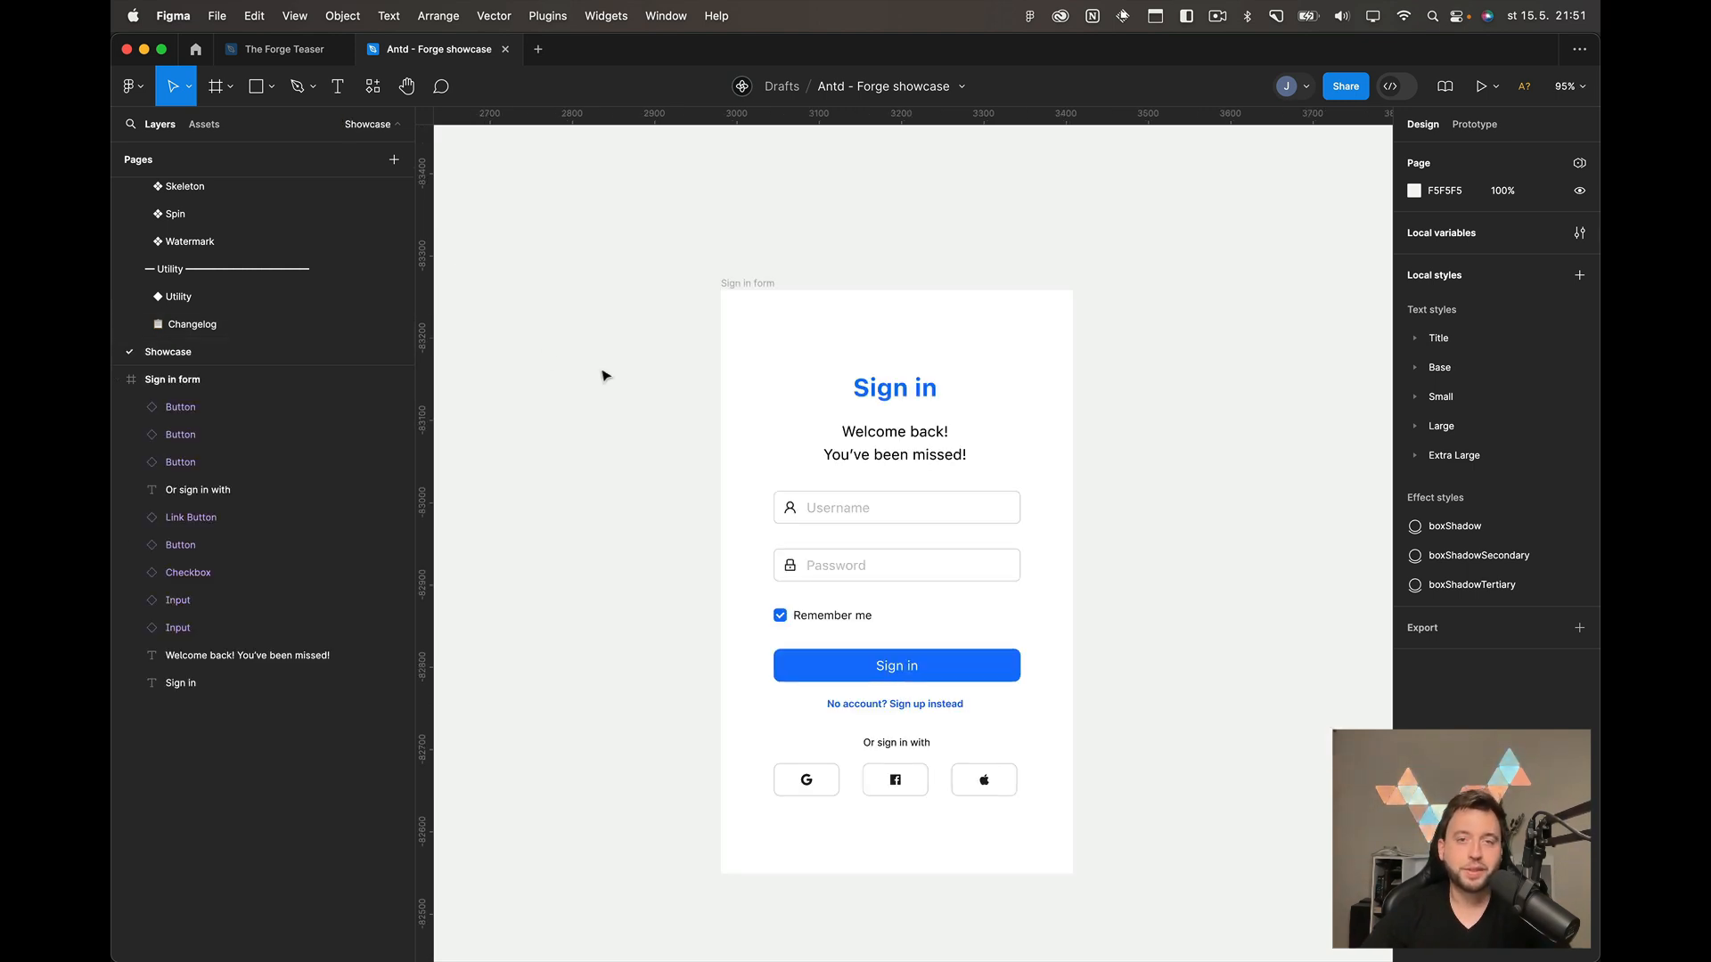
mouse_move(693, 348)
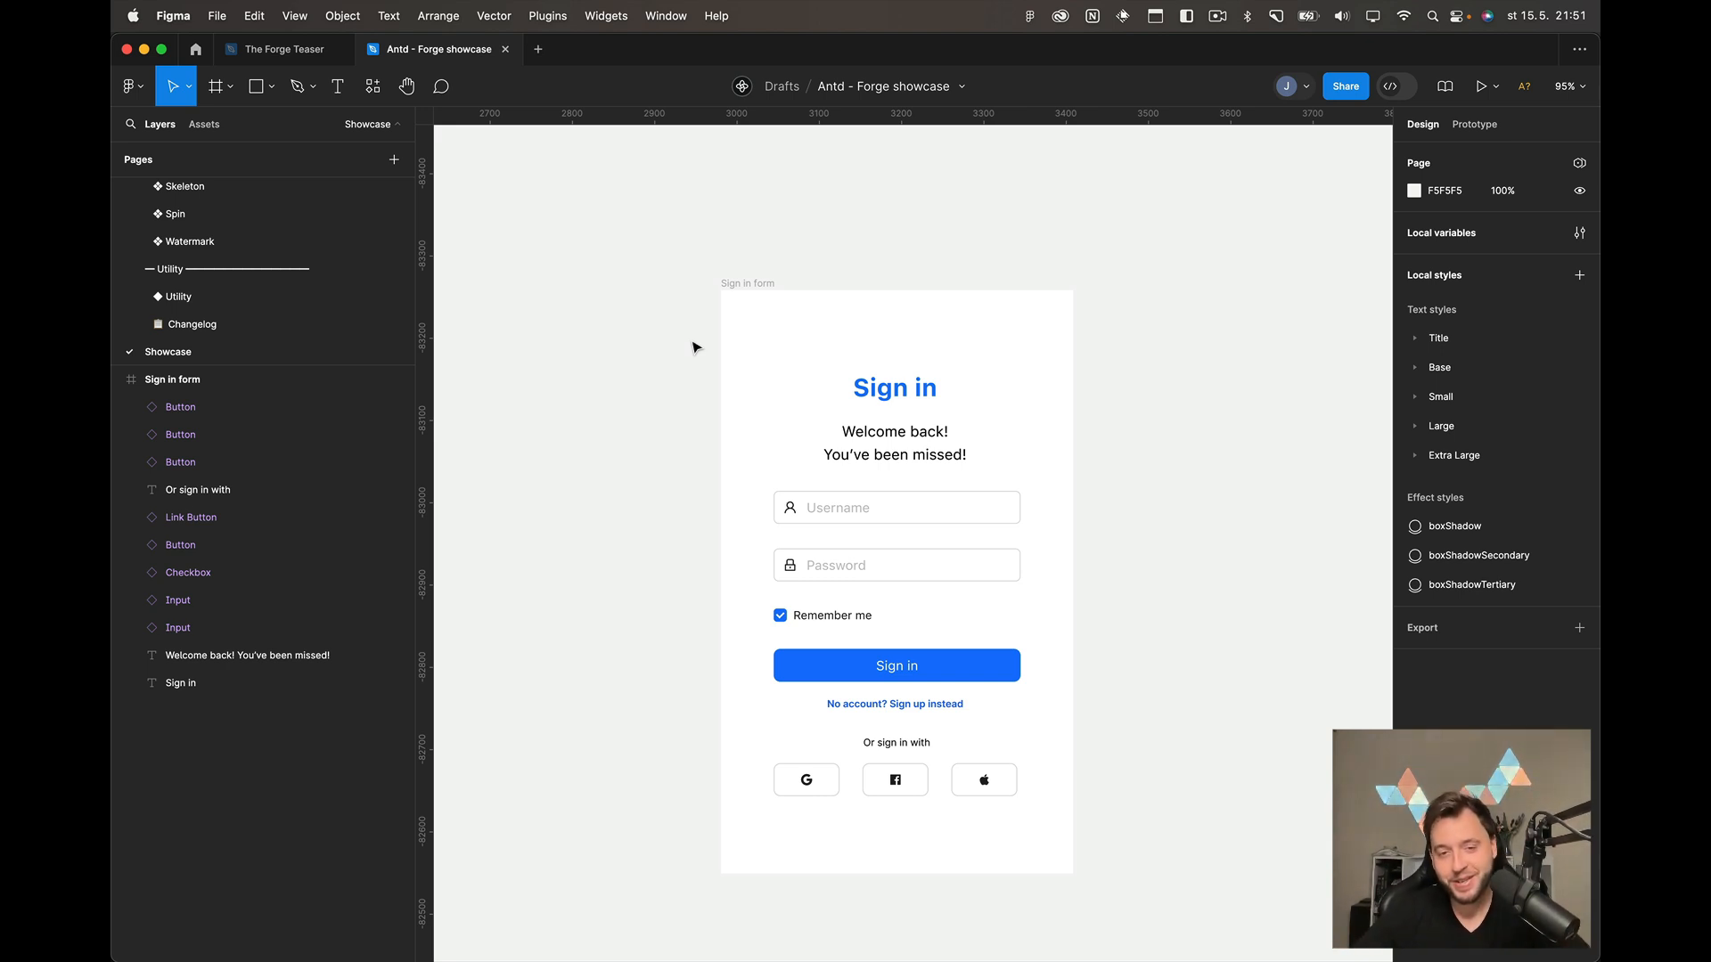
mouse_move(729, 578)
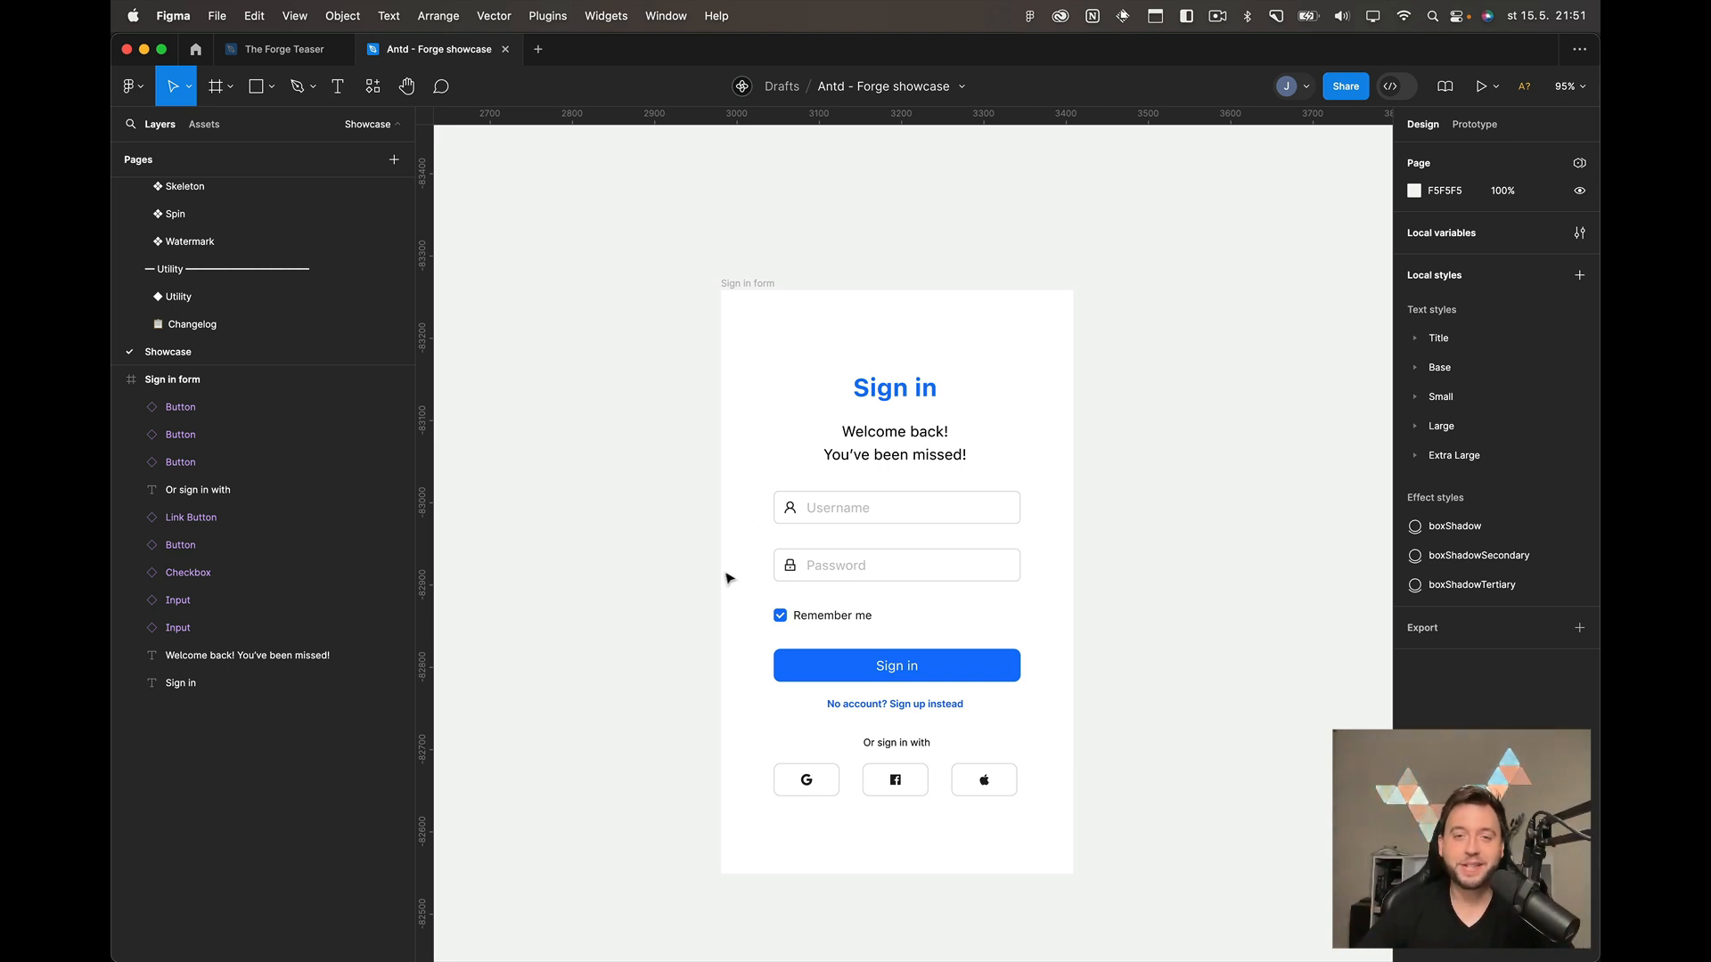
mouse_move(609, 535)
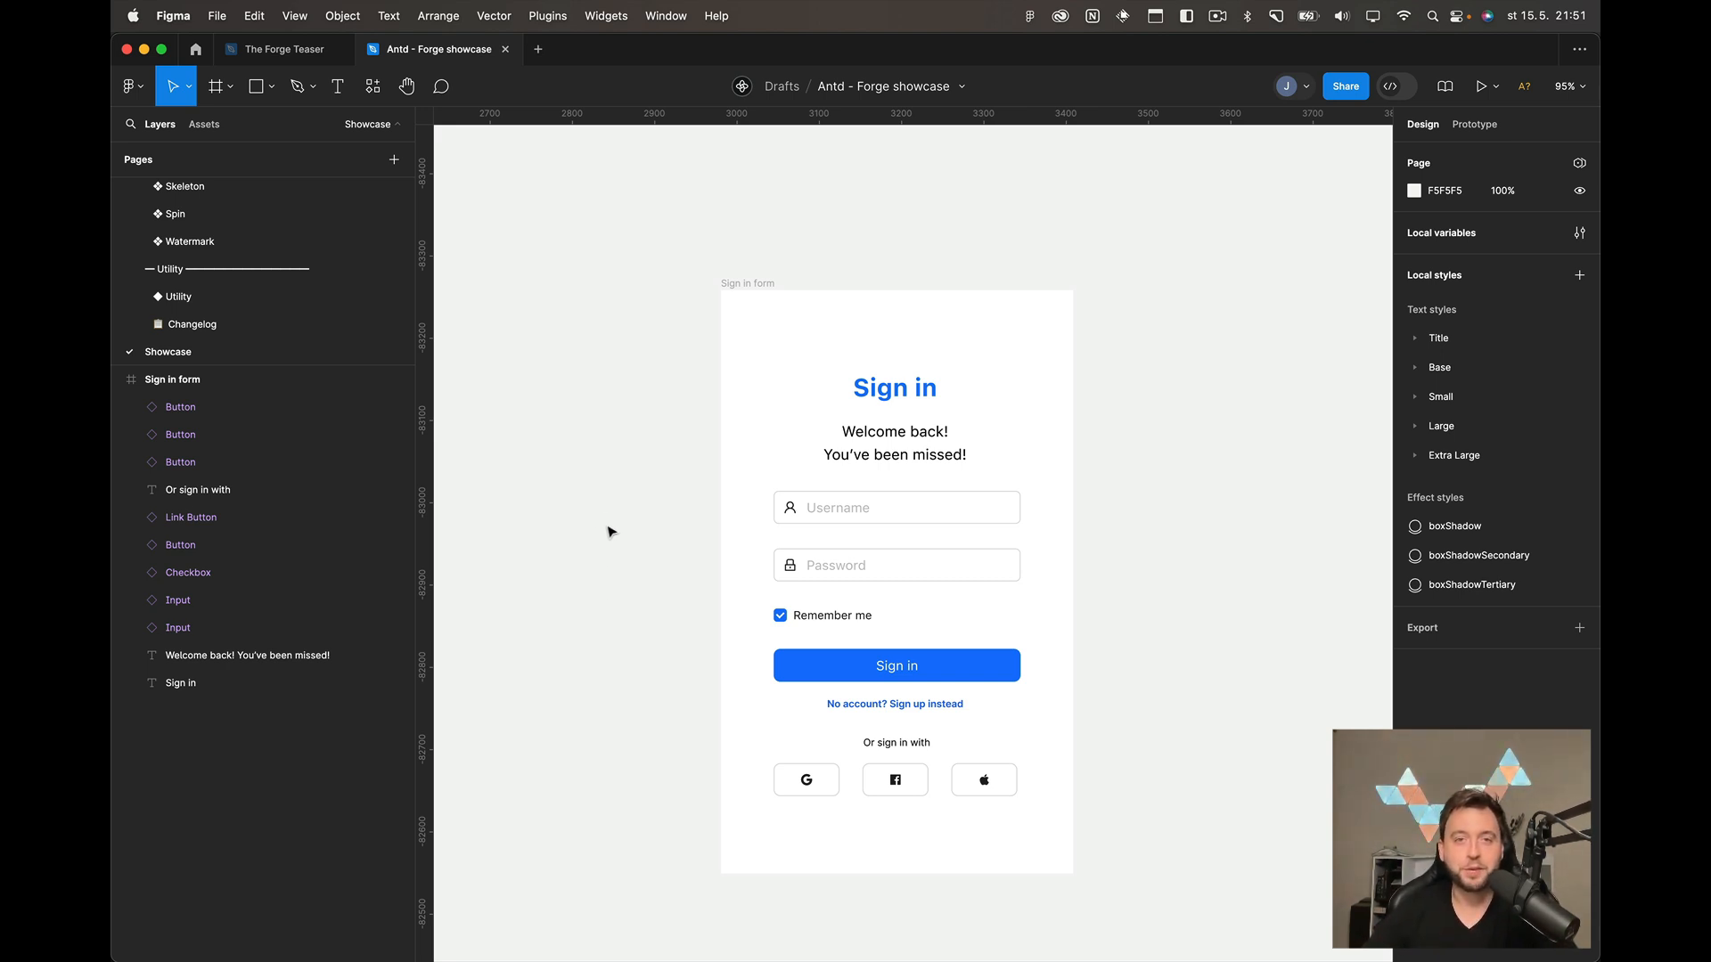
mouse_move(391, 107)
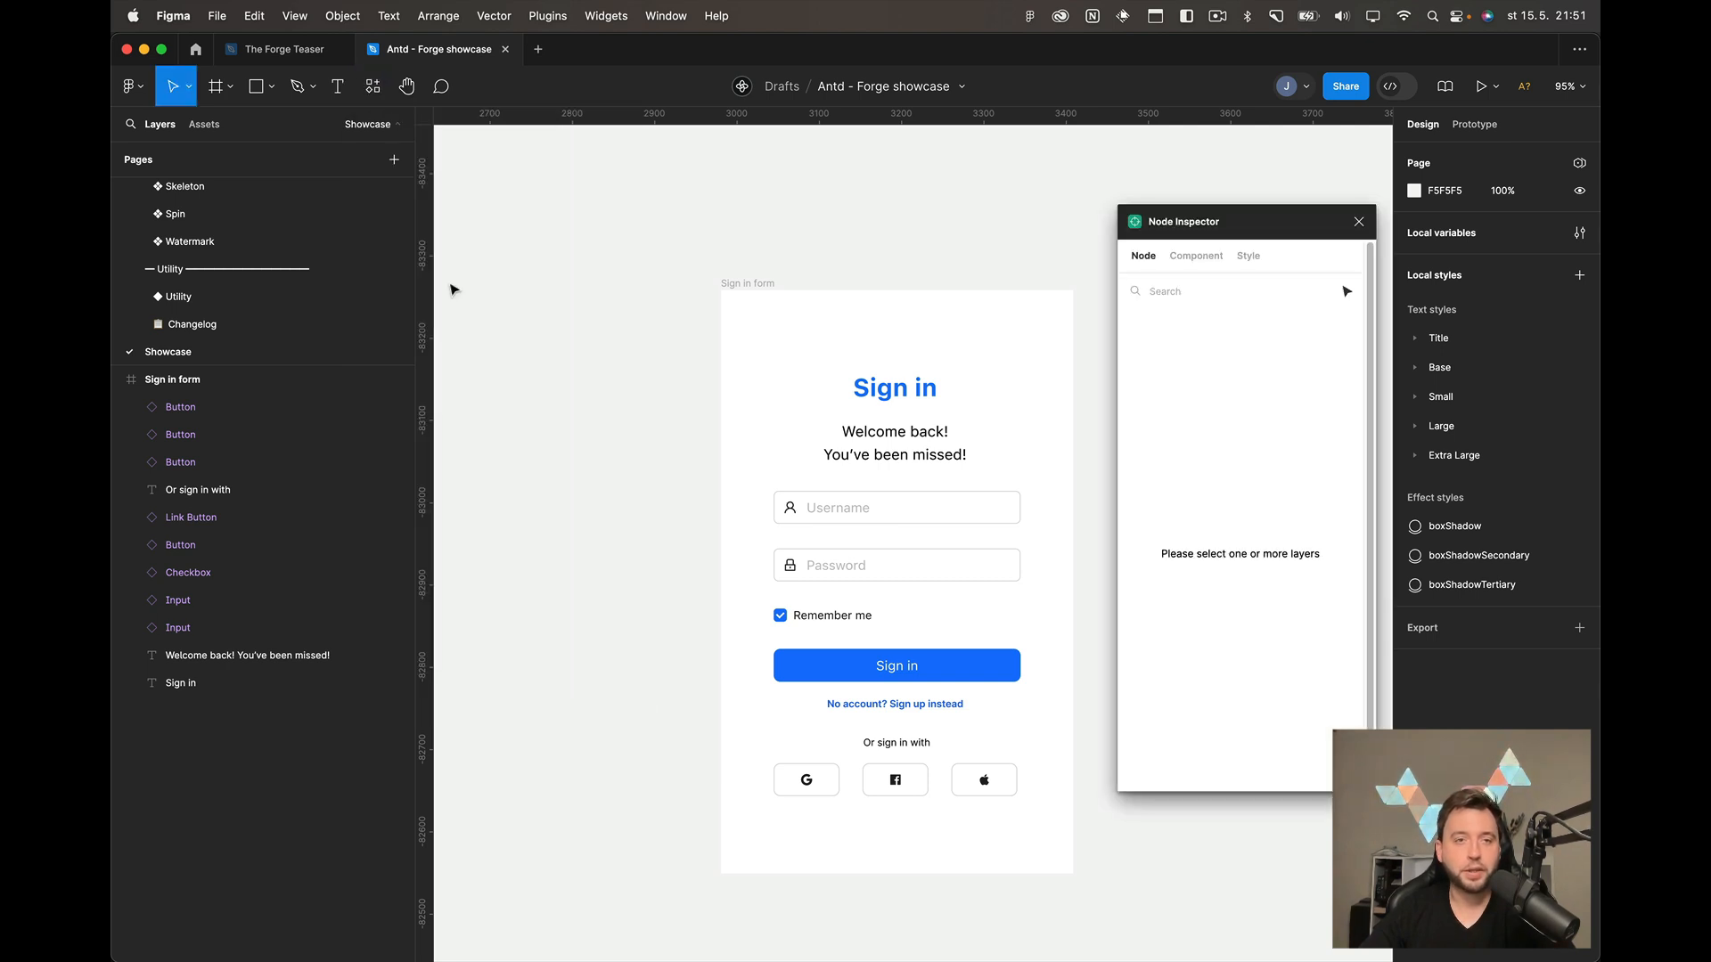
mouse_move(1236, 395)
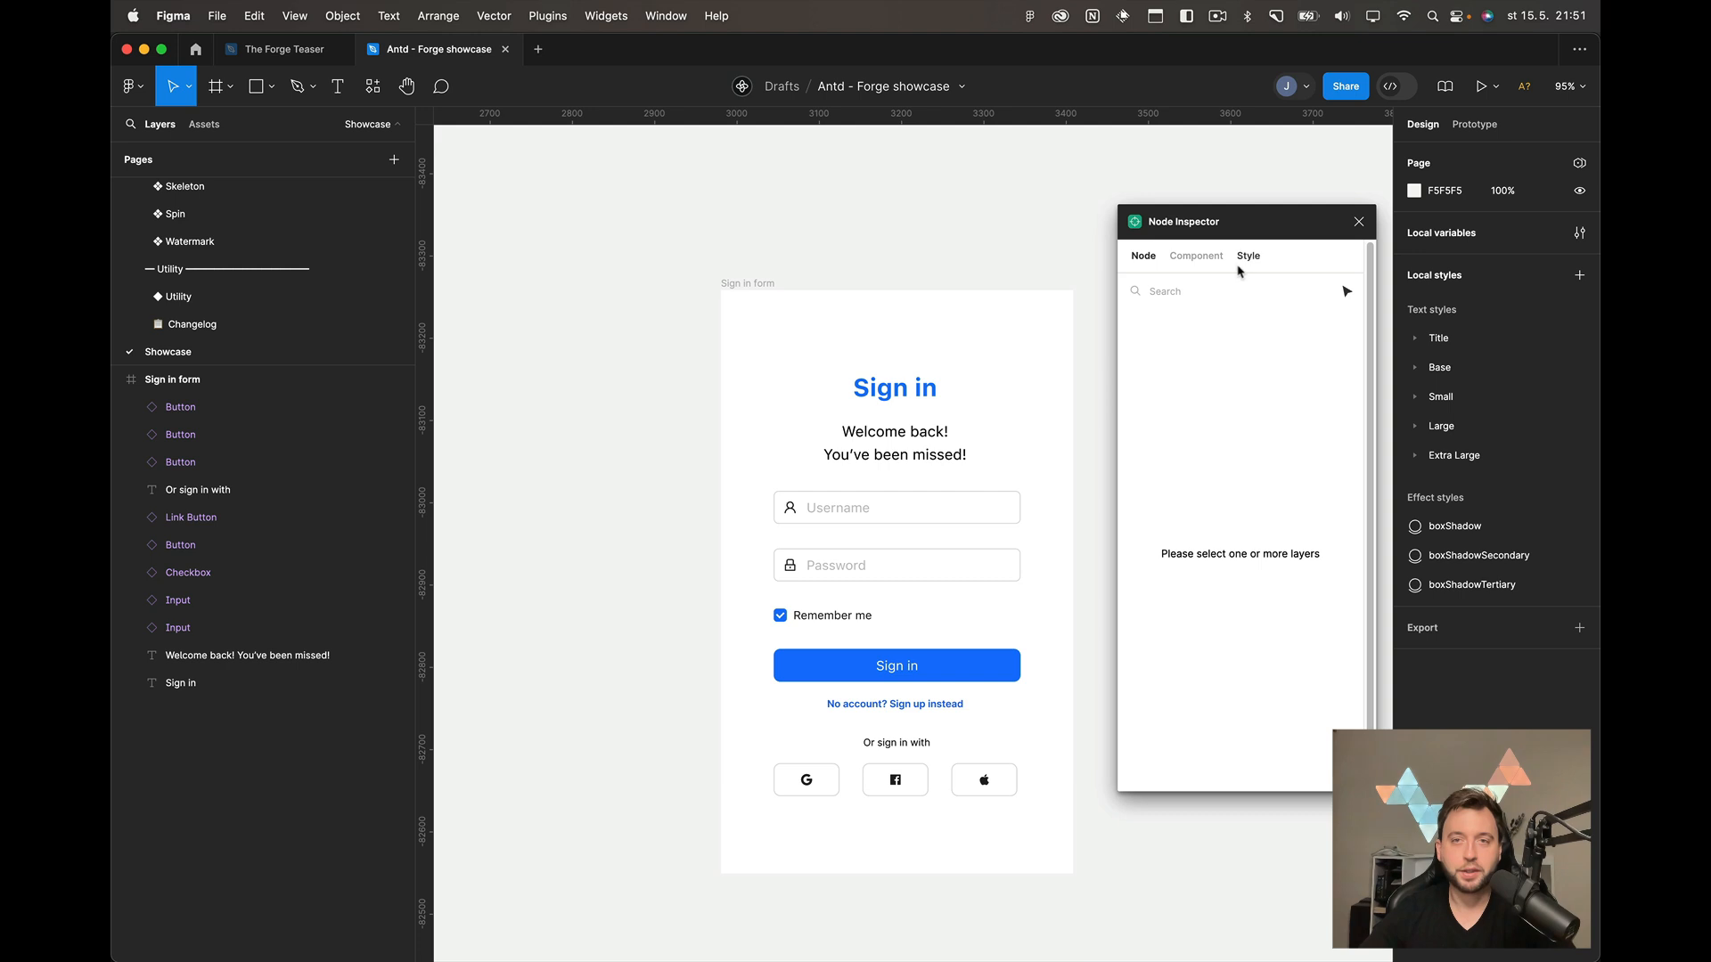
mouse_move(1253, 237)
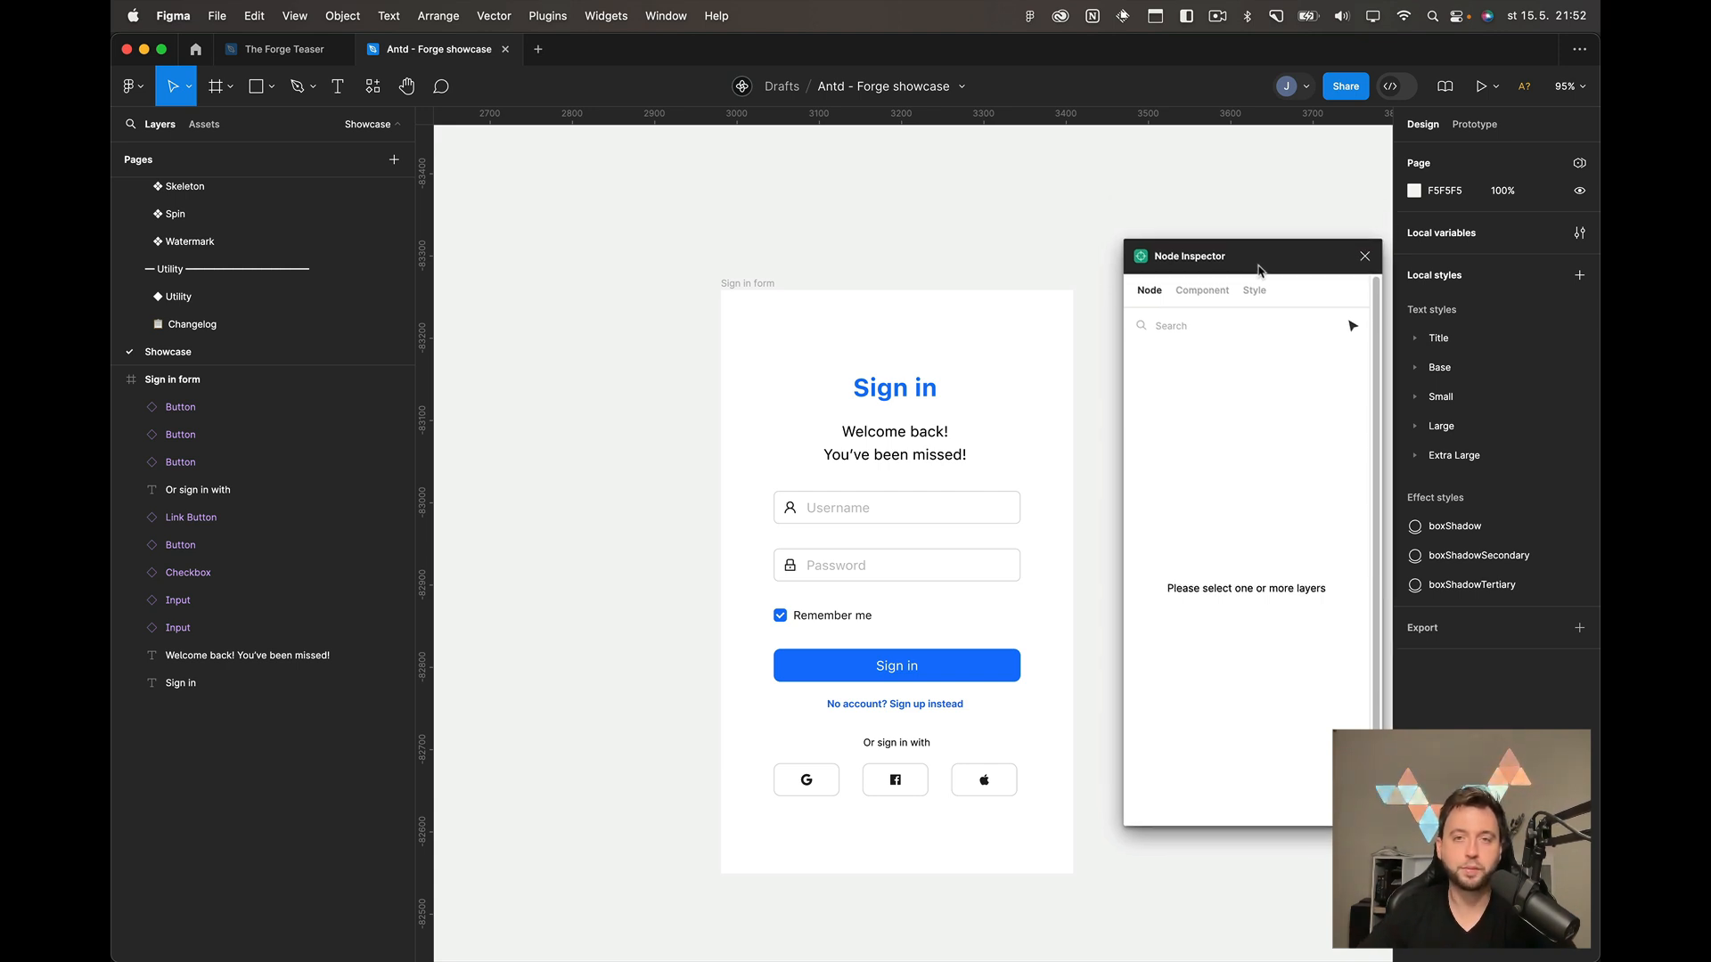
mouse_move(856, 266)
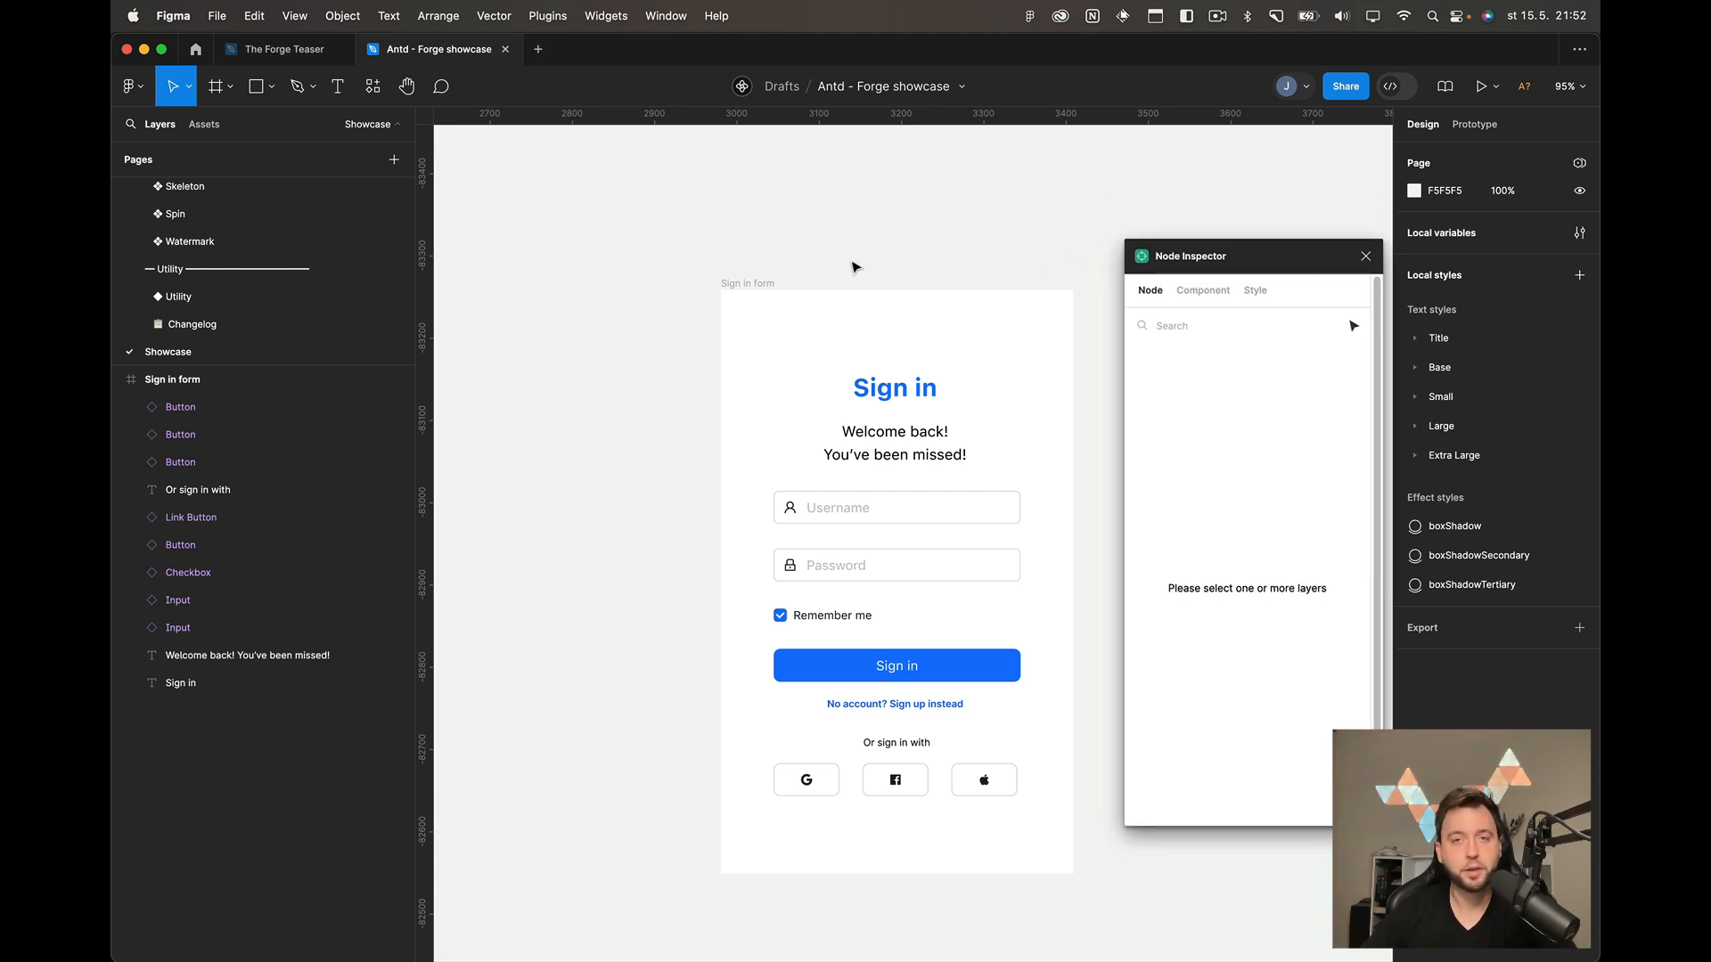
mouse_move(882, 289)
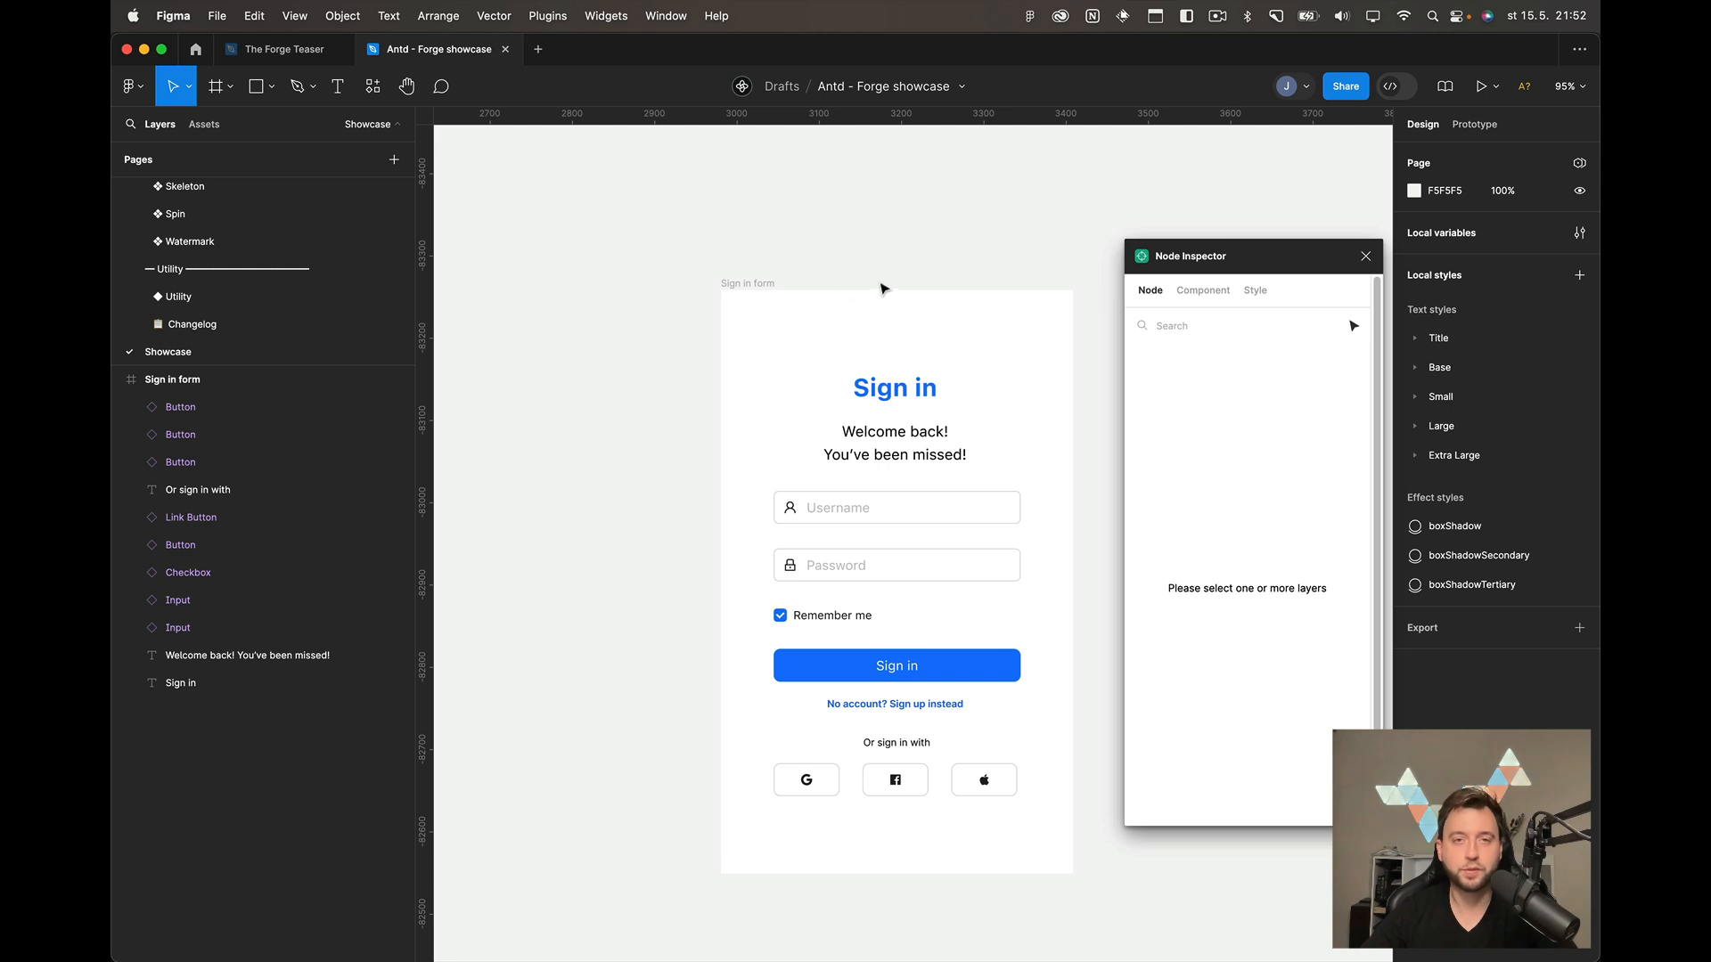
Copy the Sign in form frame's node data via Node Inspector and return to Chrome
left_click(173, 378)
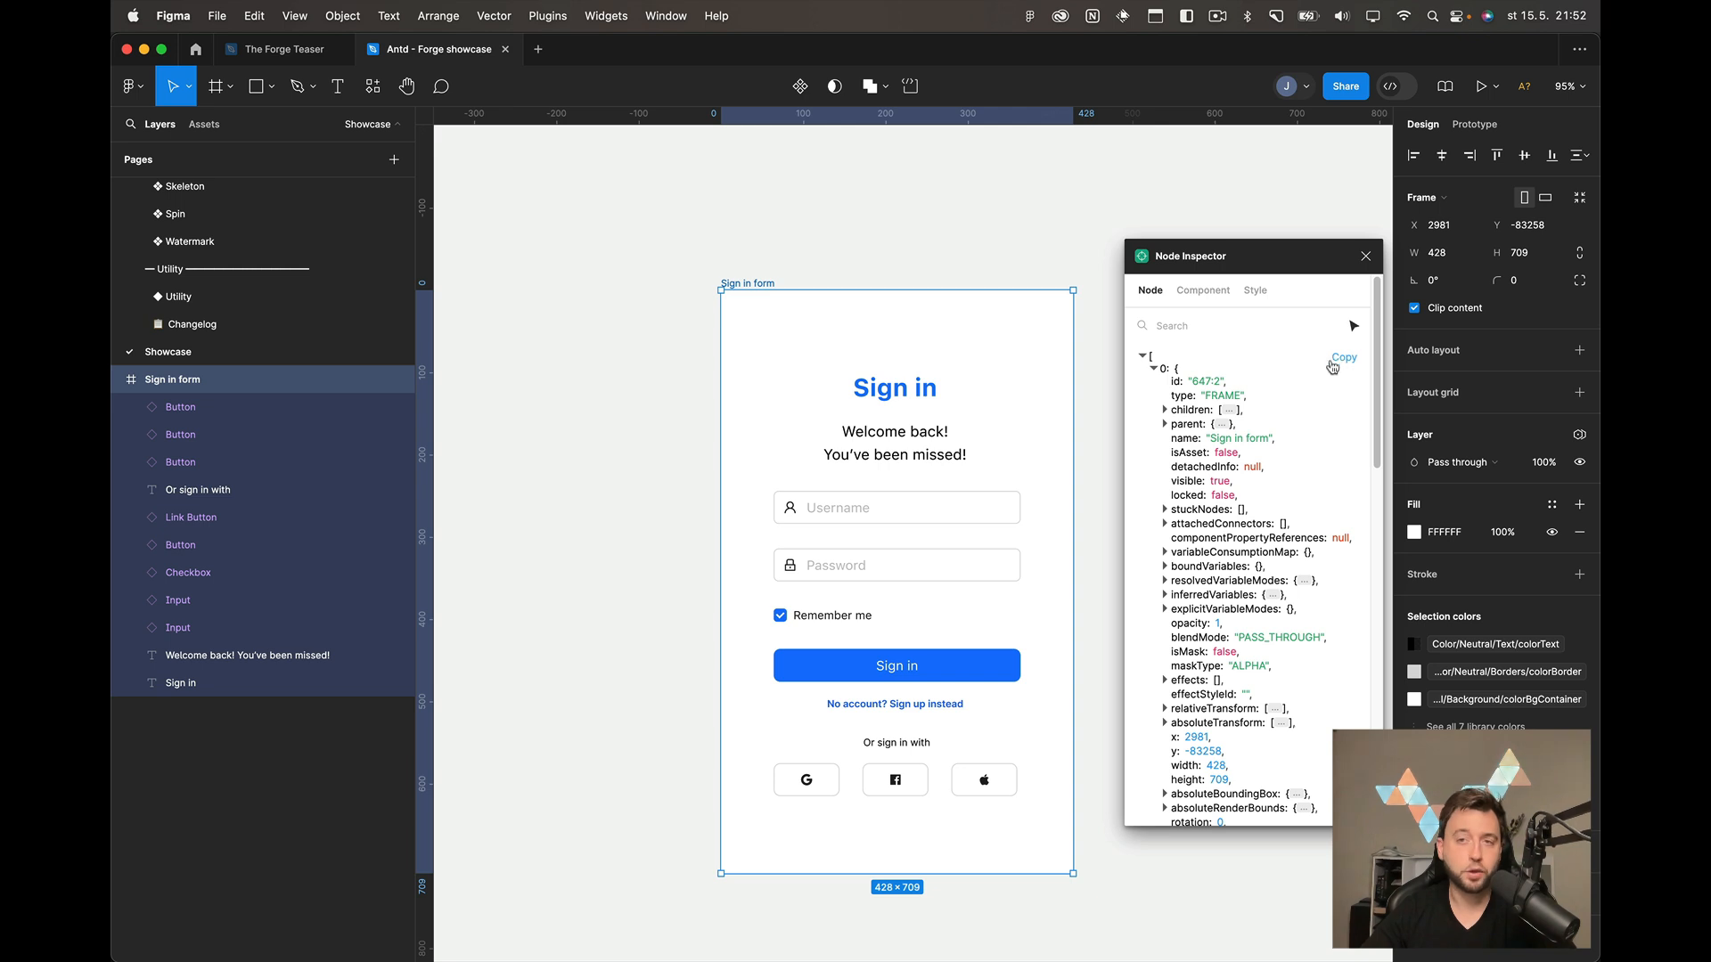
left_click(1343, 356)
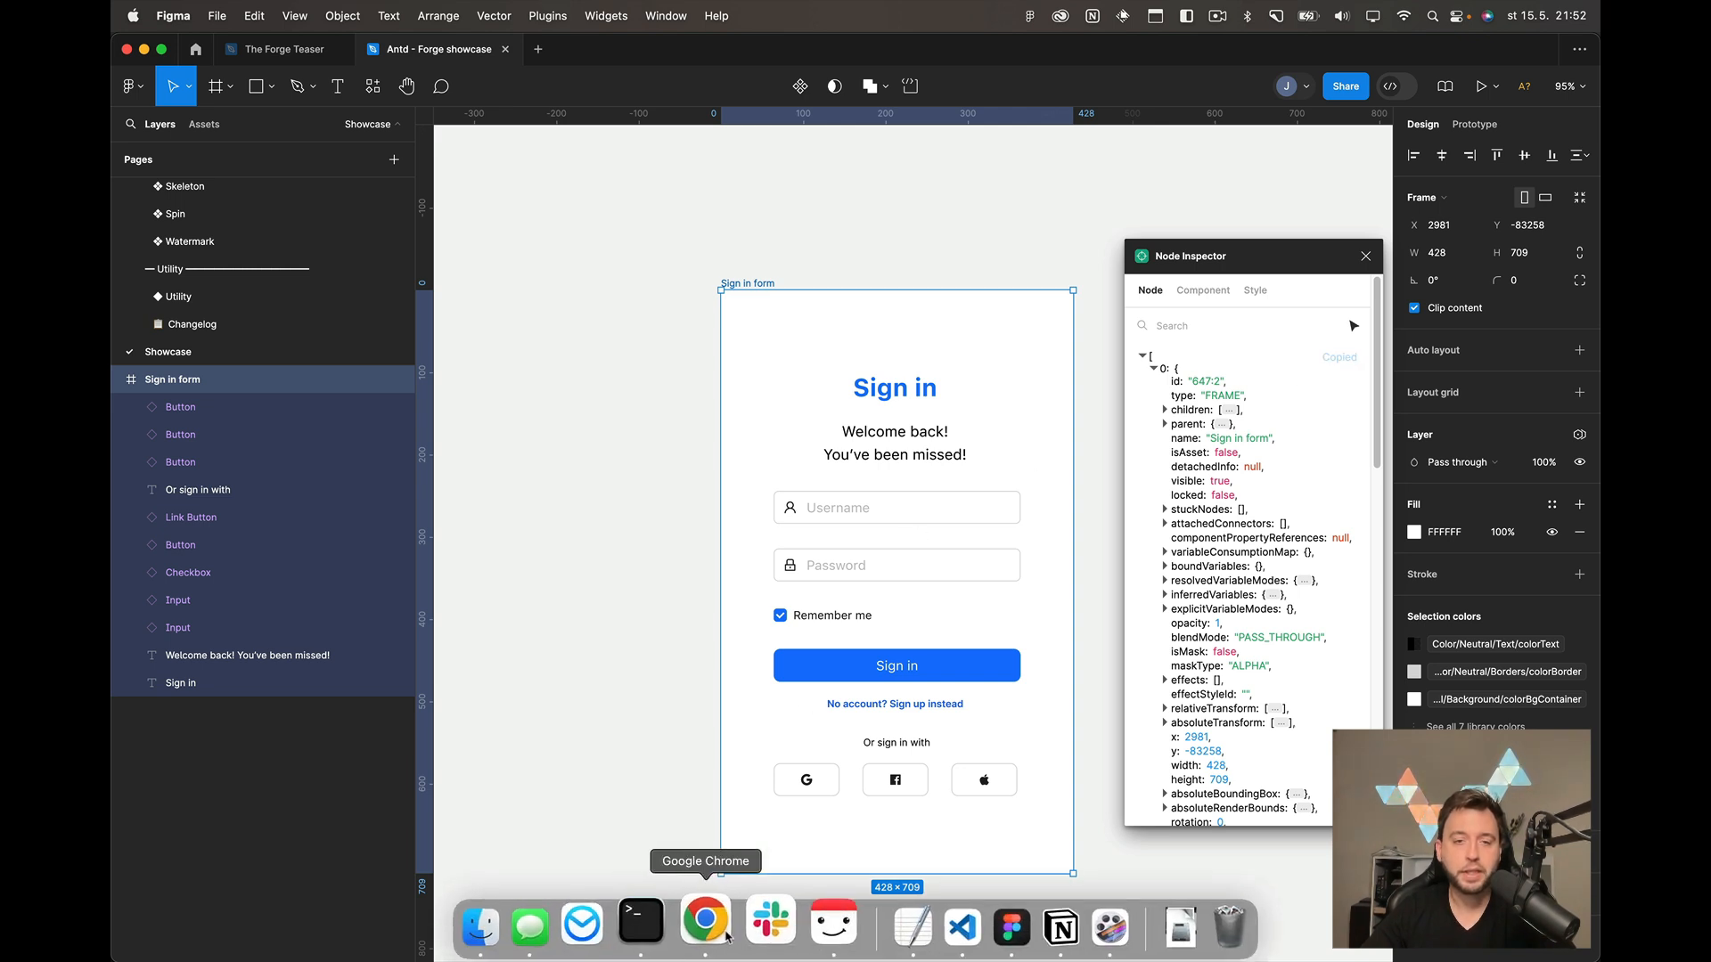
left_click(706, 921)
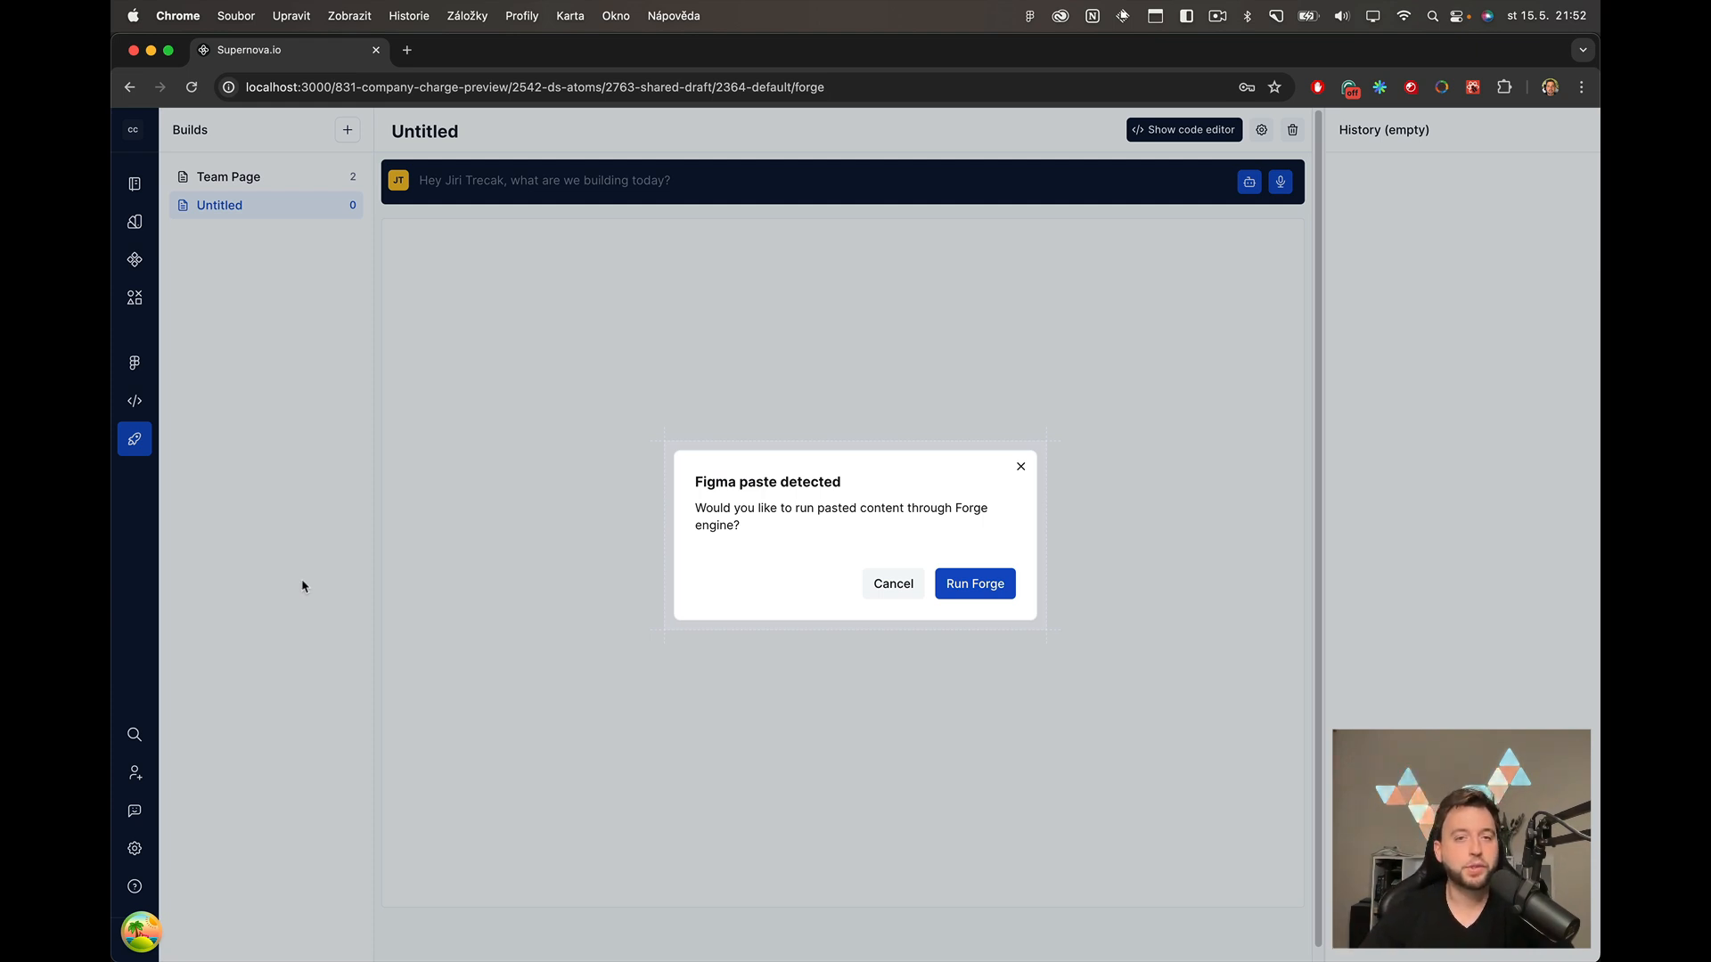
mouse_move(861, 628)
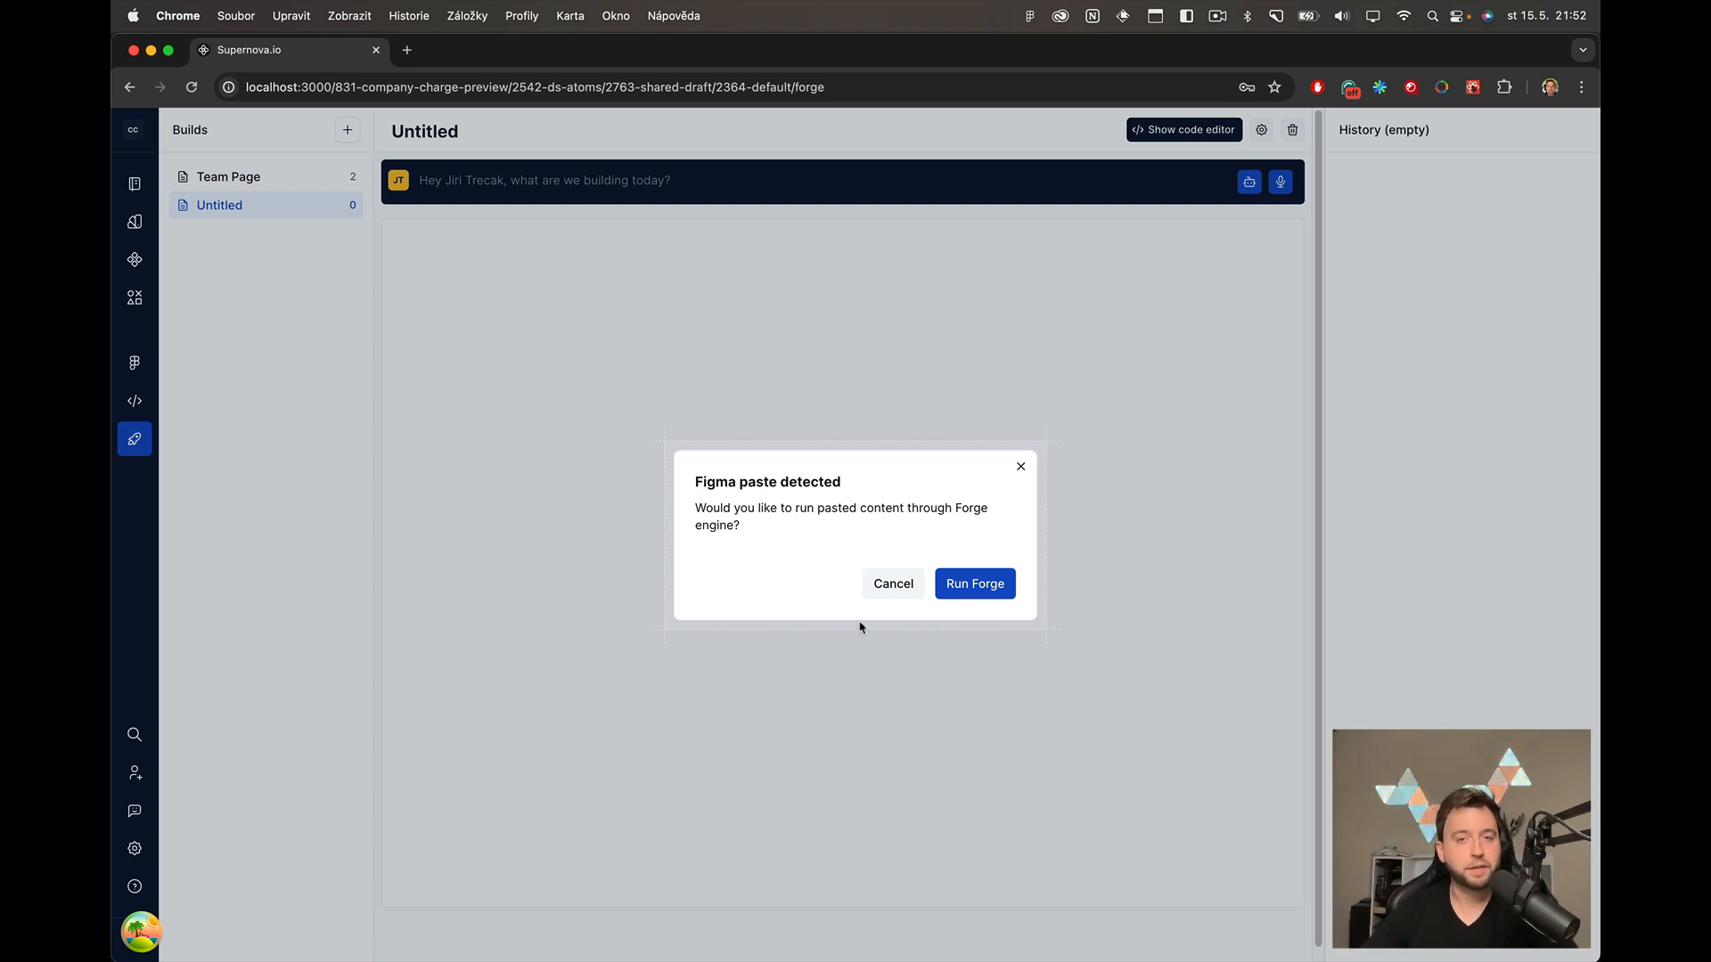
Run Forge on the pasted Figma frame to generate the Sign in form build
left_click(973, 583)
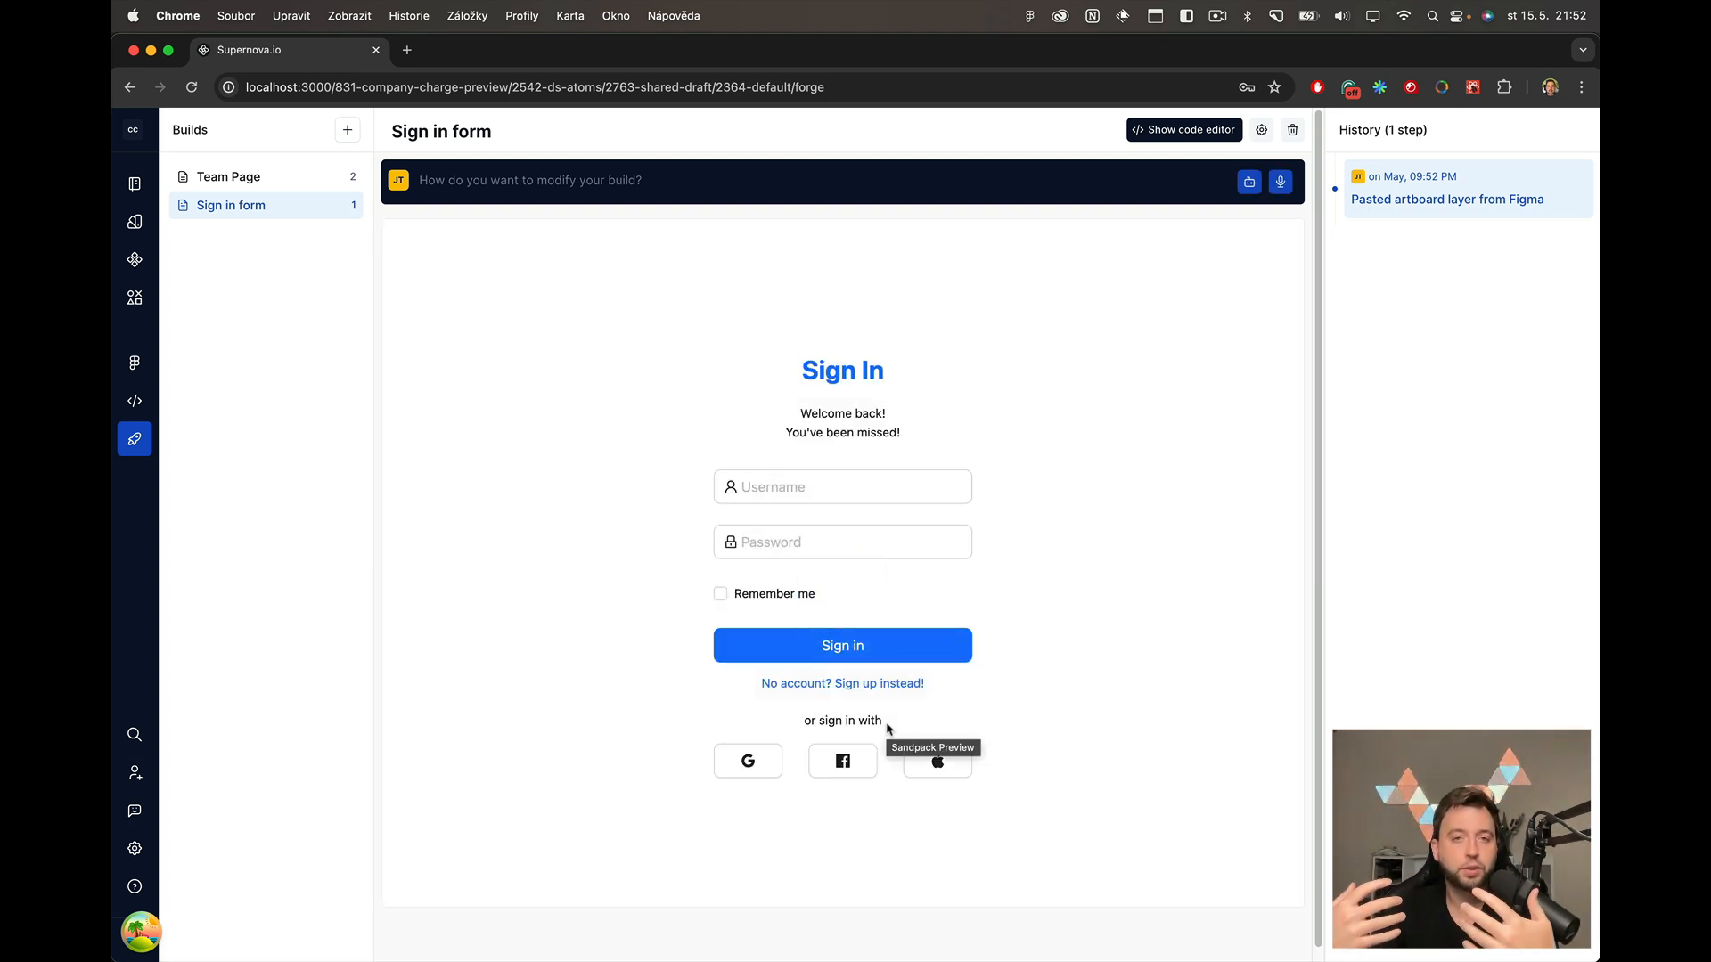
mouse_move(1086, 430)
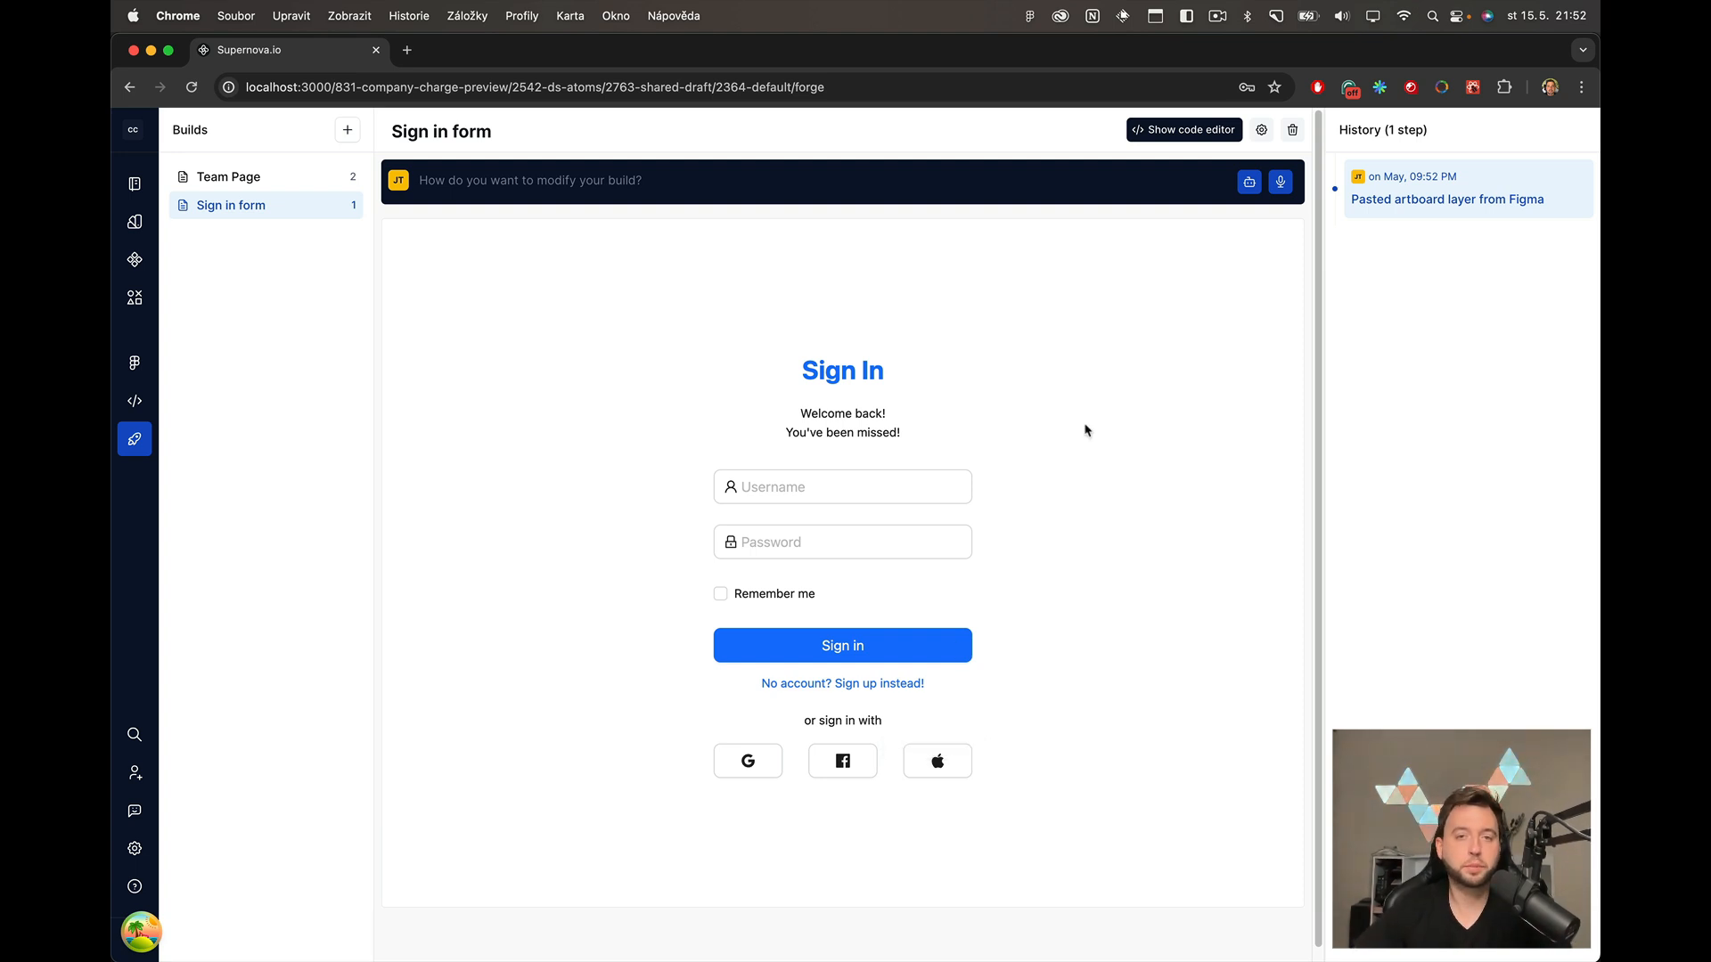
mouse_move(1042, 417)
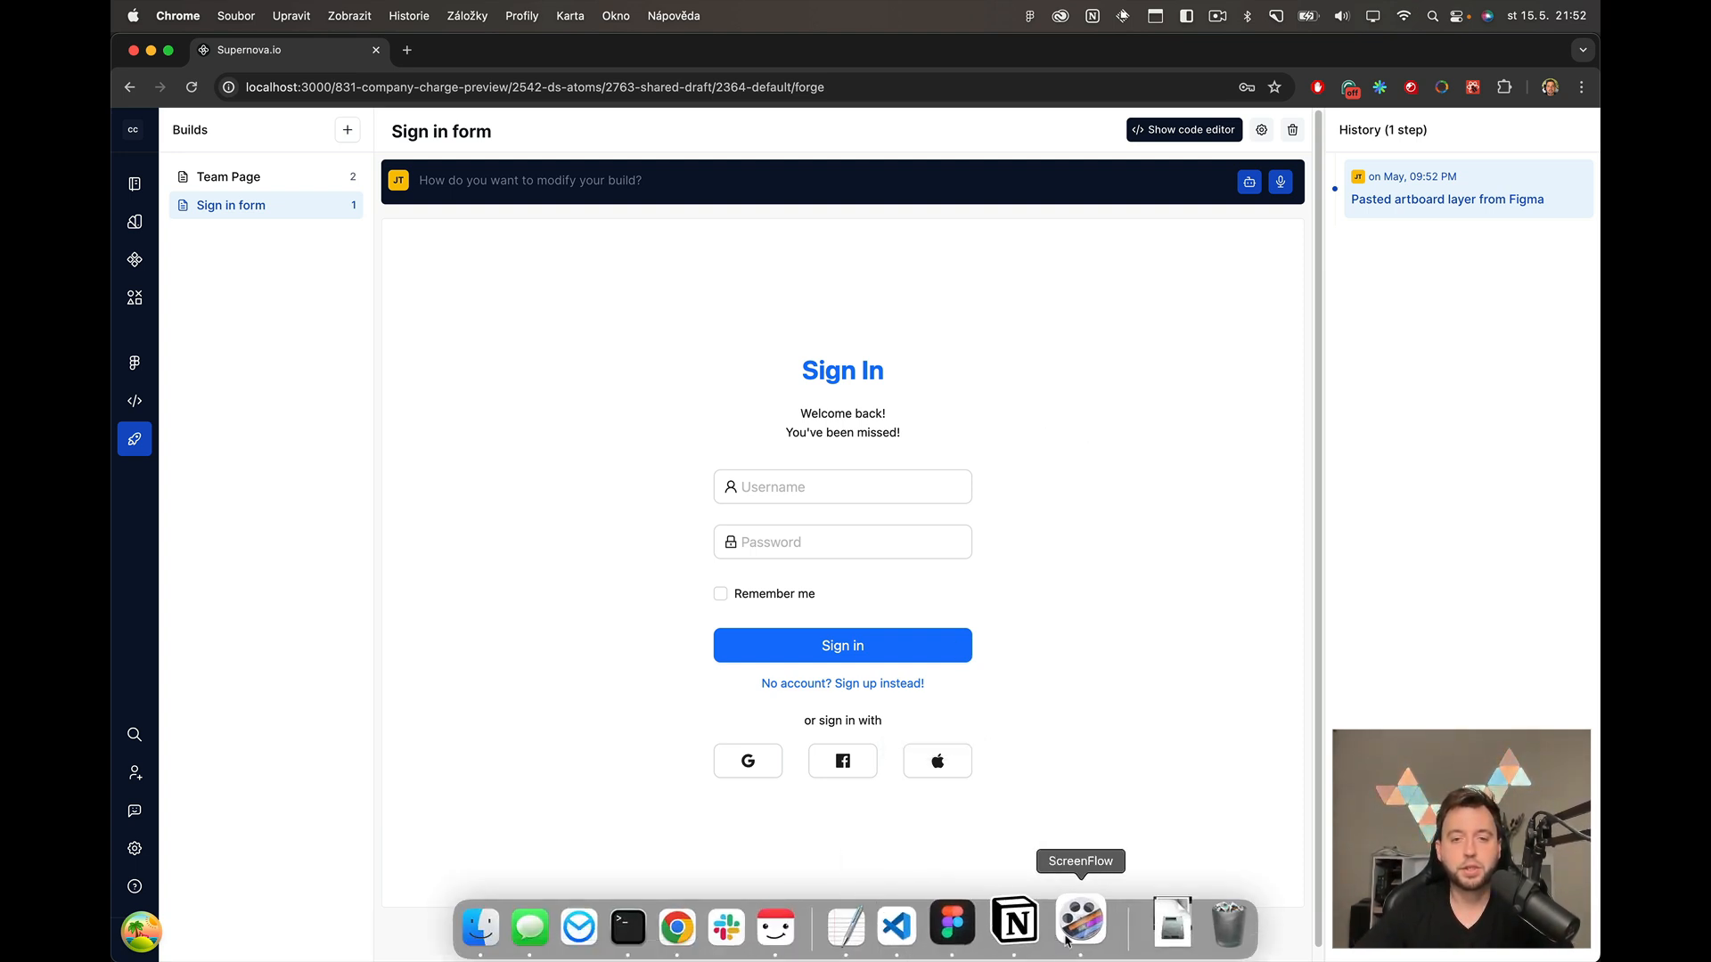
left_click(952, 928)
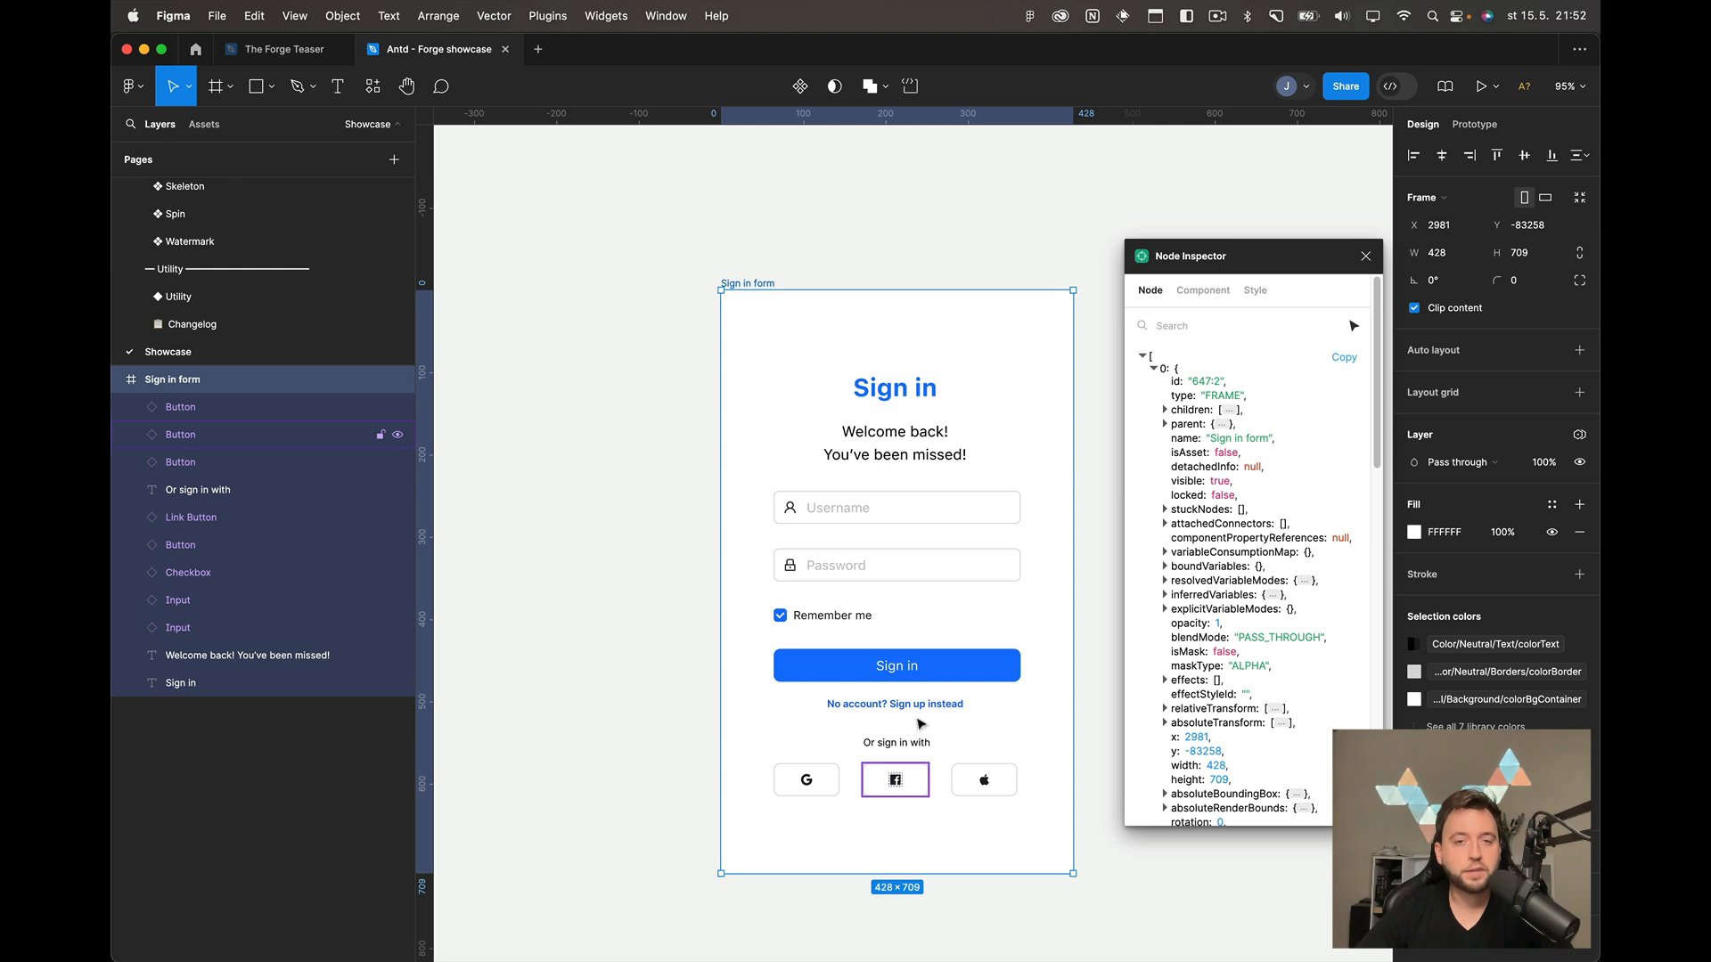
left_click(892, 703)
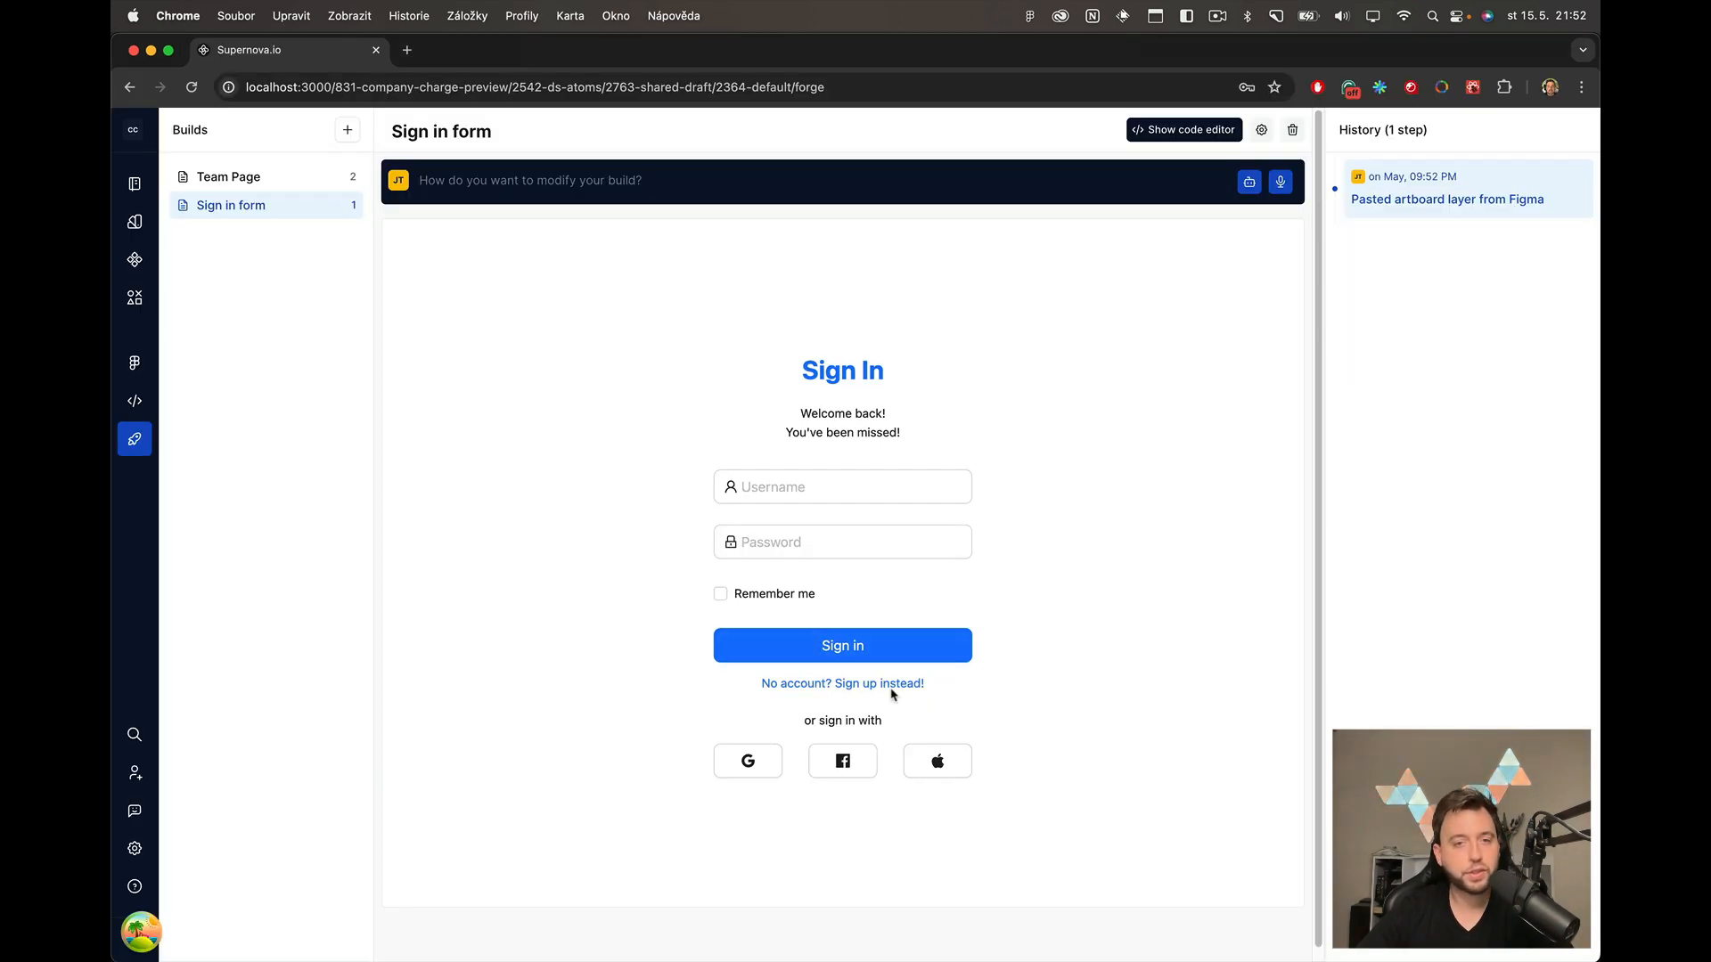
mouse_move(1010, 717)
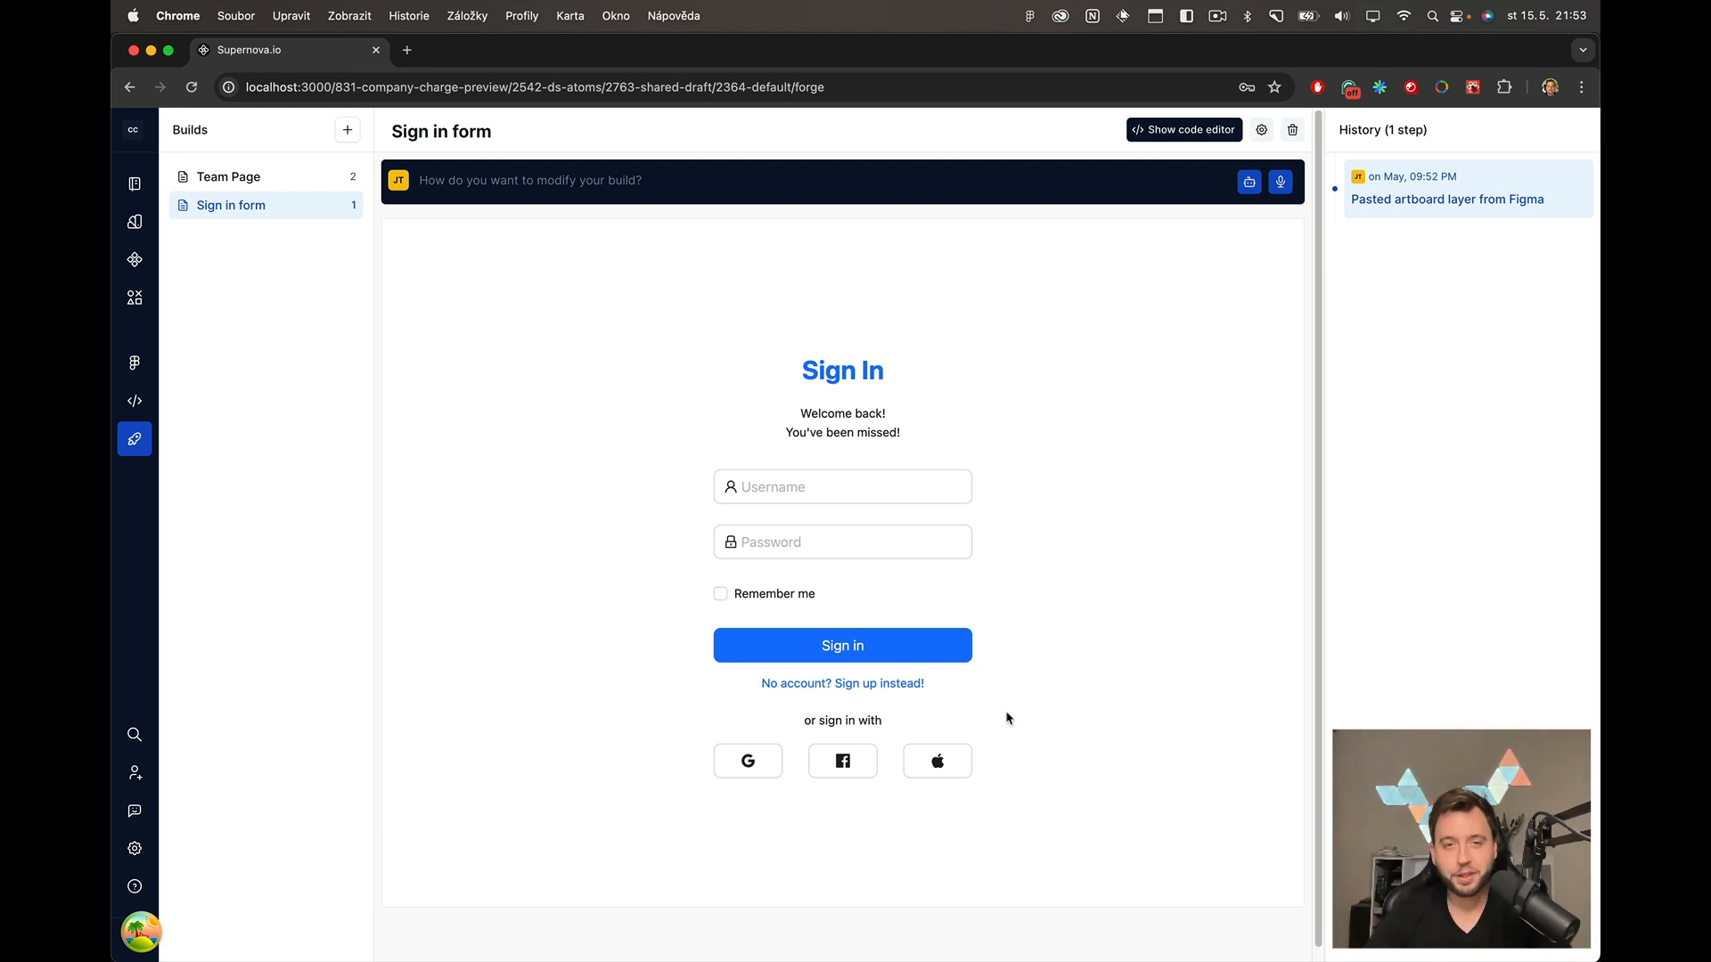
mouse_move(998, 652)
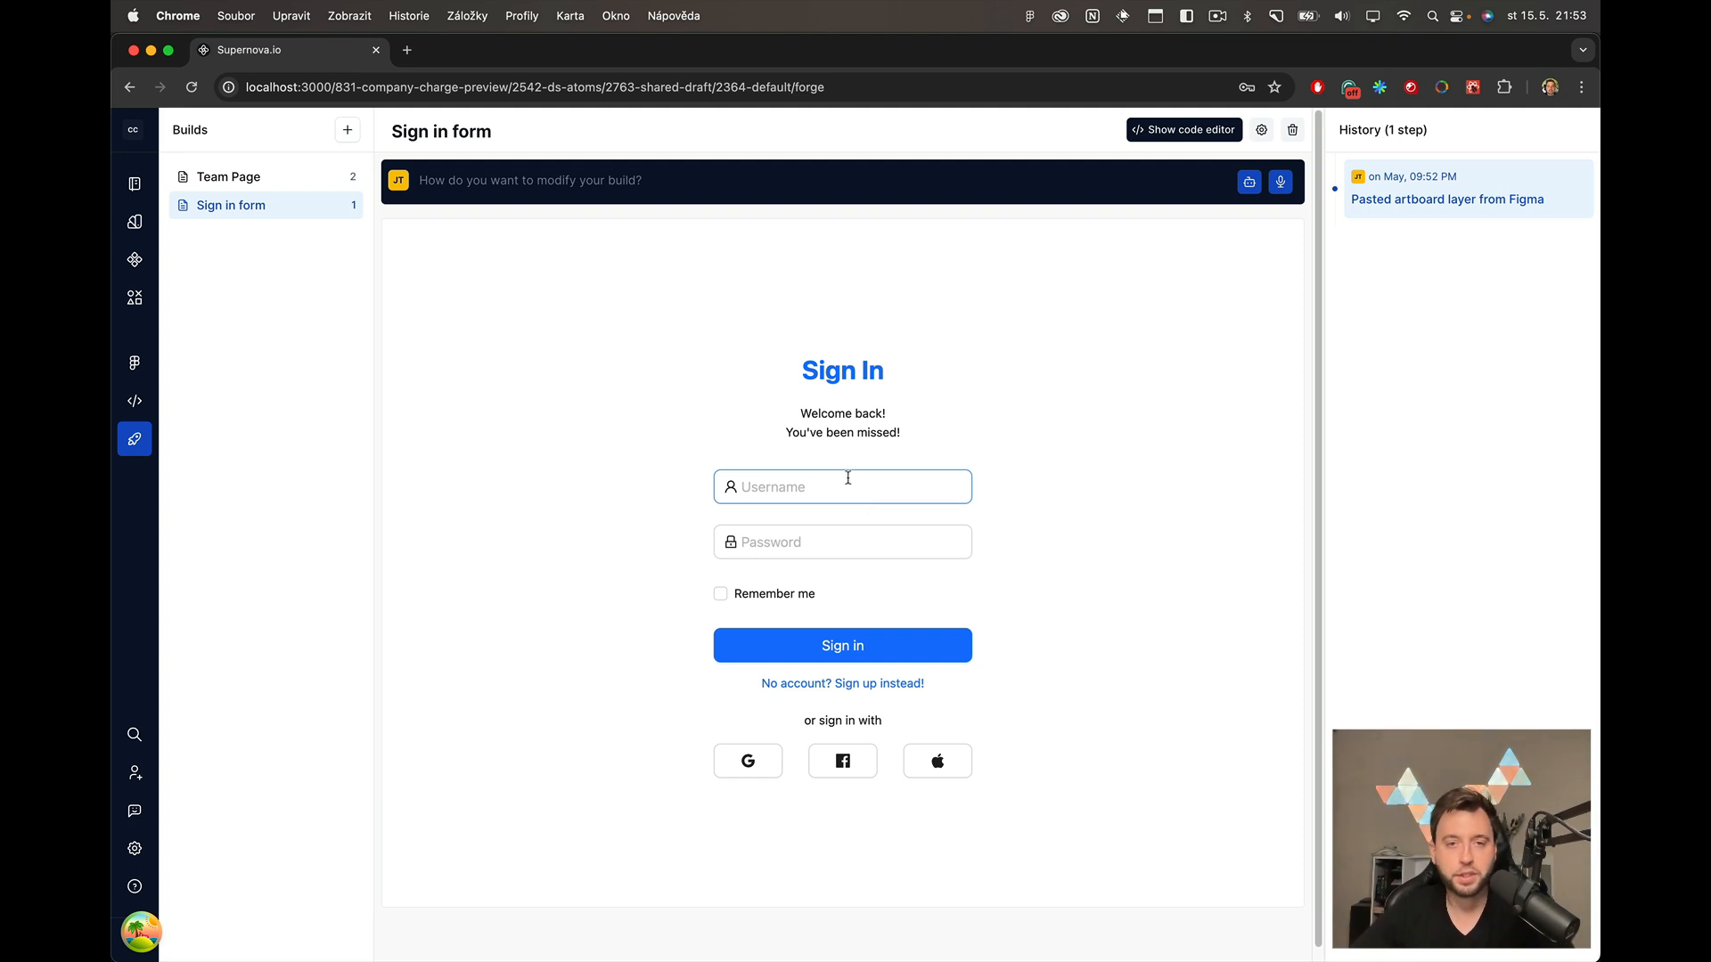
type("Jiri")
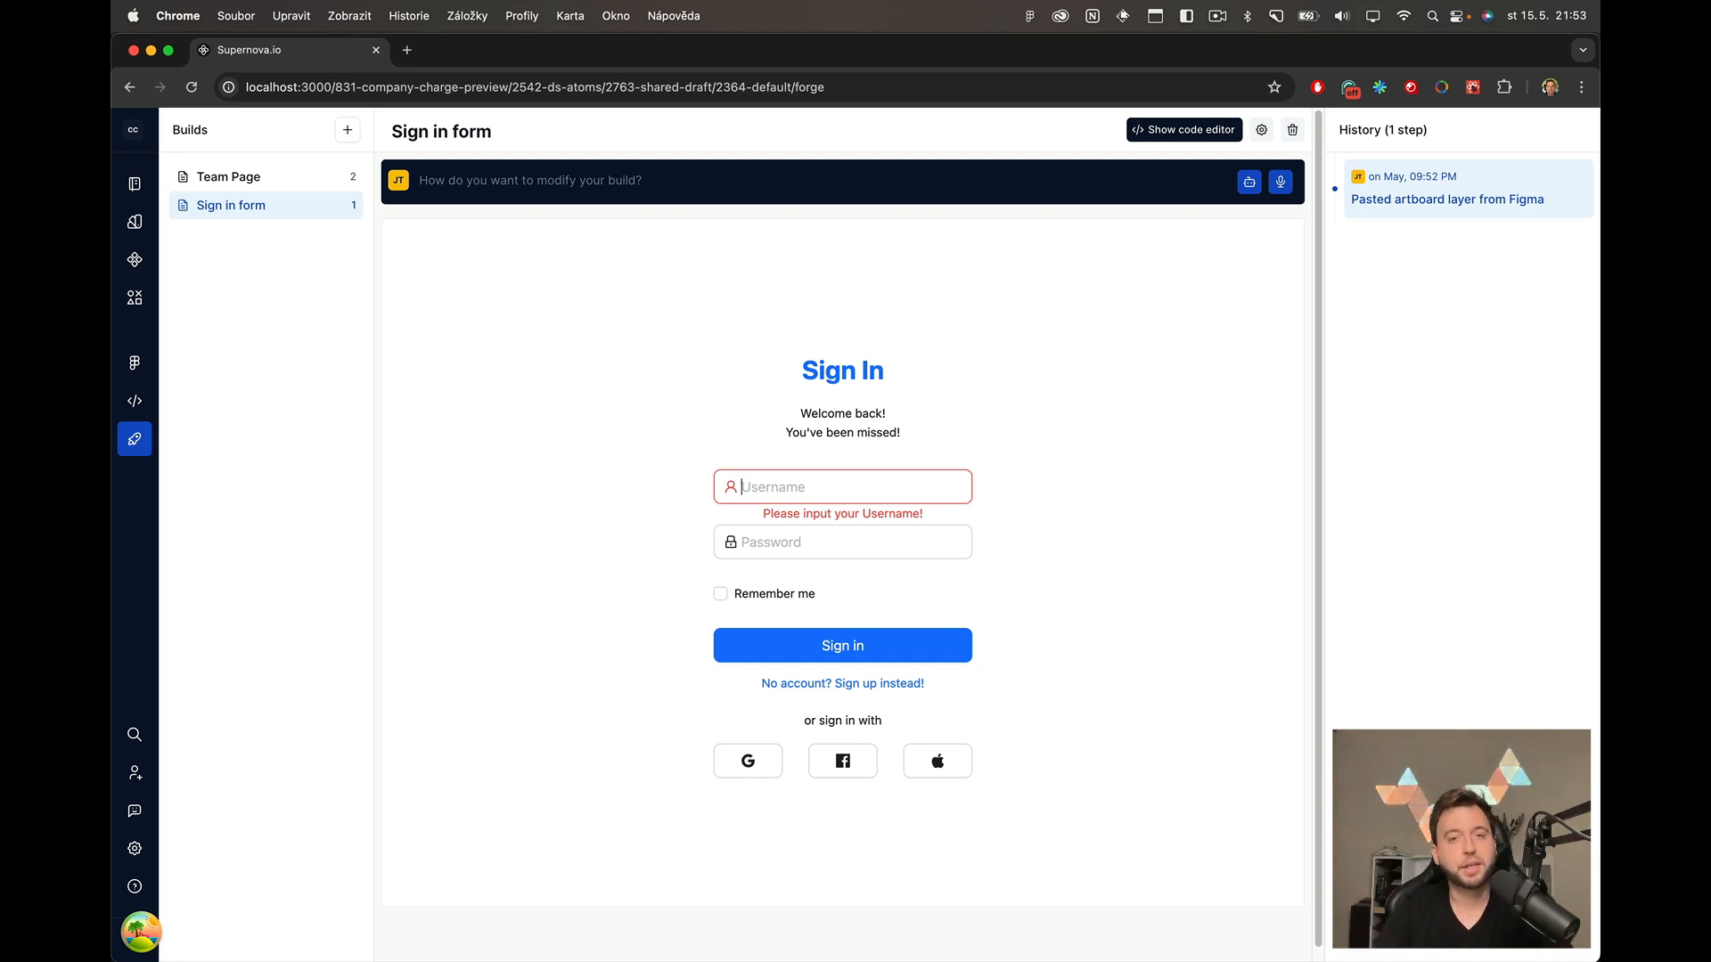
type("Jiri")
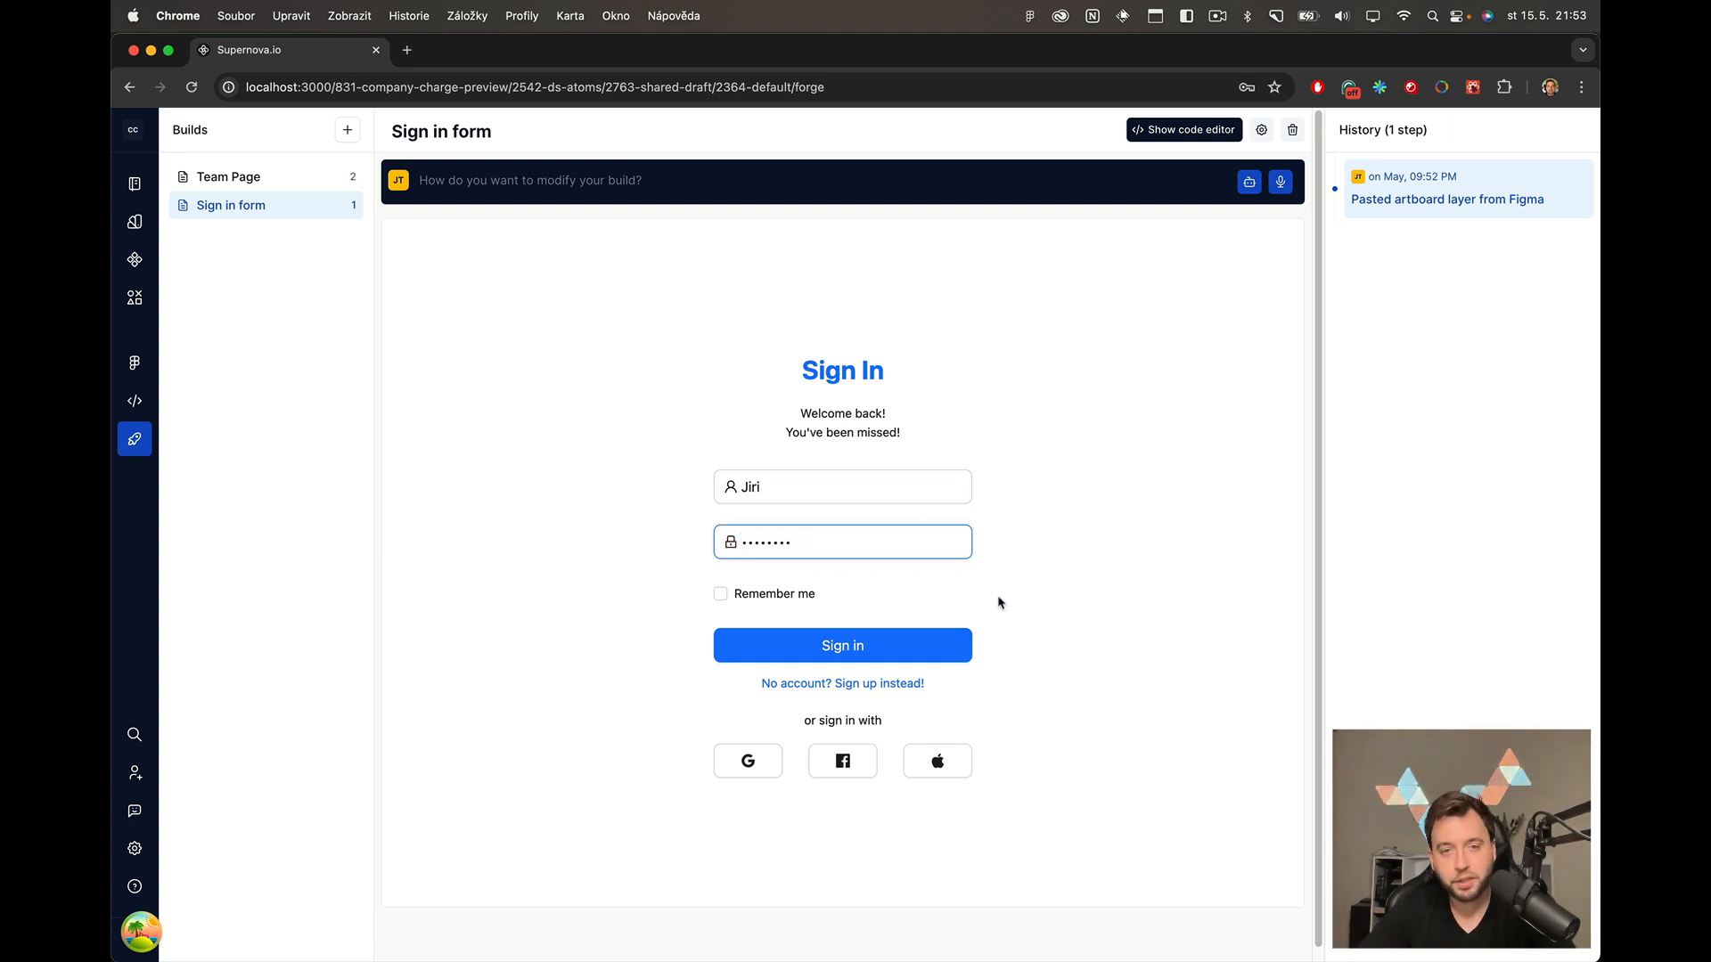
left_click(720, 593)
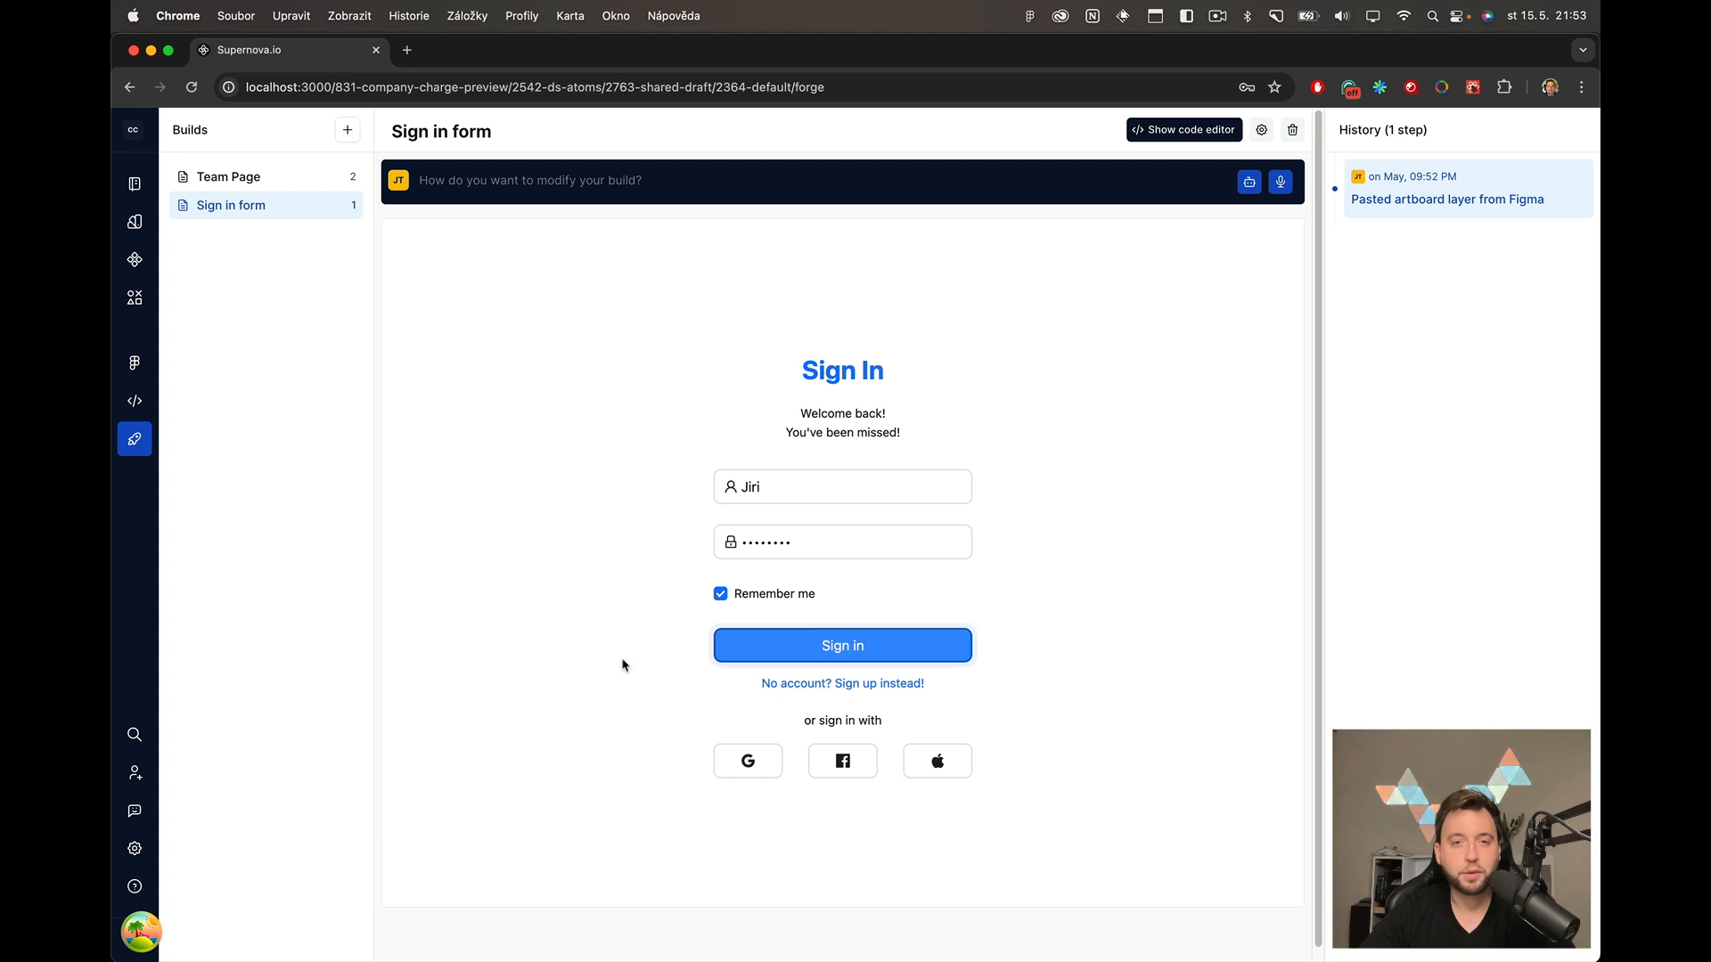
mouse_move(586, 794)
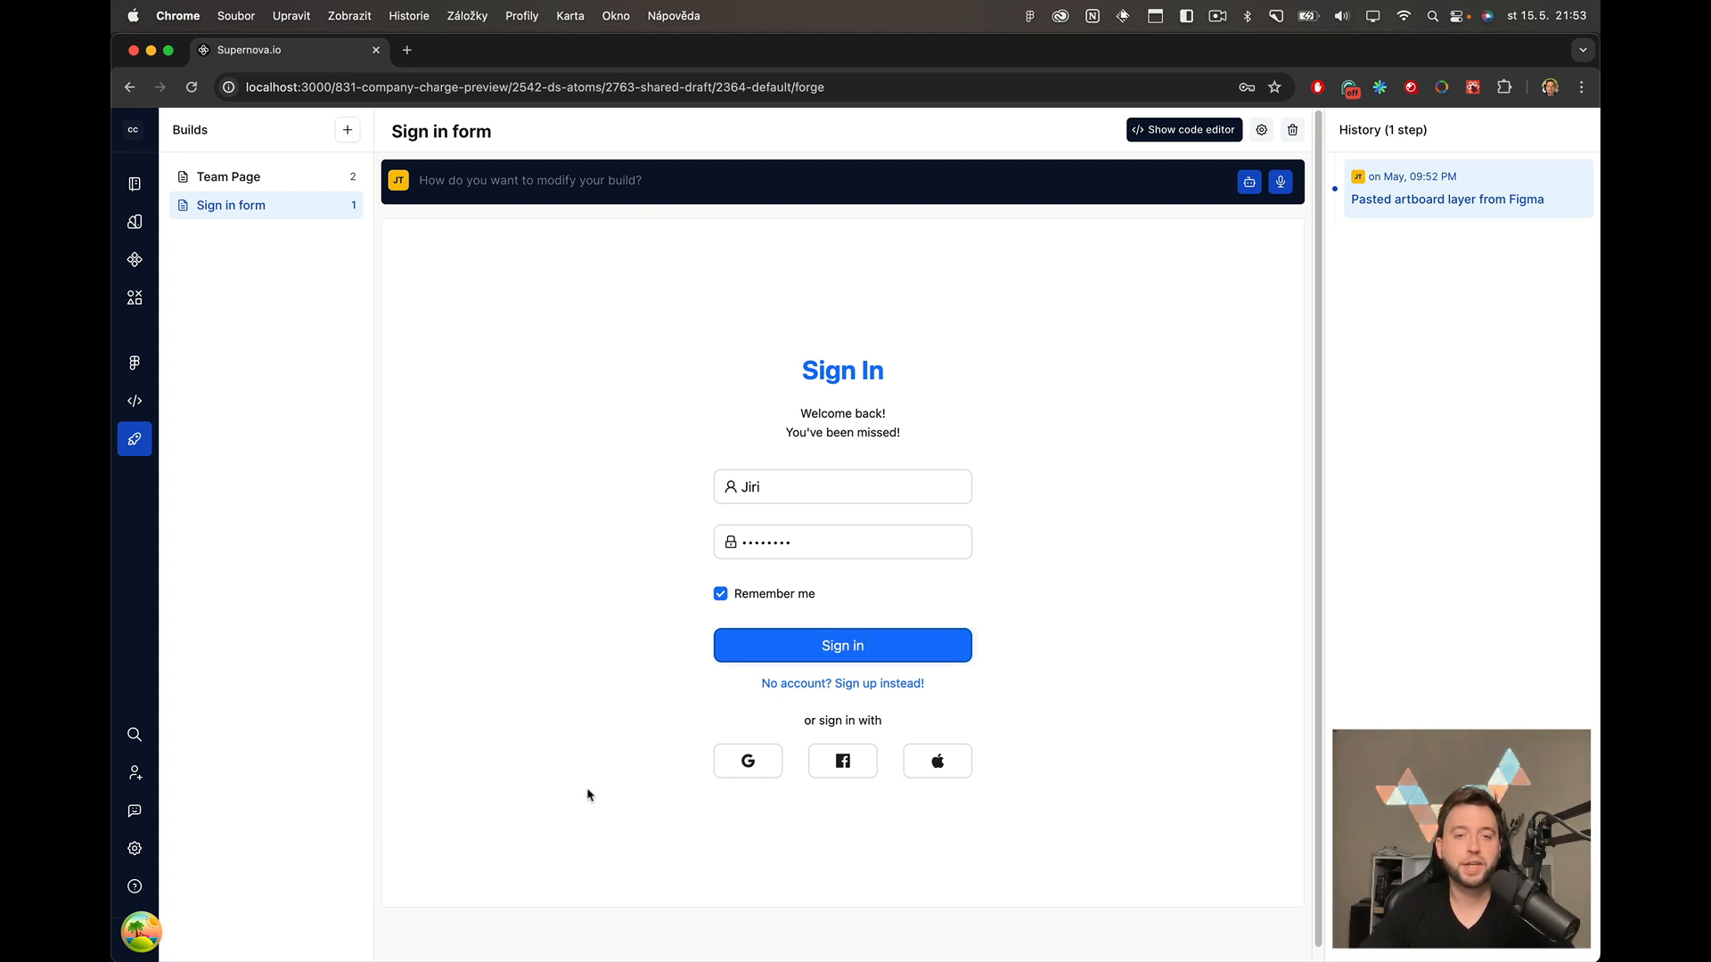
mouse_move(538, 708)
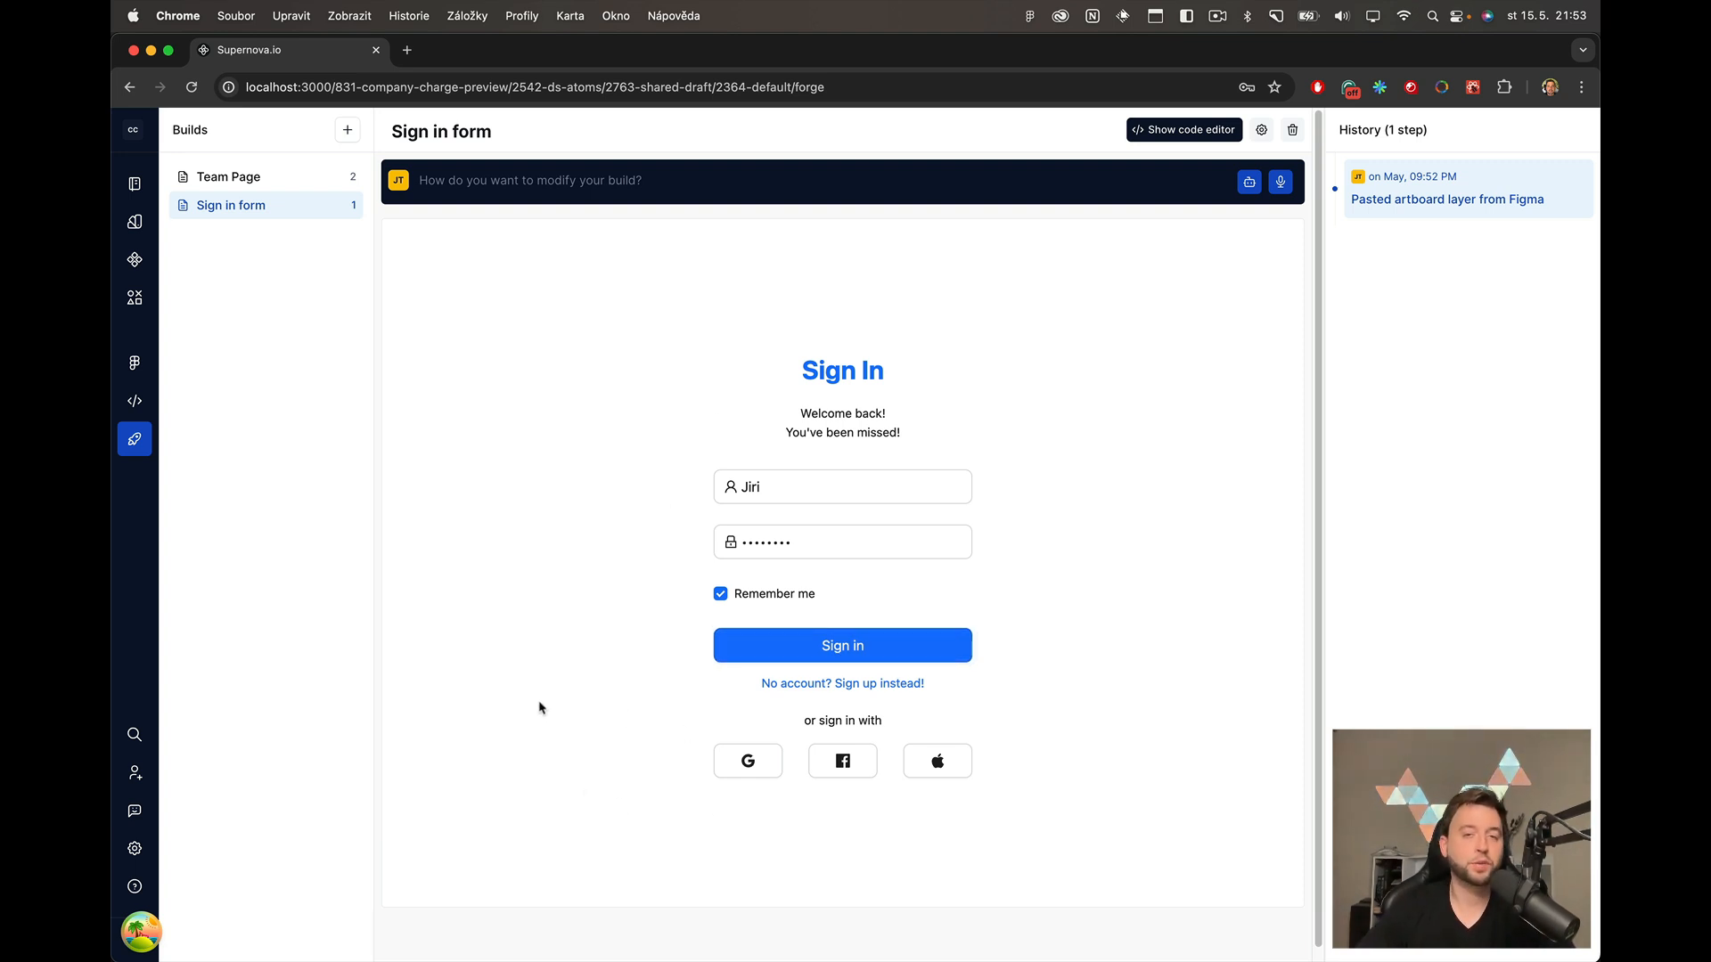